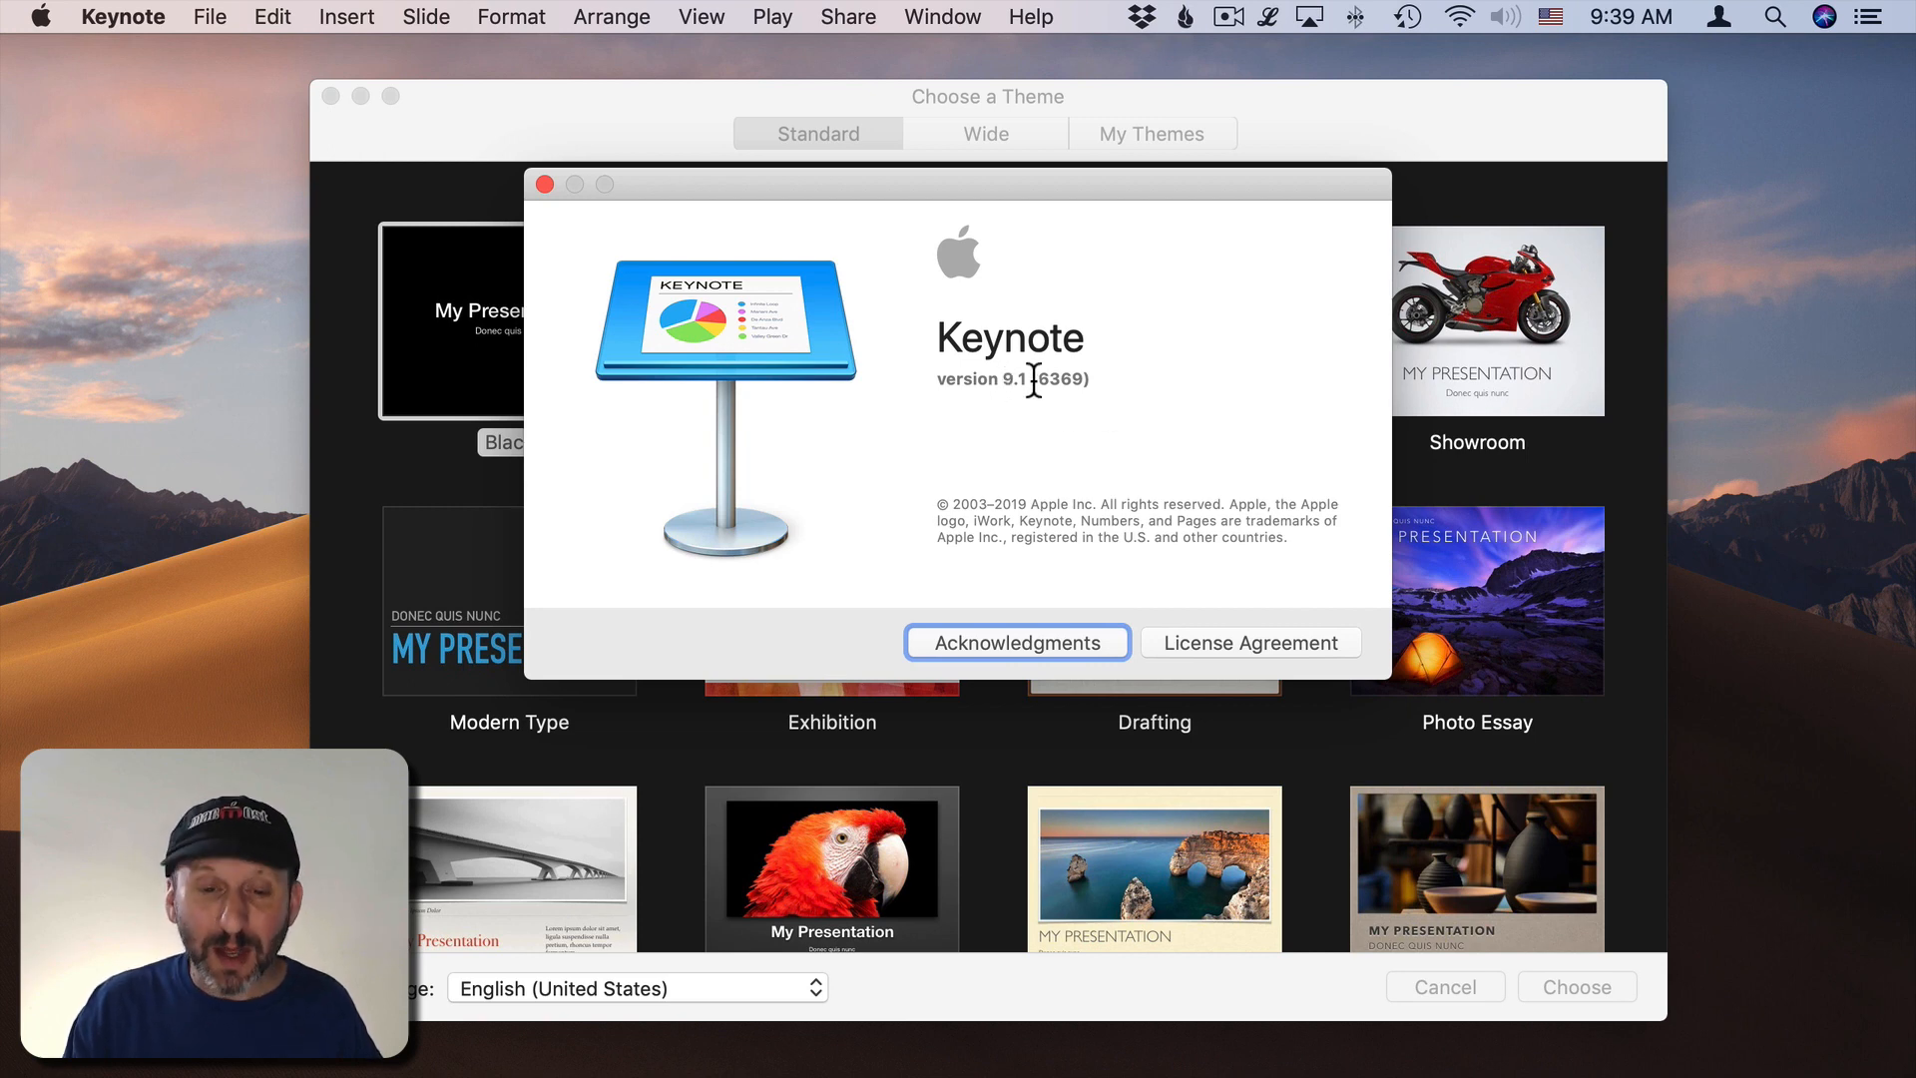
mouse_move(654, 268)
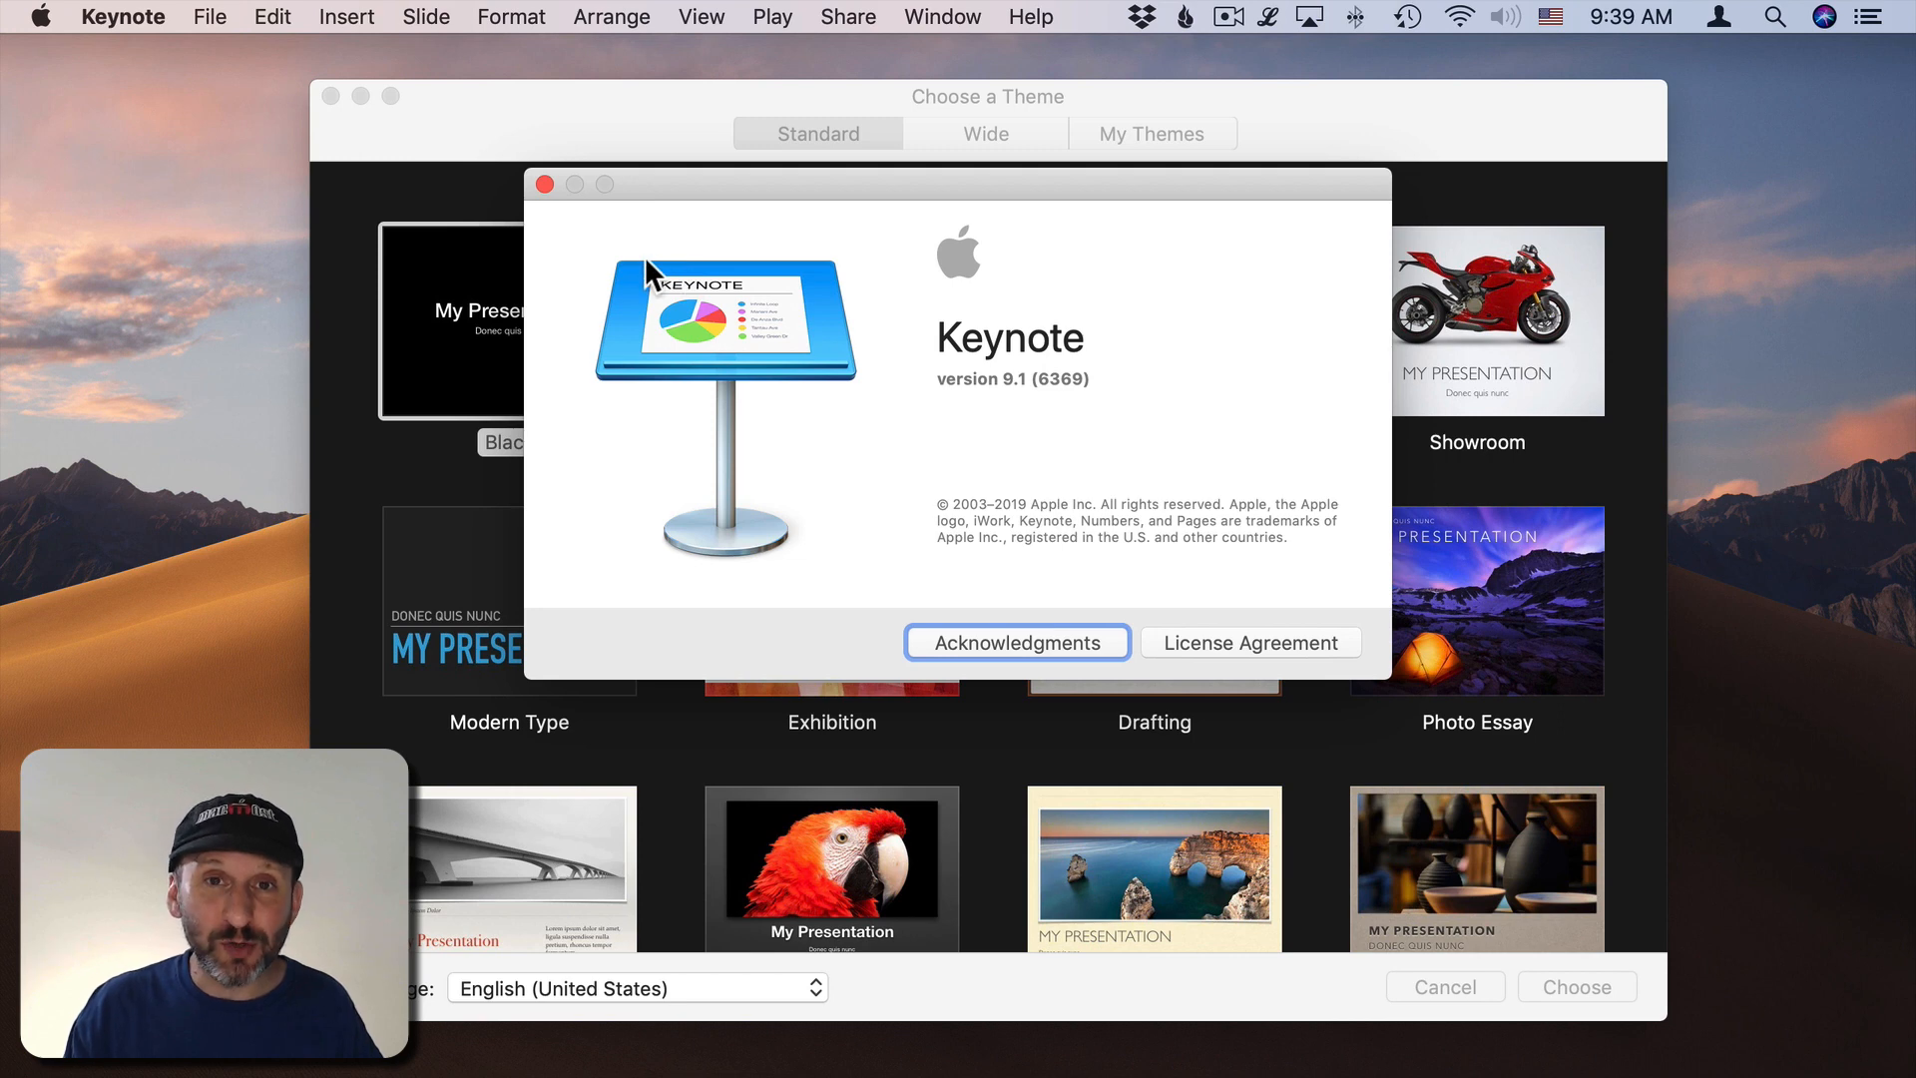
Step: Close the About window and create a new presentation with the Standard White theme
left_click(544, 183)
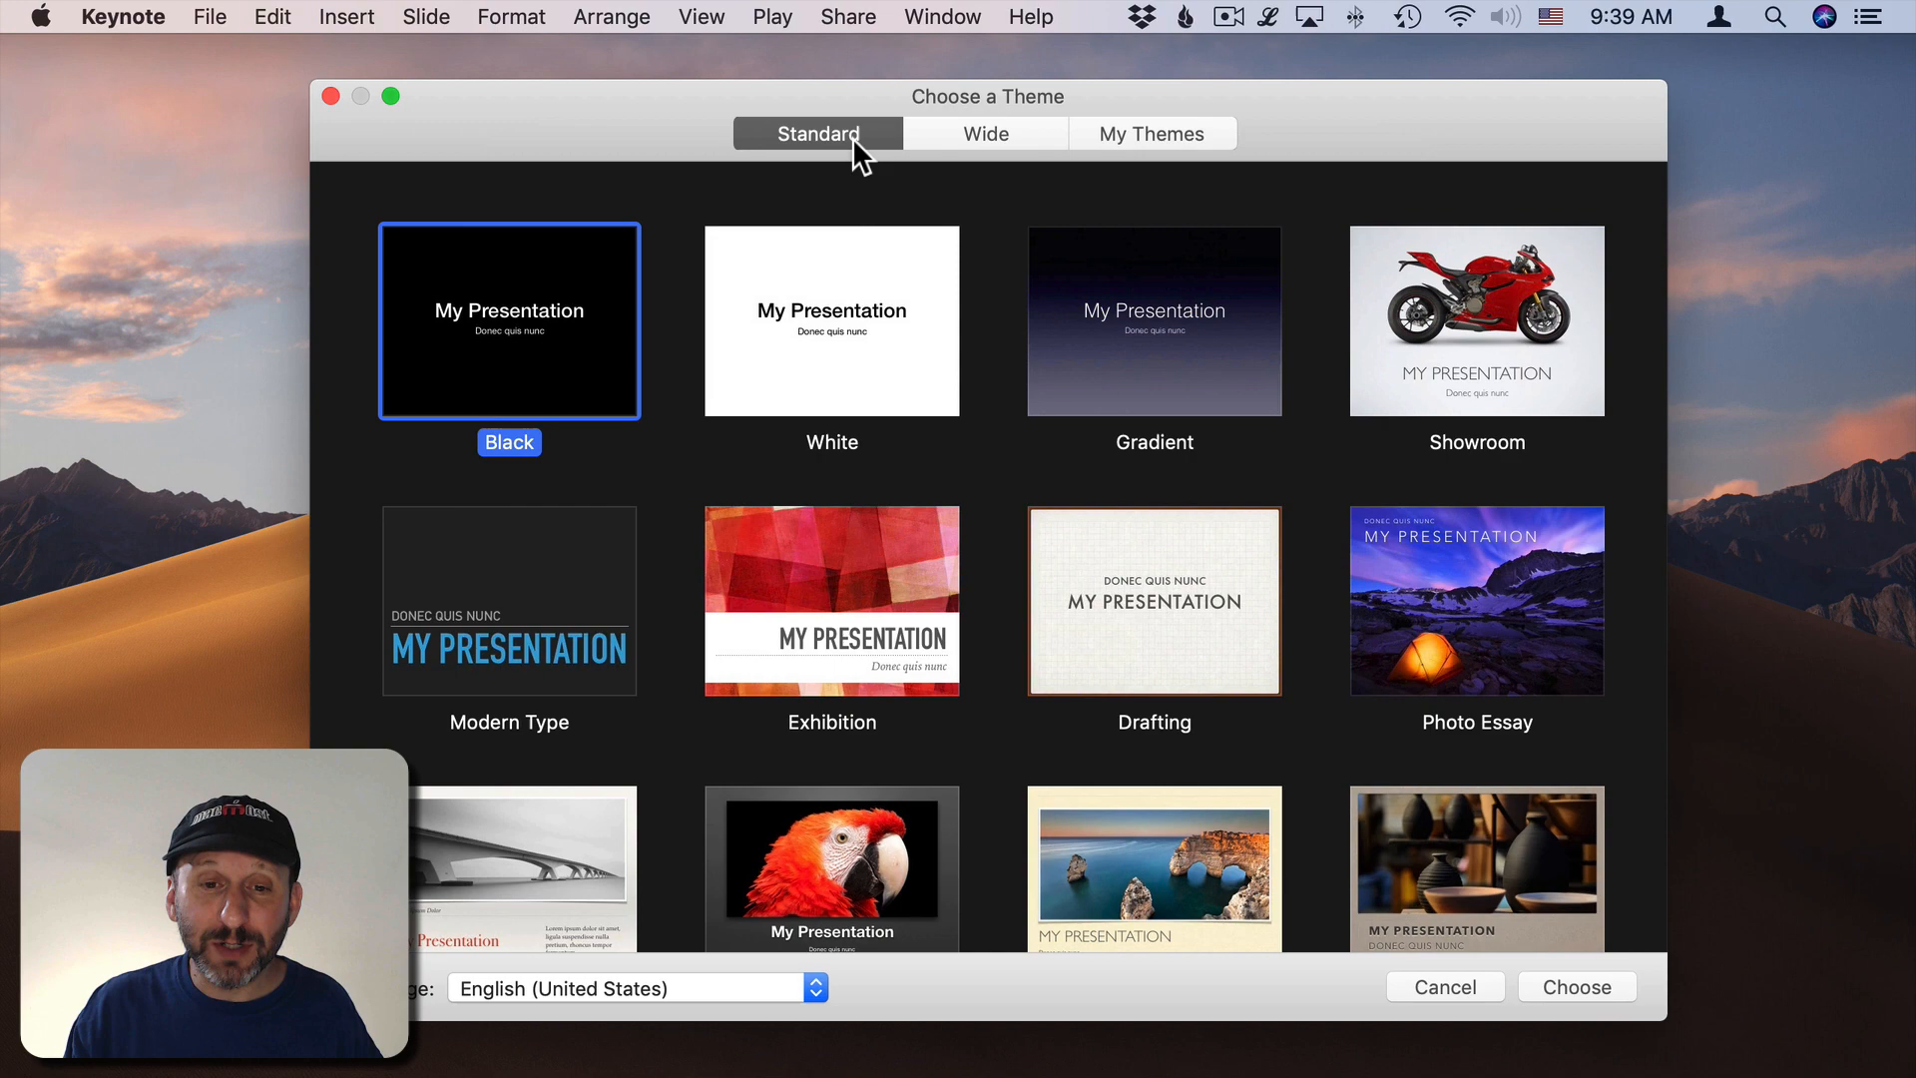
left_click(832, 321)
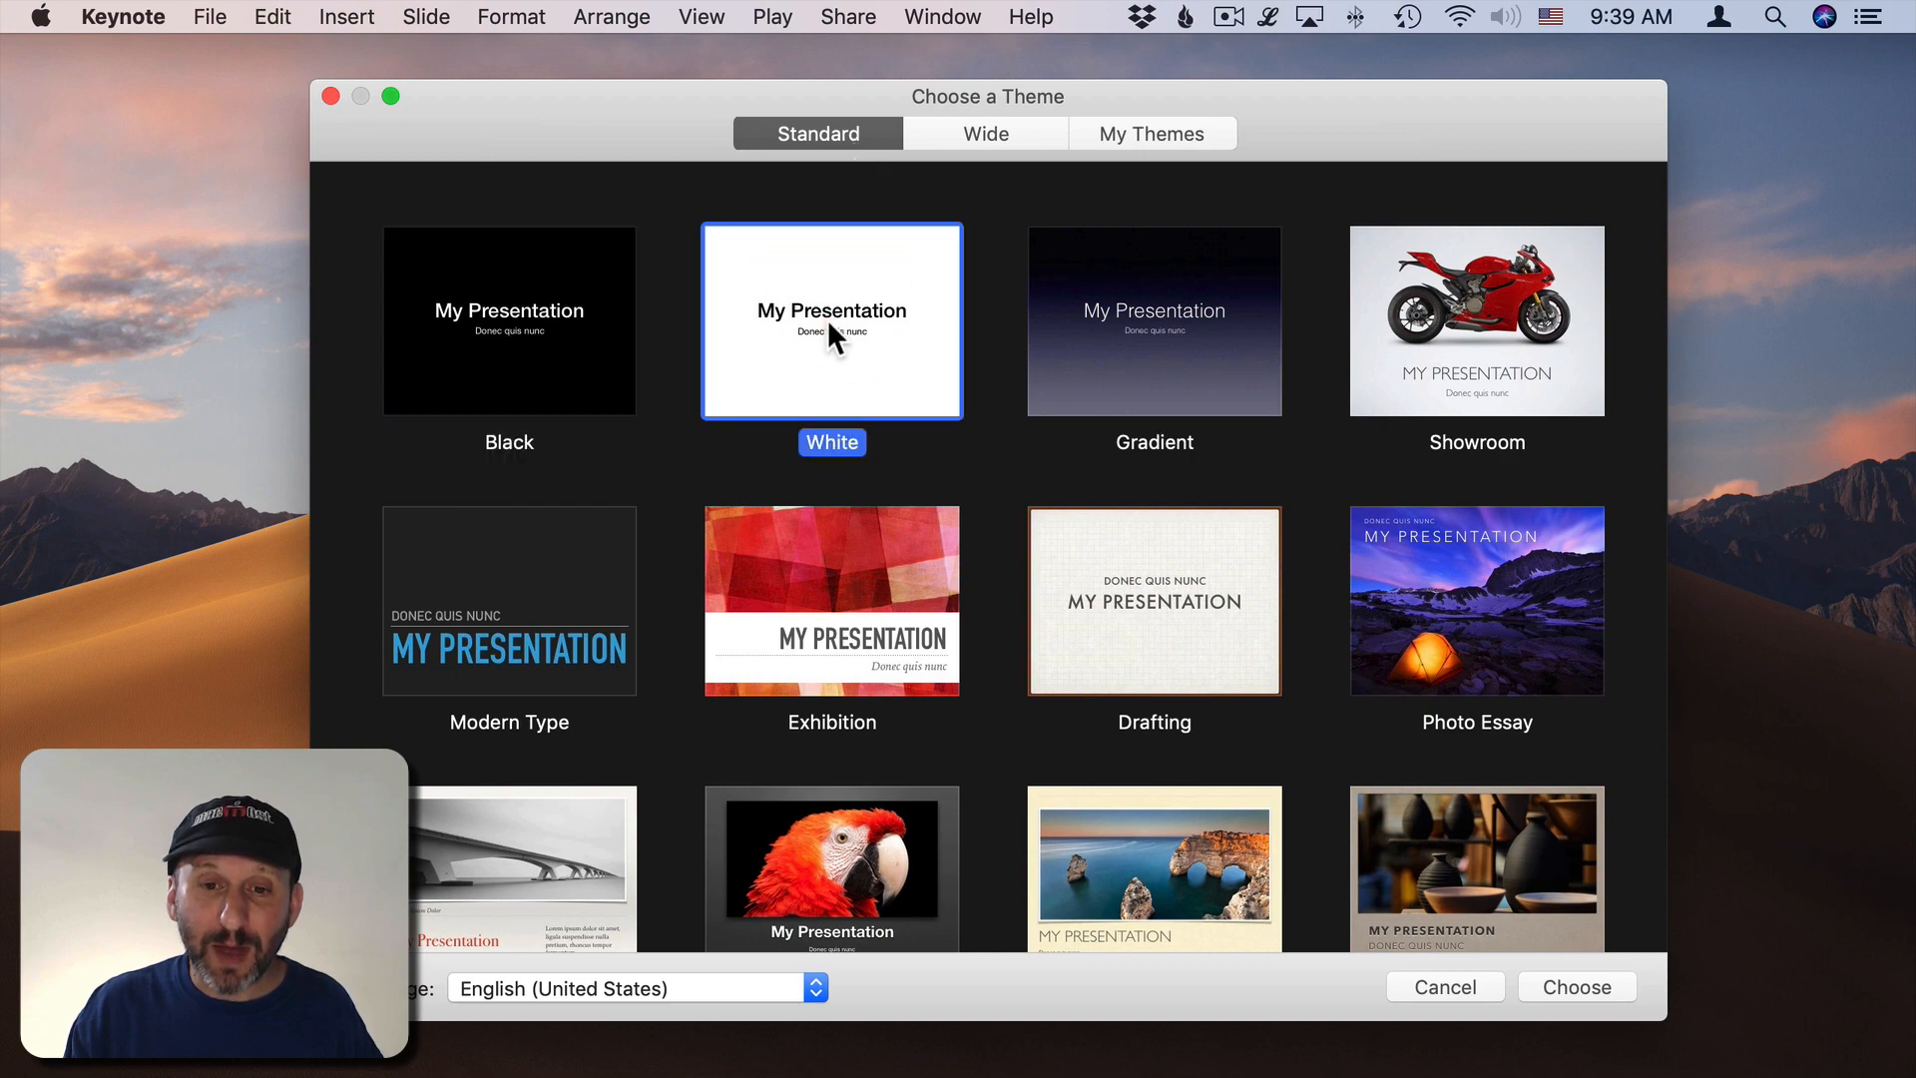
left_click(1574, 986)
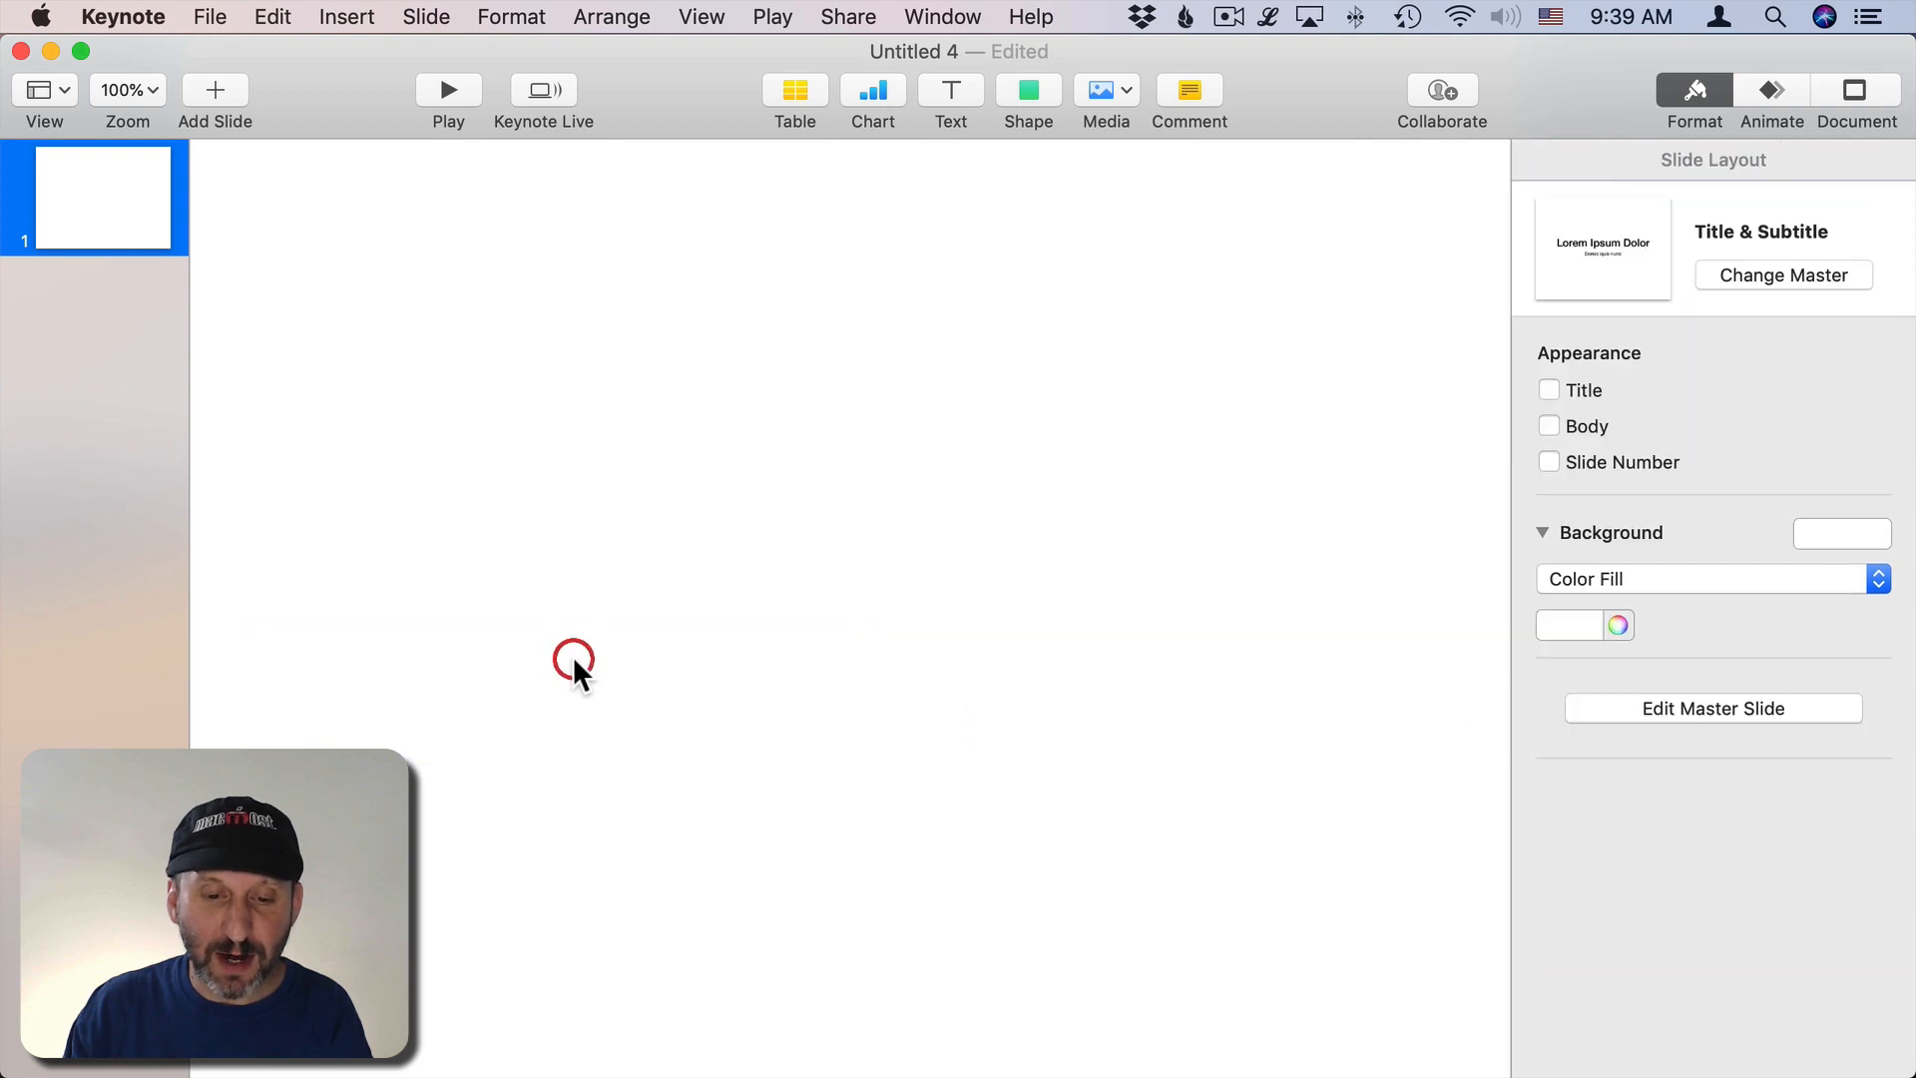
Step: Add a text box reading COLORADO in Helvetica Neue Condensed Black at 200 pt
left_click(701, 16)
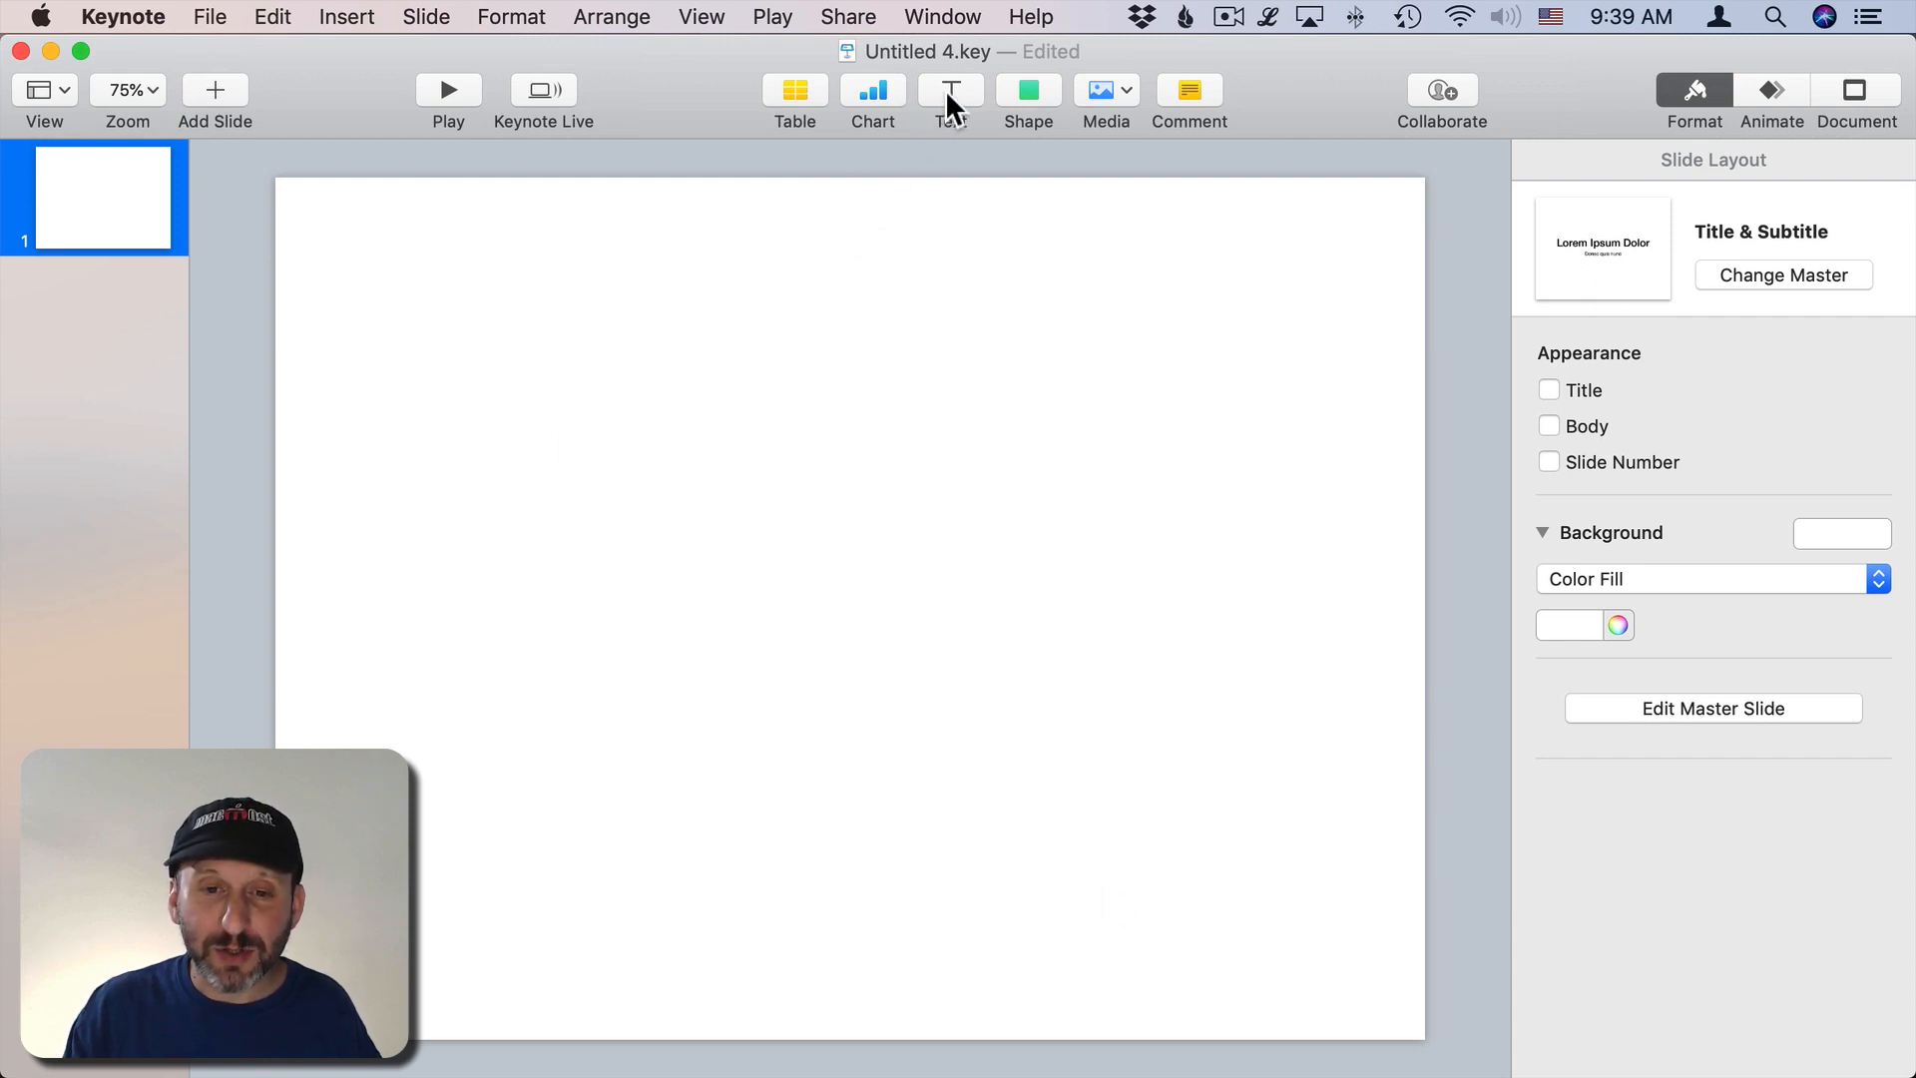
left_click(949, 89)
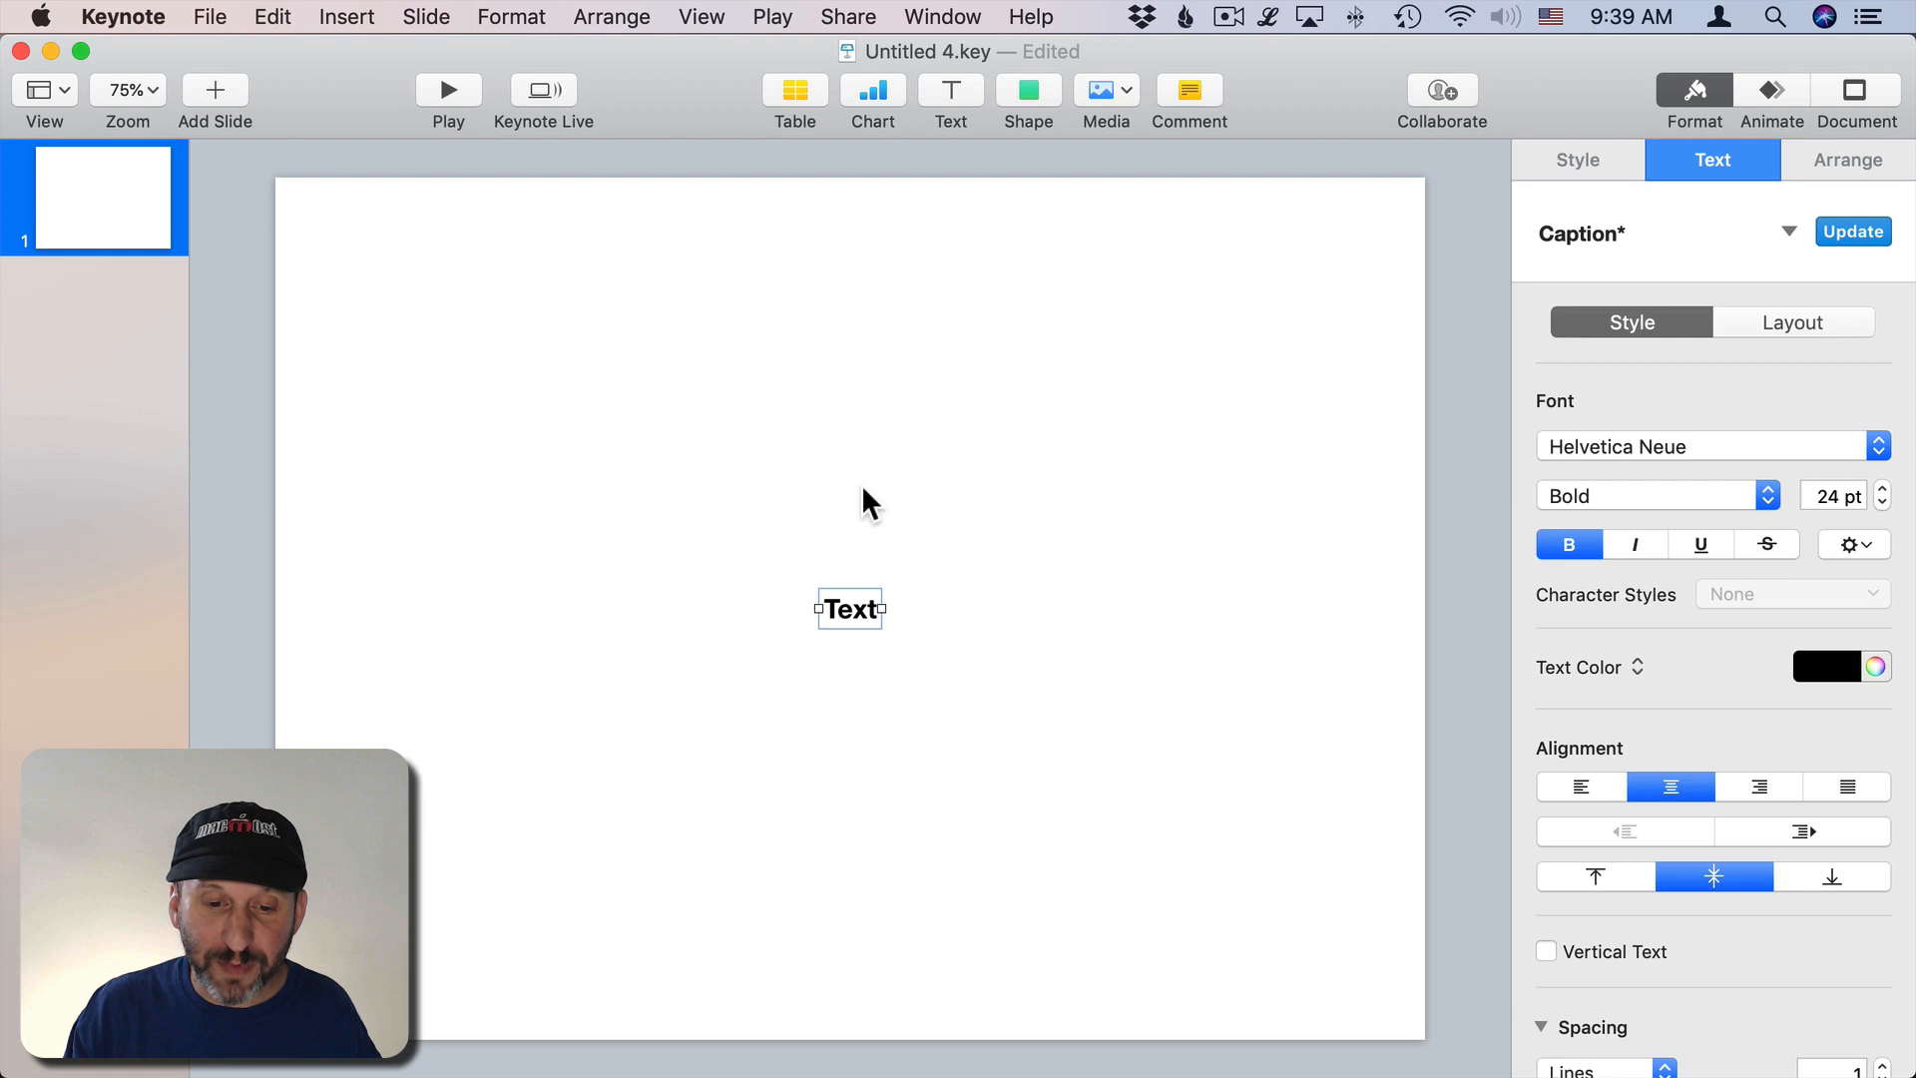
type("COLORADO")
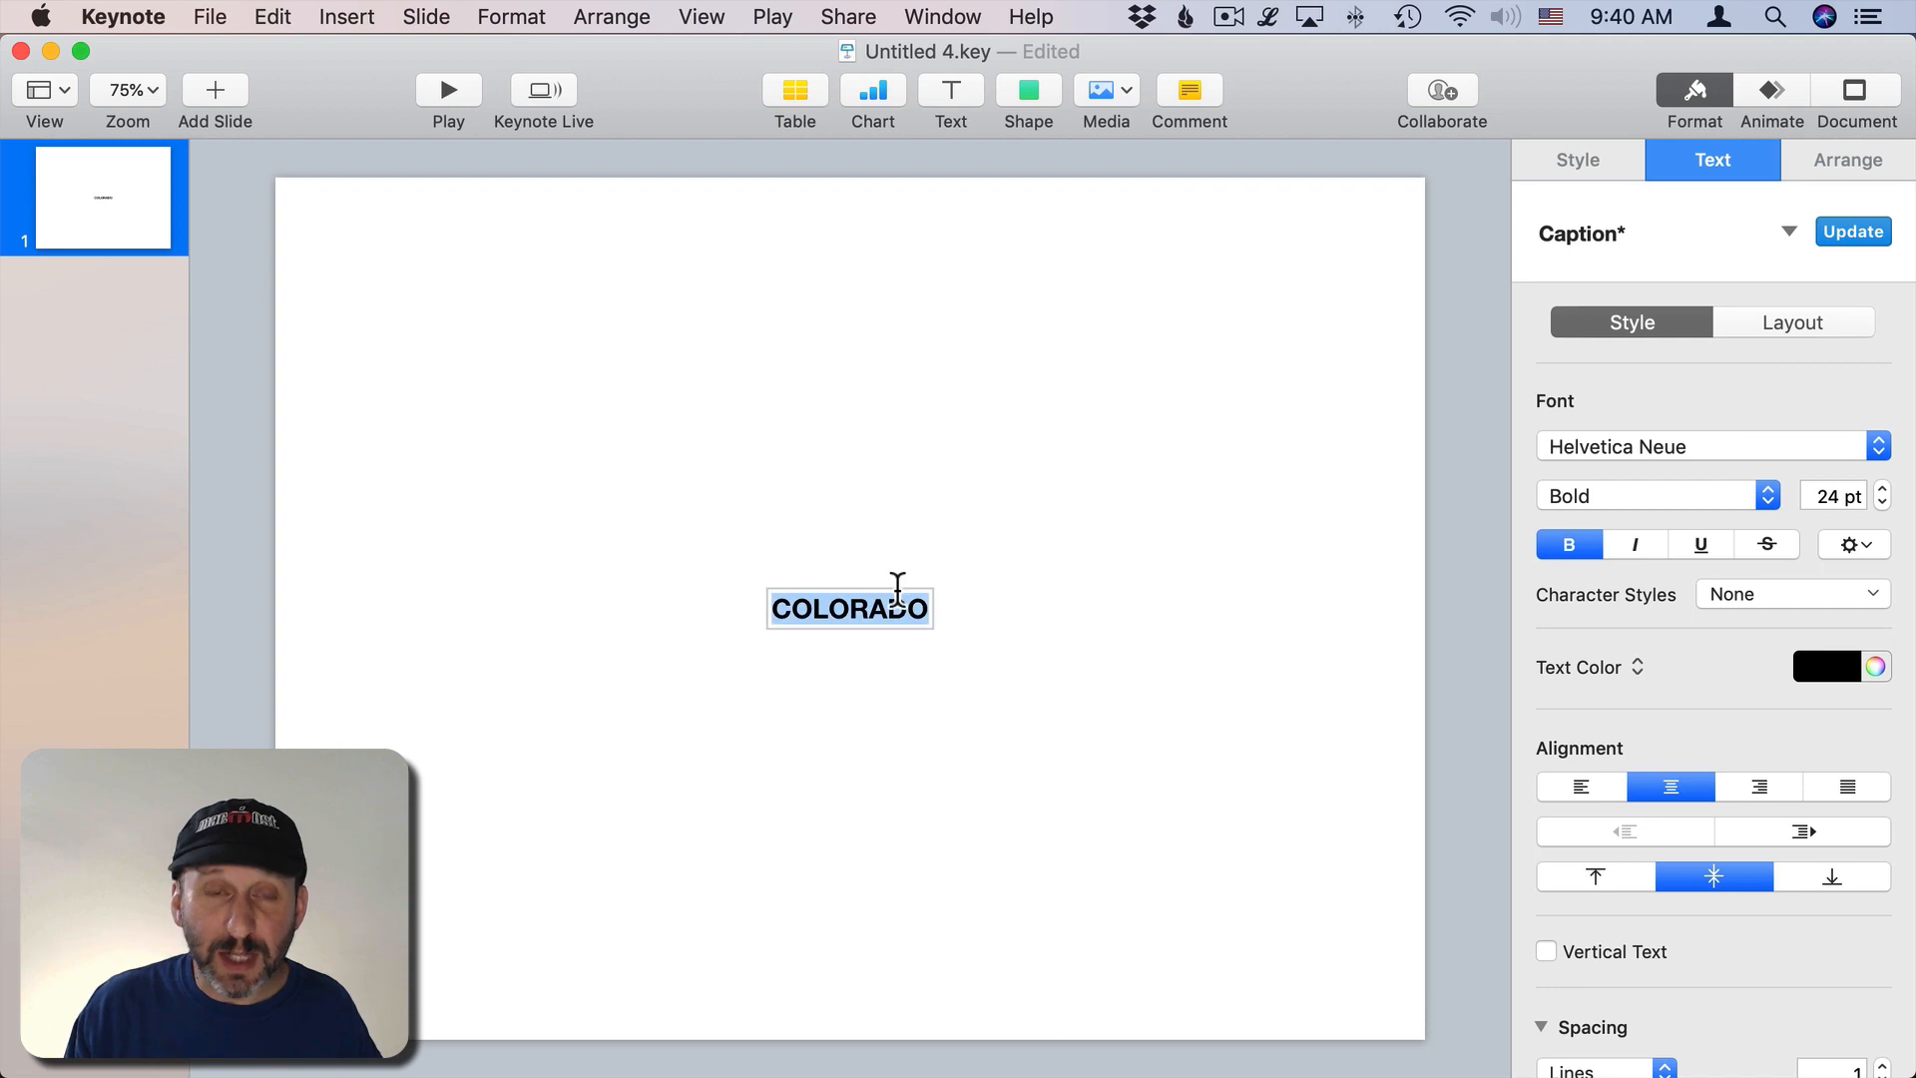
mouse_move(1681, 462)
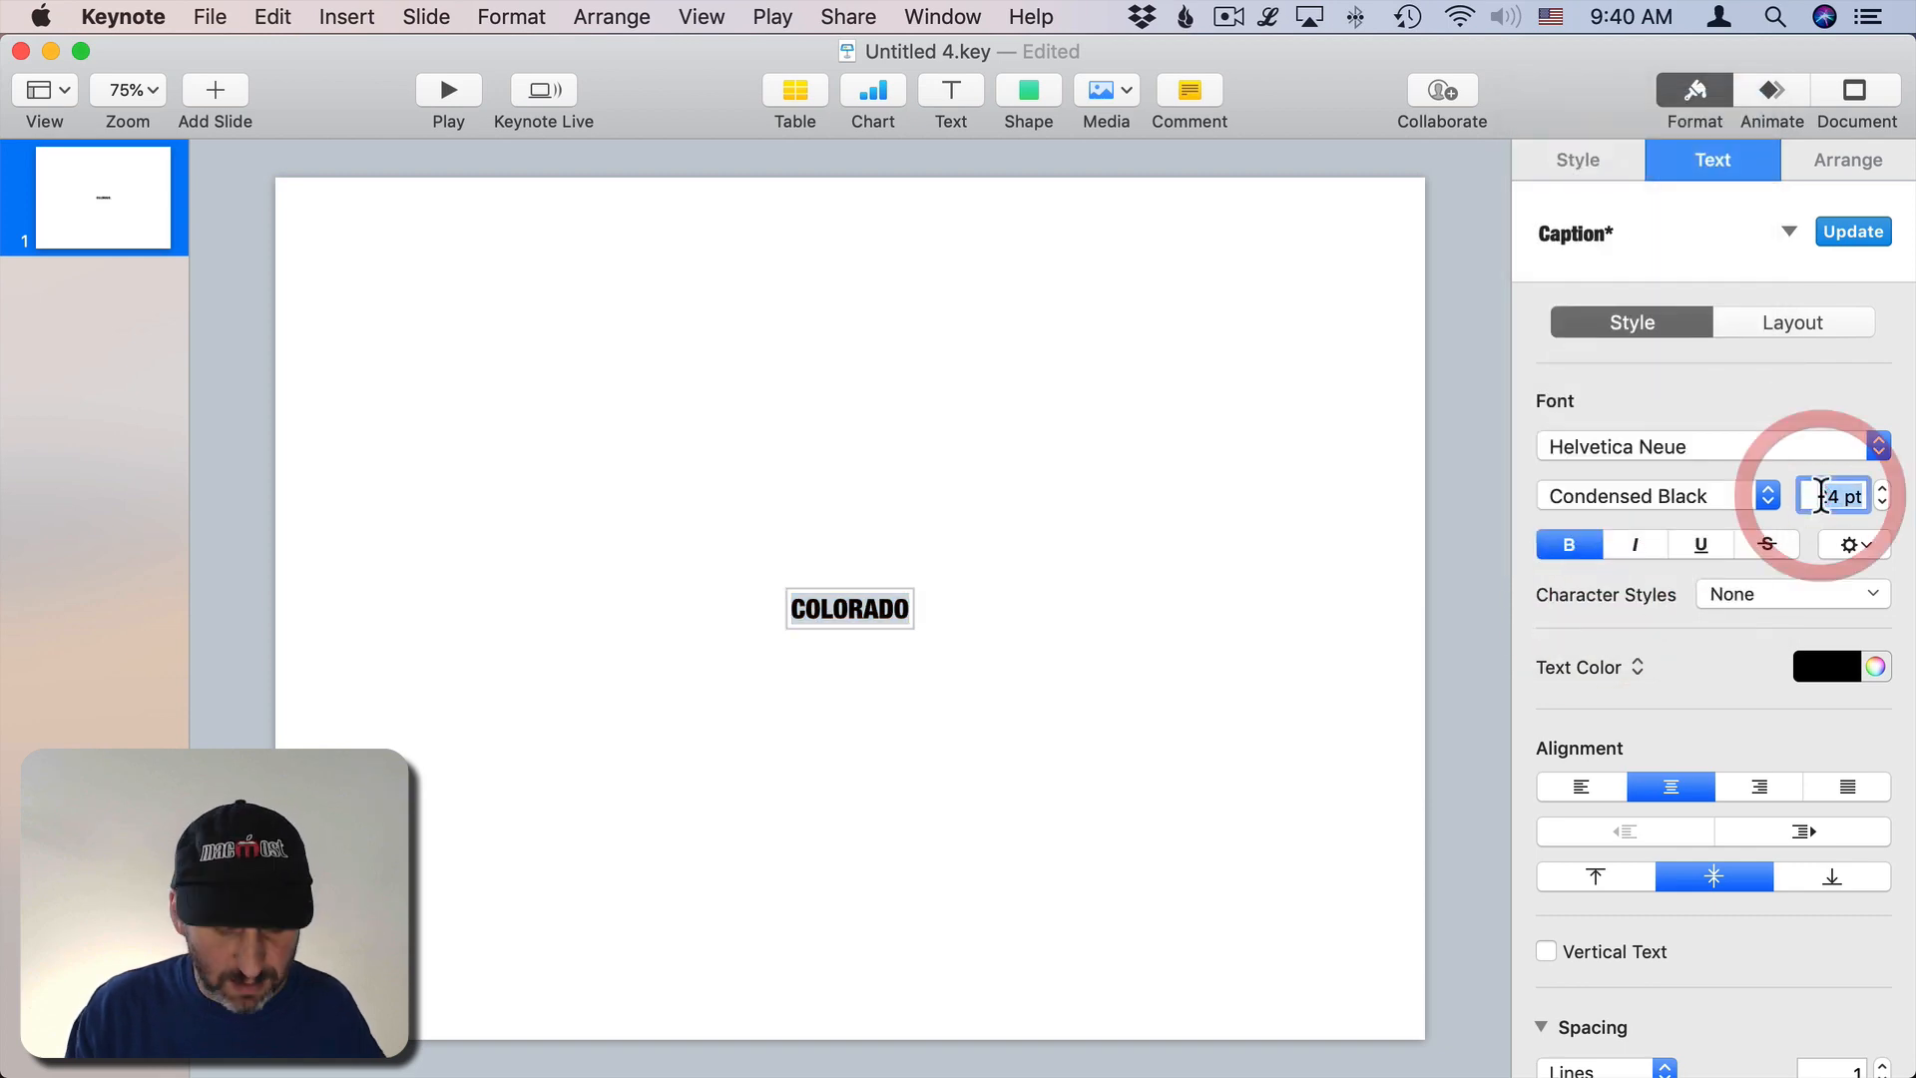
type("200")
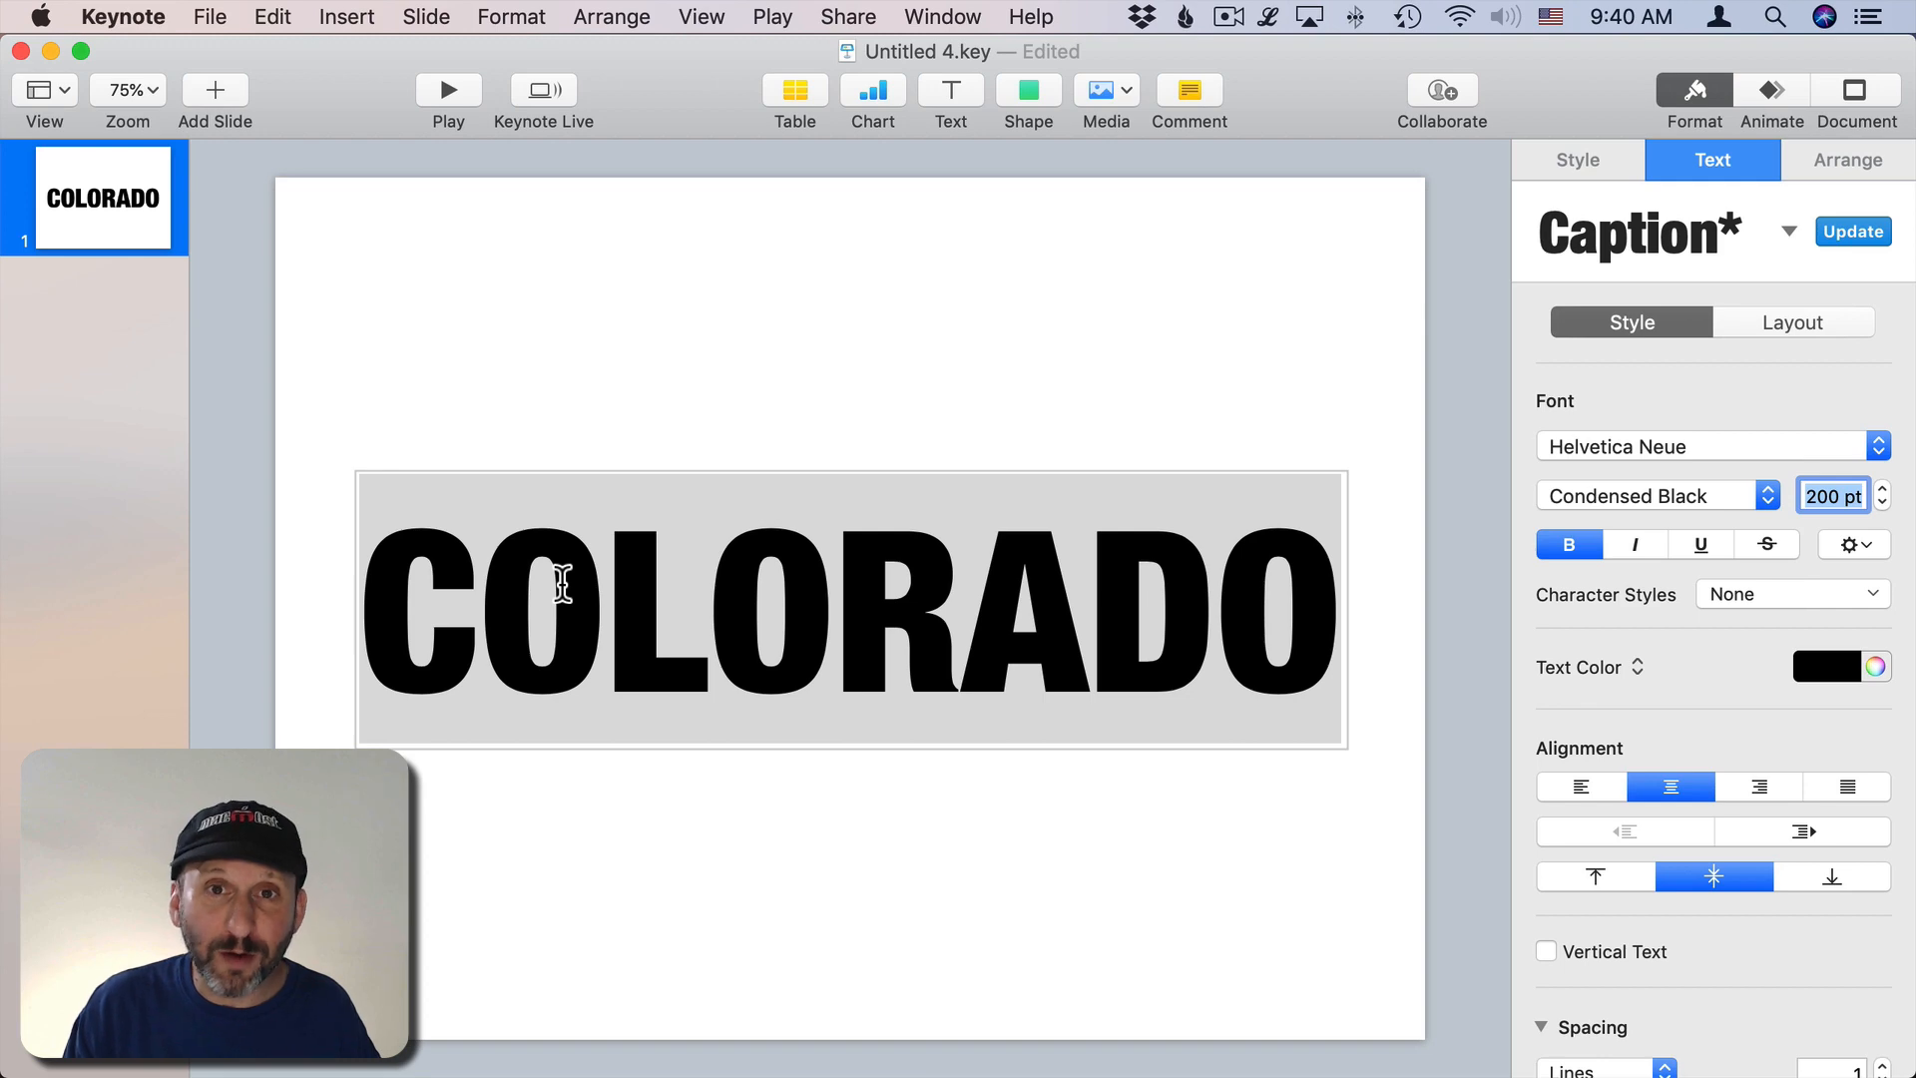
mouse_move(1477, 669)
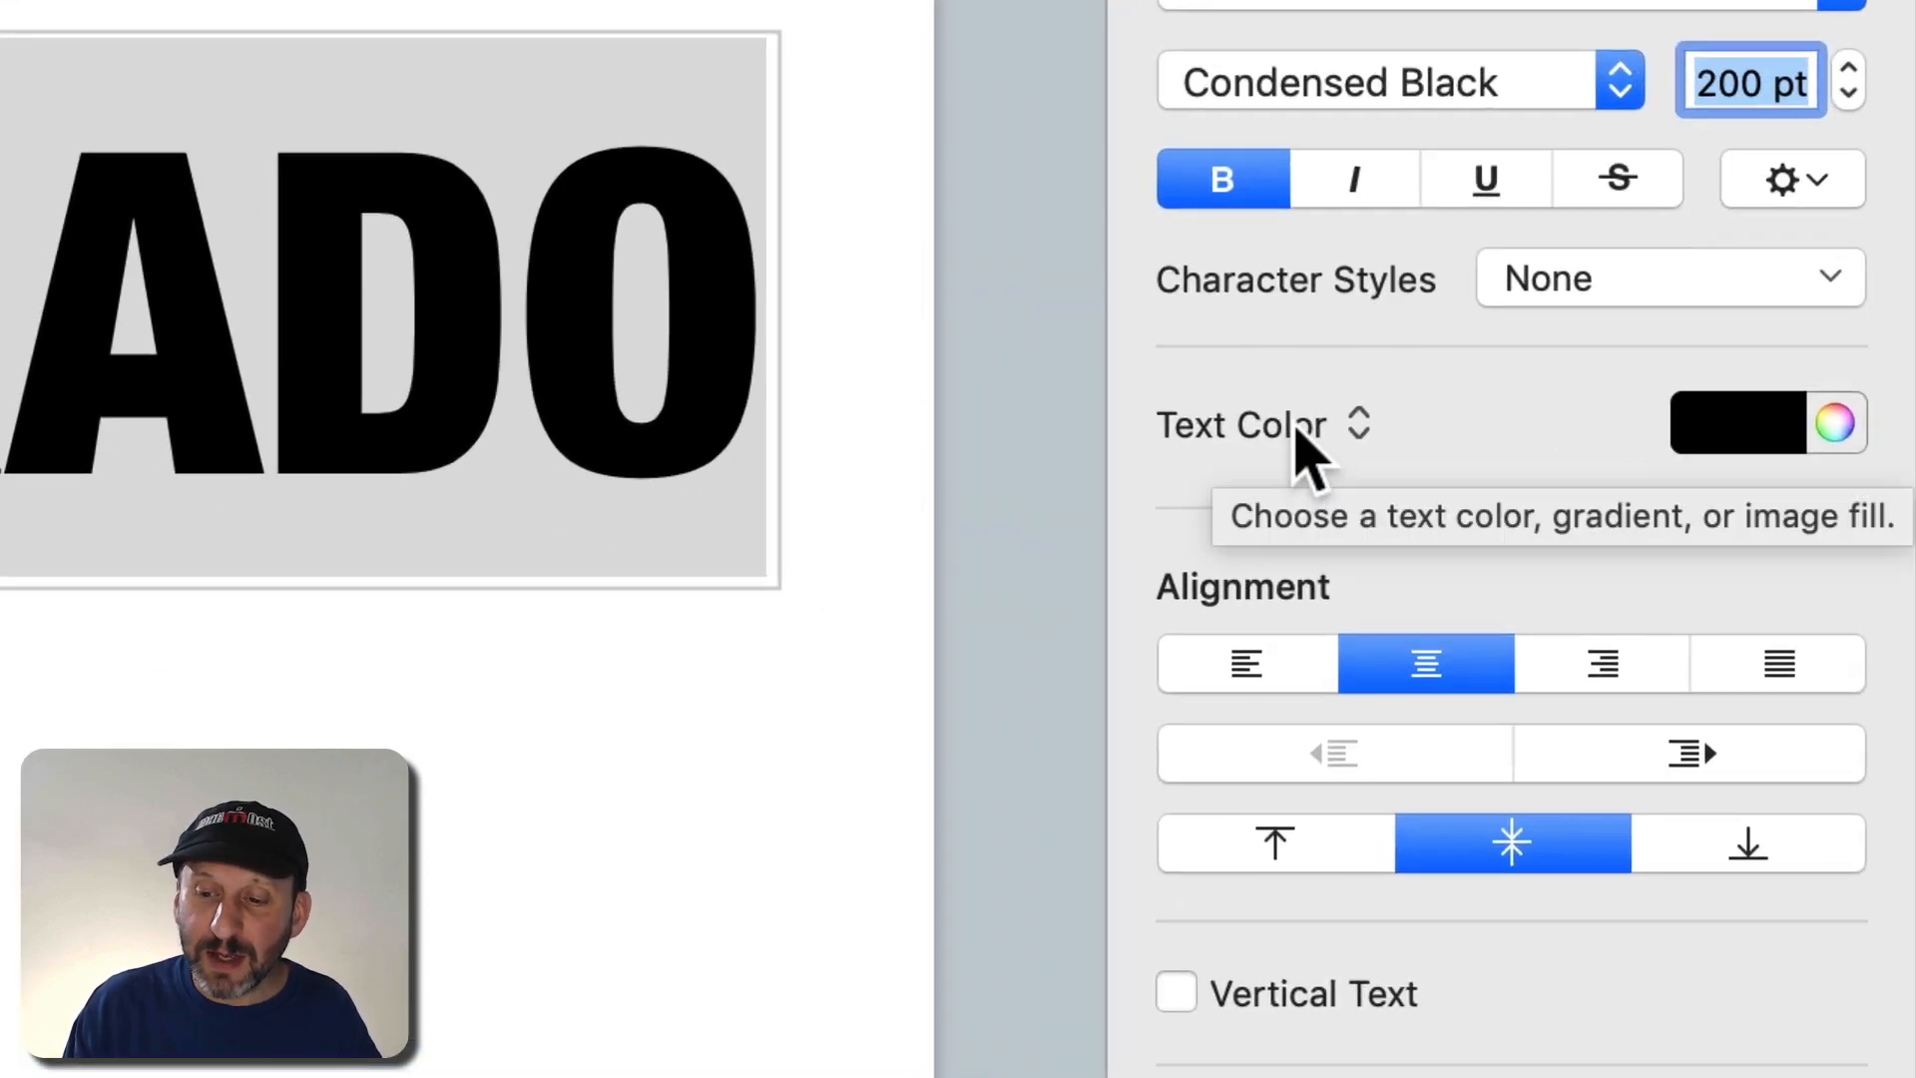
Step: Switch COLORADO's text colour to Image Fill with a mountain lake photo, Scale to Fill
left_click(1243, 424)
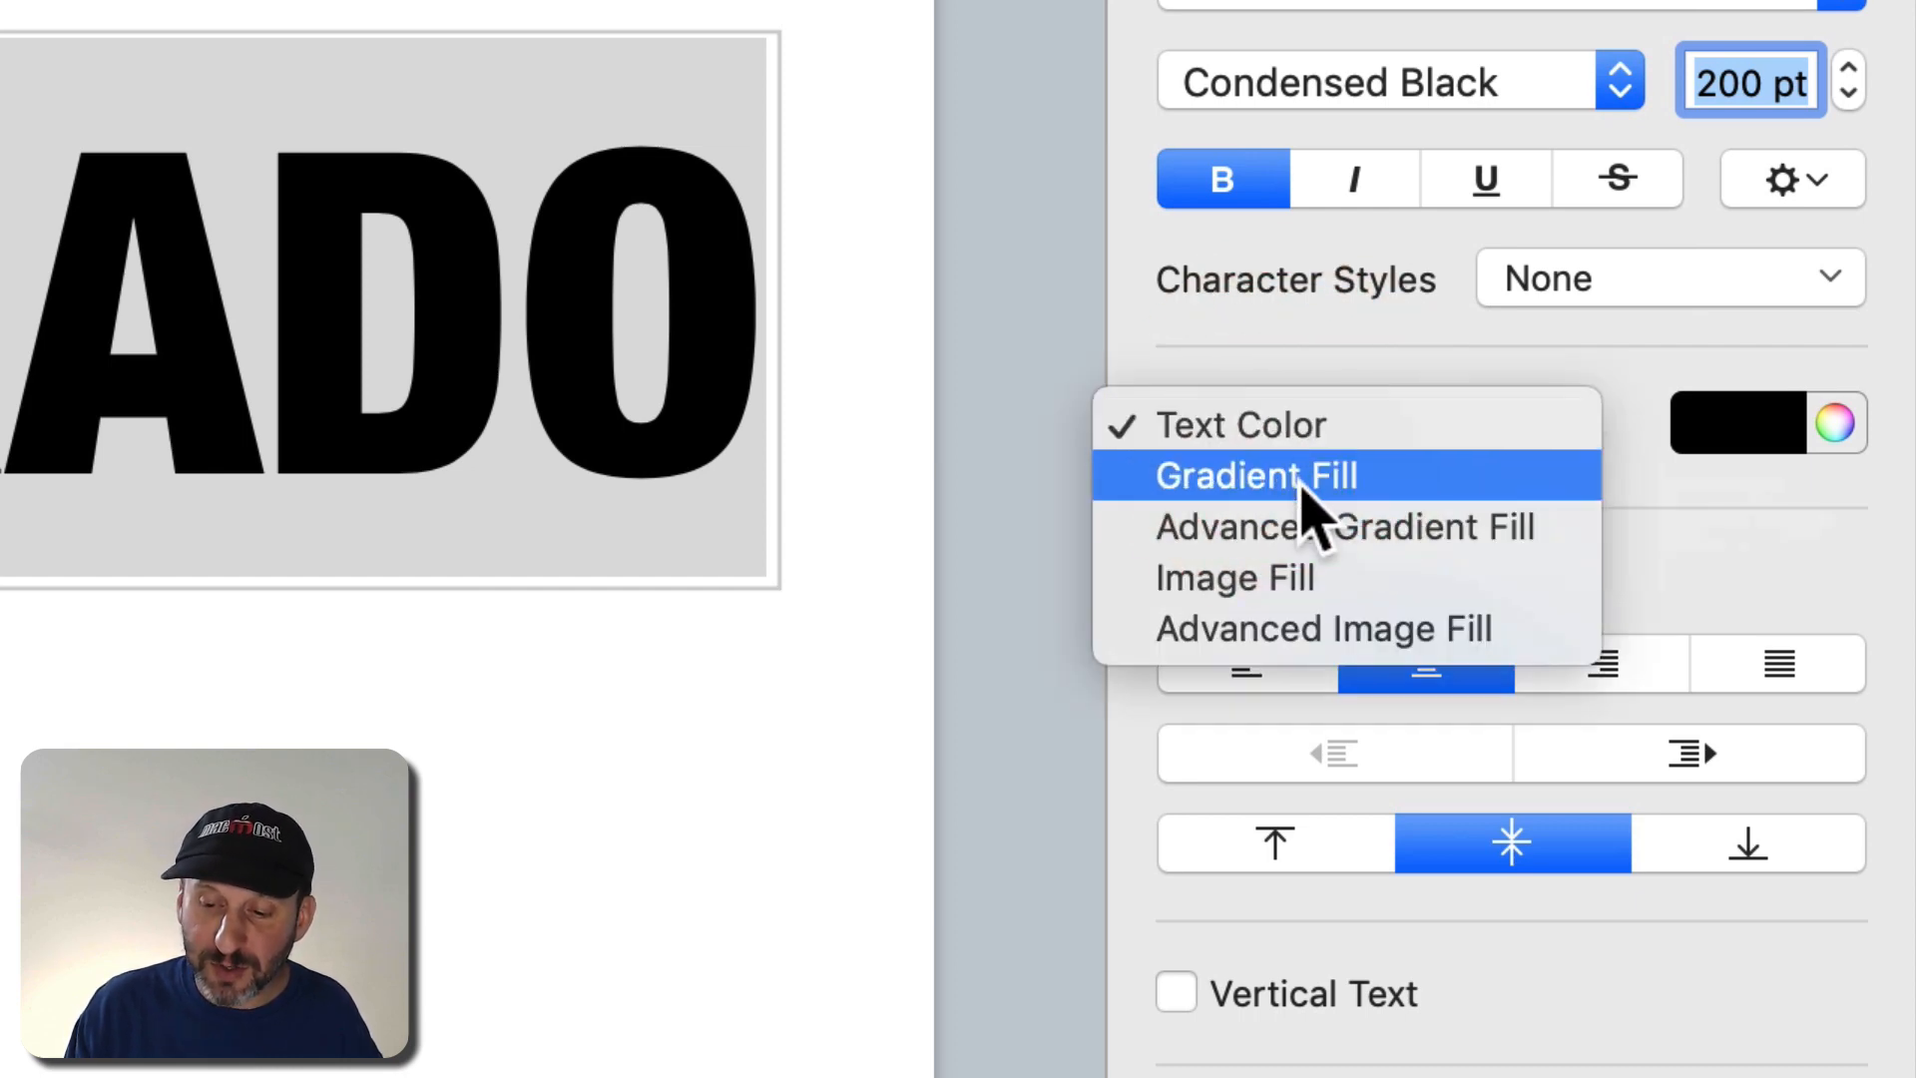
left_click(1234, 577)
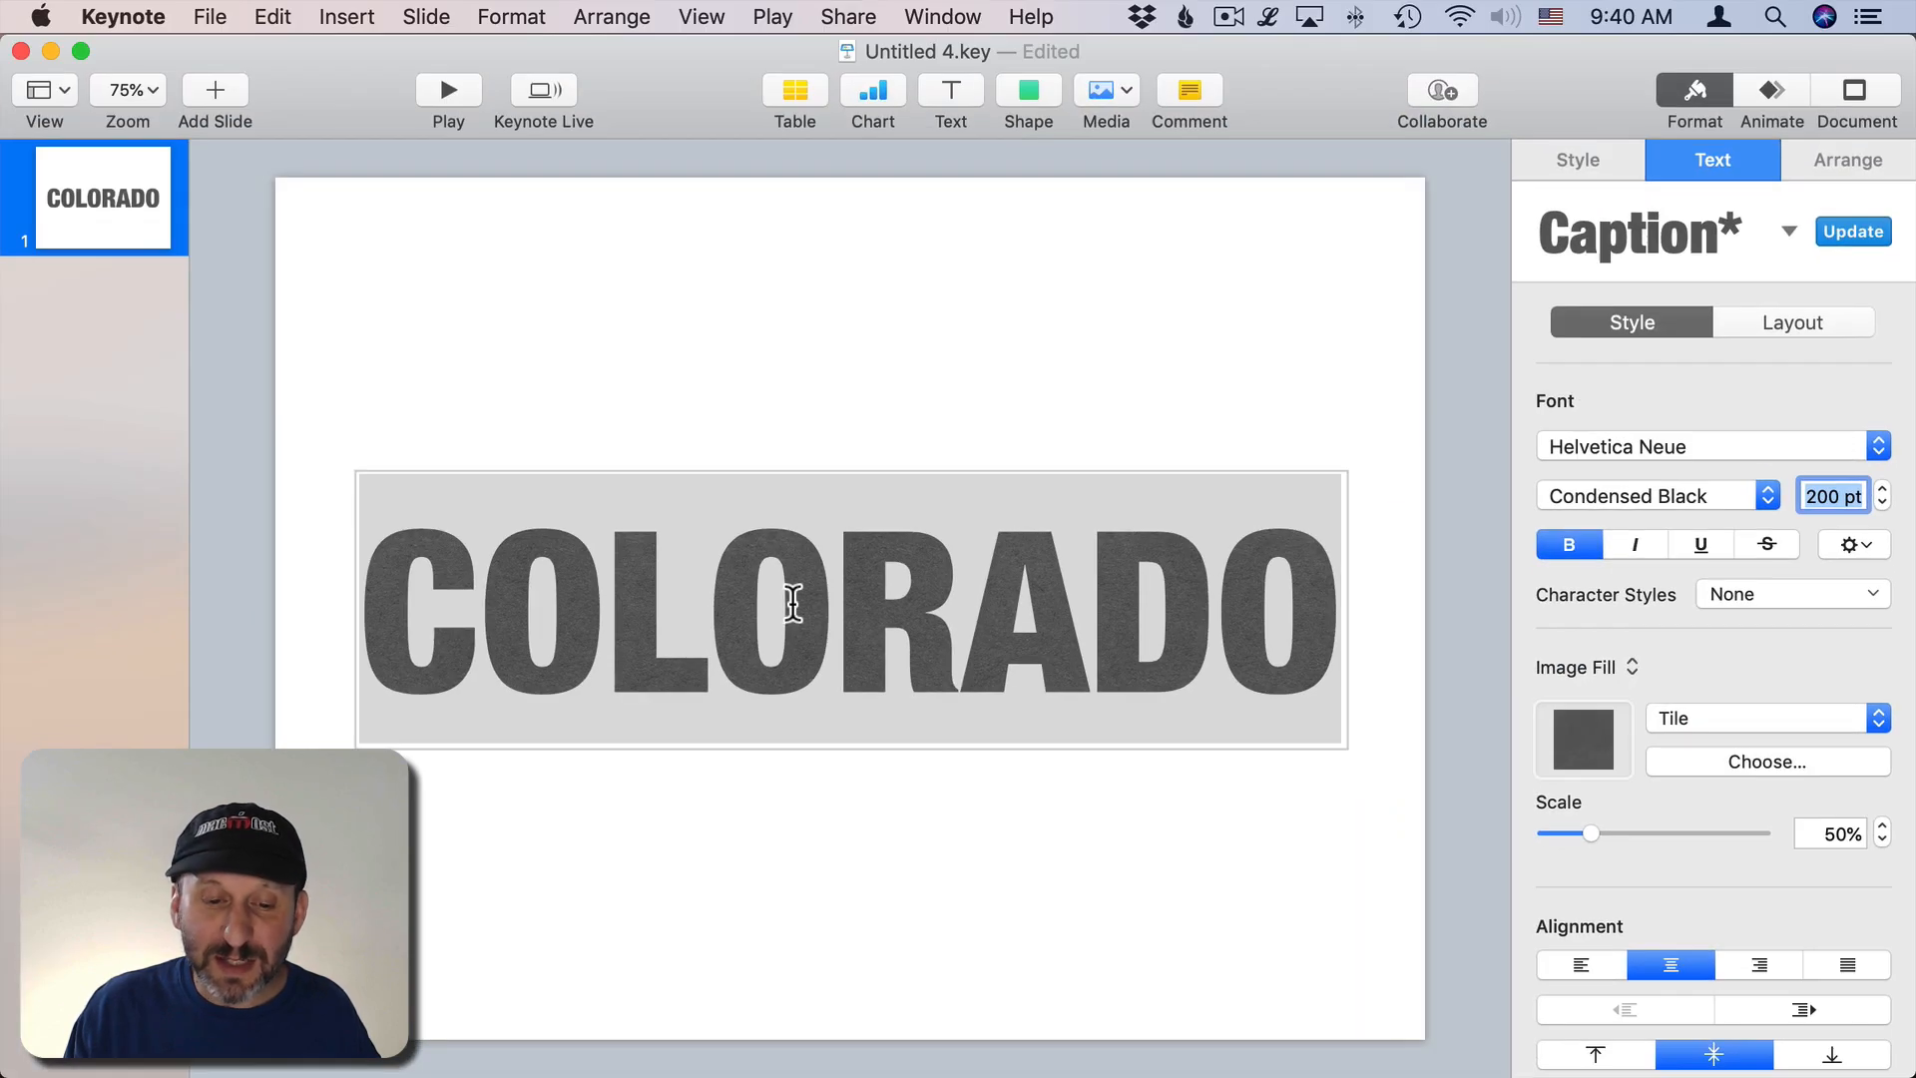
mouse_move(1285, 621)
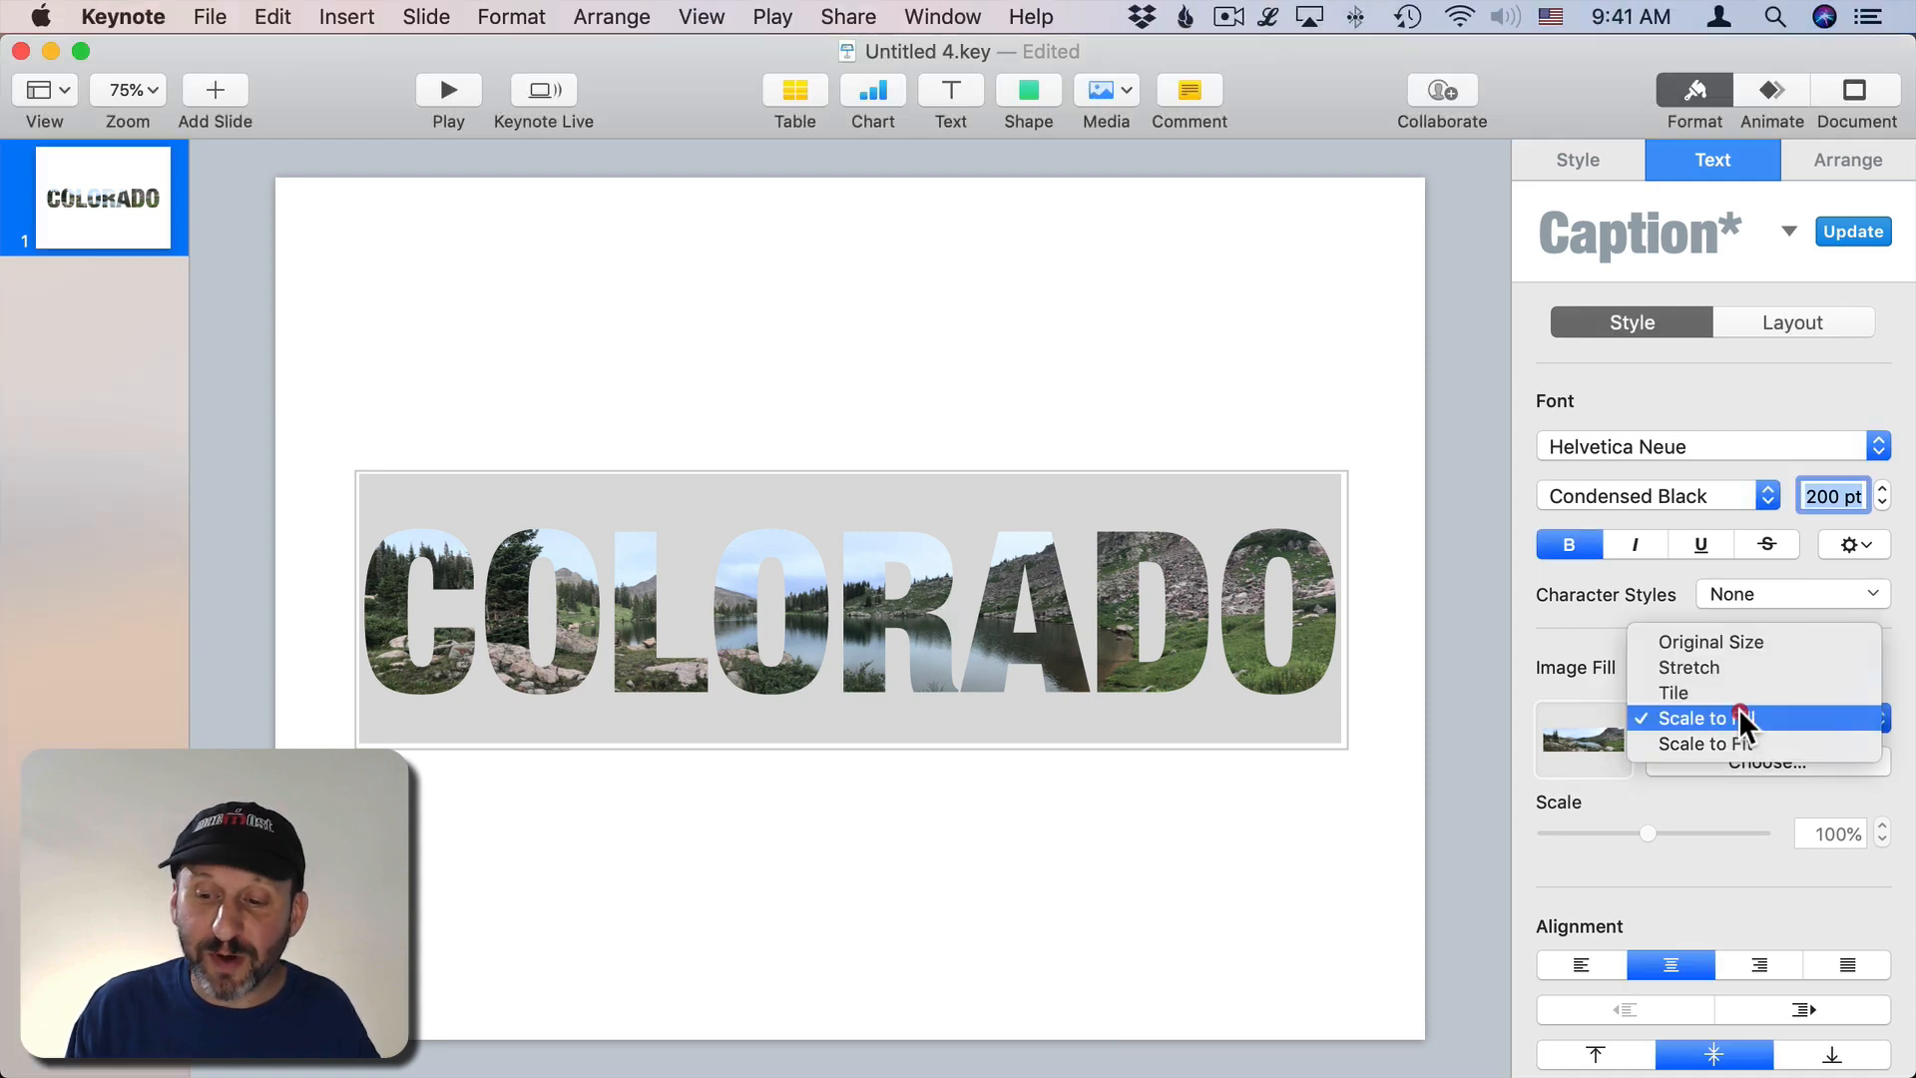
left_click(1702, 717)
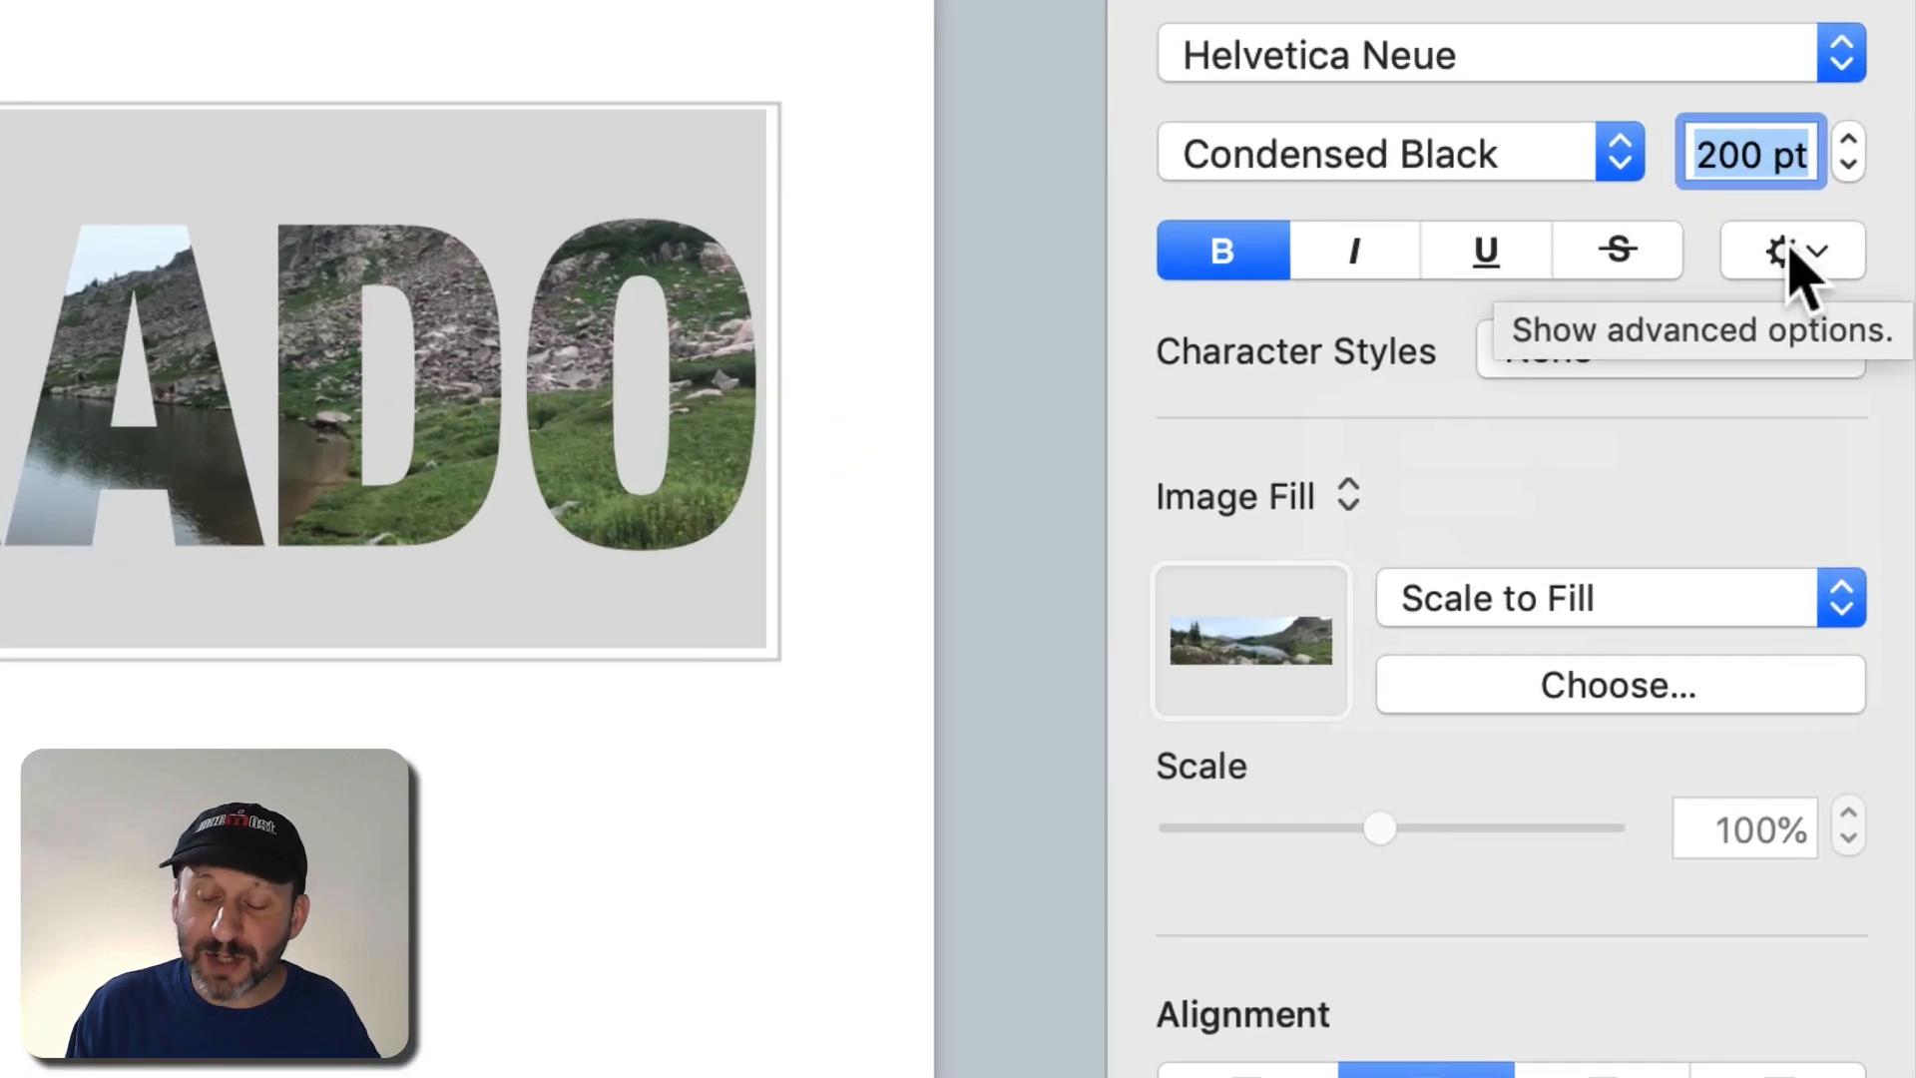
Step: Give COLORADO a 5 pt white outline
left_click(1779, 251)
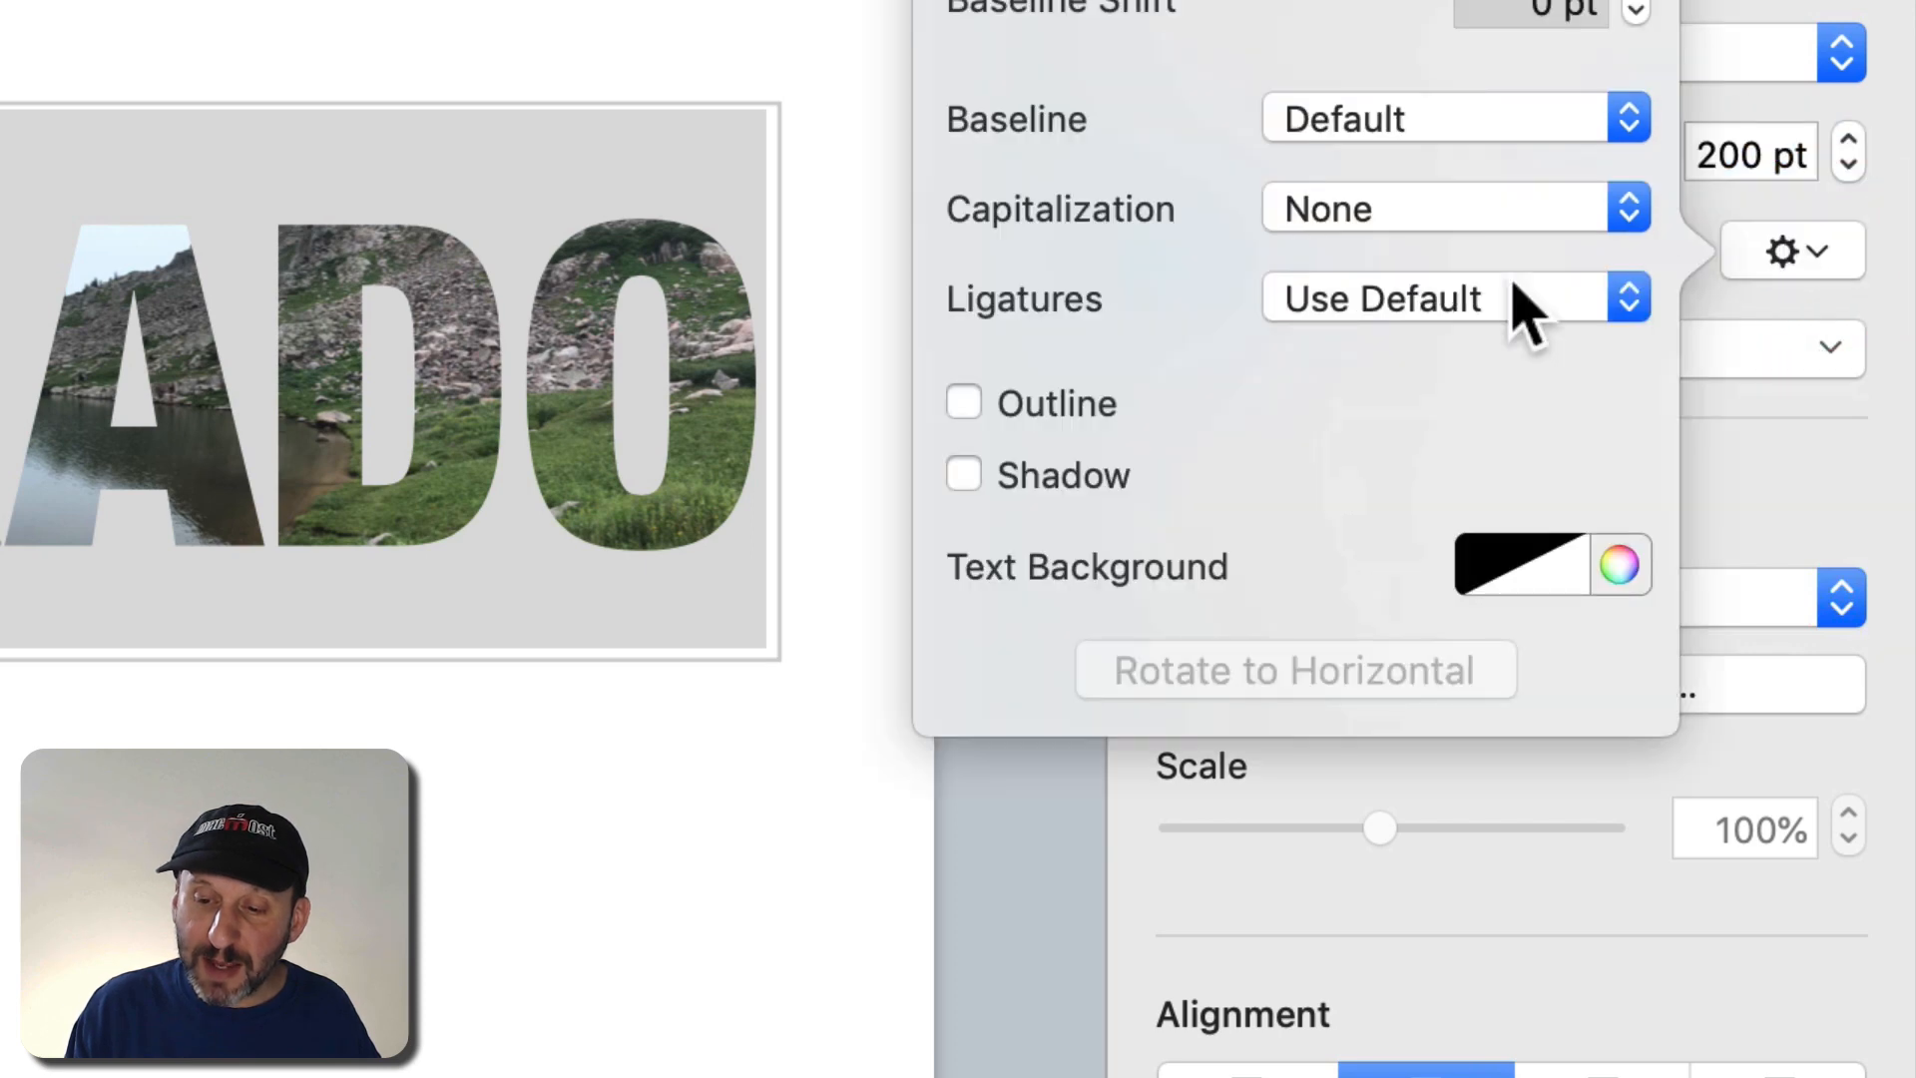
left_click(963, 403)
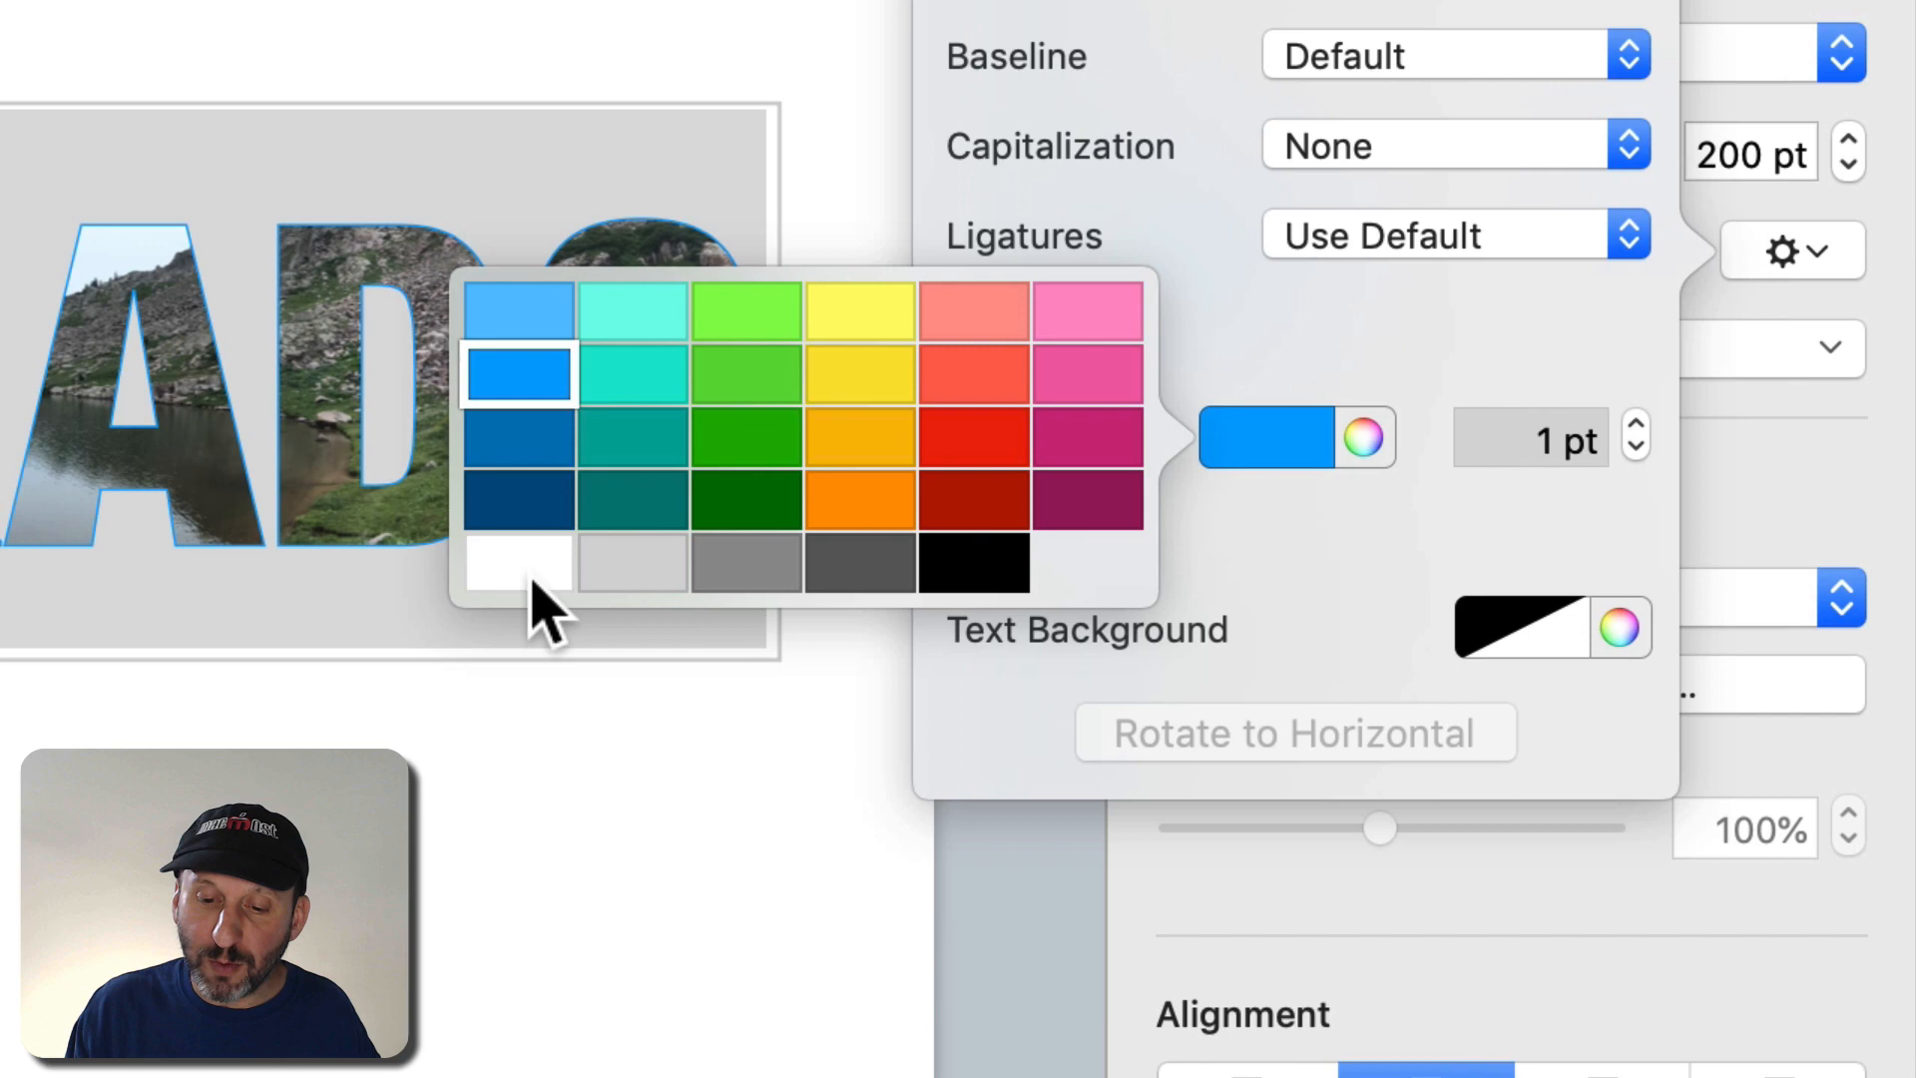
left_click(517, 562)
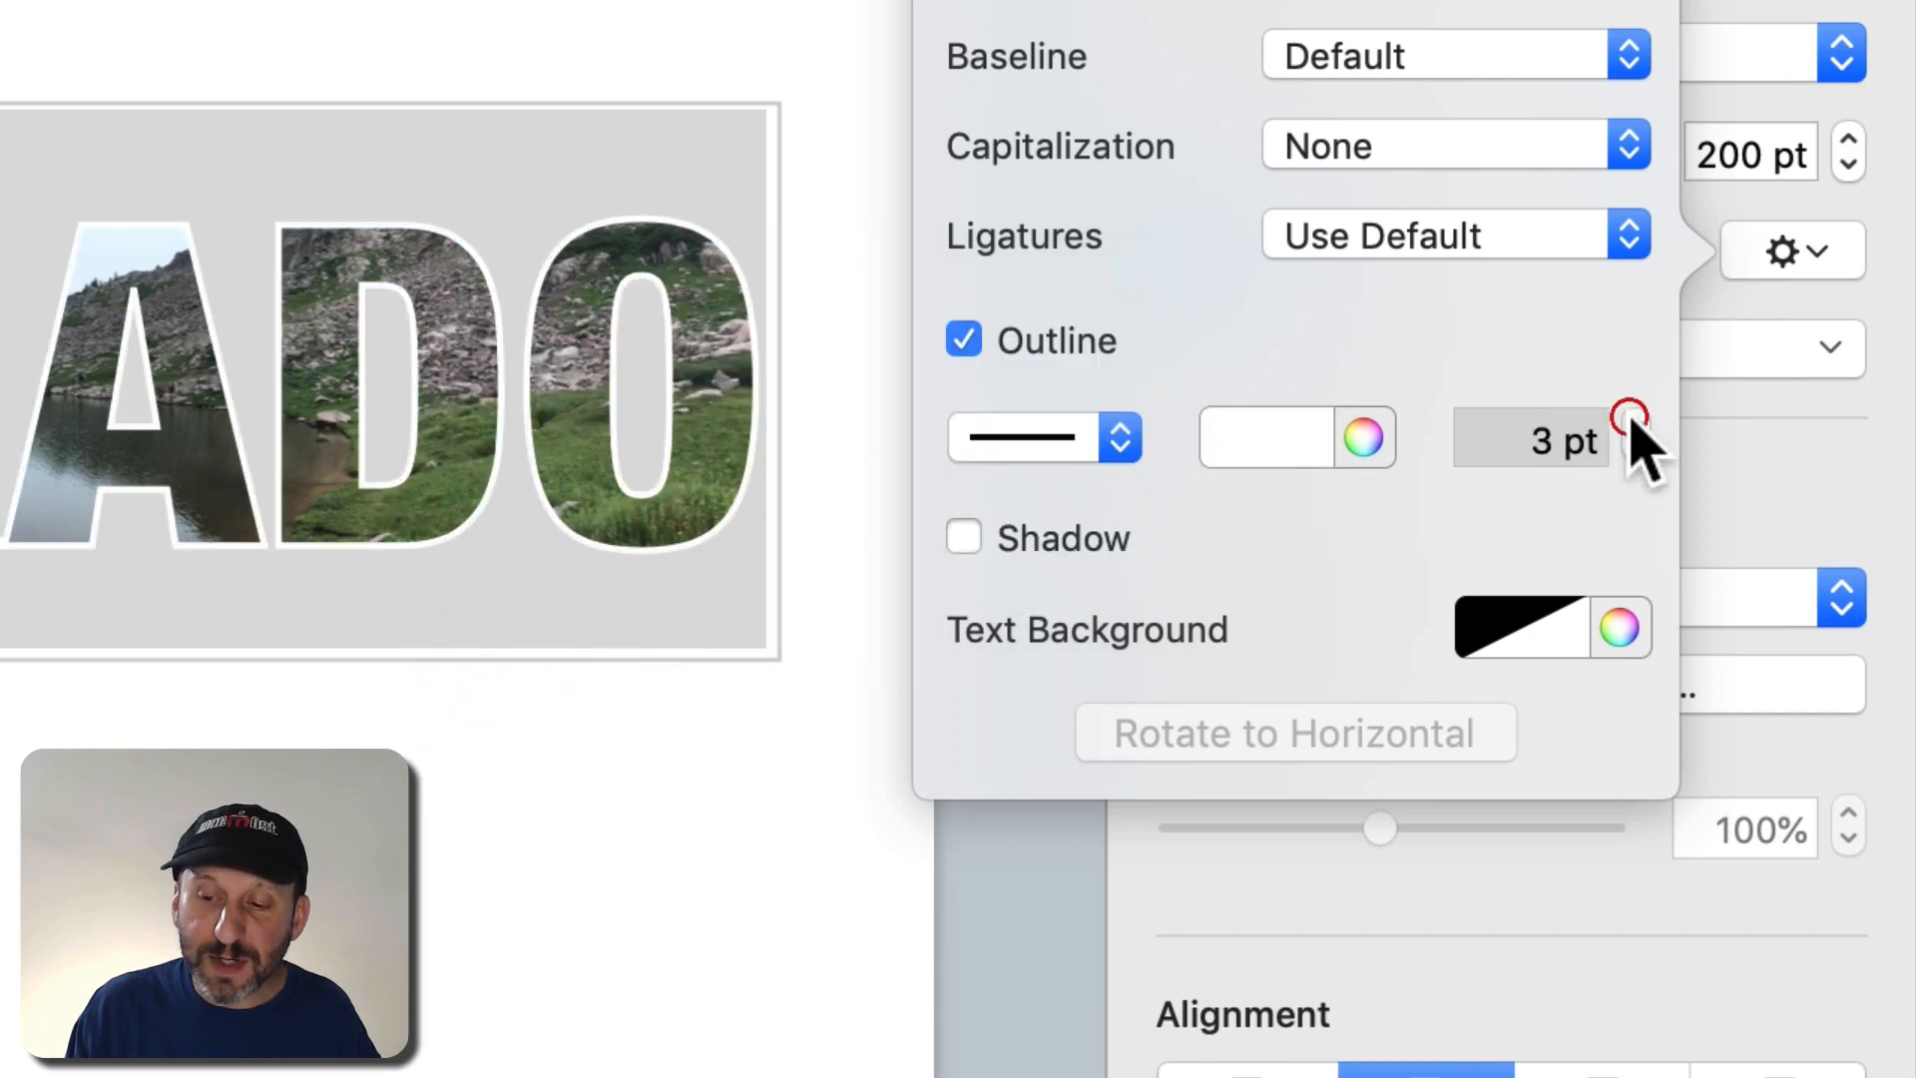
left_click(1634, 421)
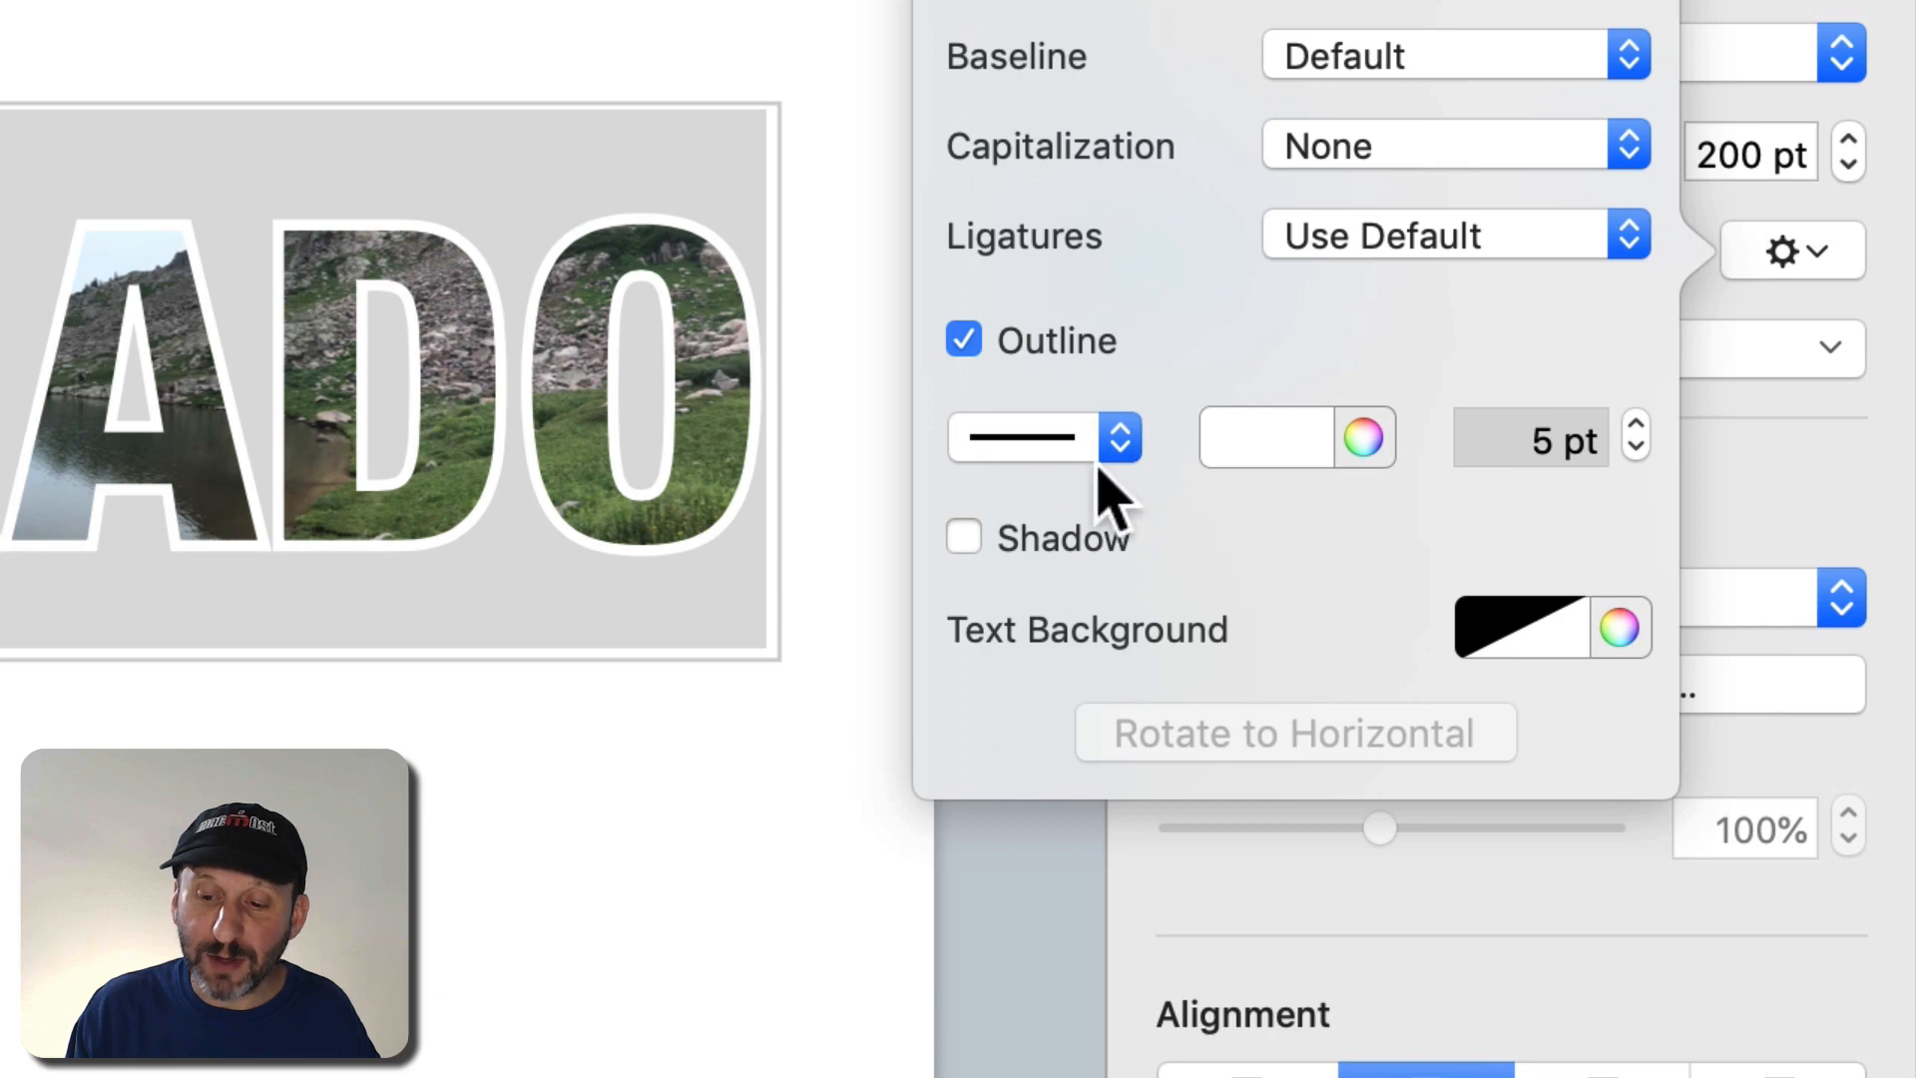
Step: Add a black drop shadow at 10 pt offset, 315°, and adjust its blur
left_click(963, 538)
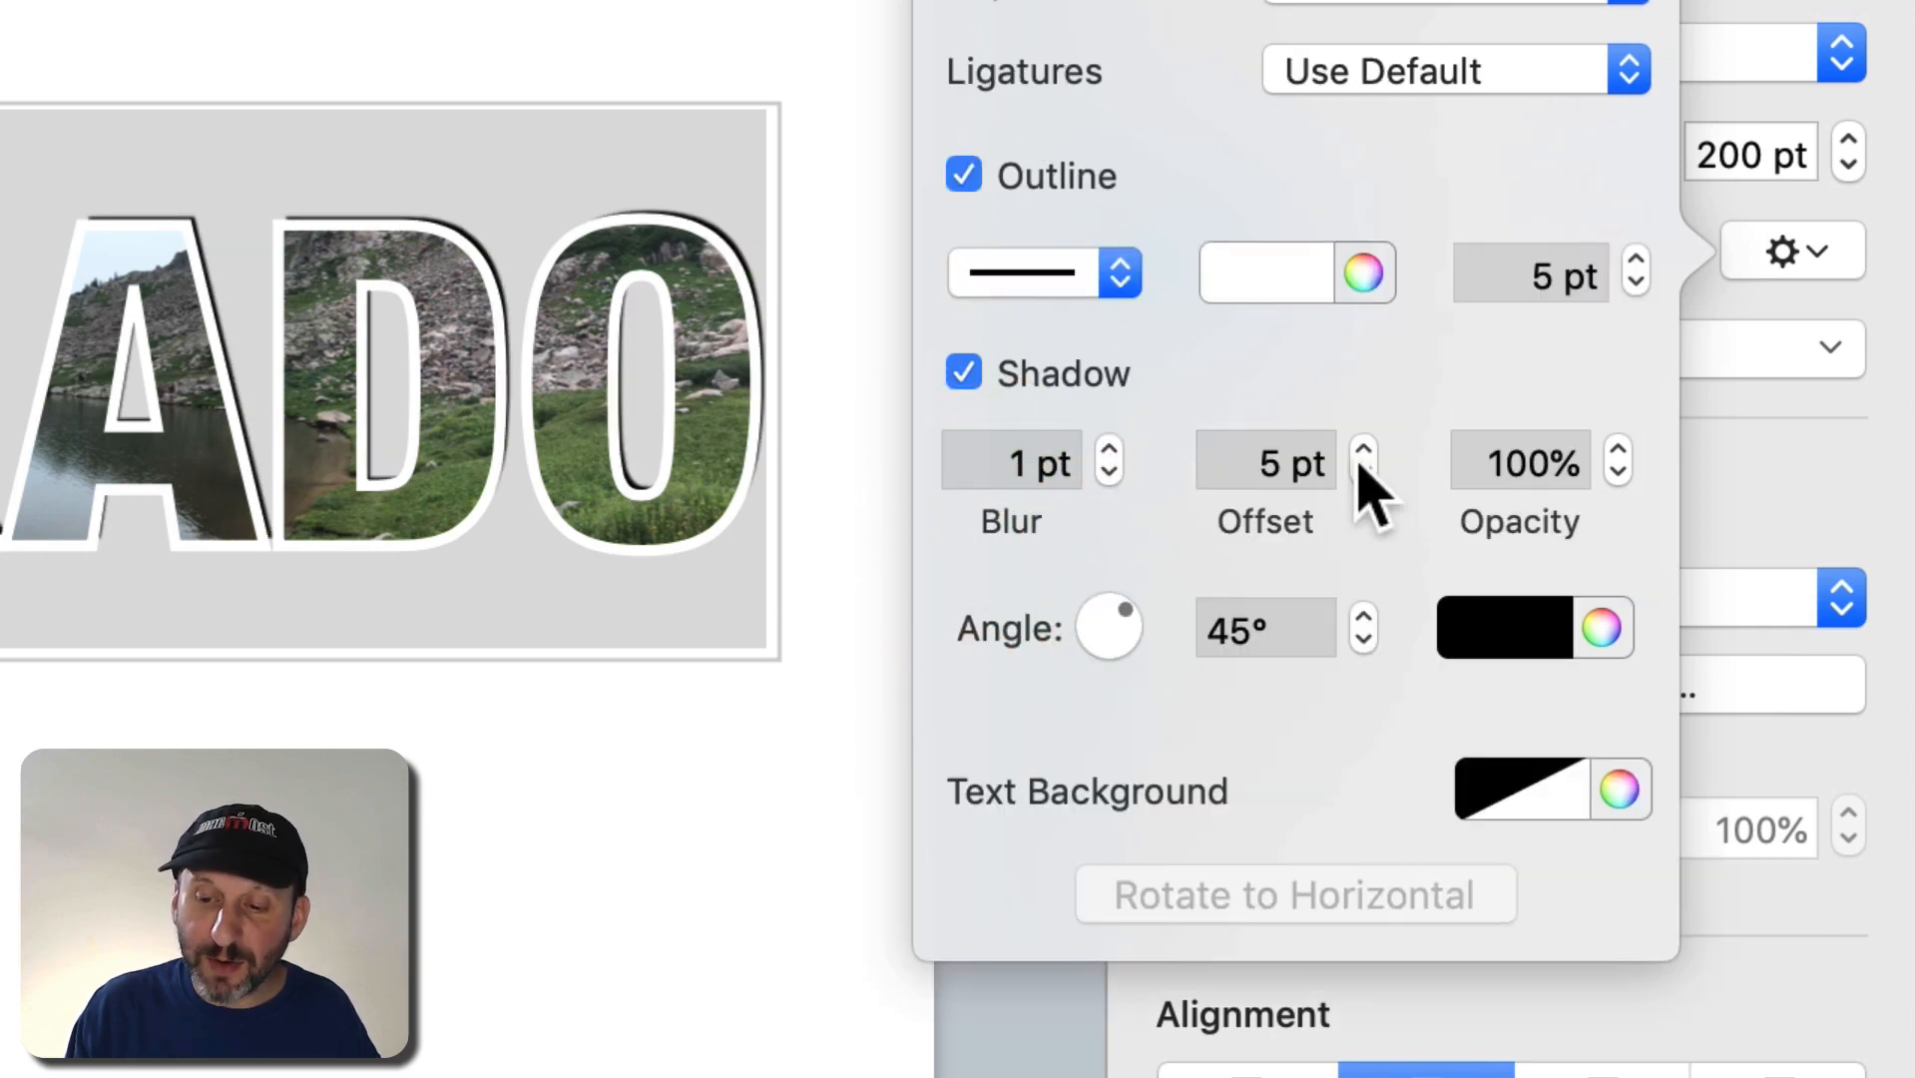
left_click(1364, 451)
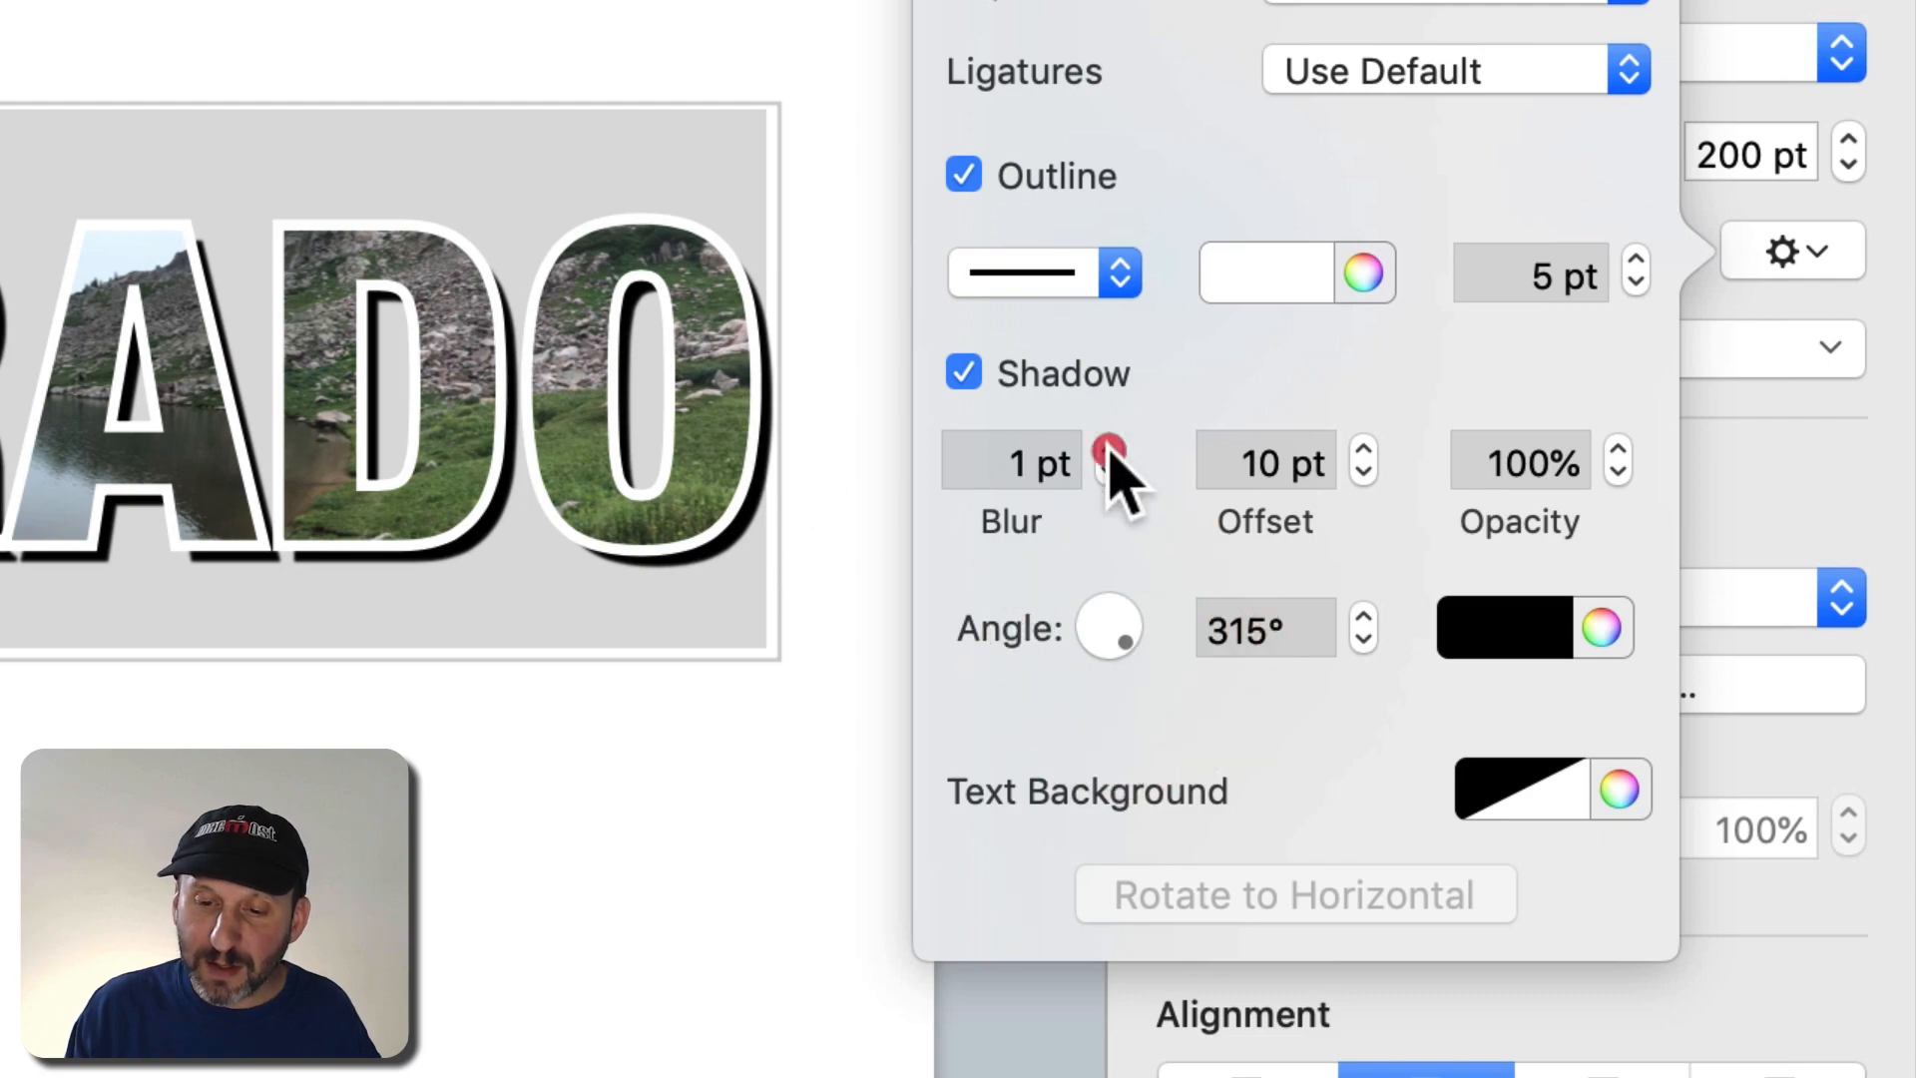
left_click(1110, 450)
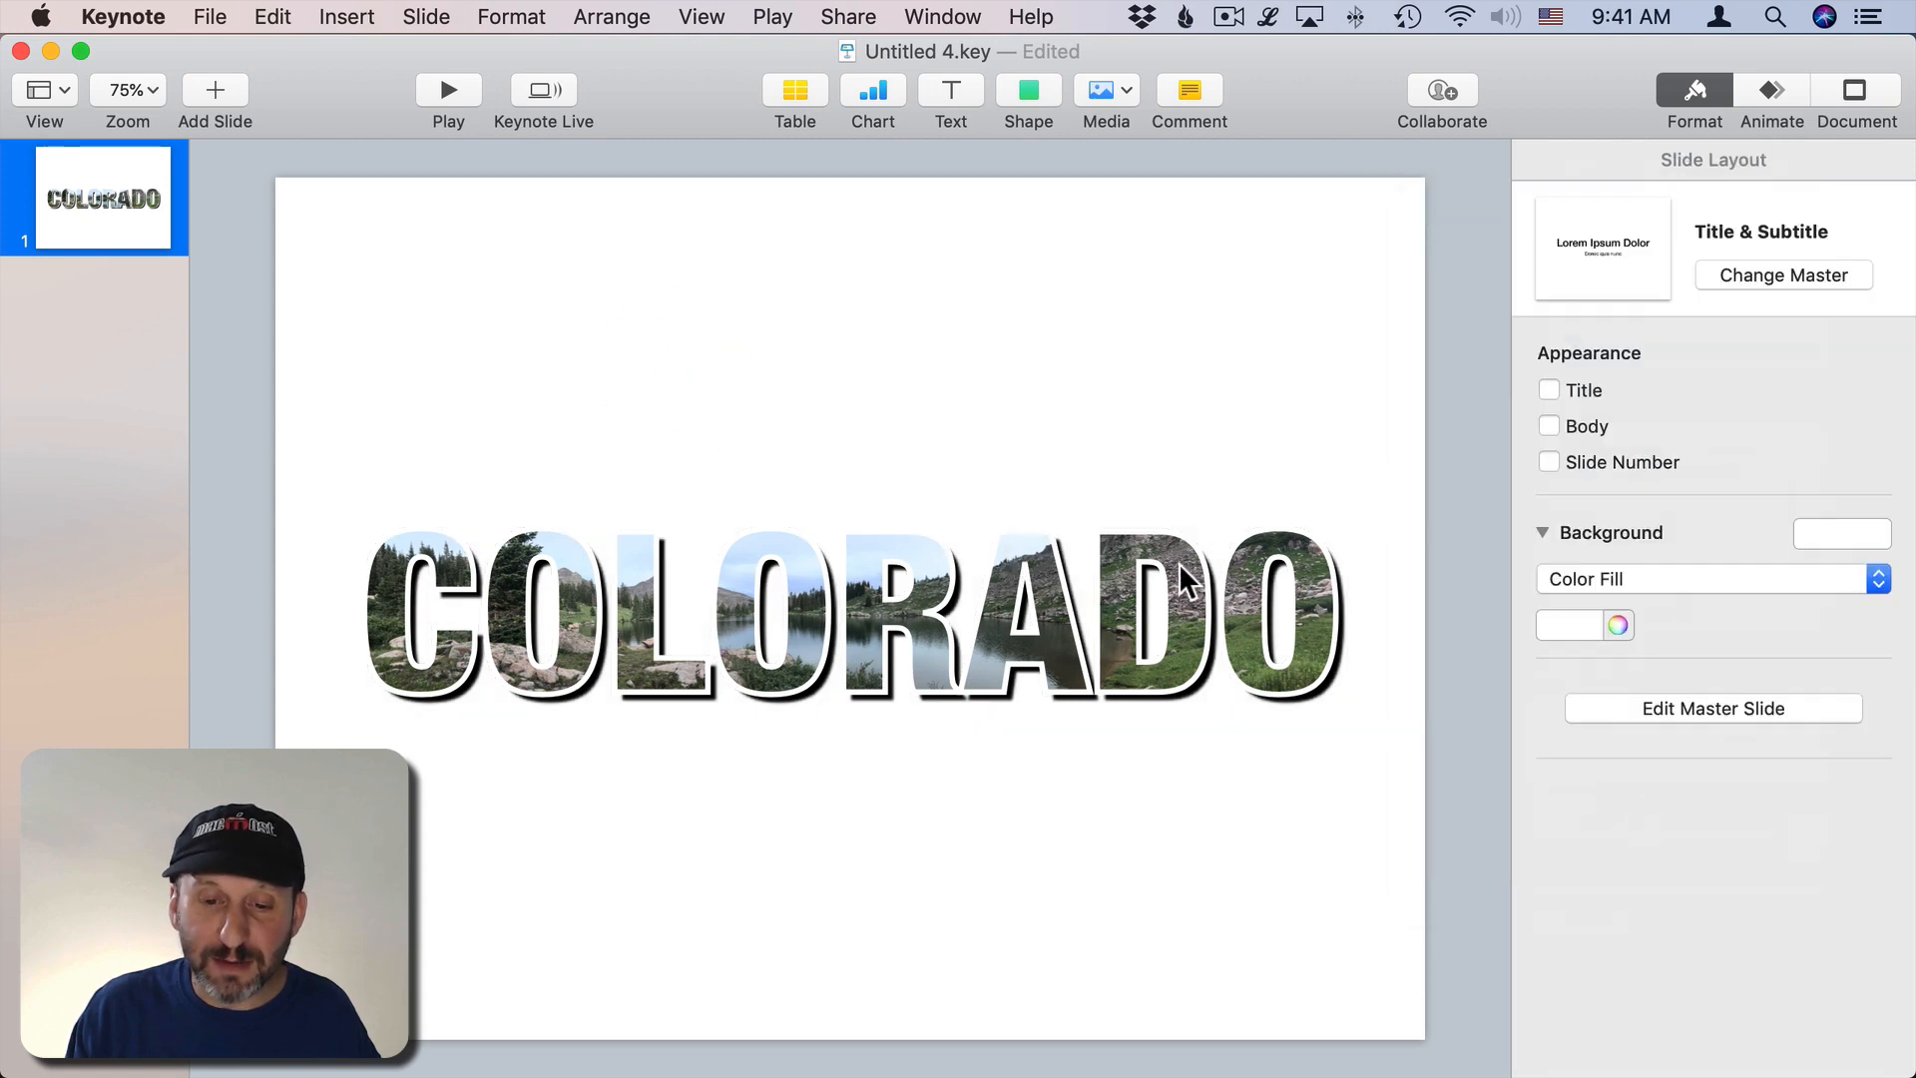
Step: Insert a blue square, send it behind COLORADO, and stretch it into a full-width bar
left_click(1028, 89)
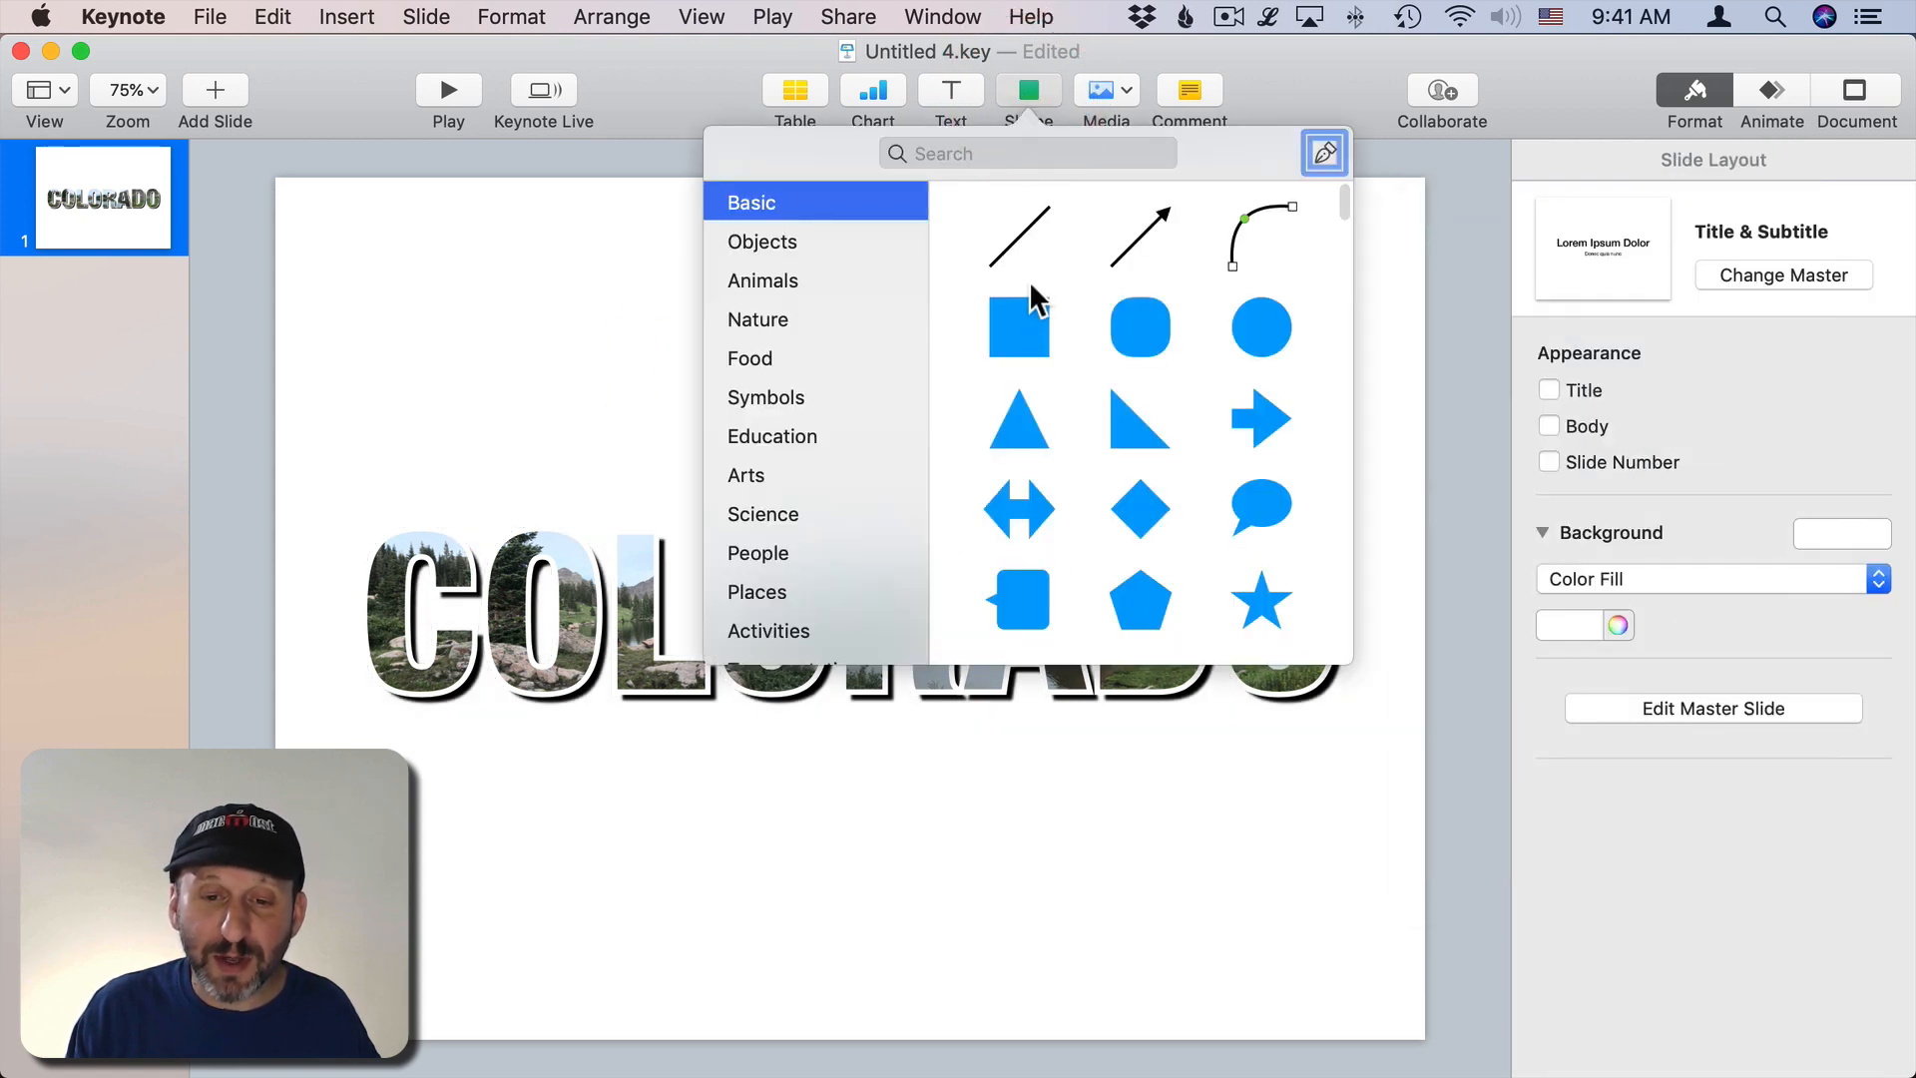
left_click(1017, 326)
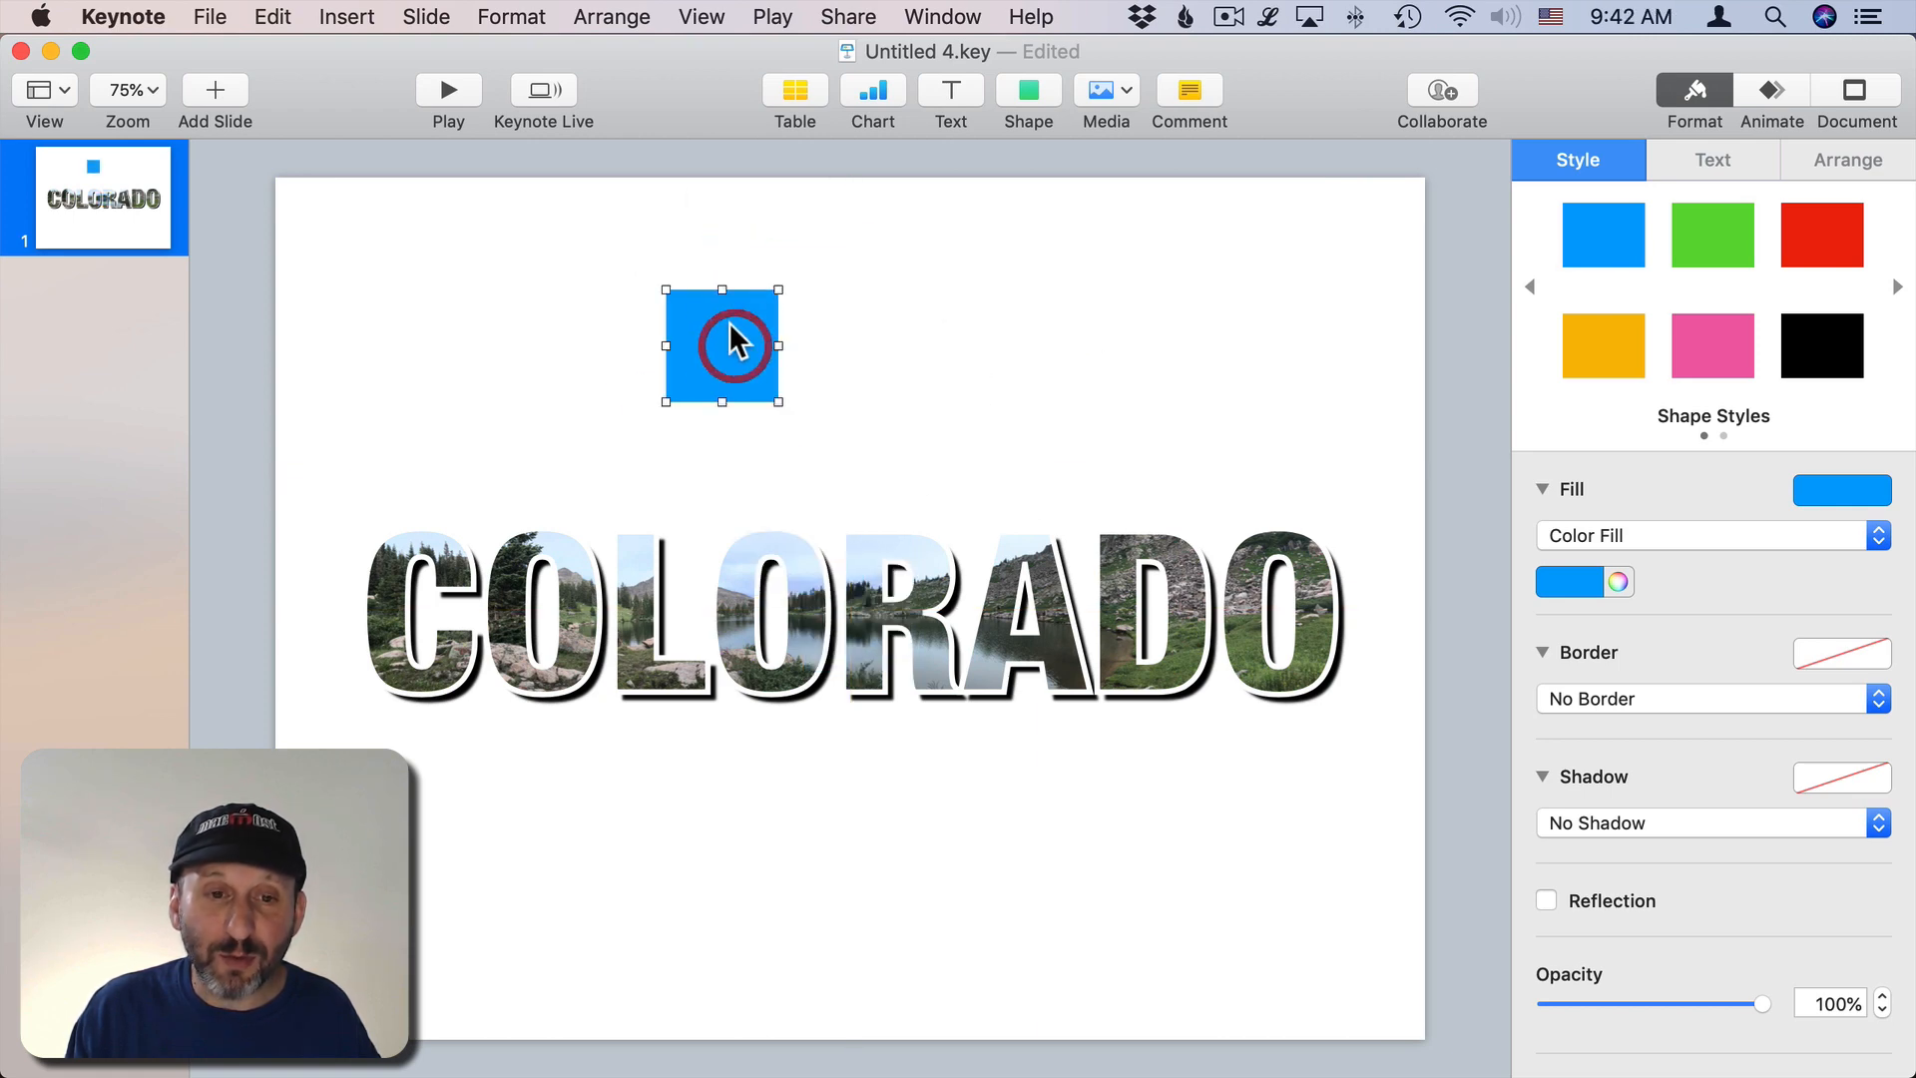
left_click(611, 16)
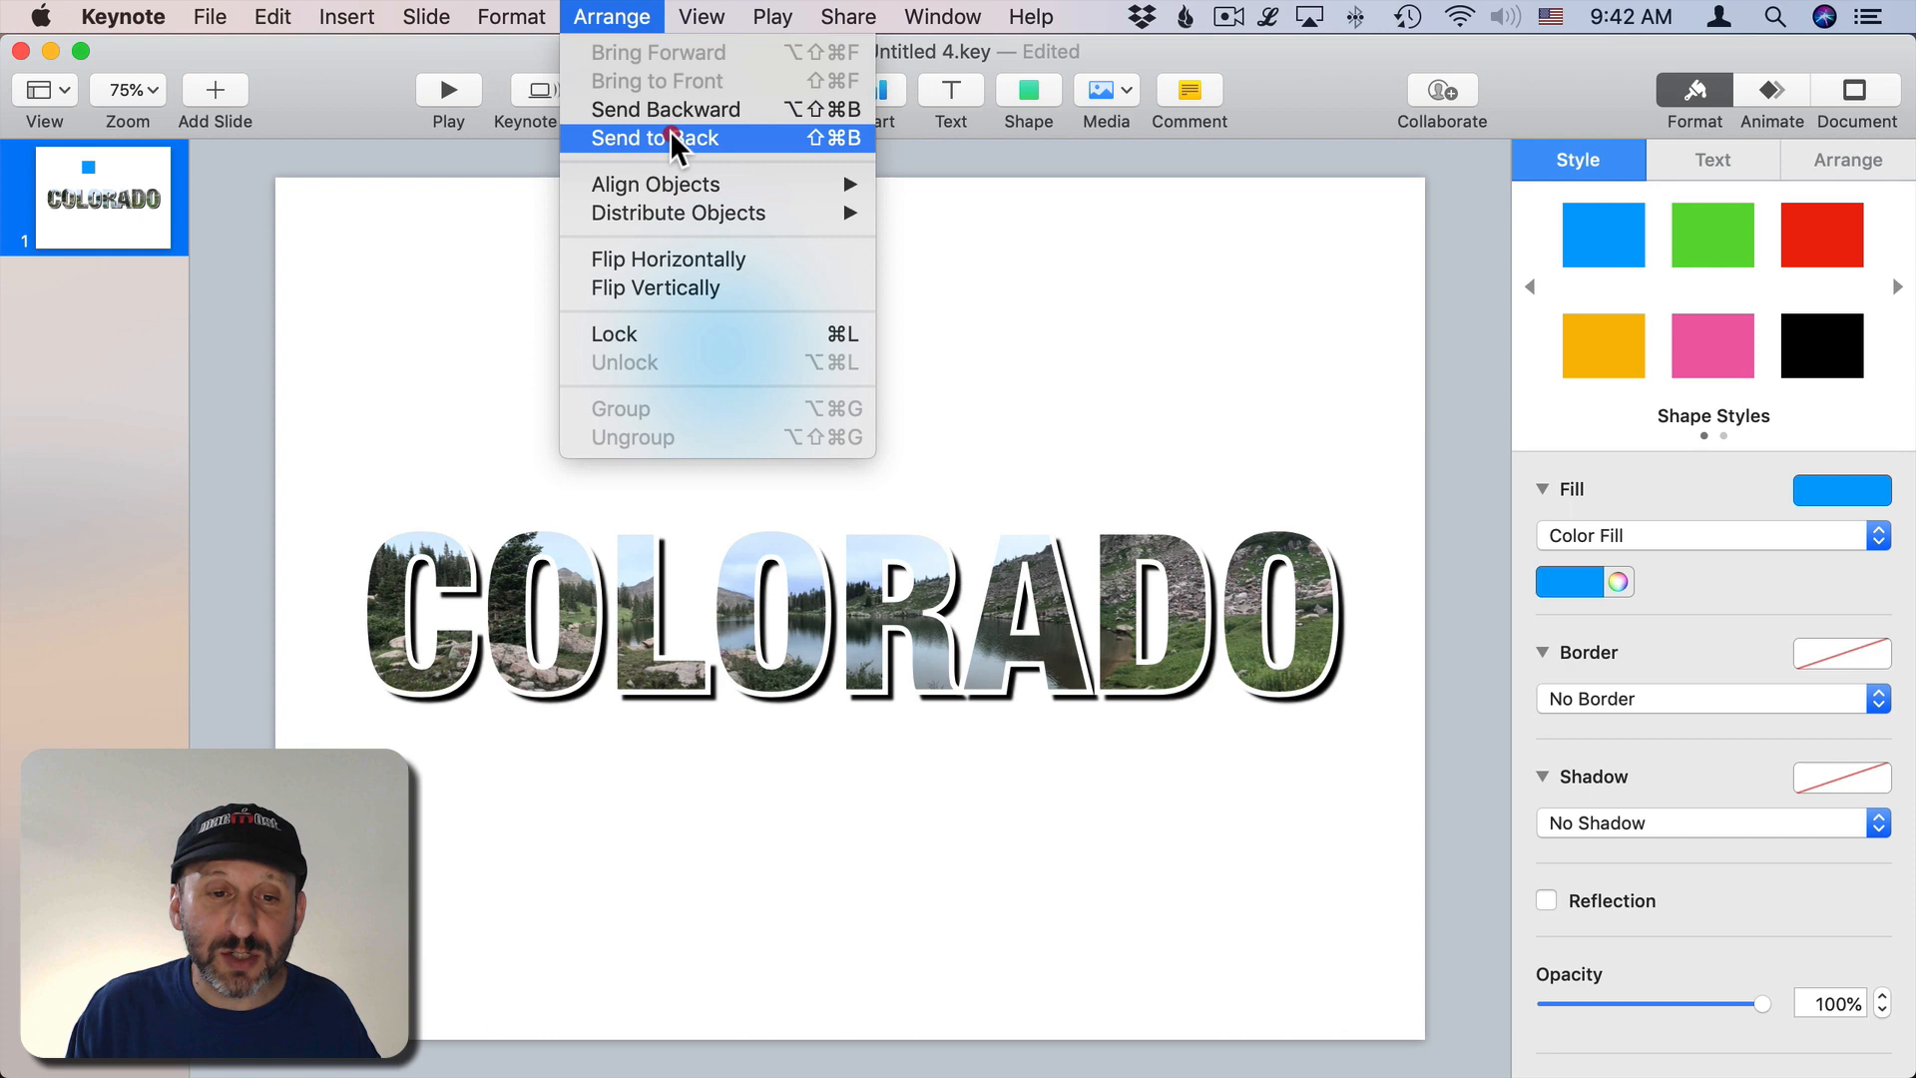
left_click(653, 138)
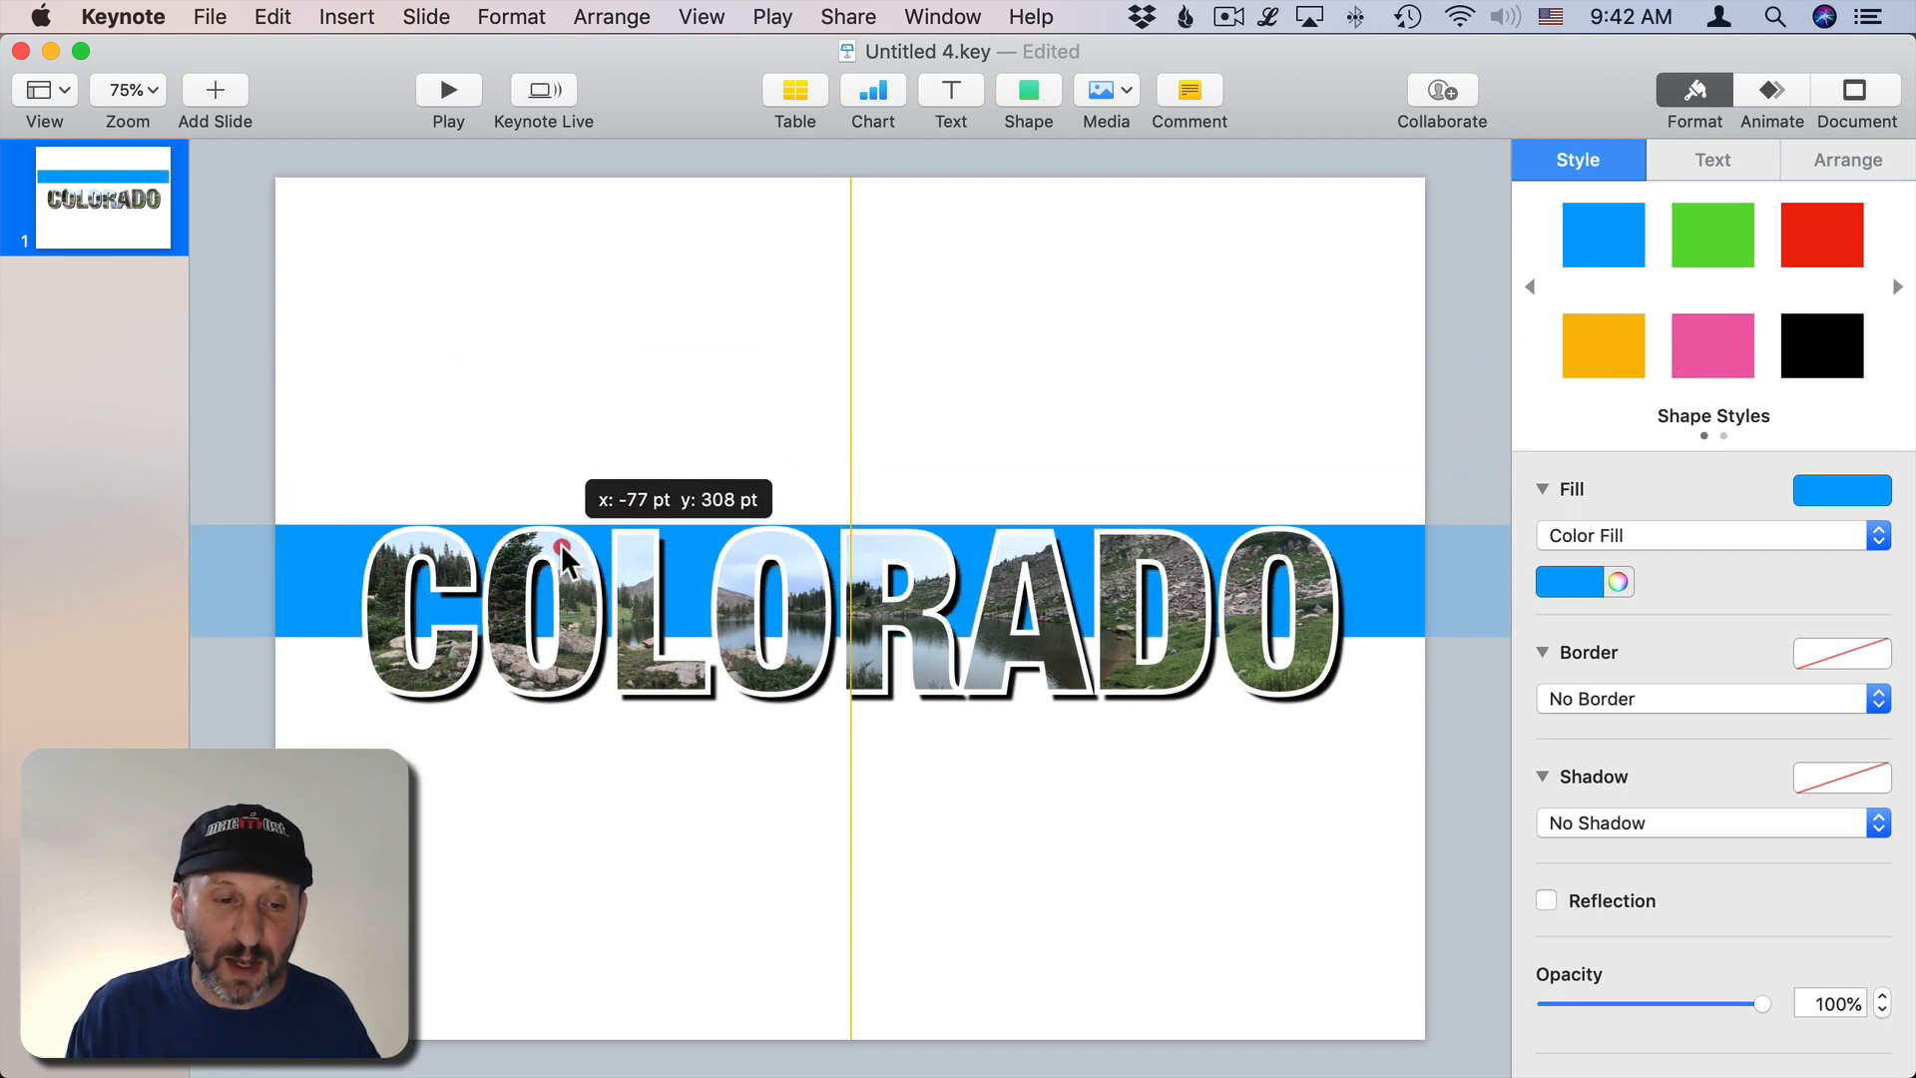
left_click_drag(566, 560, 855, 647)
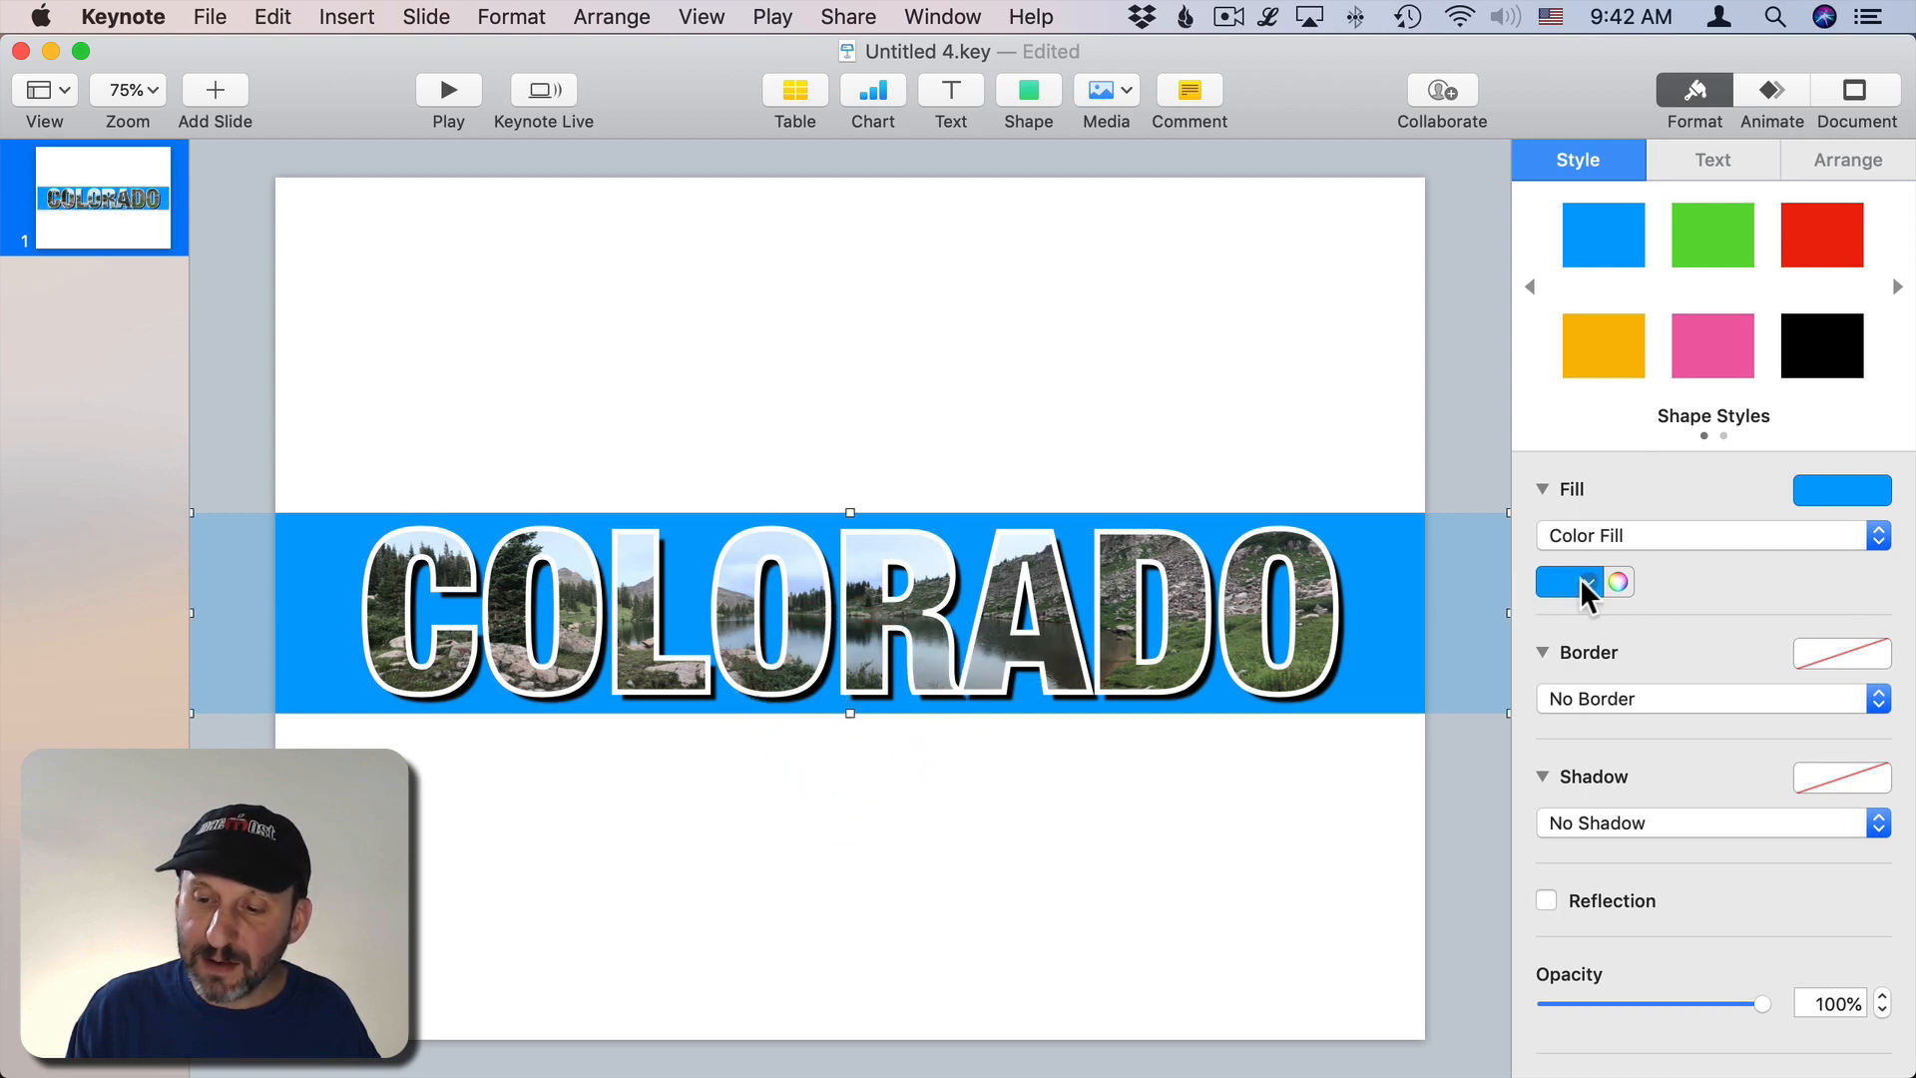
left_click(1569, 581)
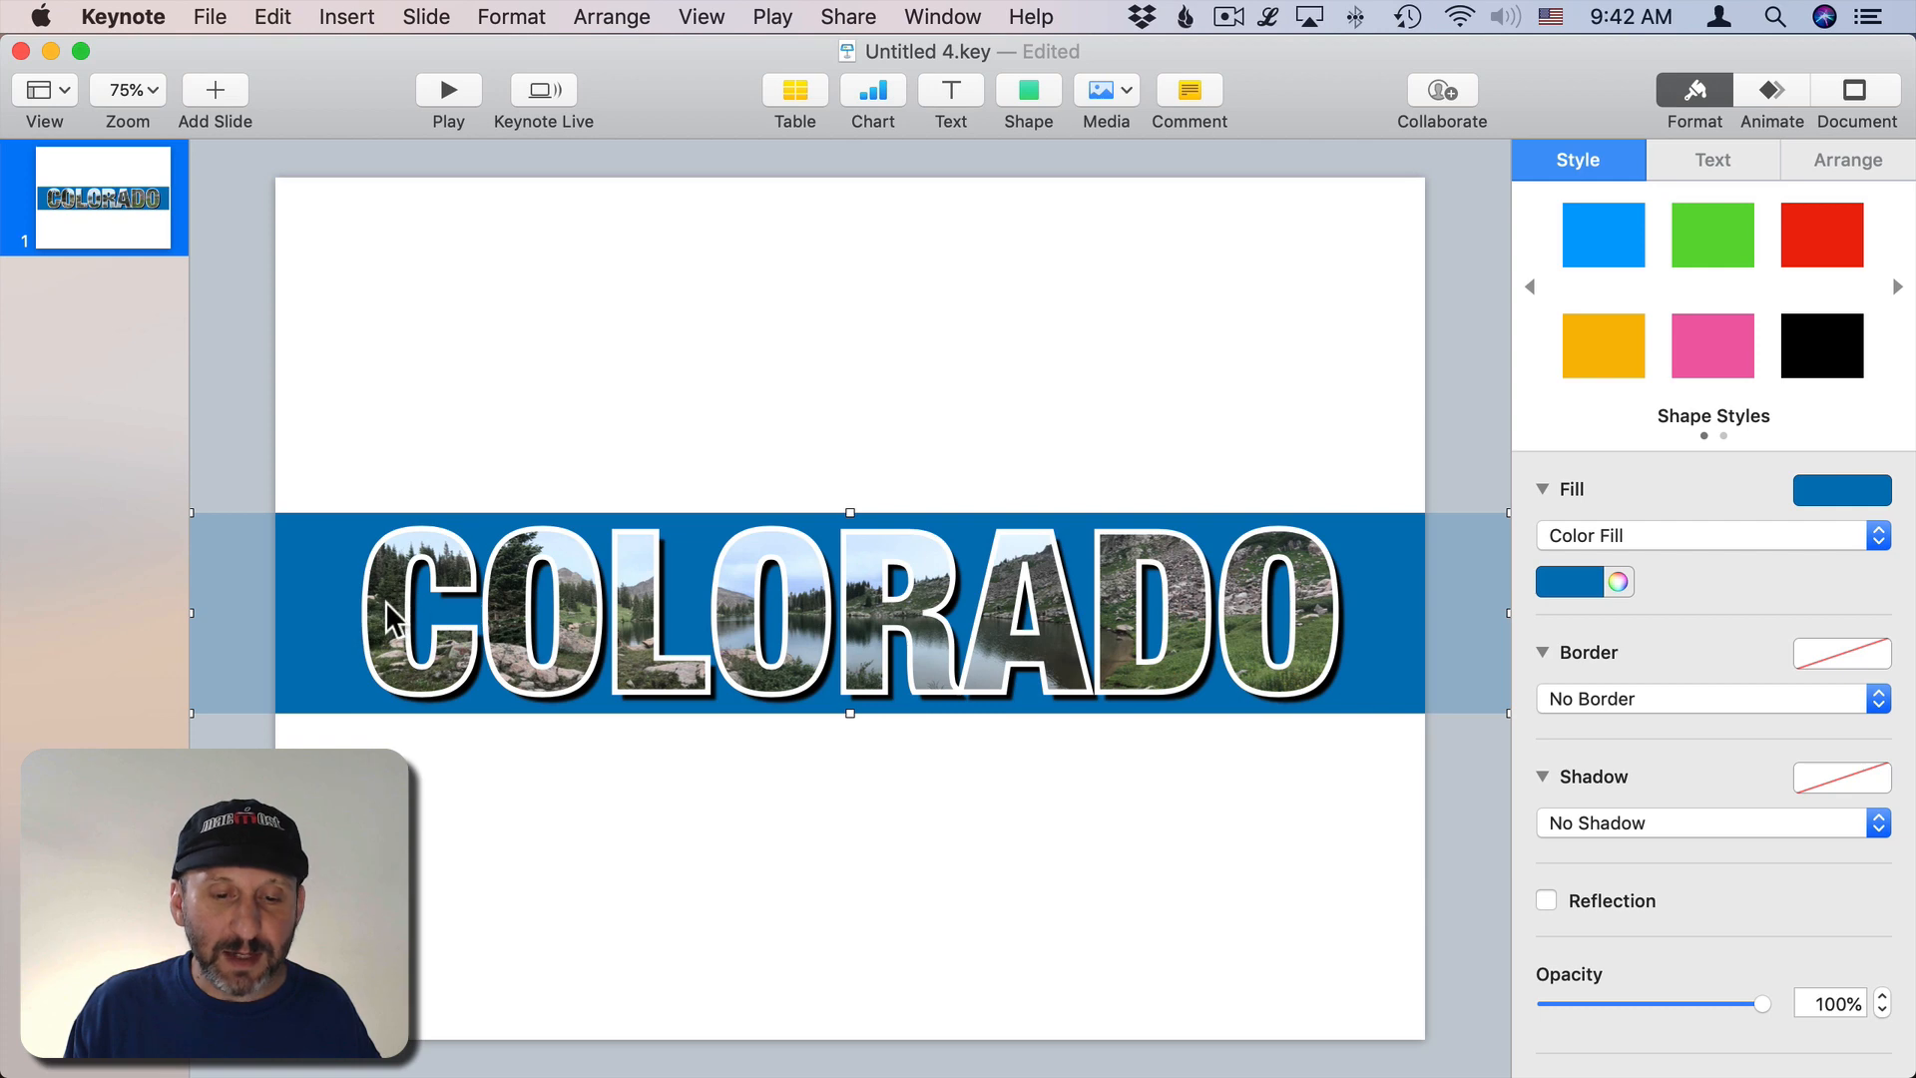
mouse_move(865, 609)
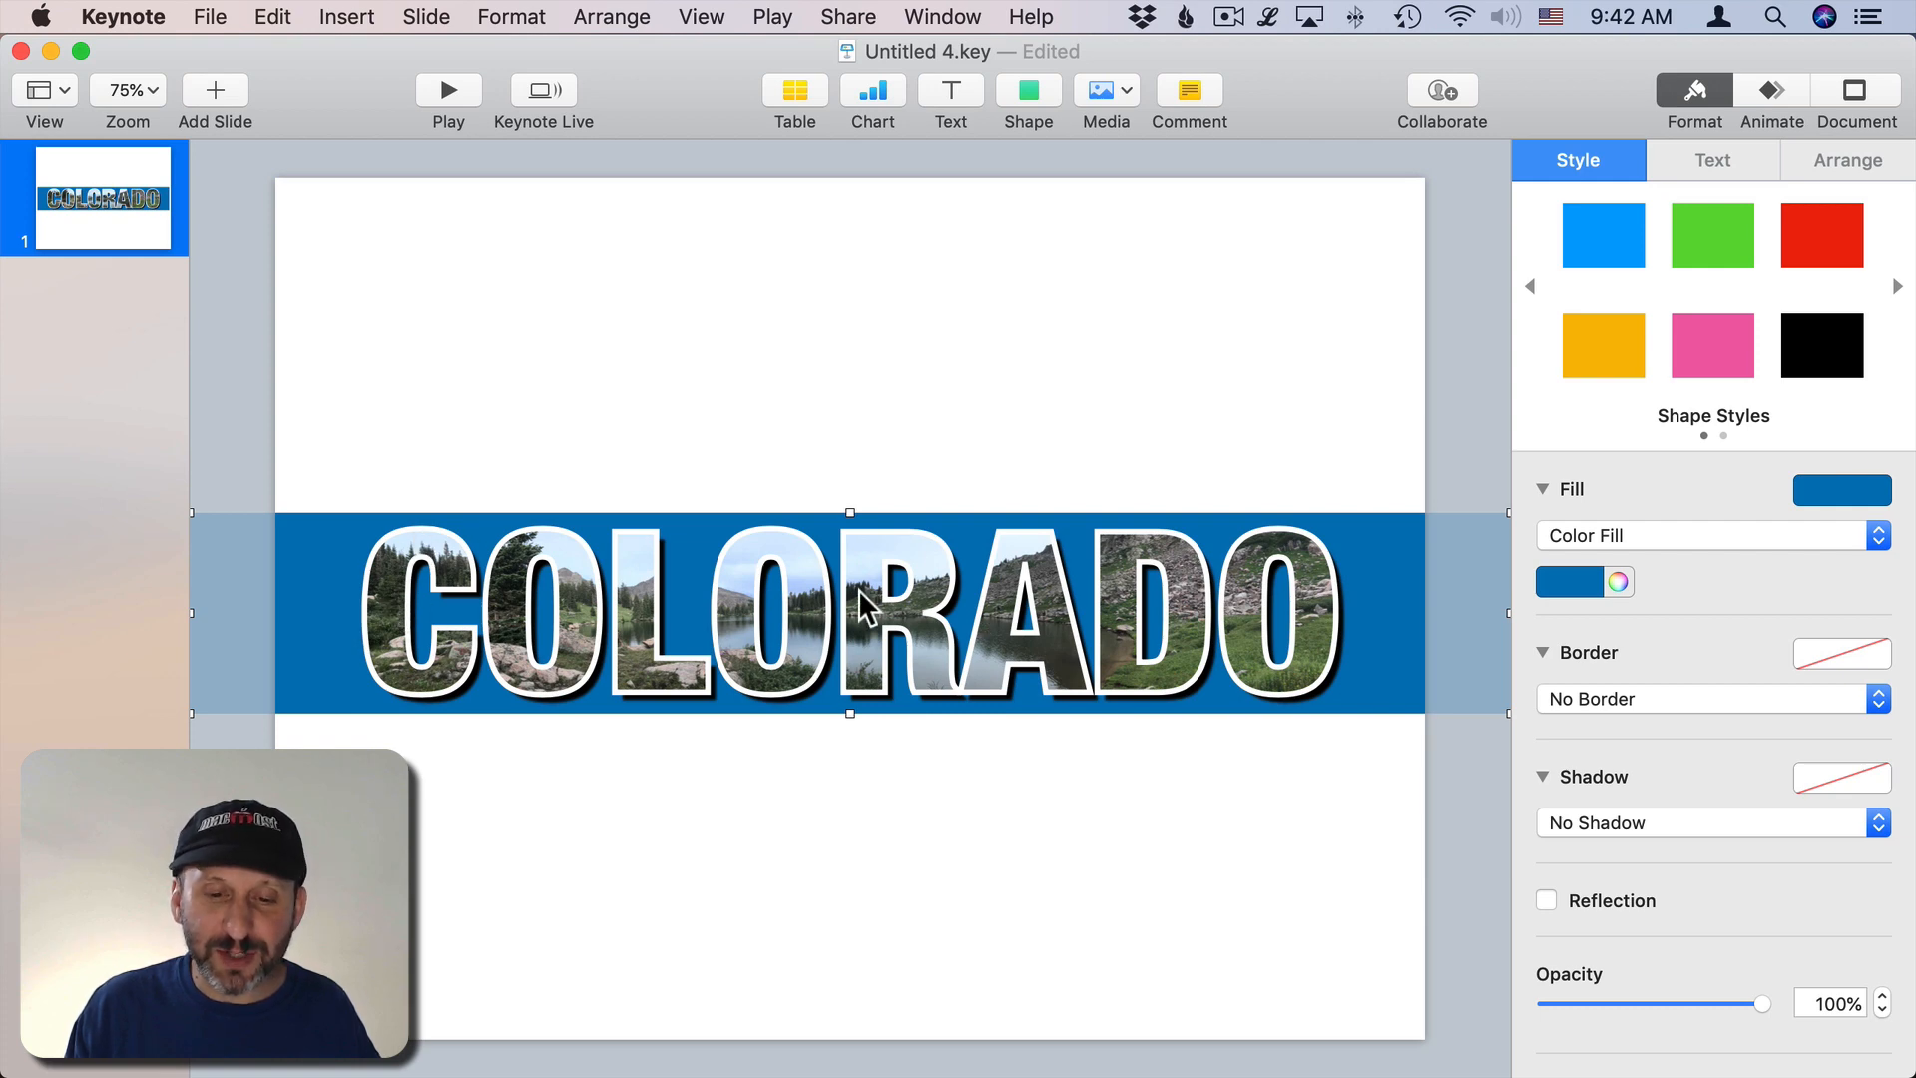
mouse_move(499, 616)
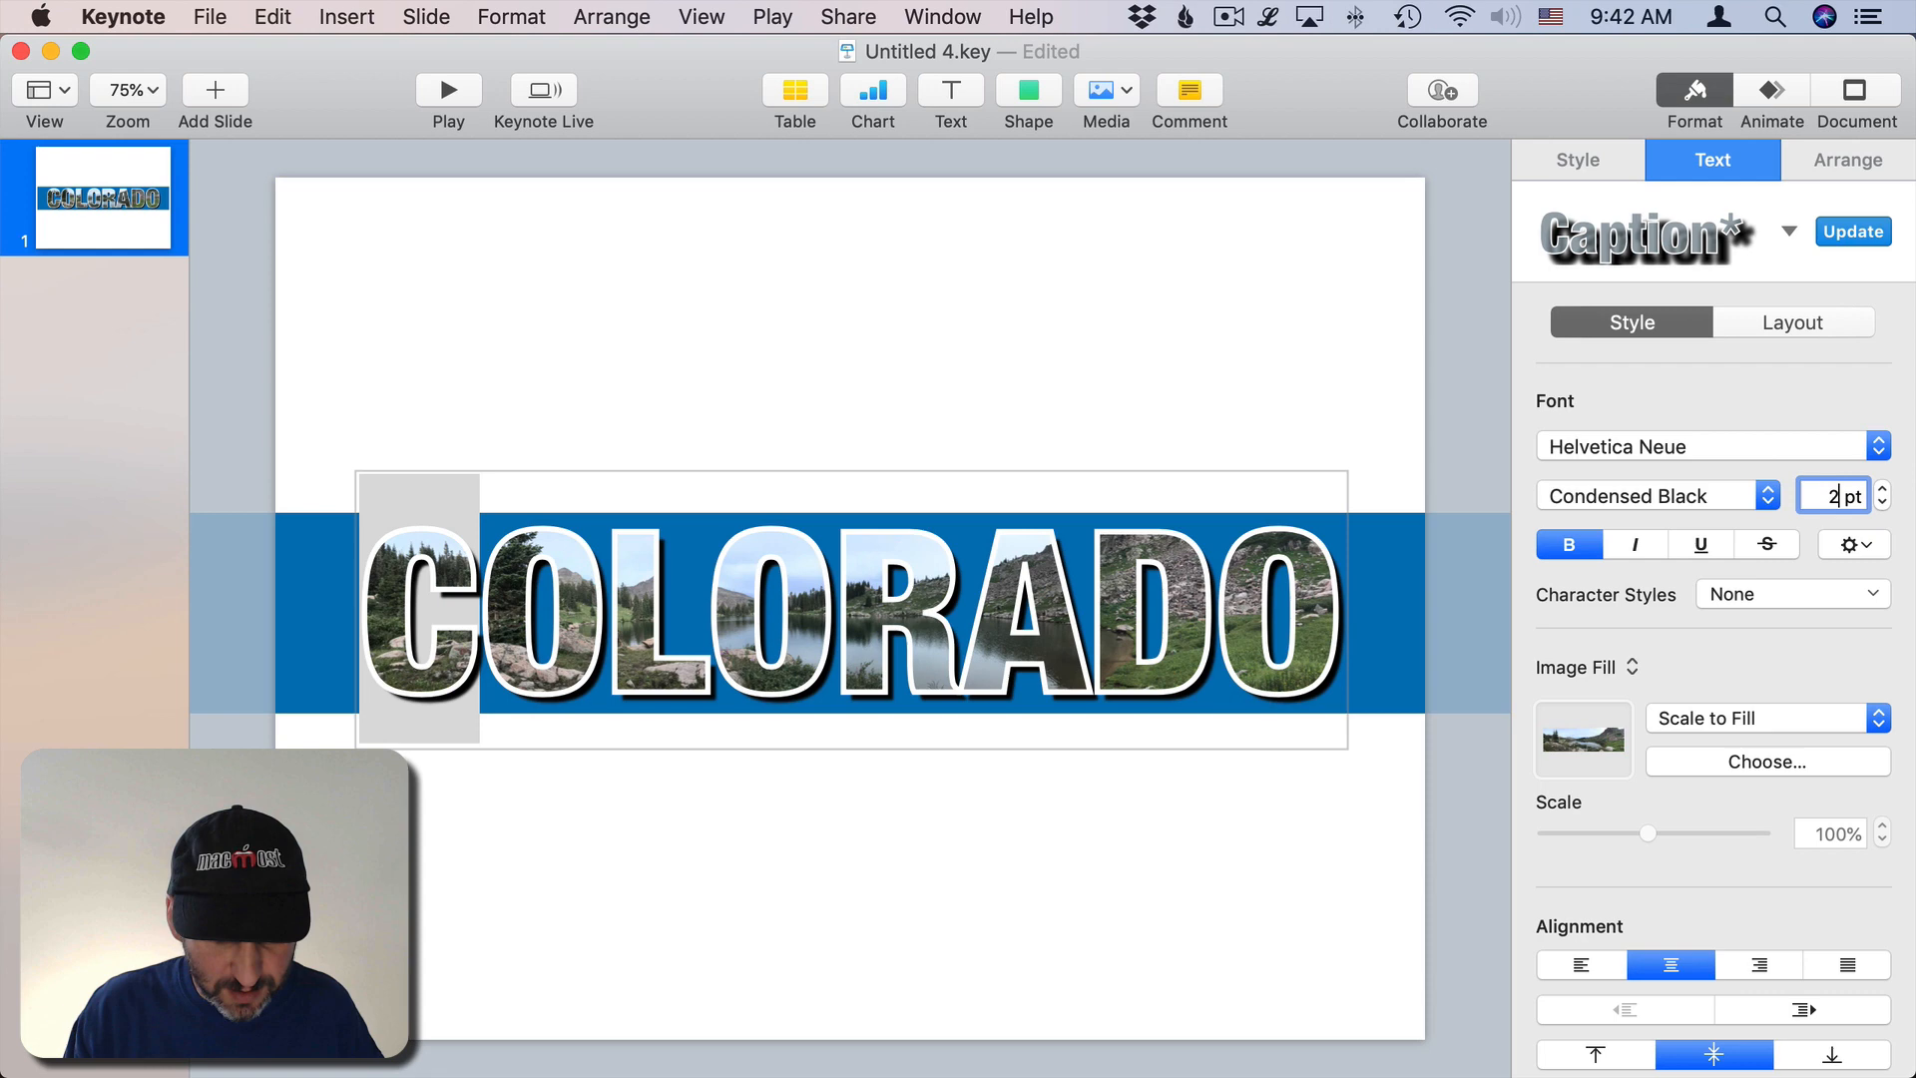
Step: Set the first letter C of COLORADO to 280 pt
type("280")
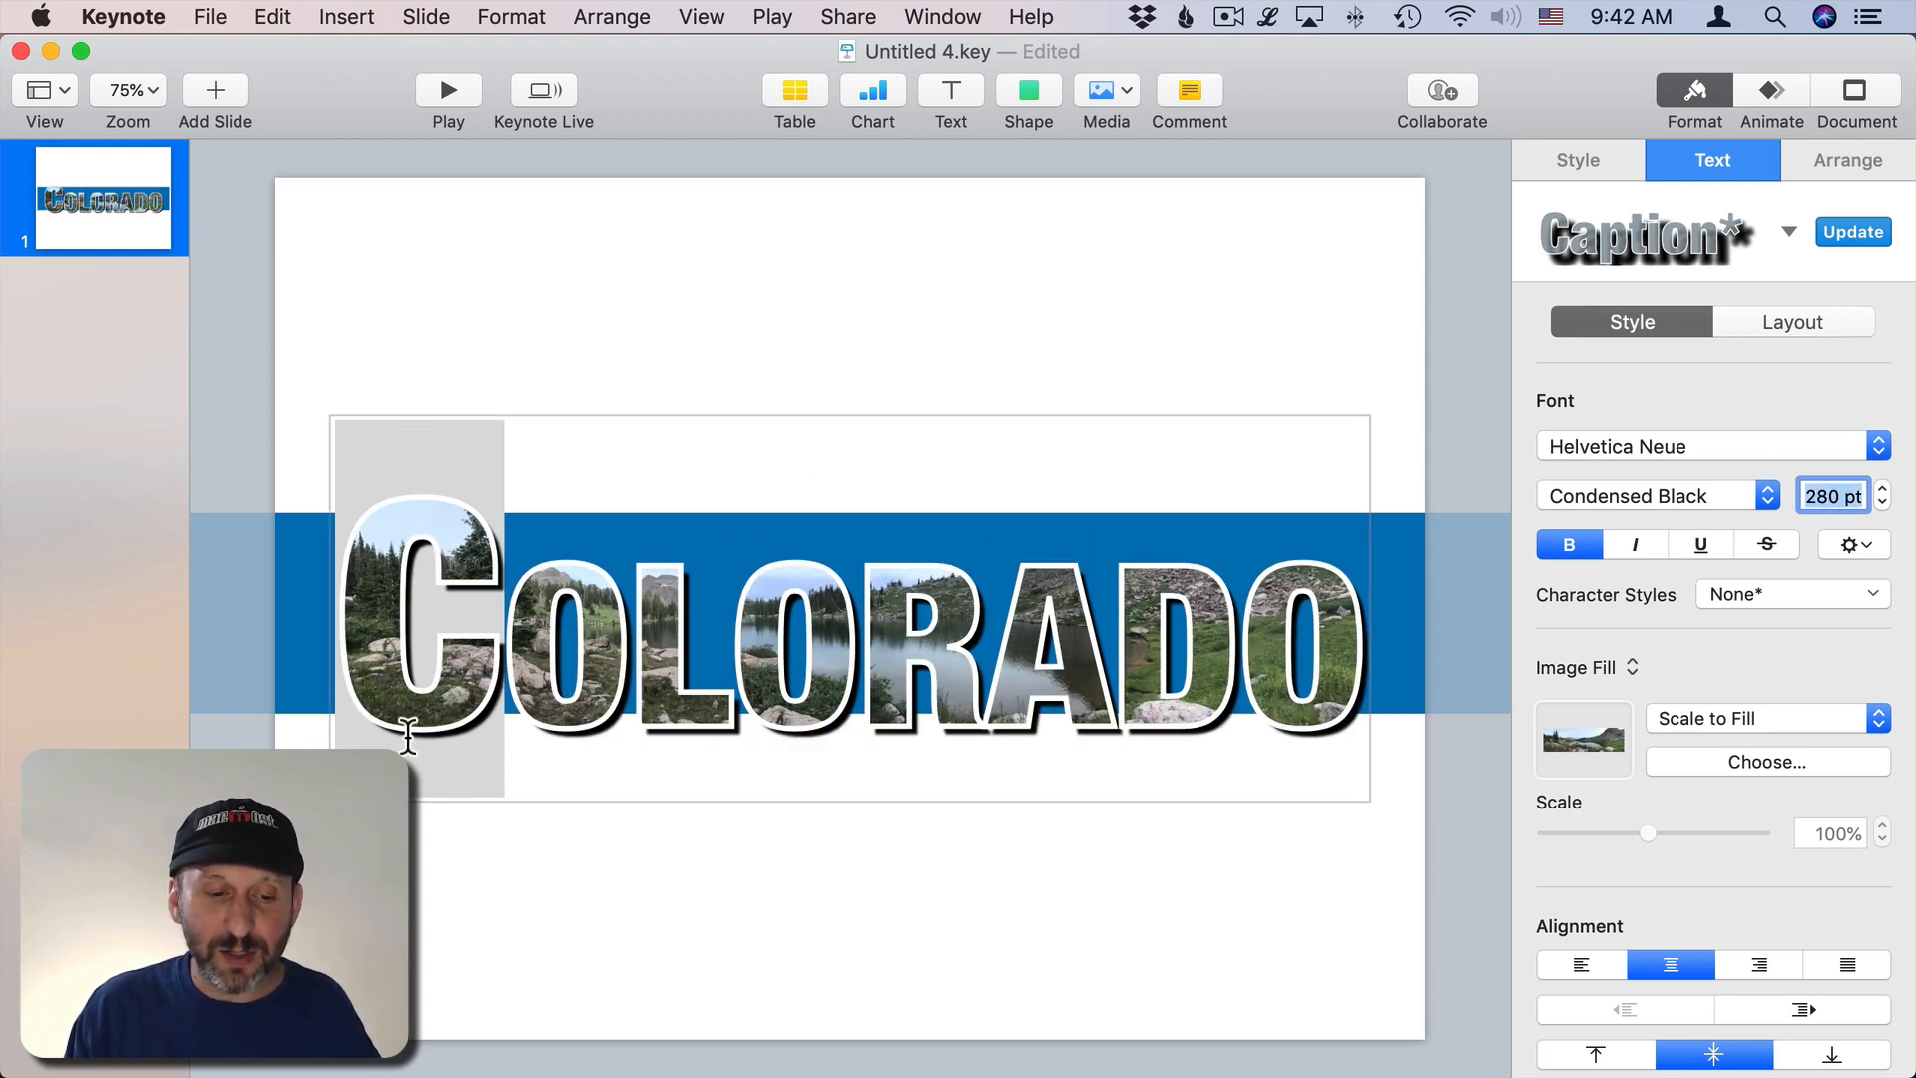
mouse_move(729, 708)
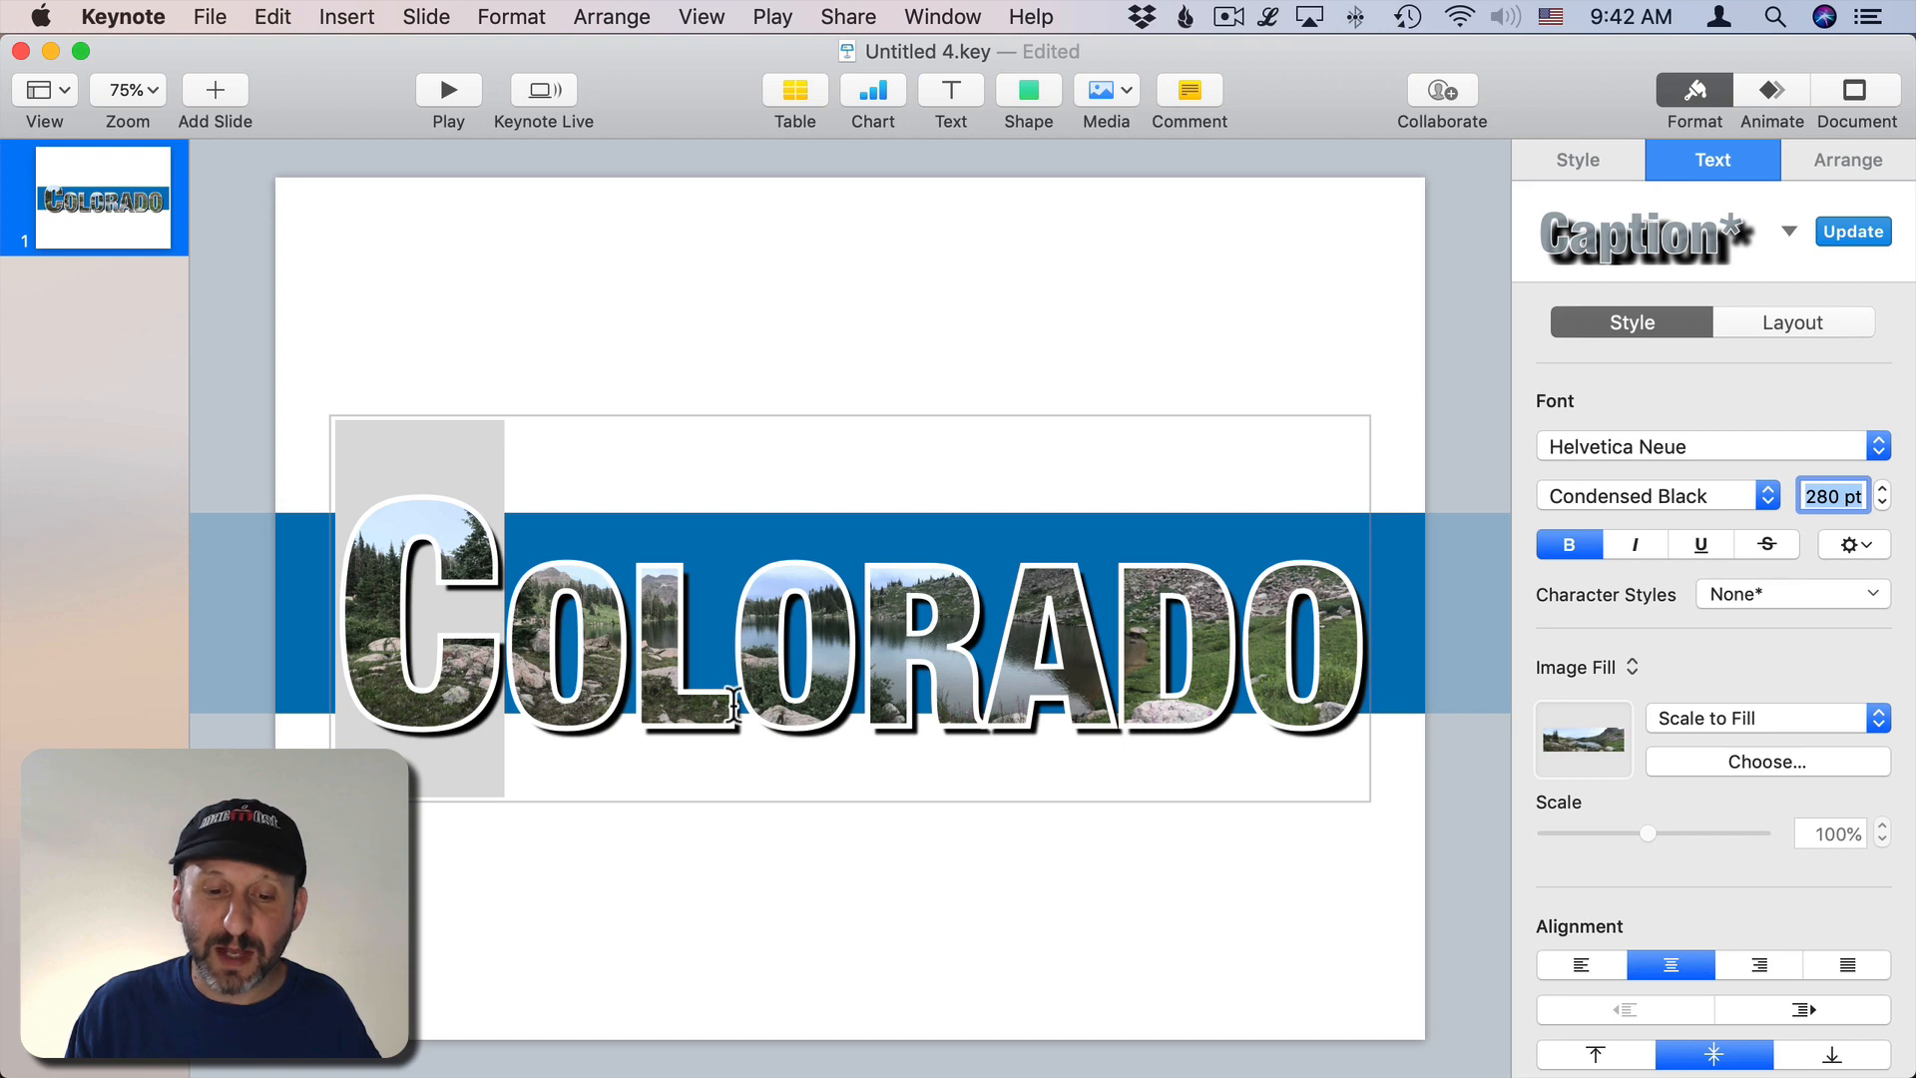
left_click(1852, 544)
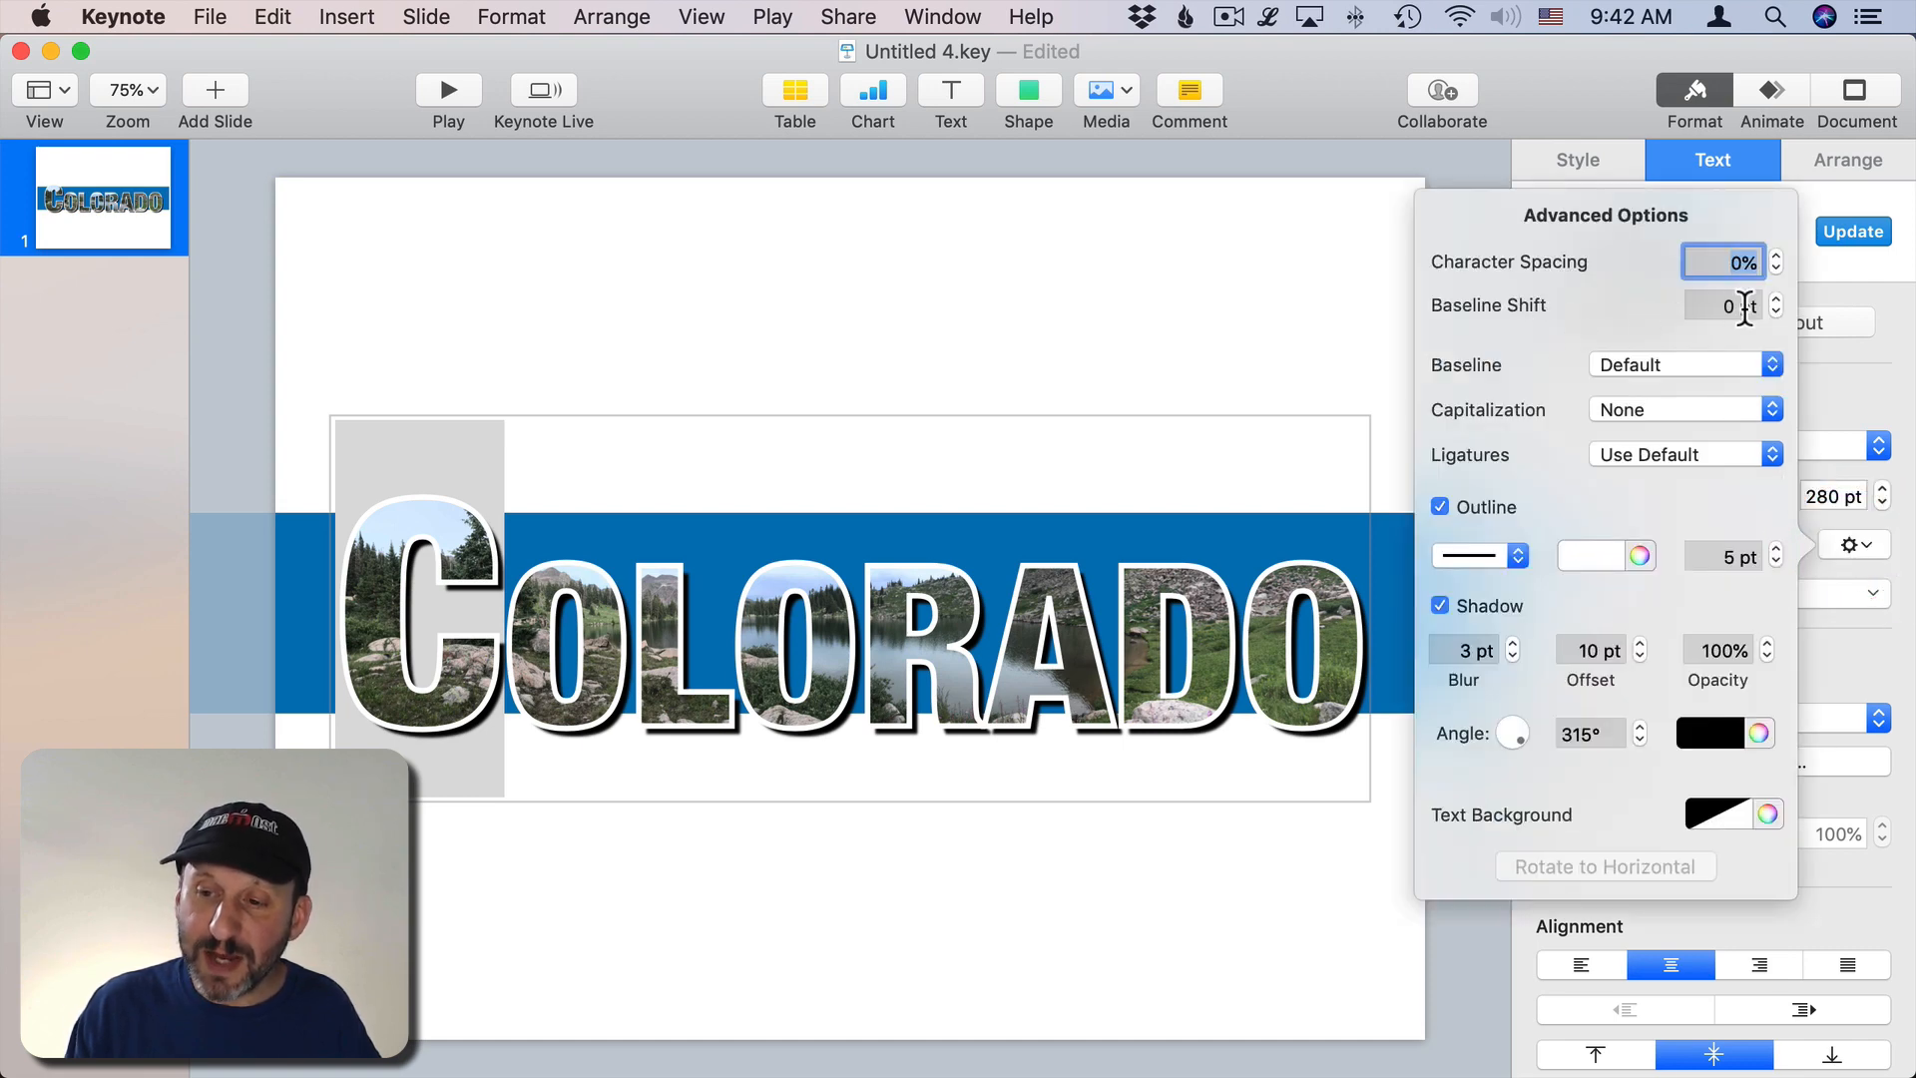
Step: Set the big C's baseline shift to -22 pt
left_click(1775, 298)
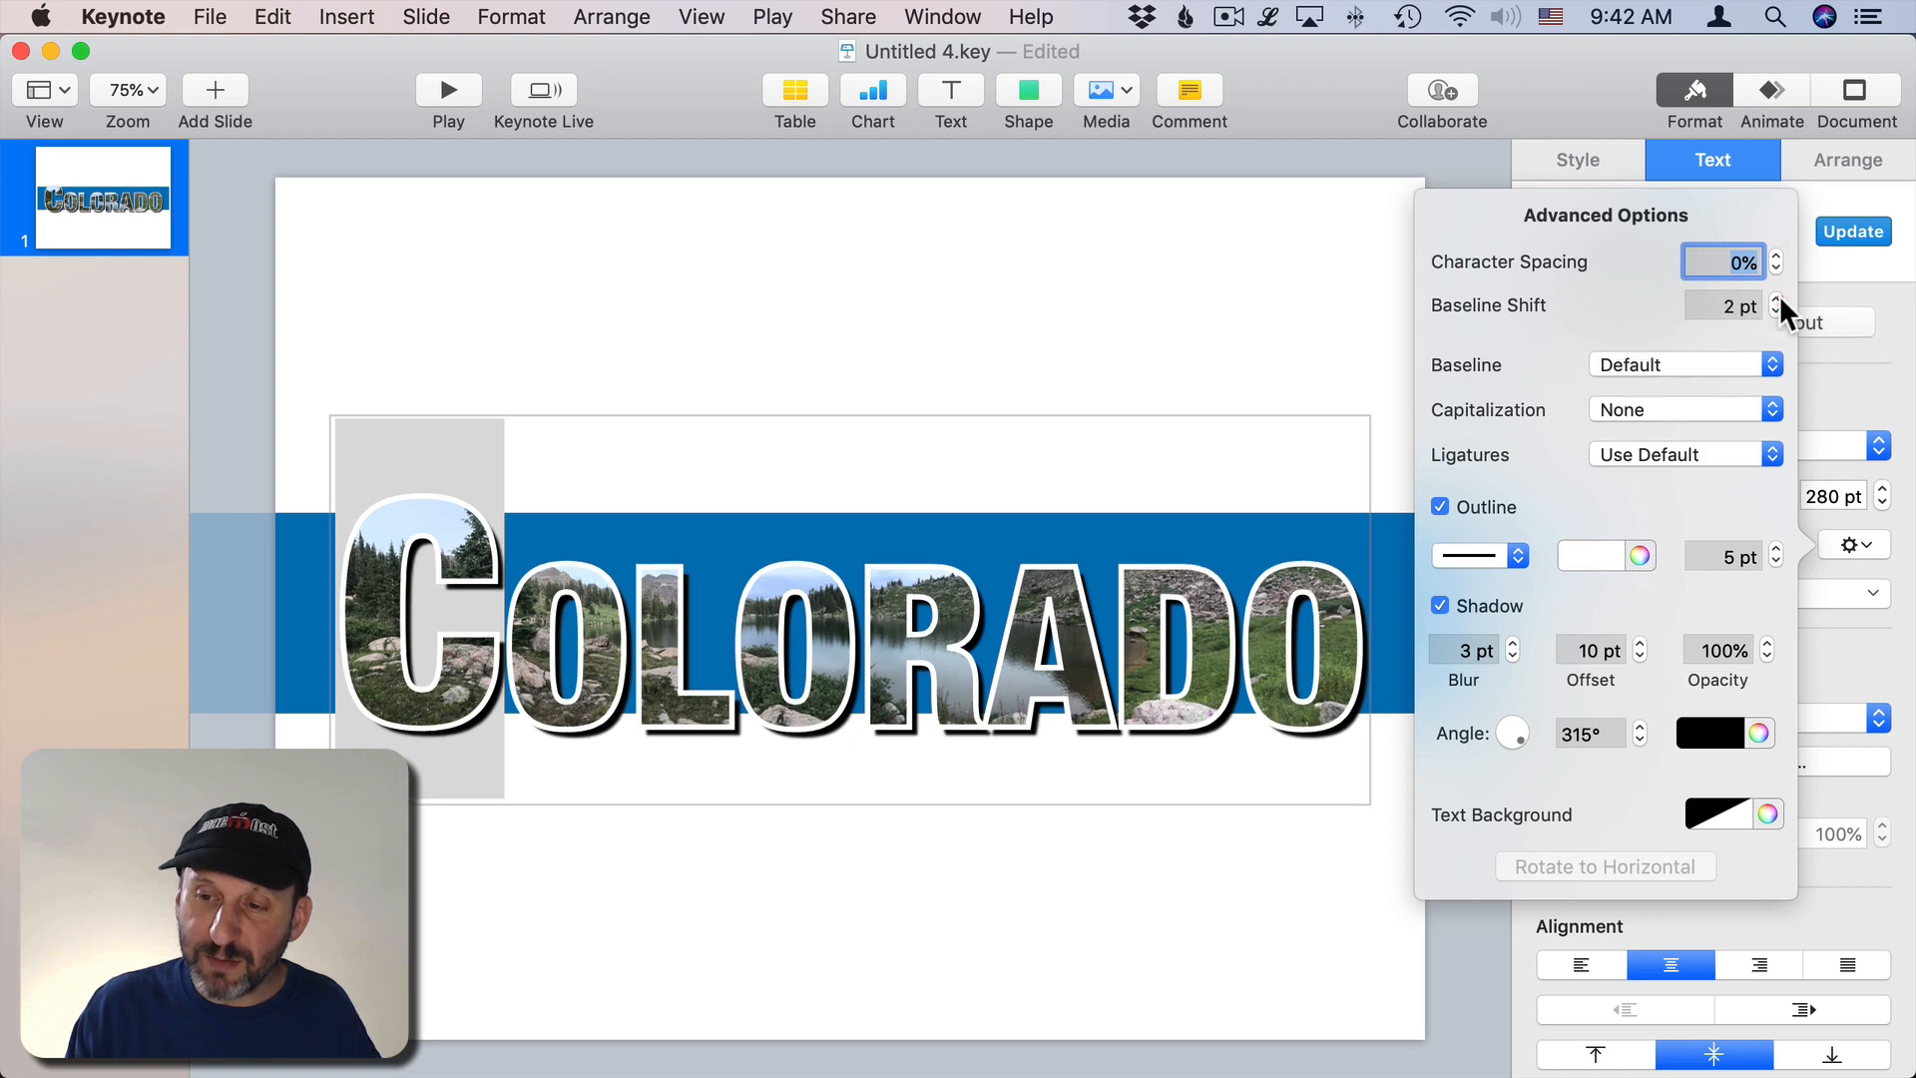
left_click(1776, 313)
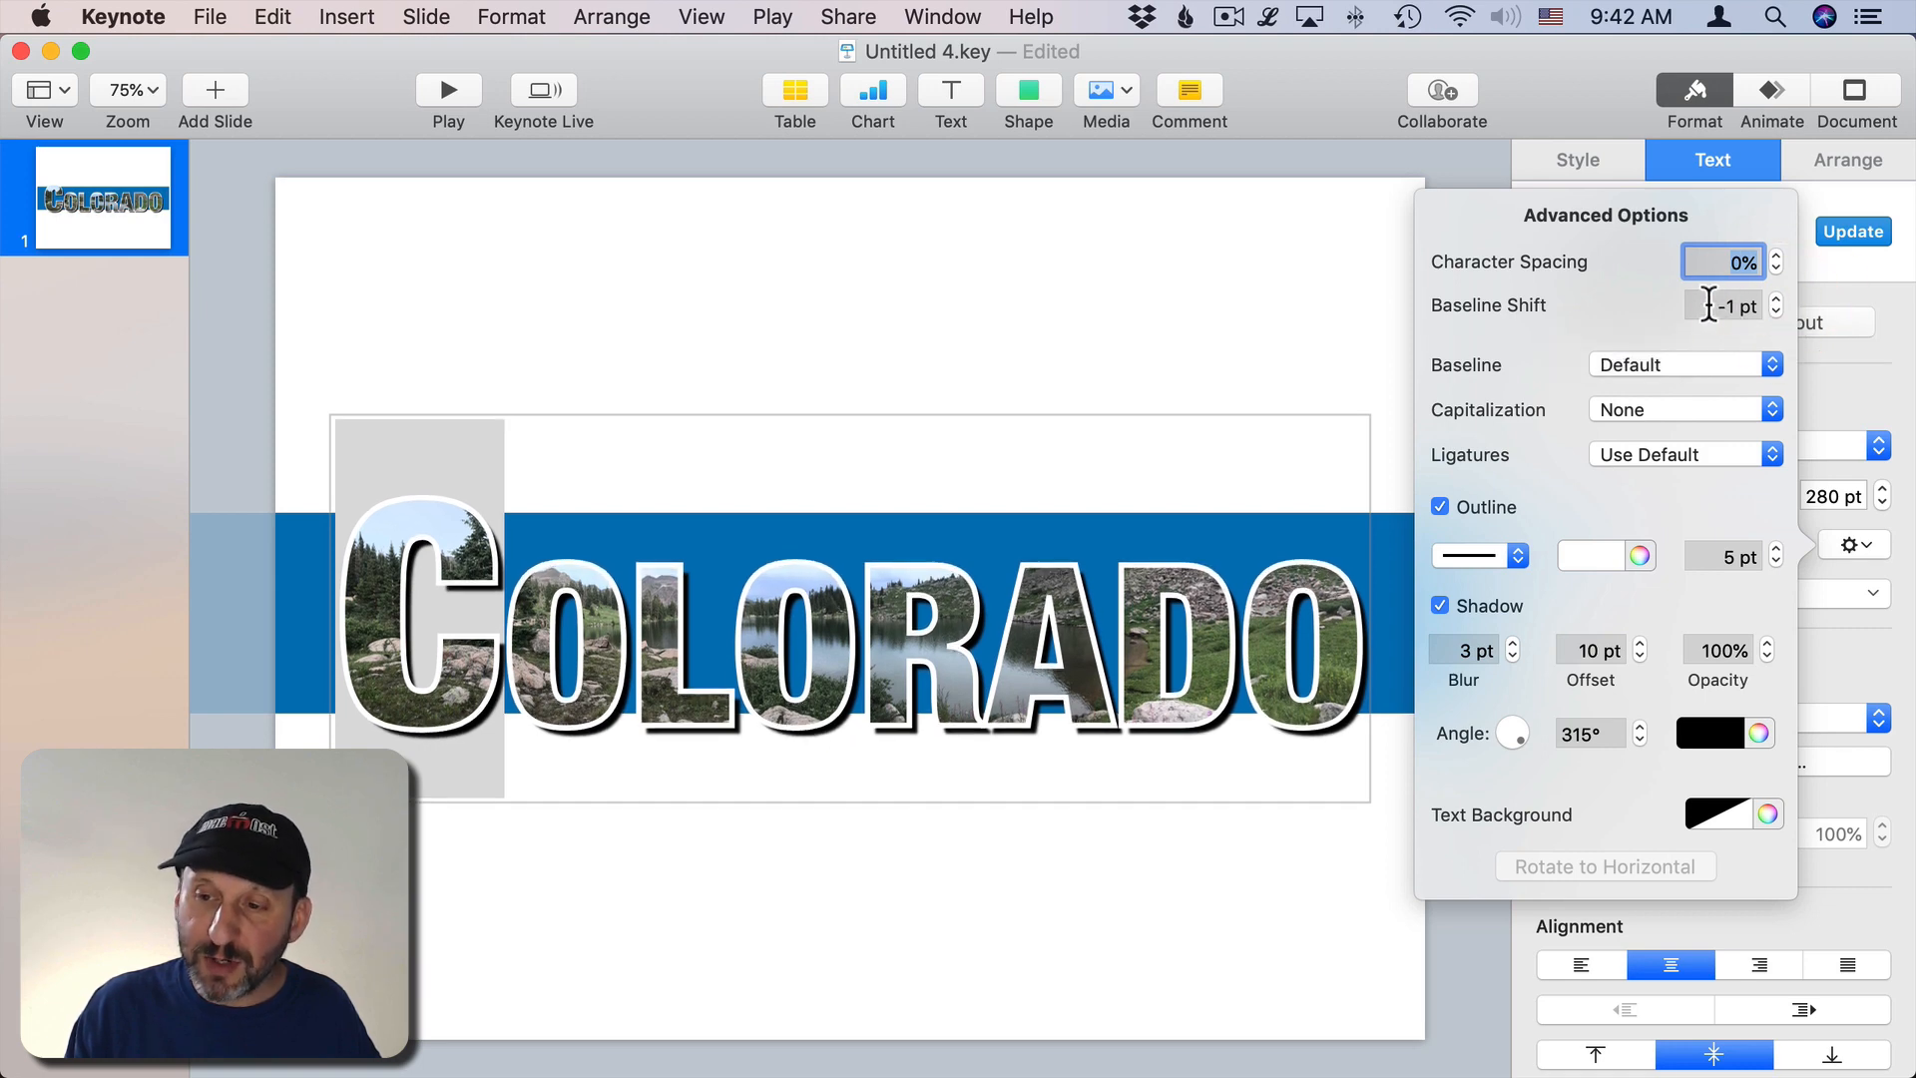
type("-20")
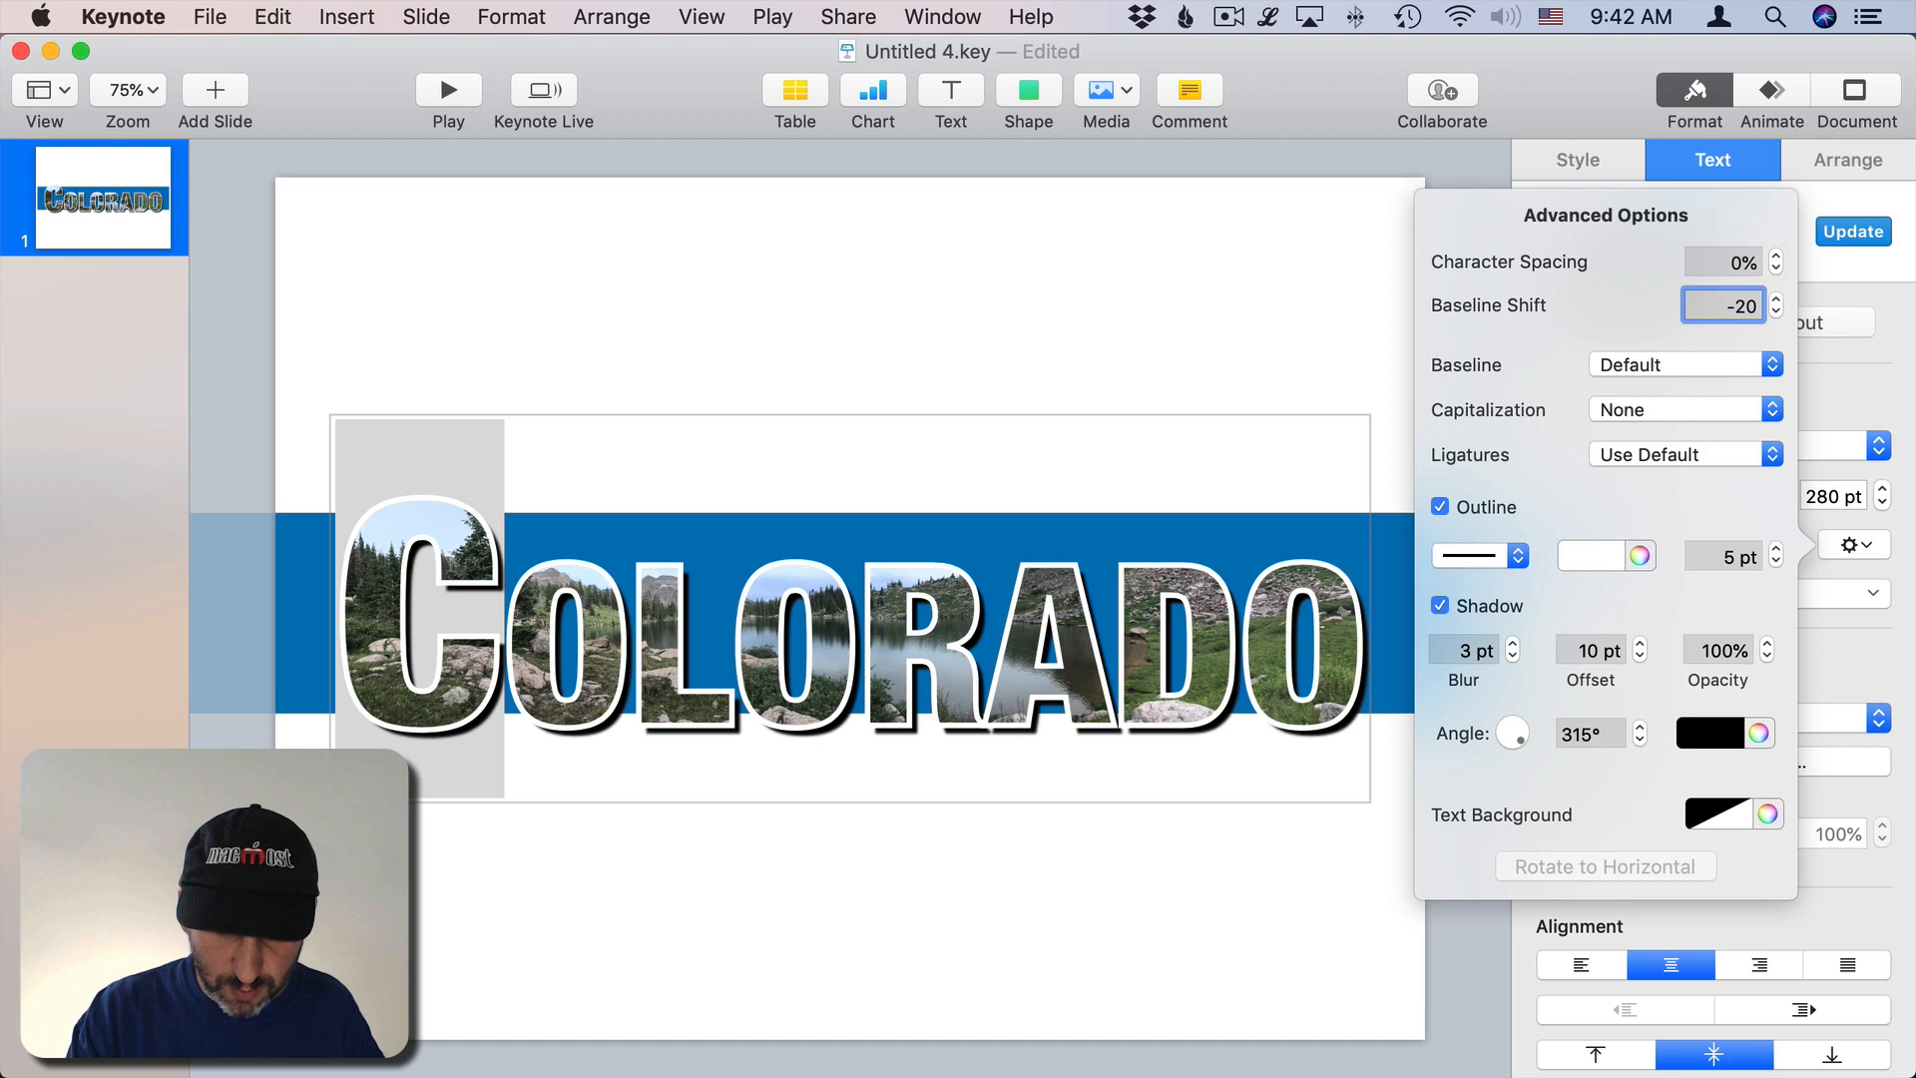
left_click(1724, 304)
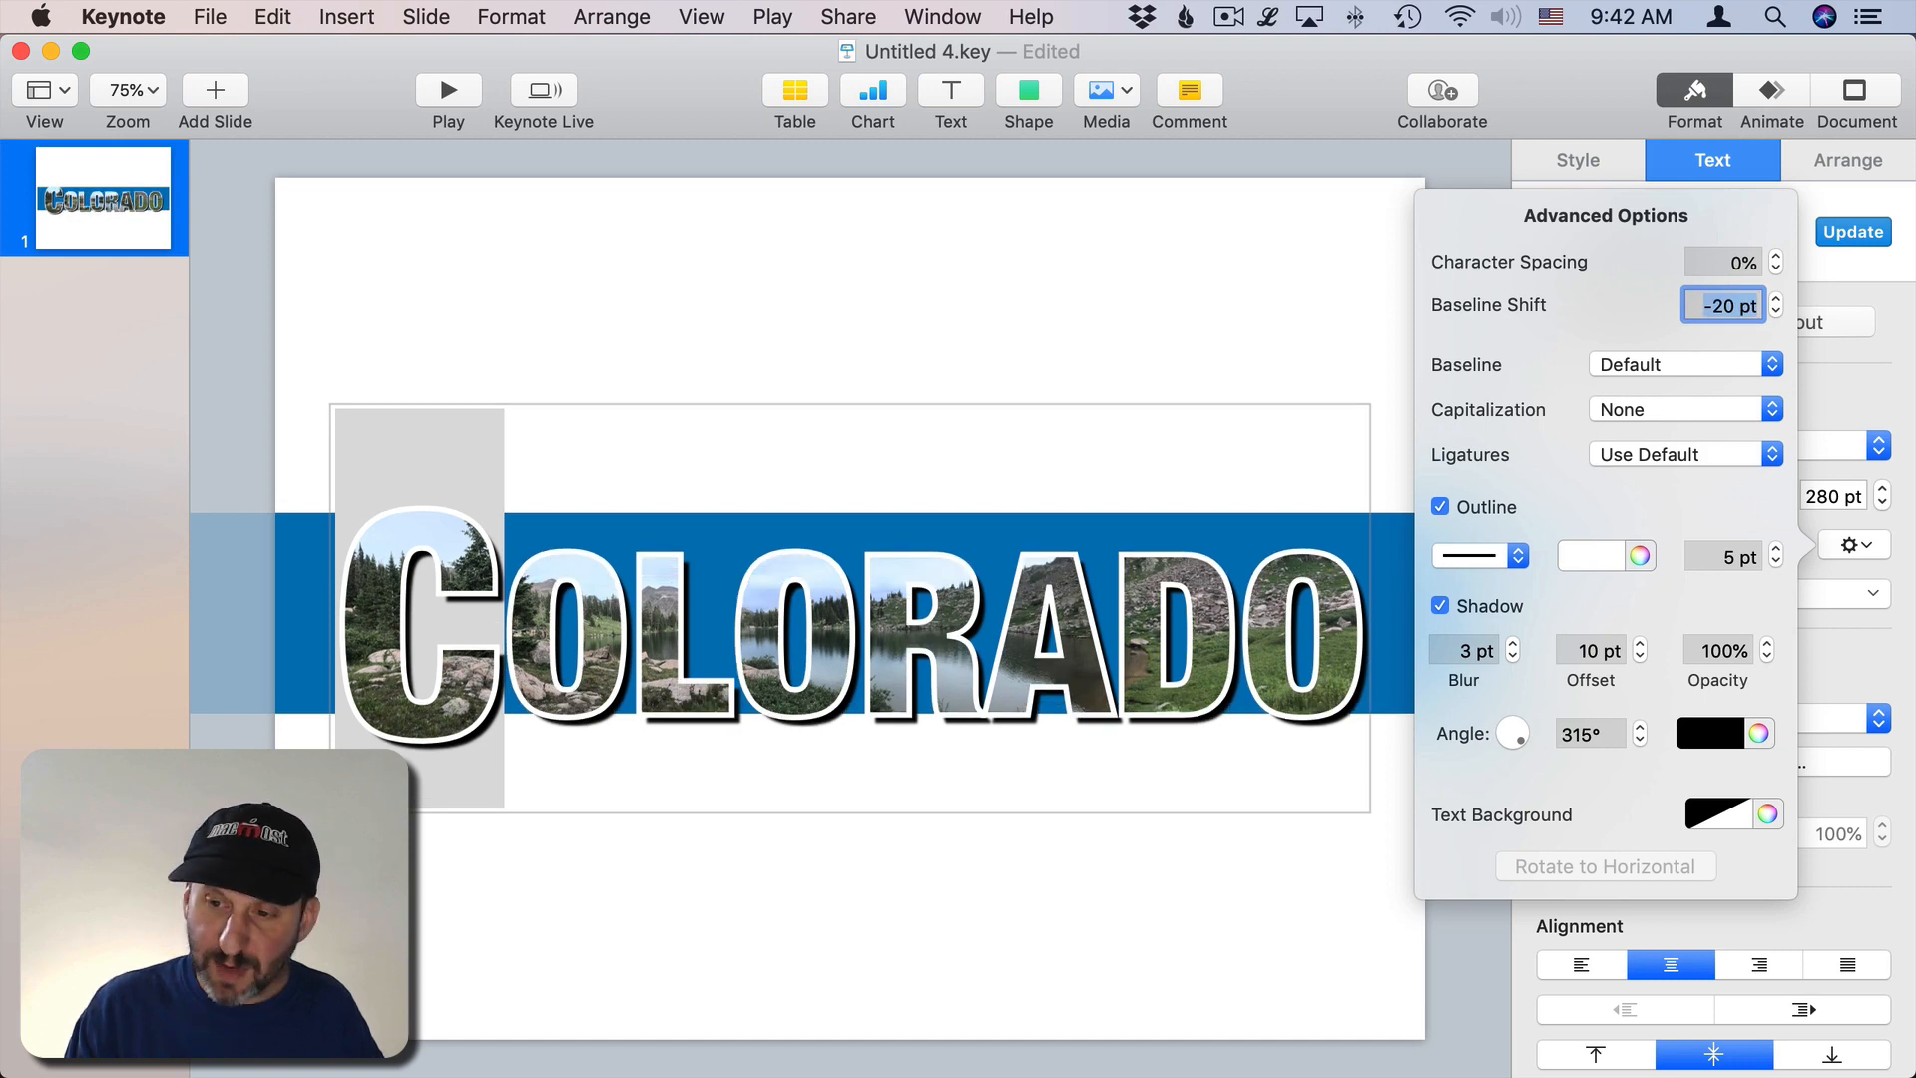
left_click(1775, 313)
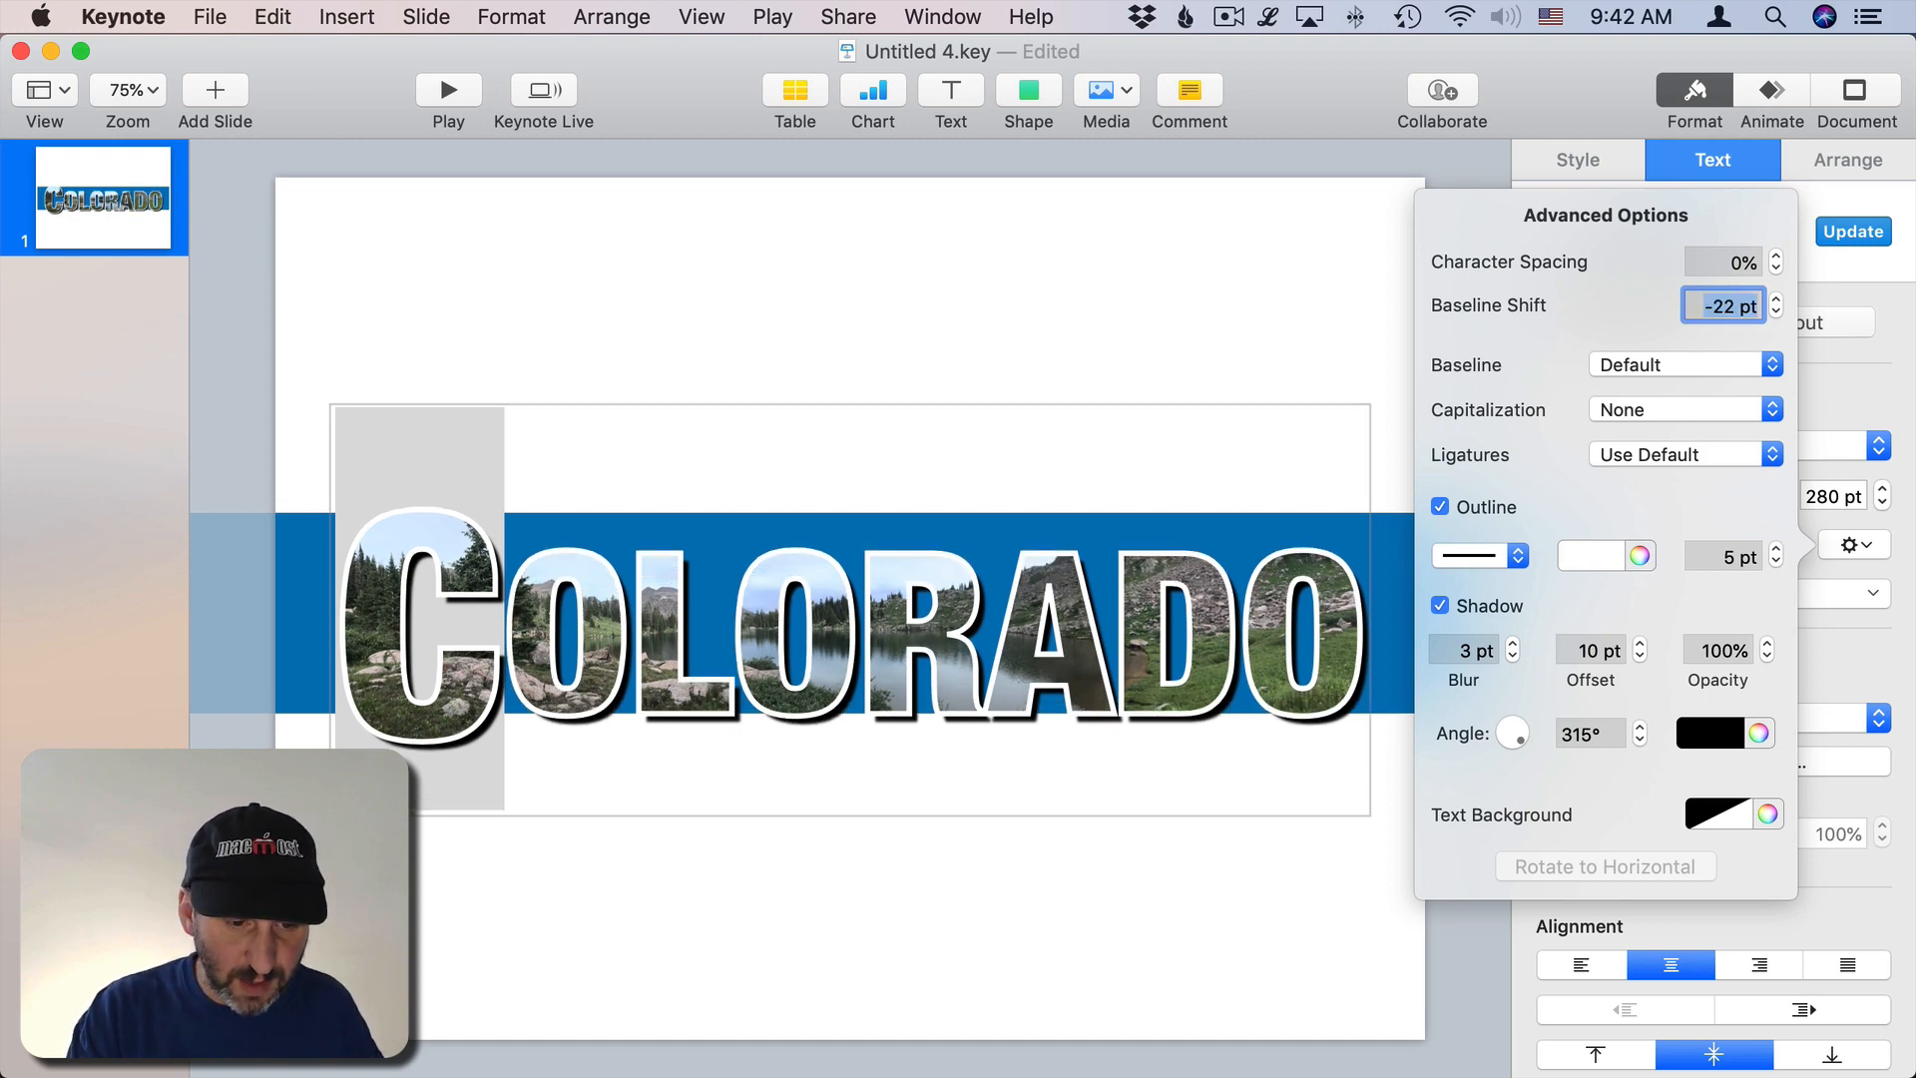
mouse_move(531, 599)
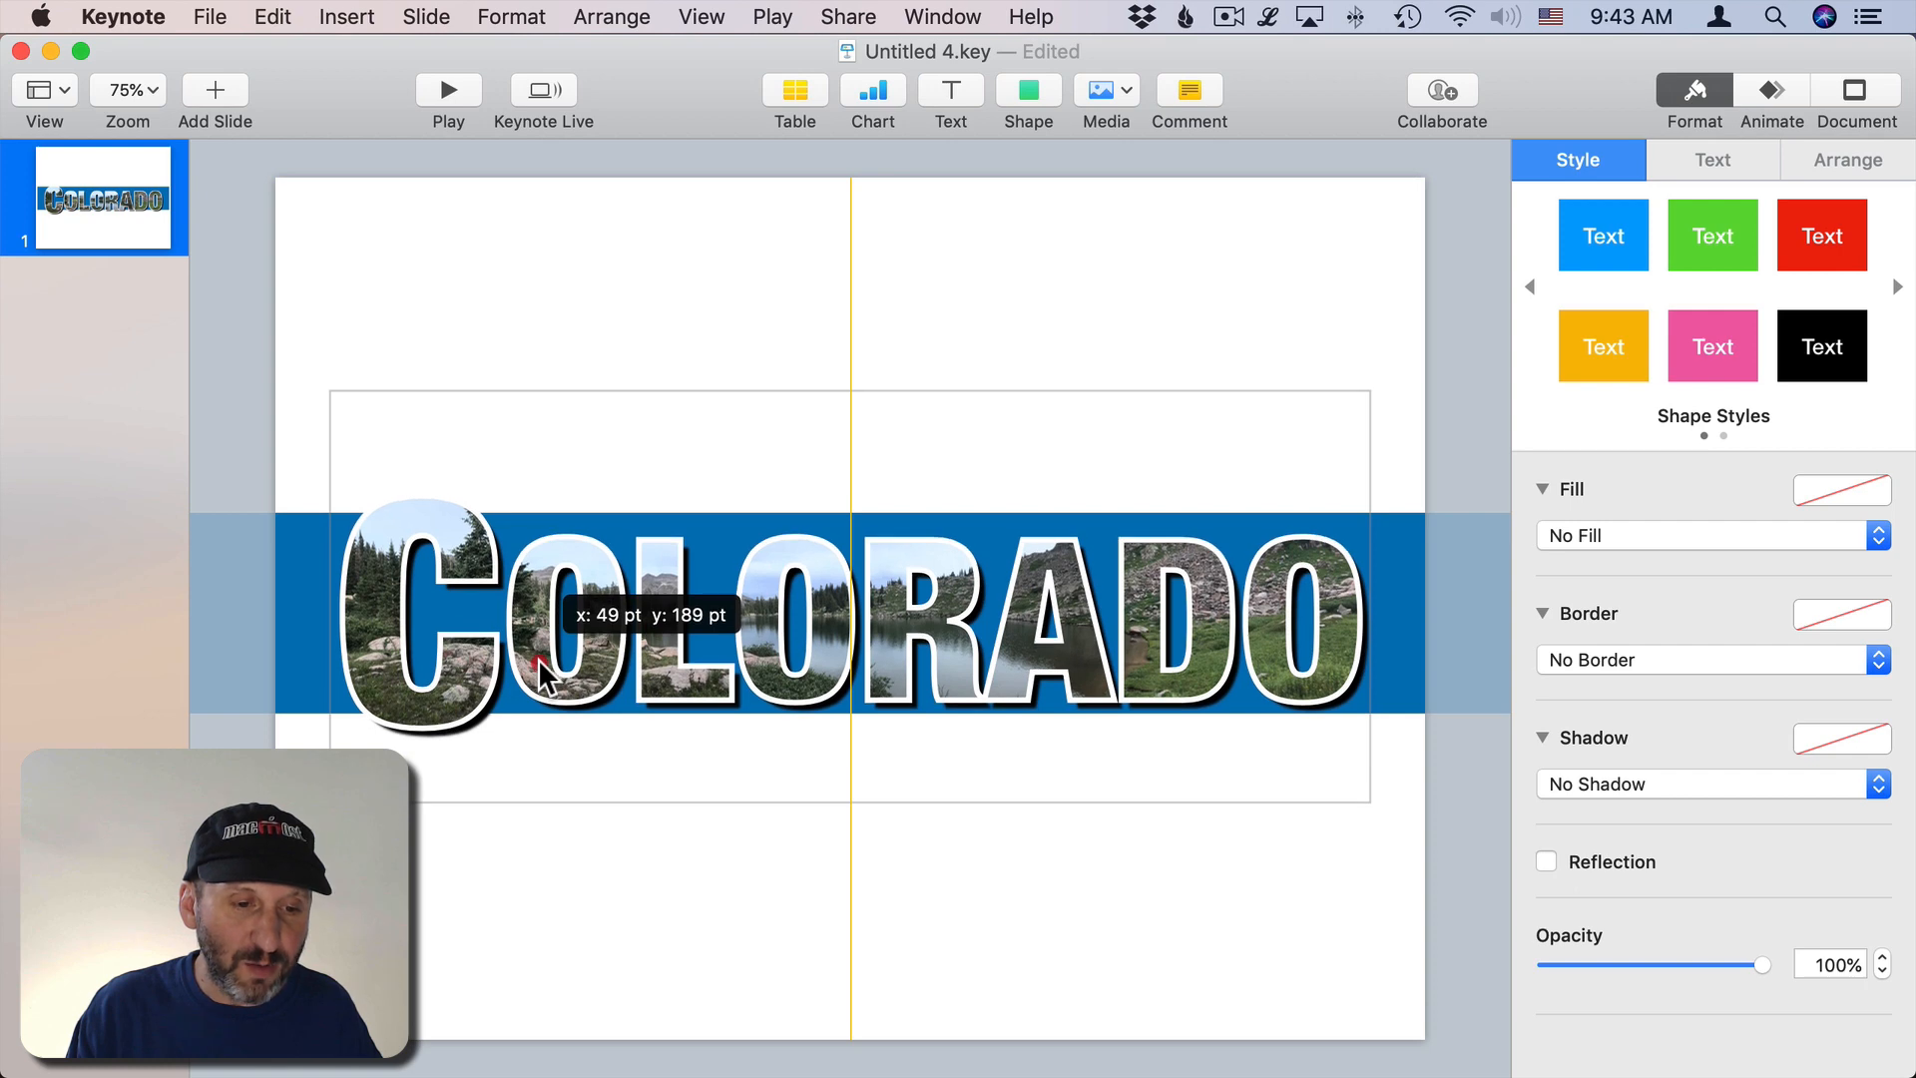
Step: Drag the COLORADO text box onto the center guide over the blue bar
left_click_drag(544, 679, 544, 671)
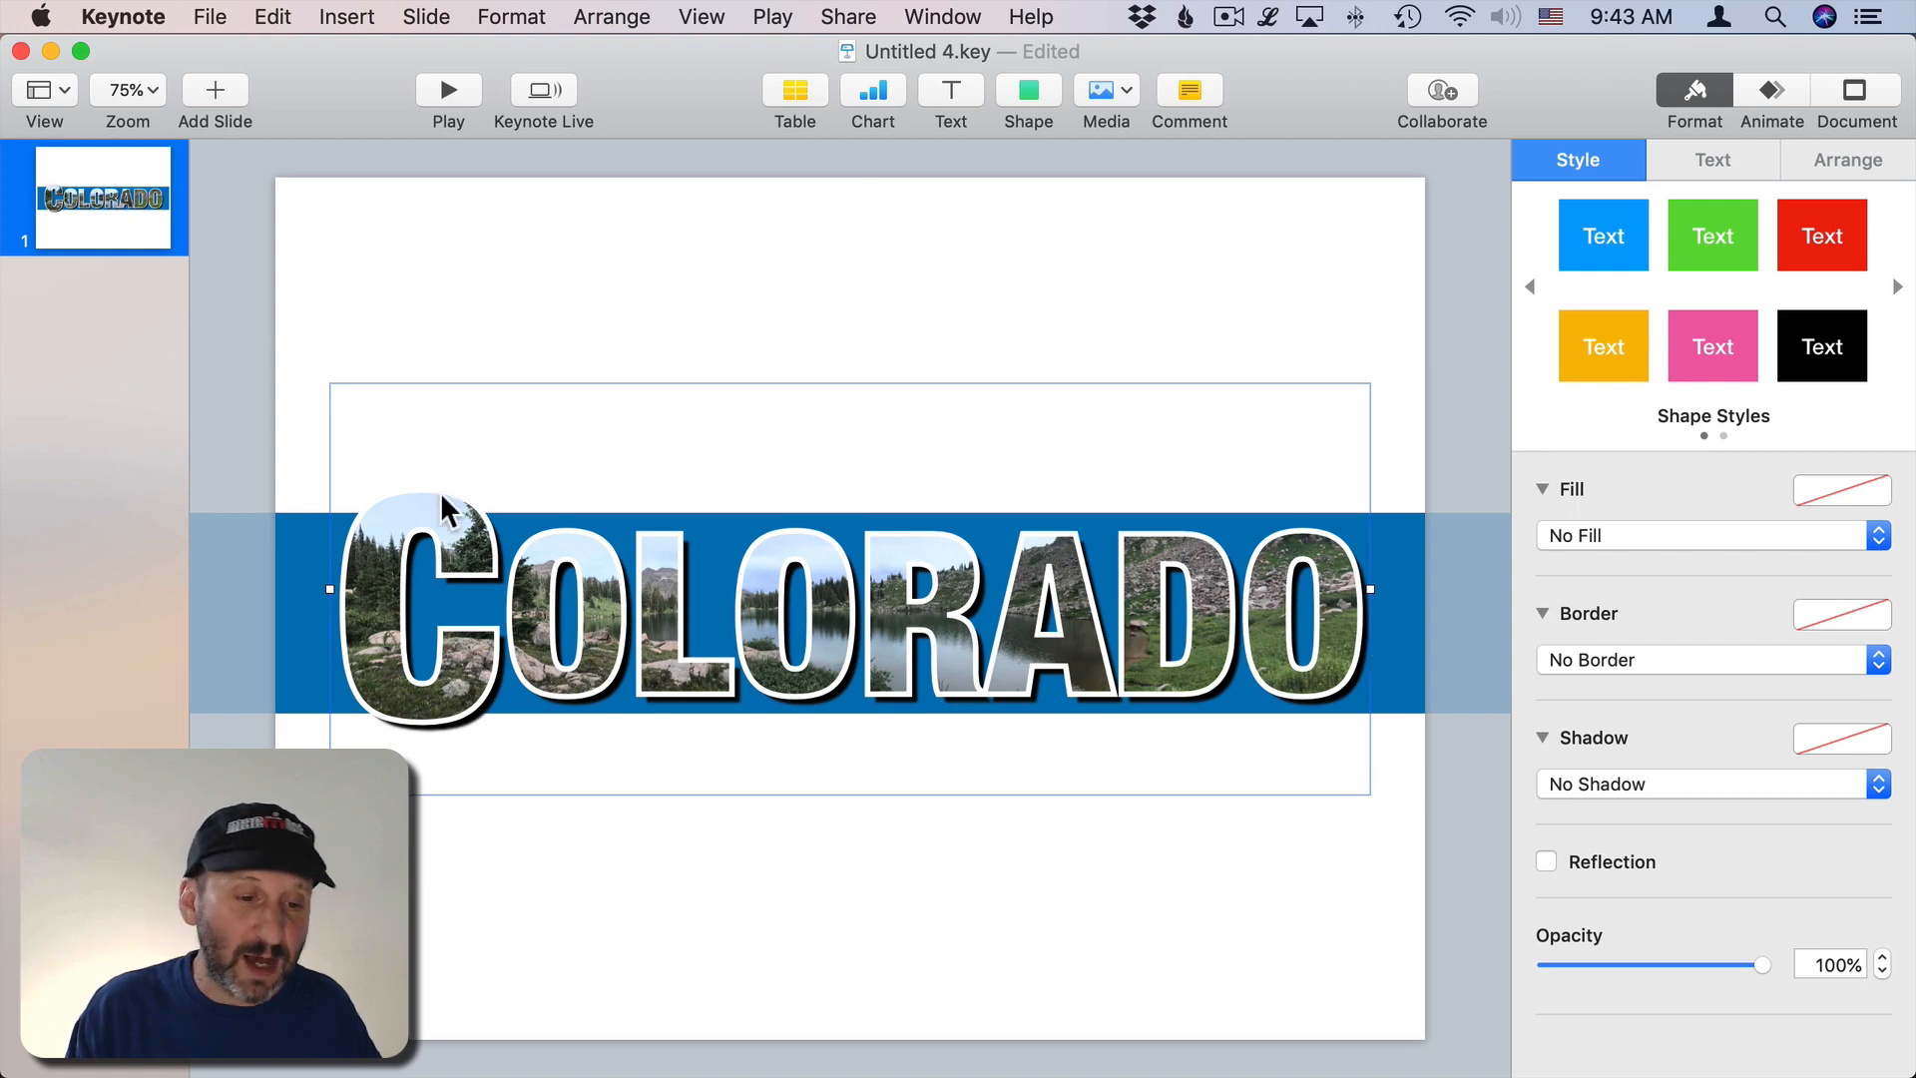
mouse_move(478, 350)
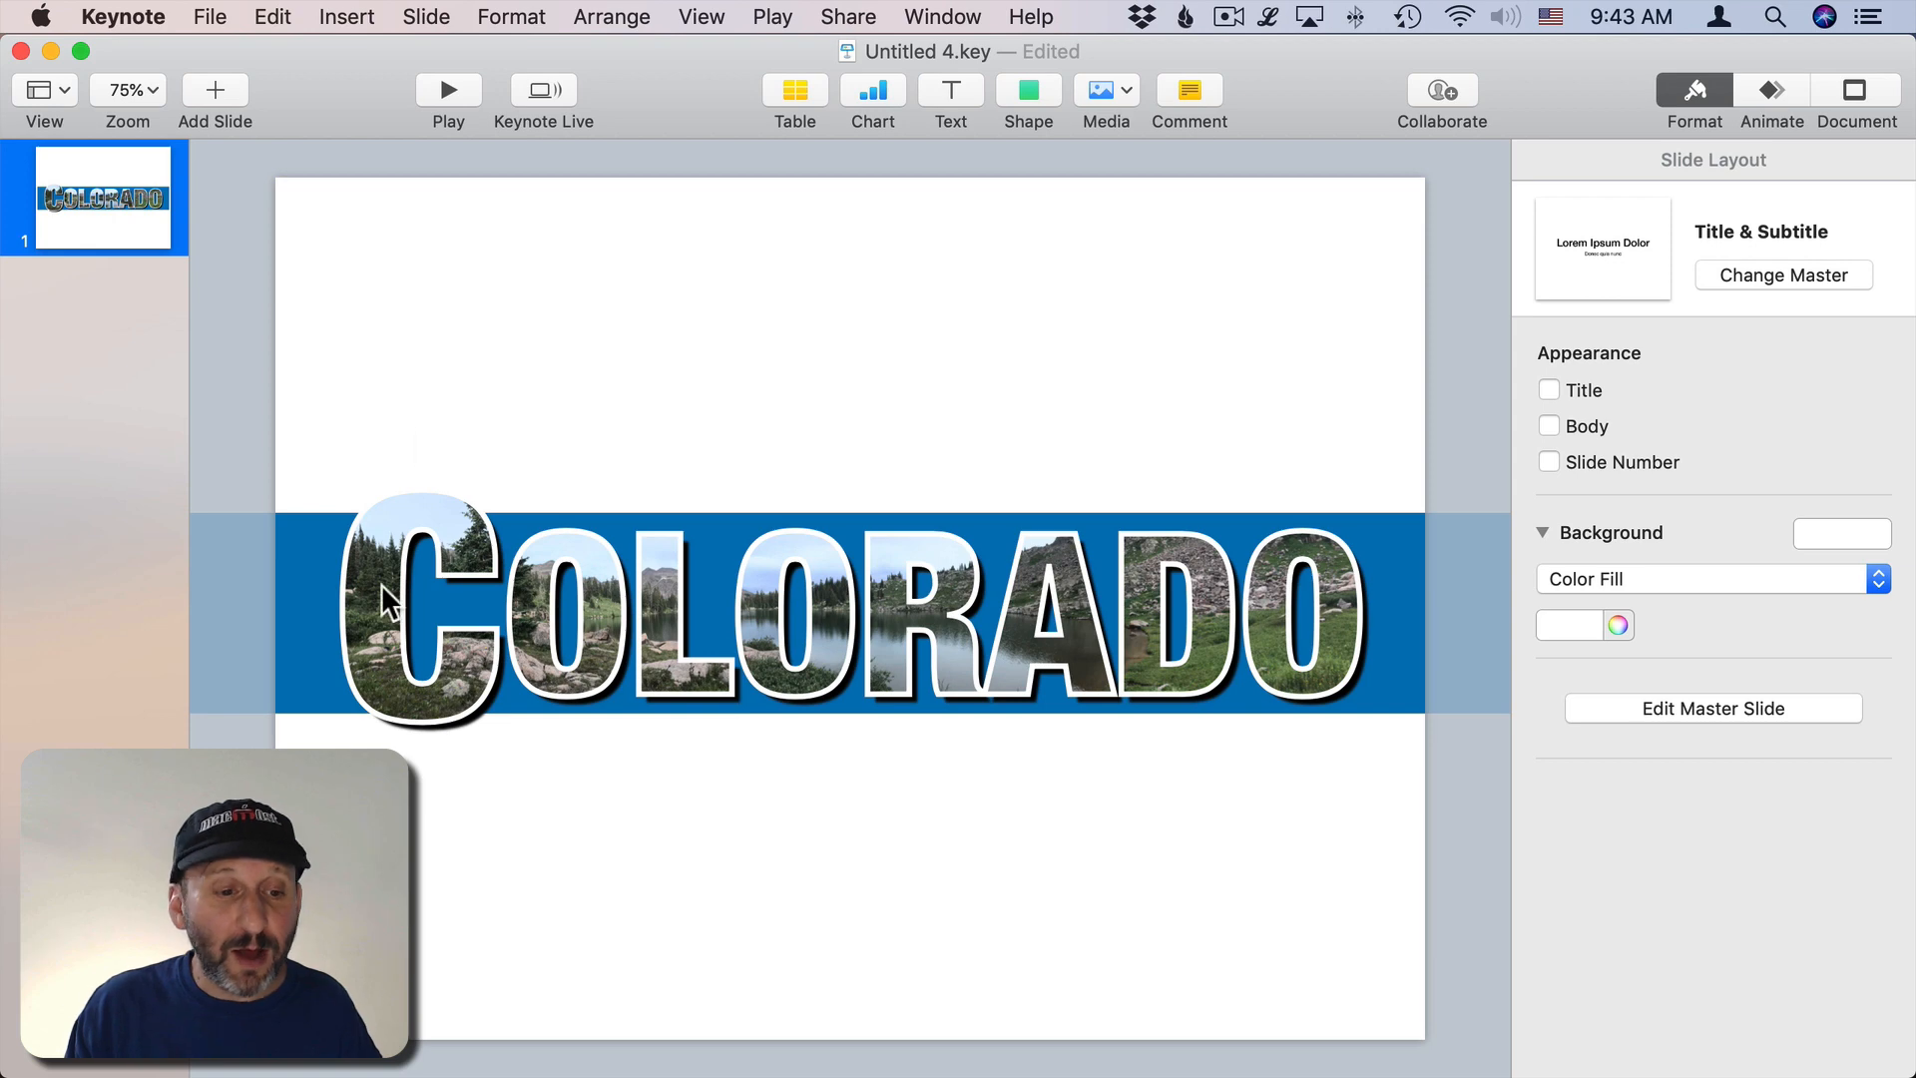
Step: Rotate the selected blue bar and COLORADO text together to 10 degrees
left_click(233, 575)
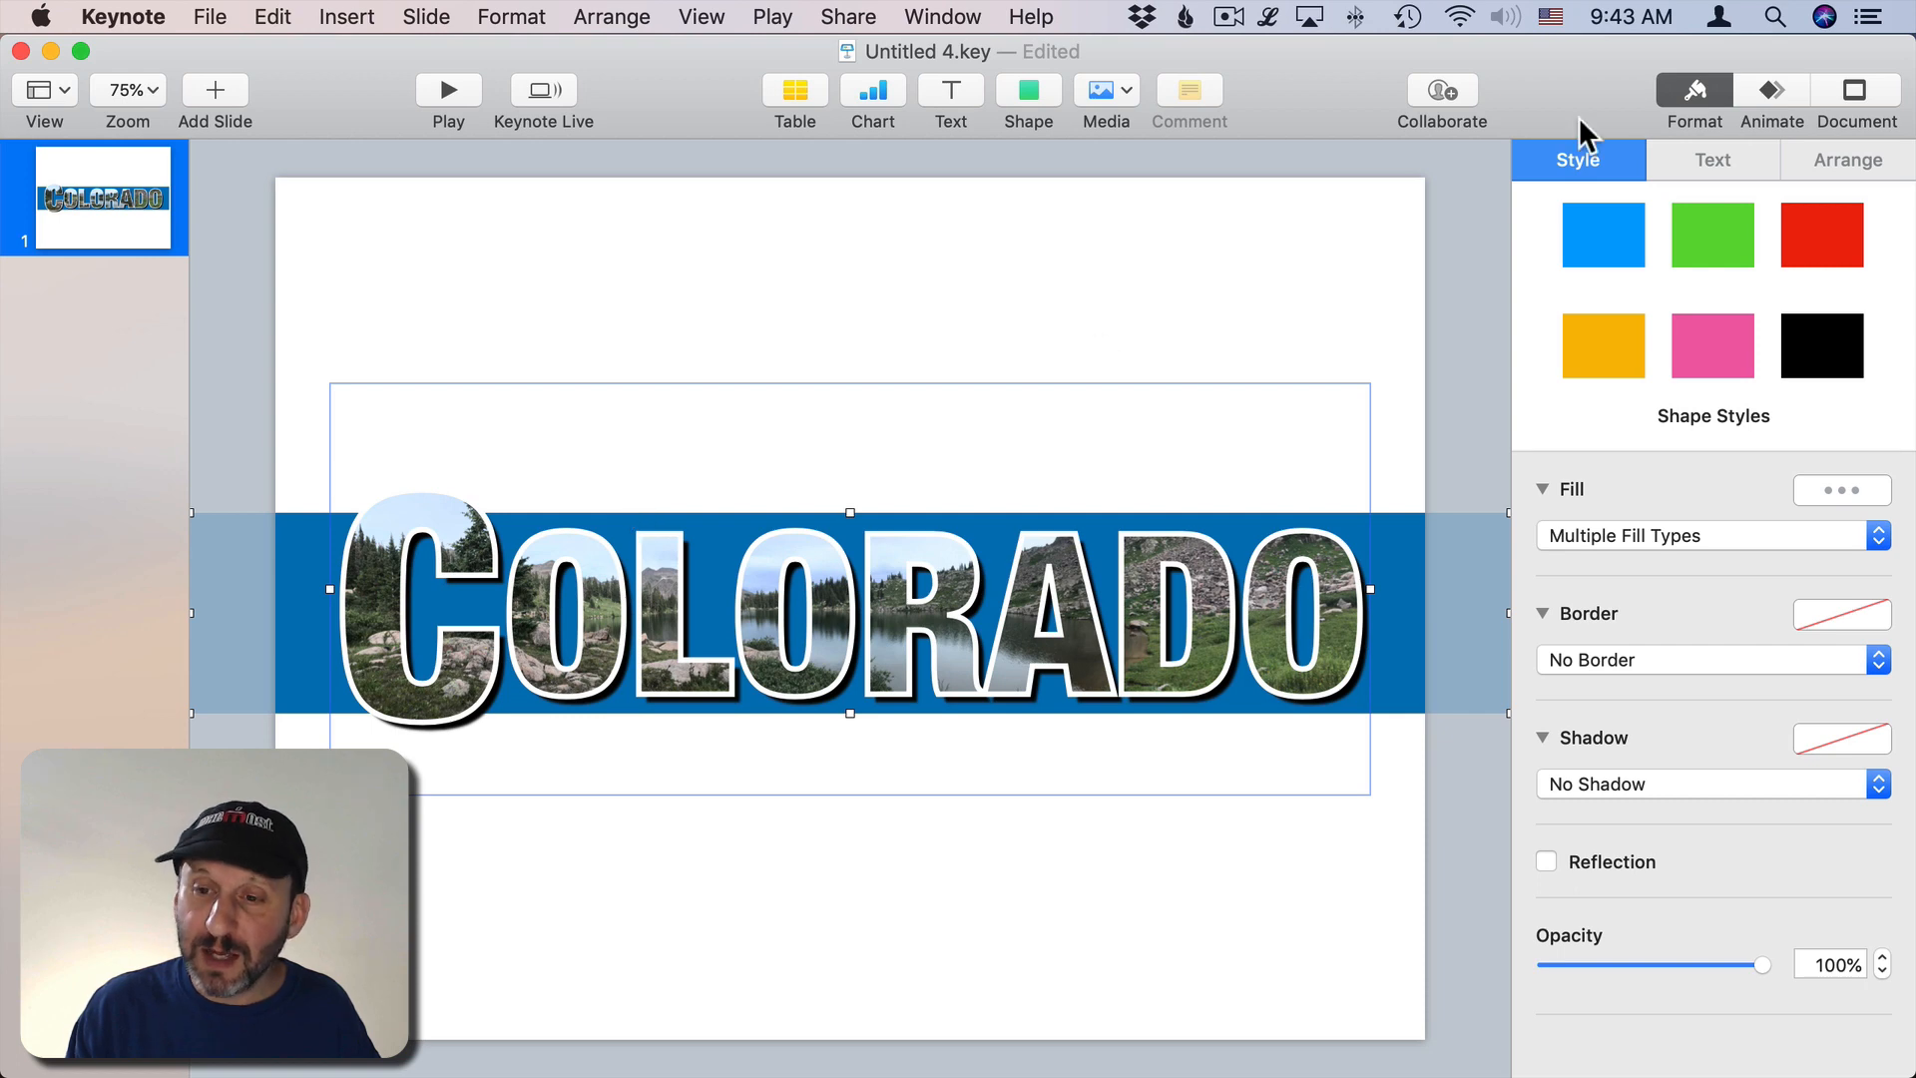
left_click(1846, 159)
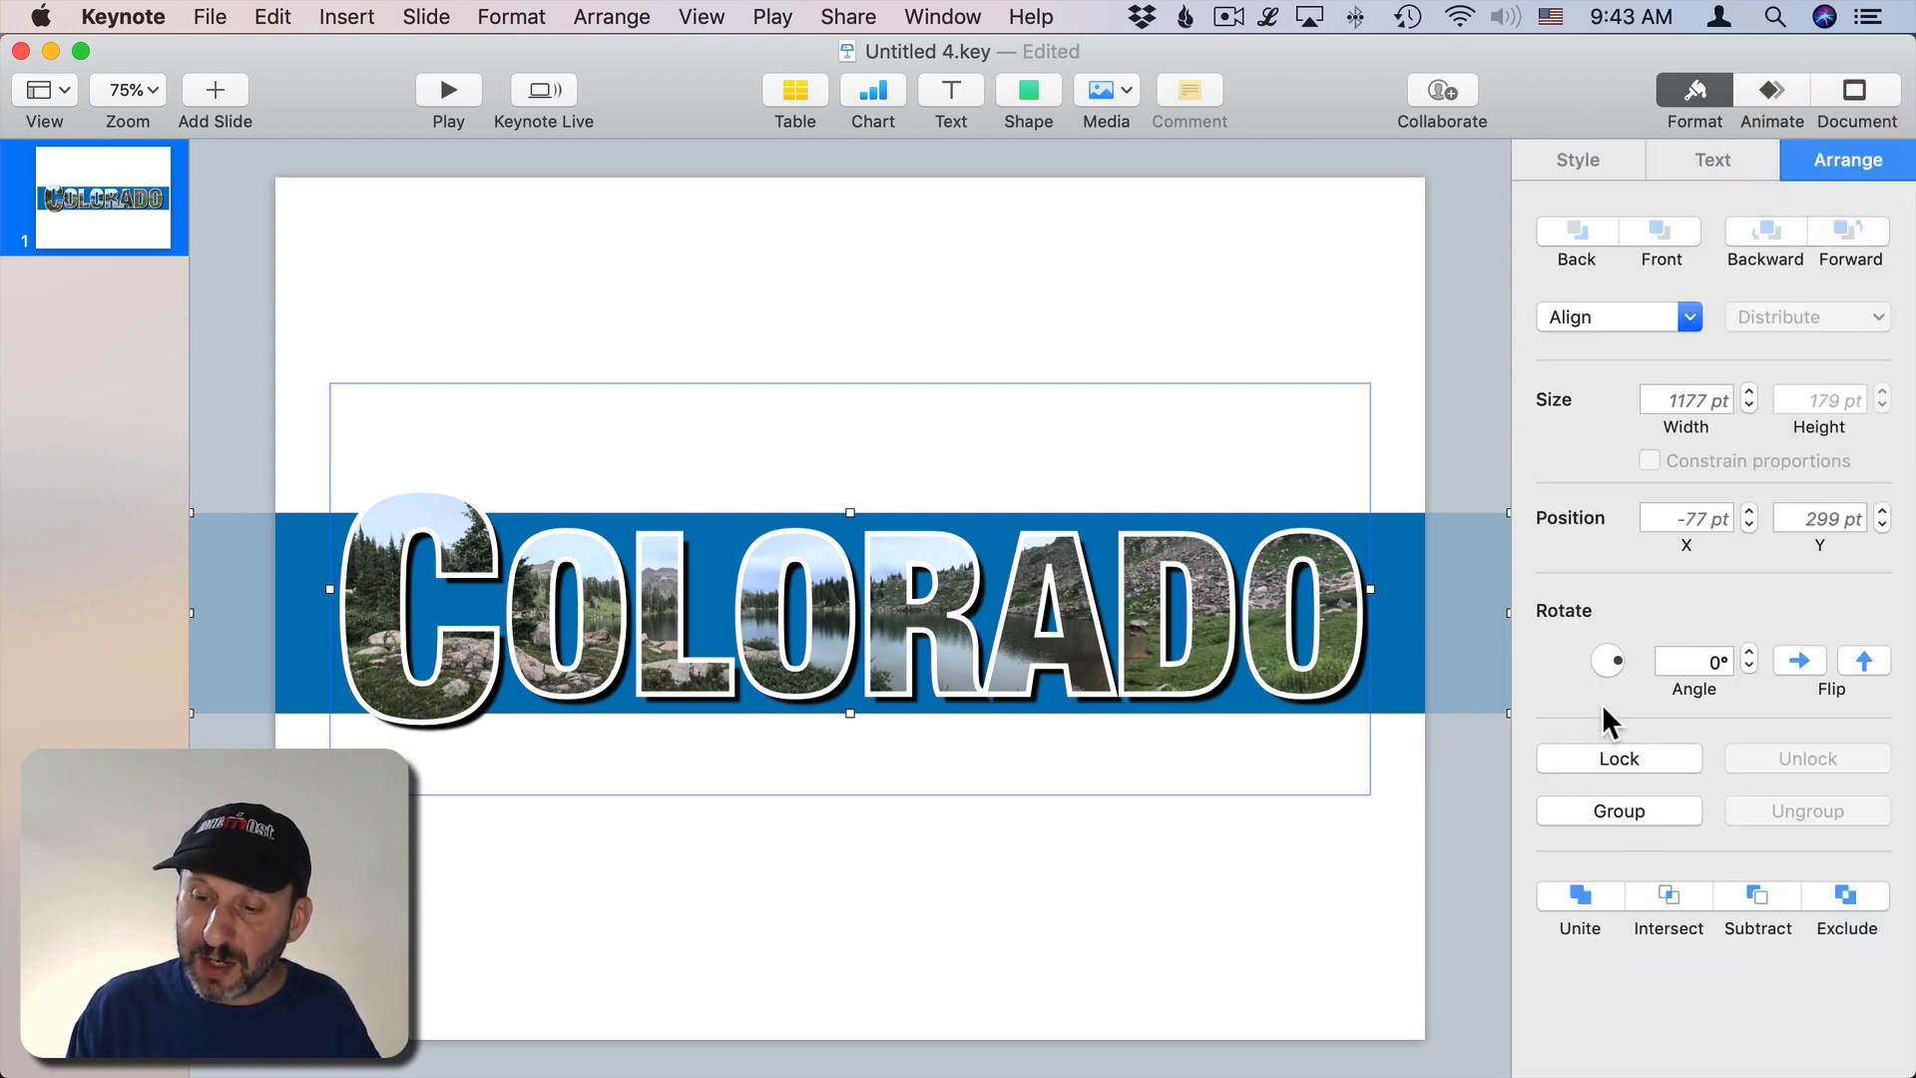
left_click(1686, 659)
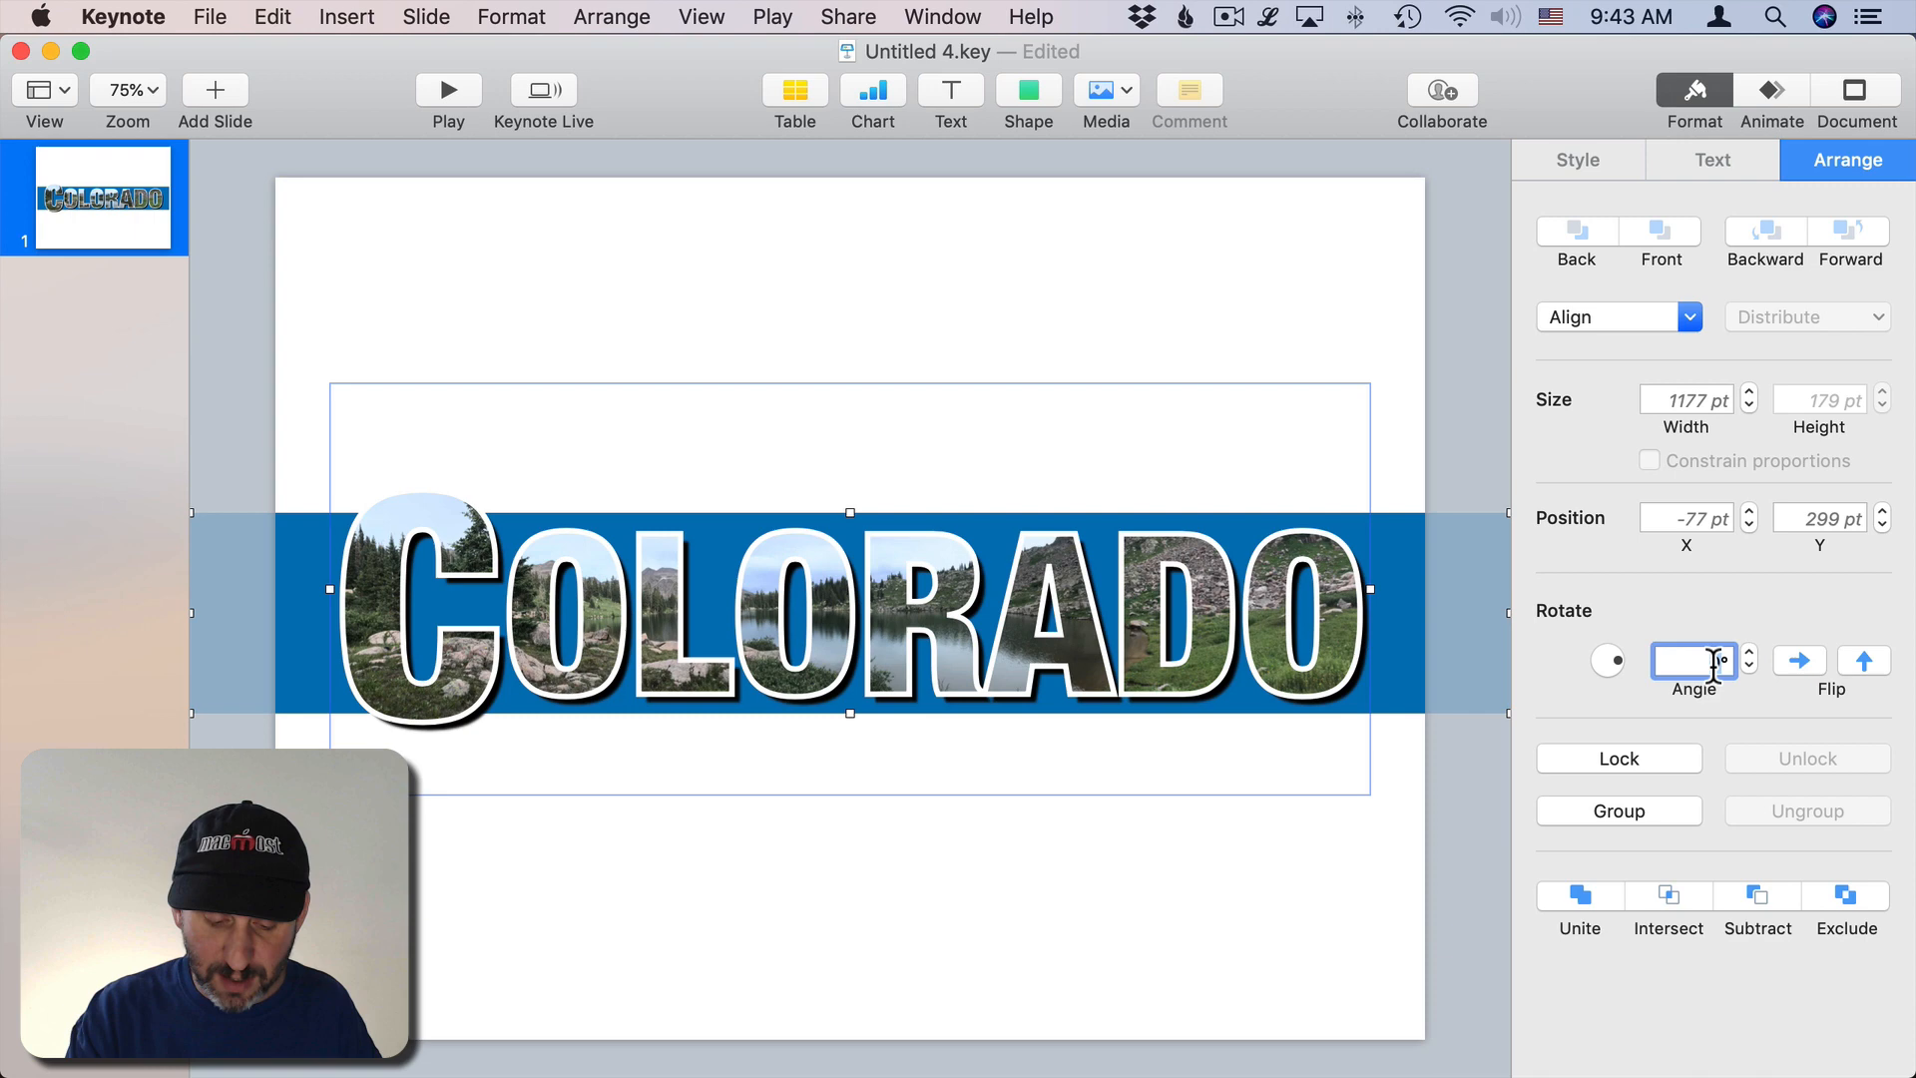
type("10")
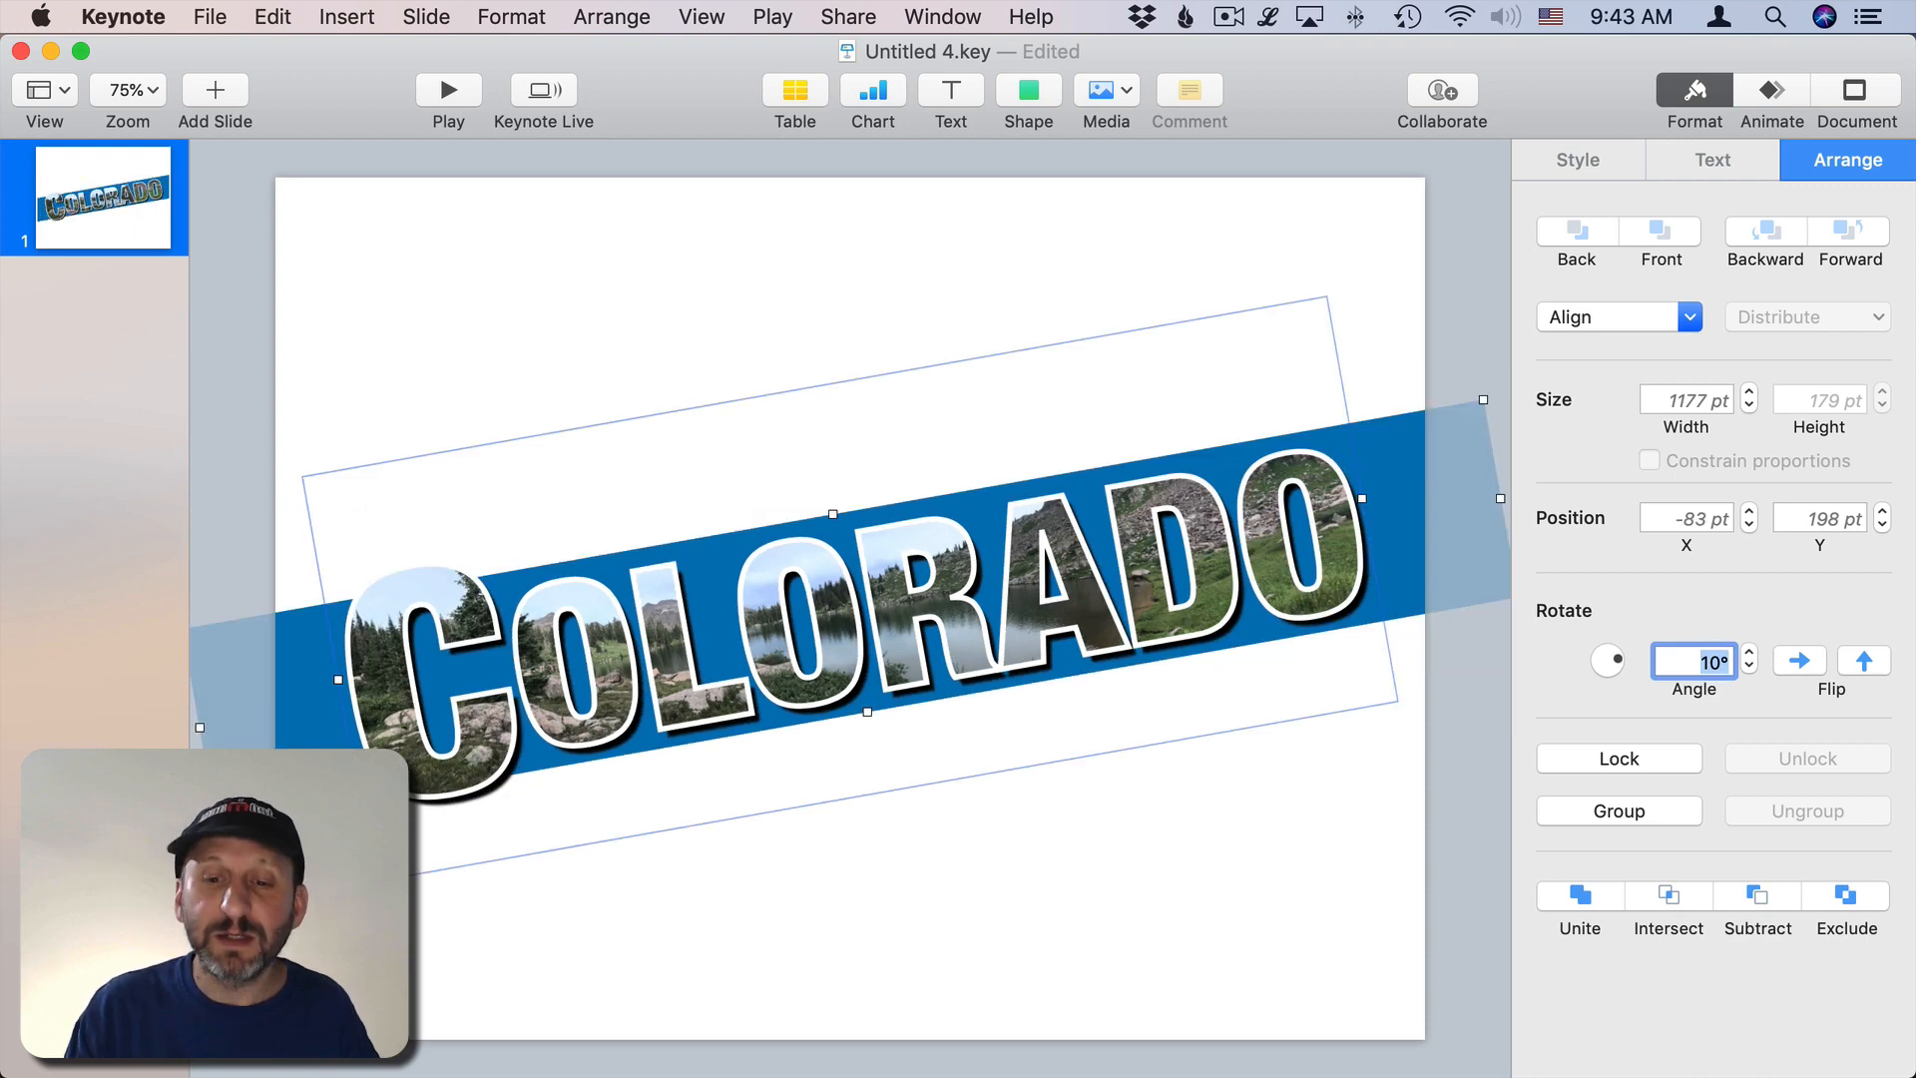
mouse_move(1475, 455)
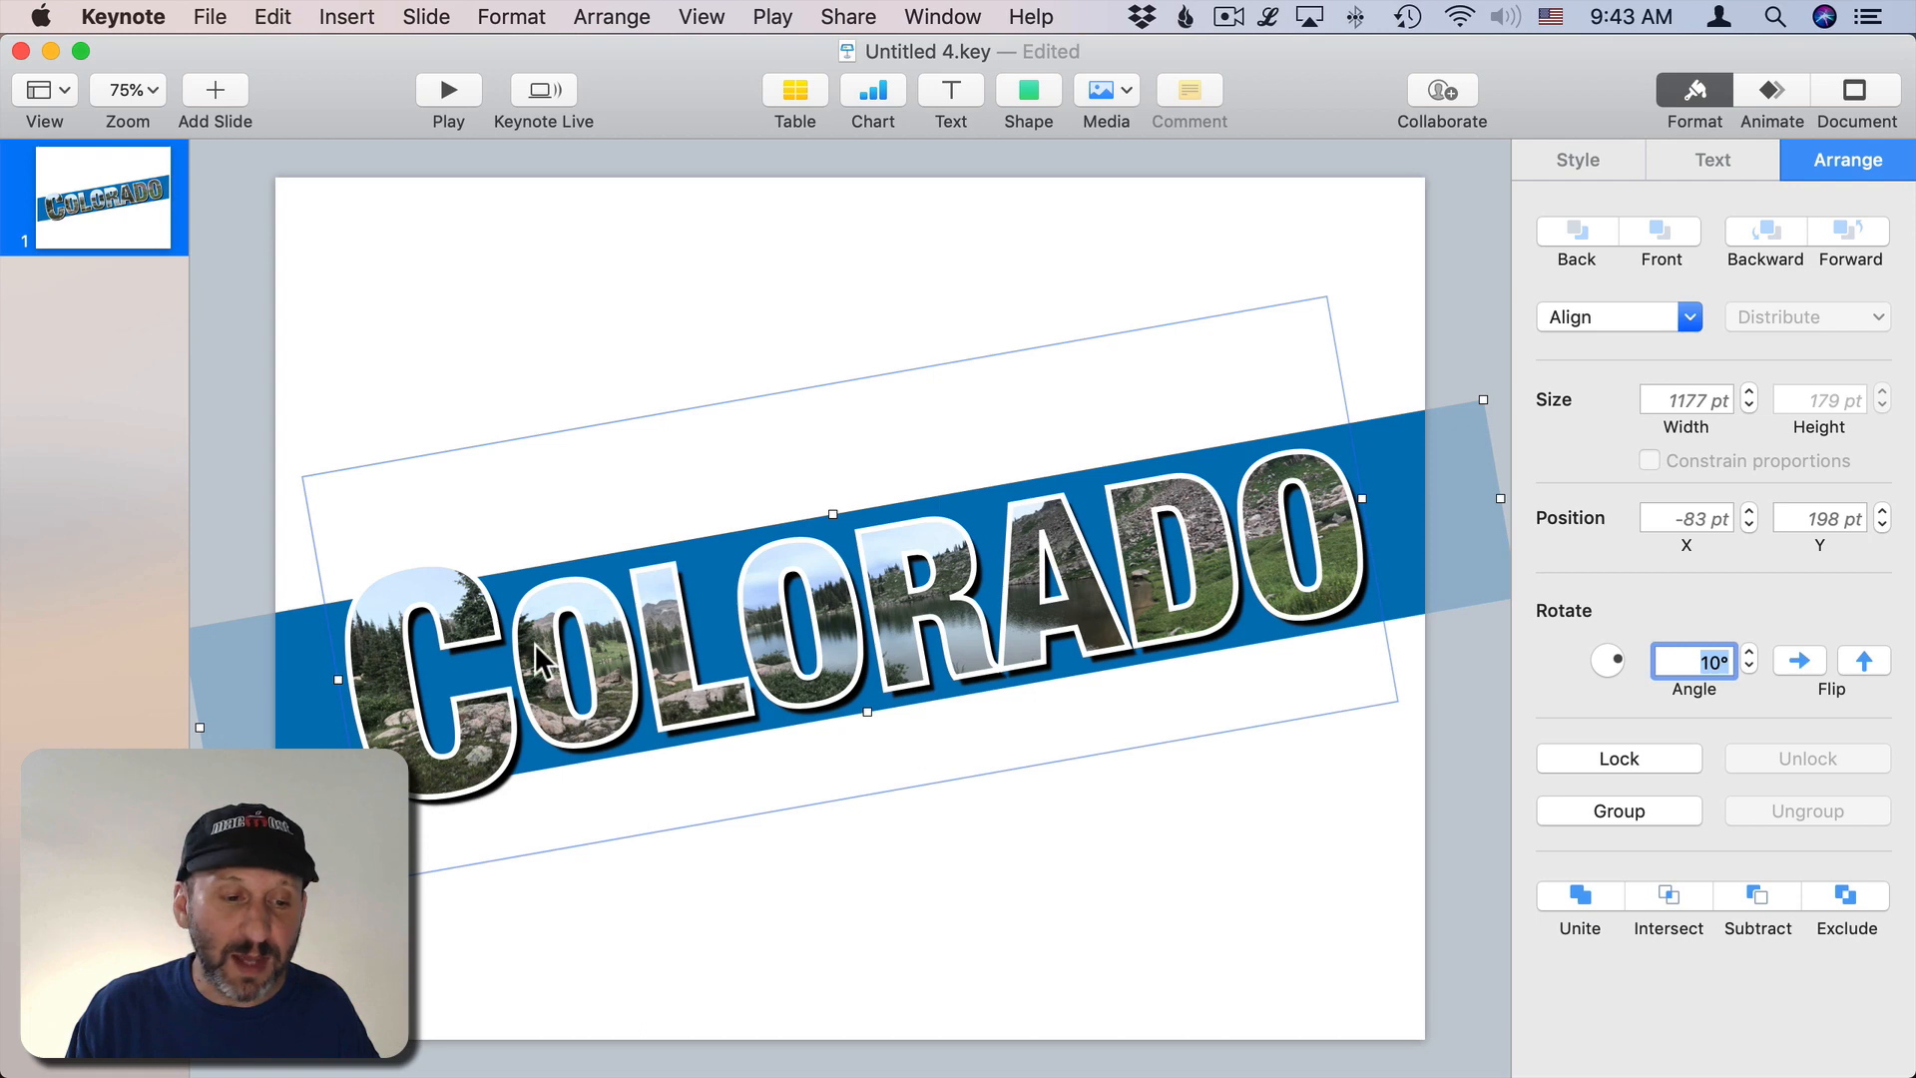
mouse_move(1405, 440)
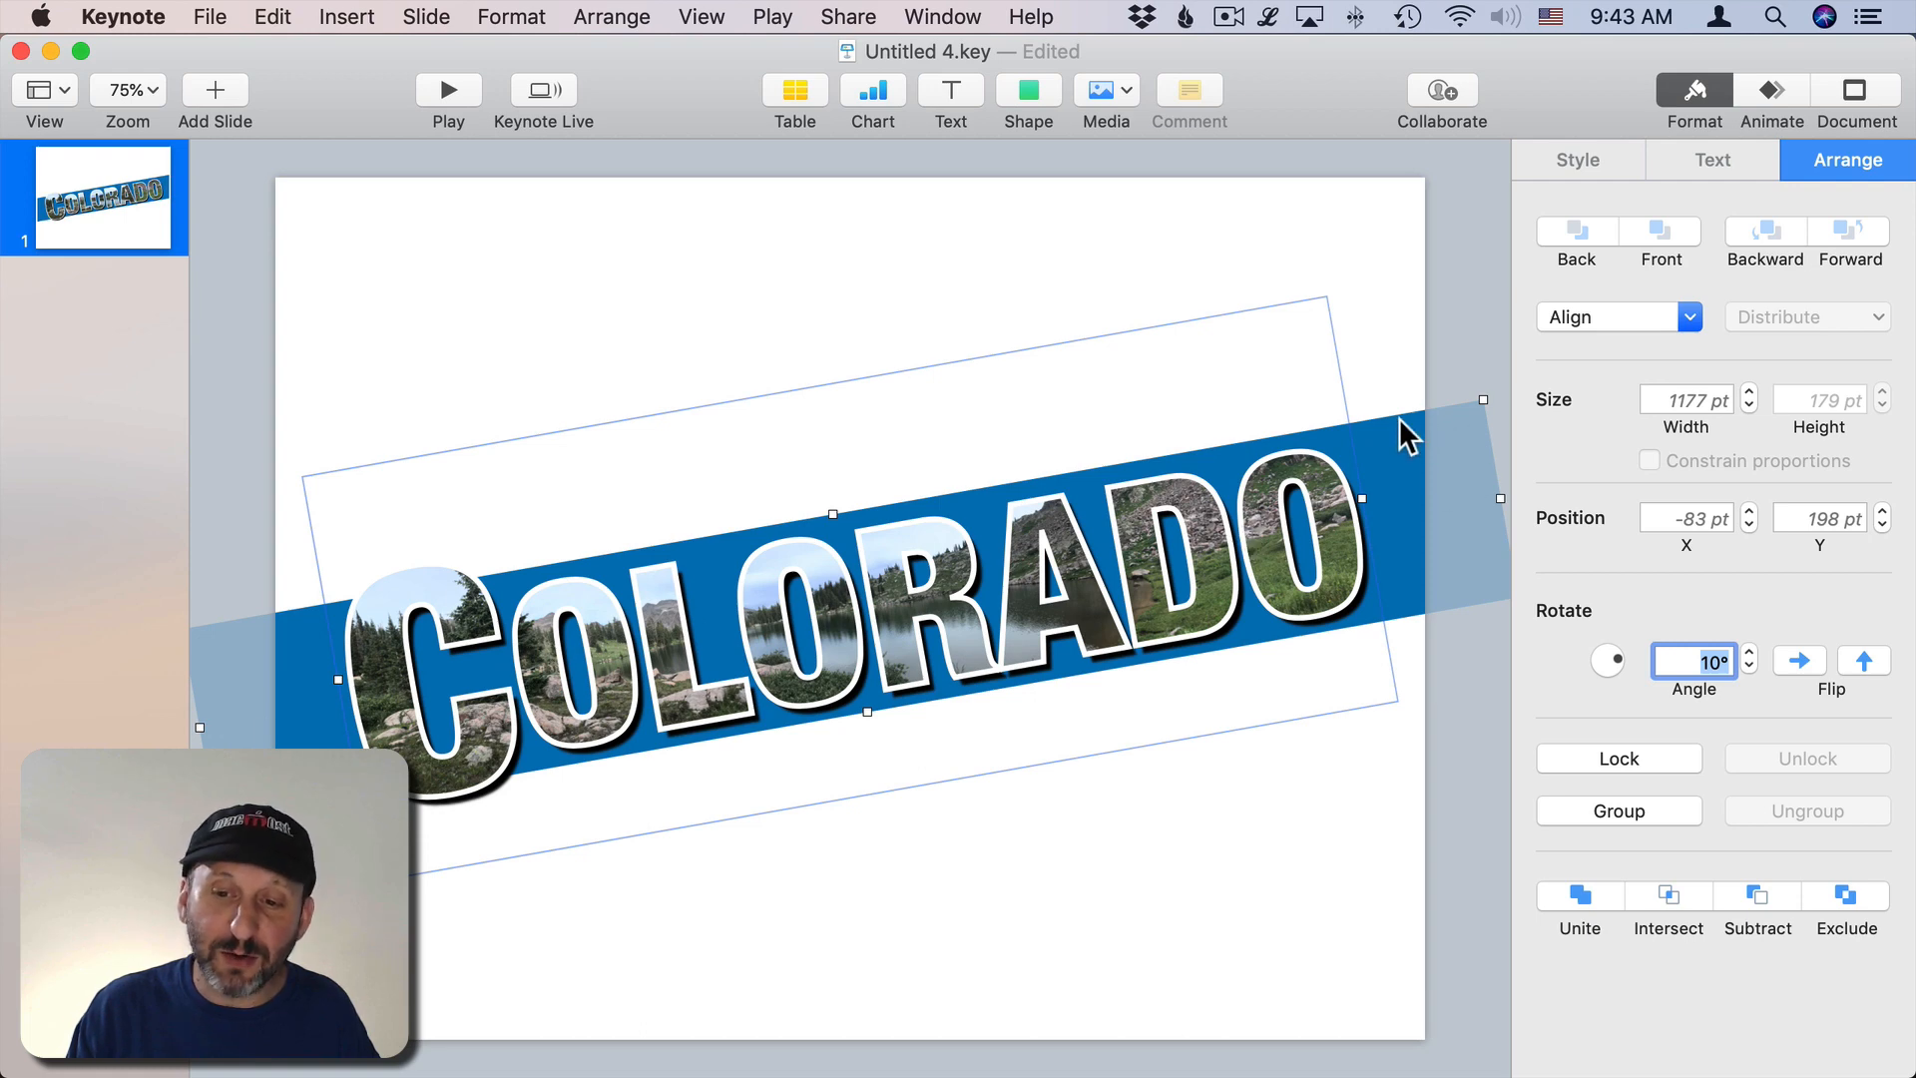
mouse_move(1420, 437)
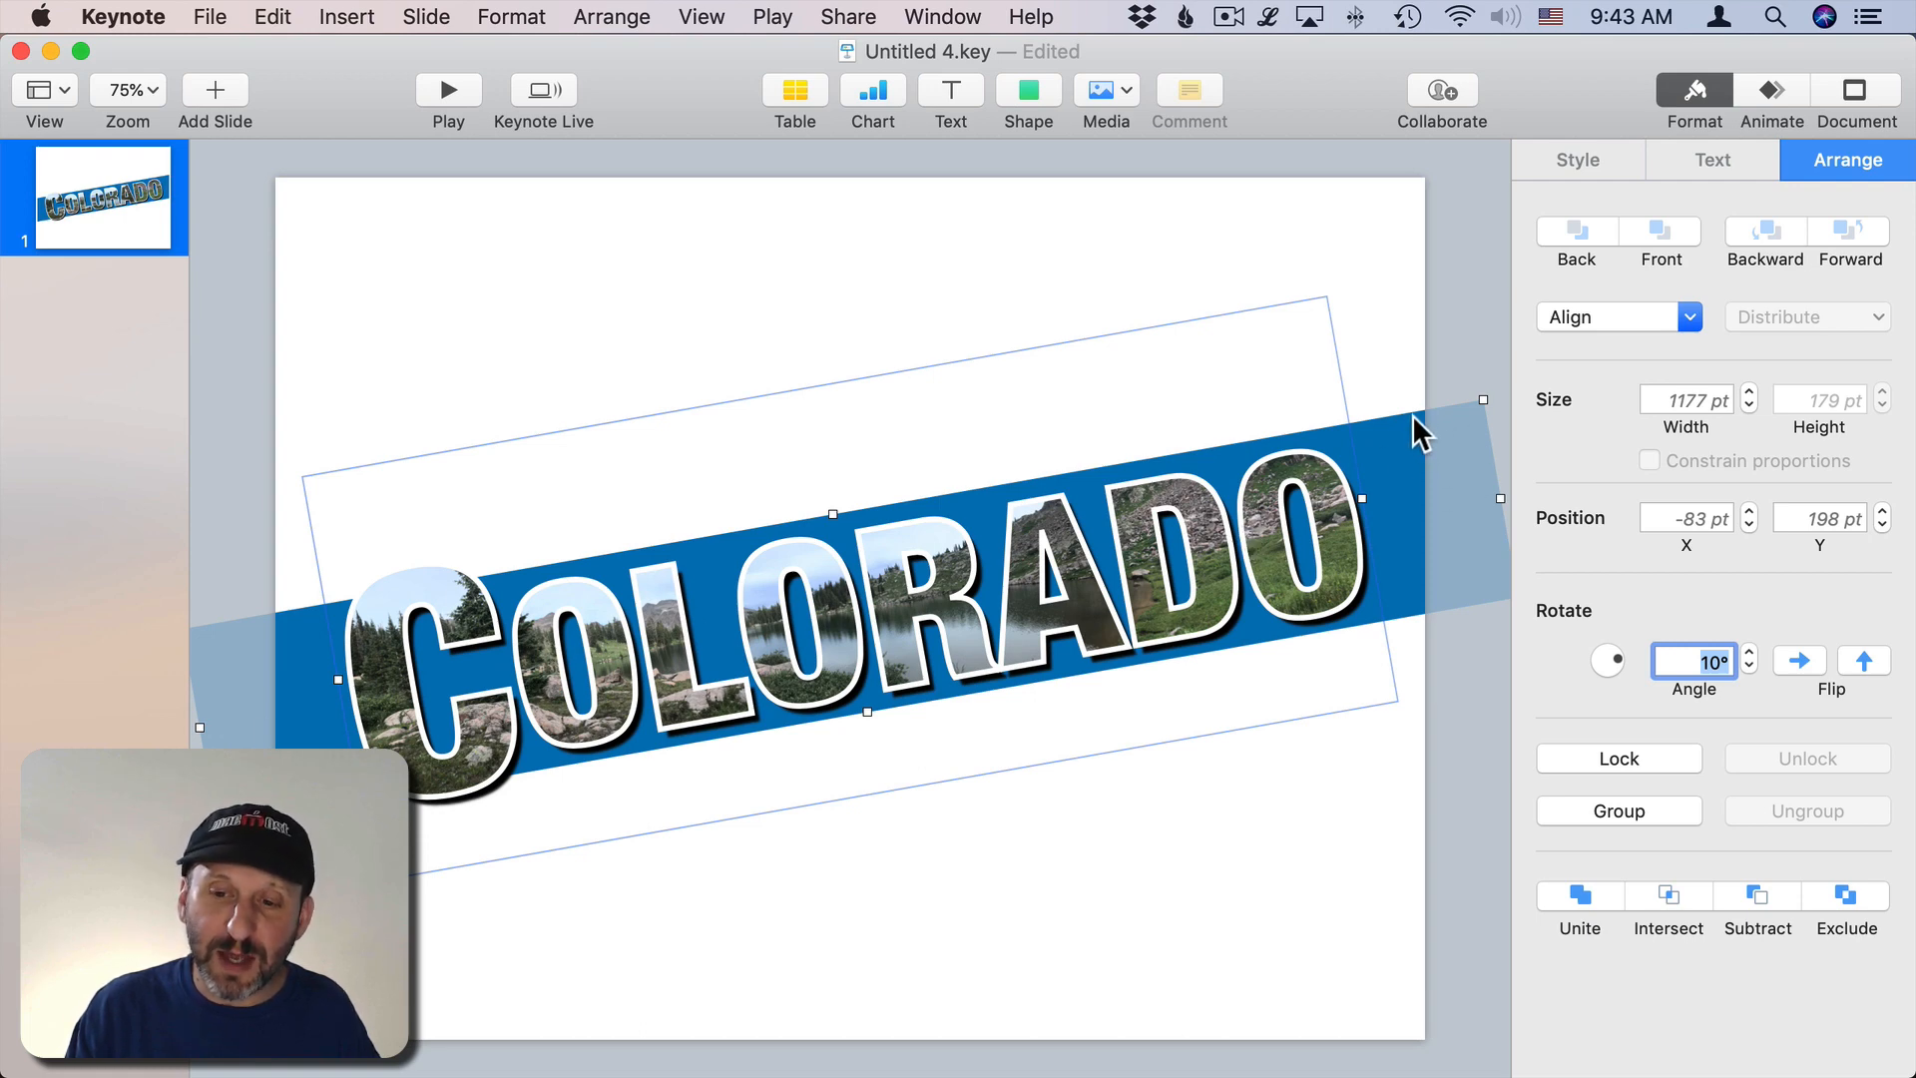
mouse_move(1056, 562)
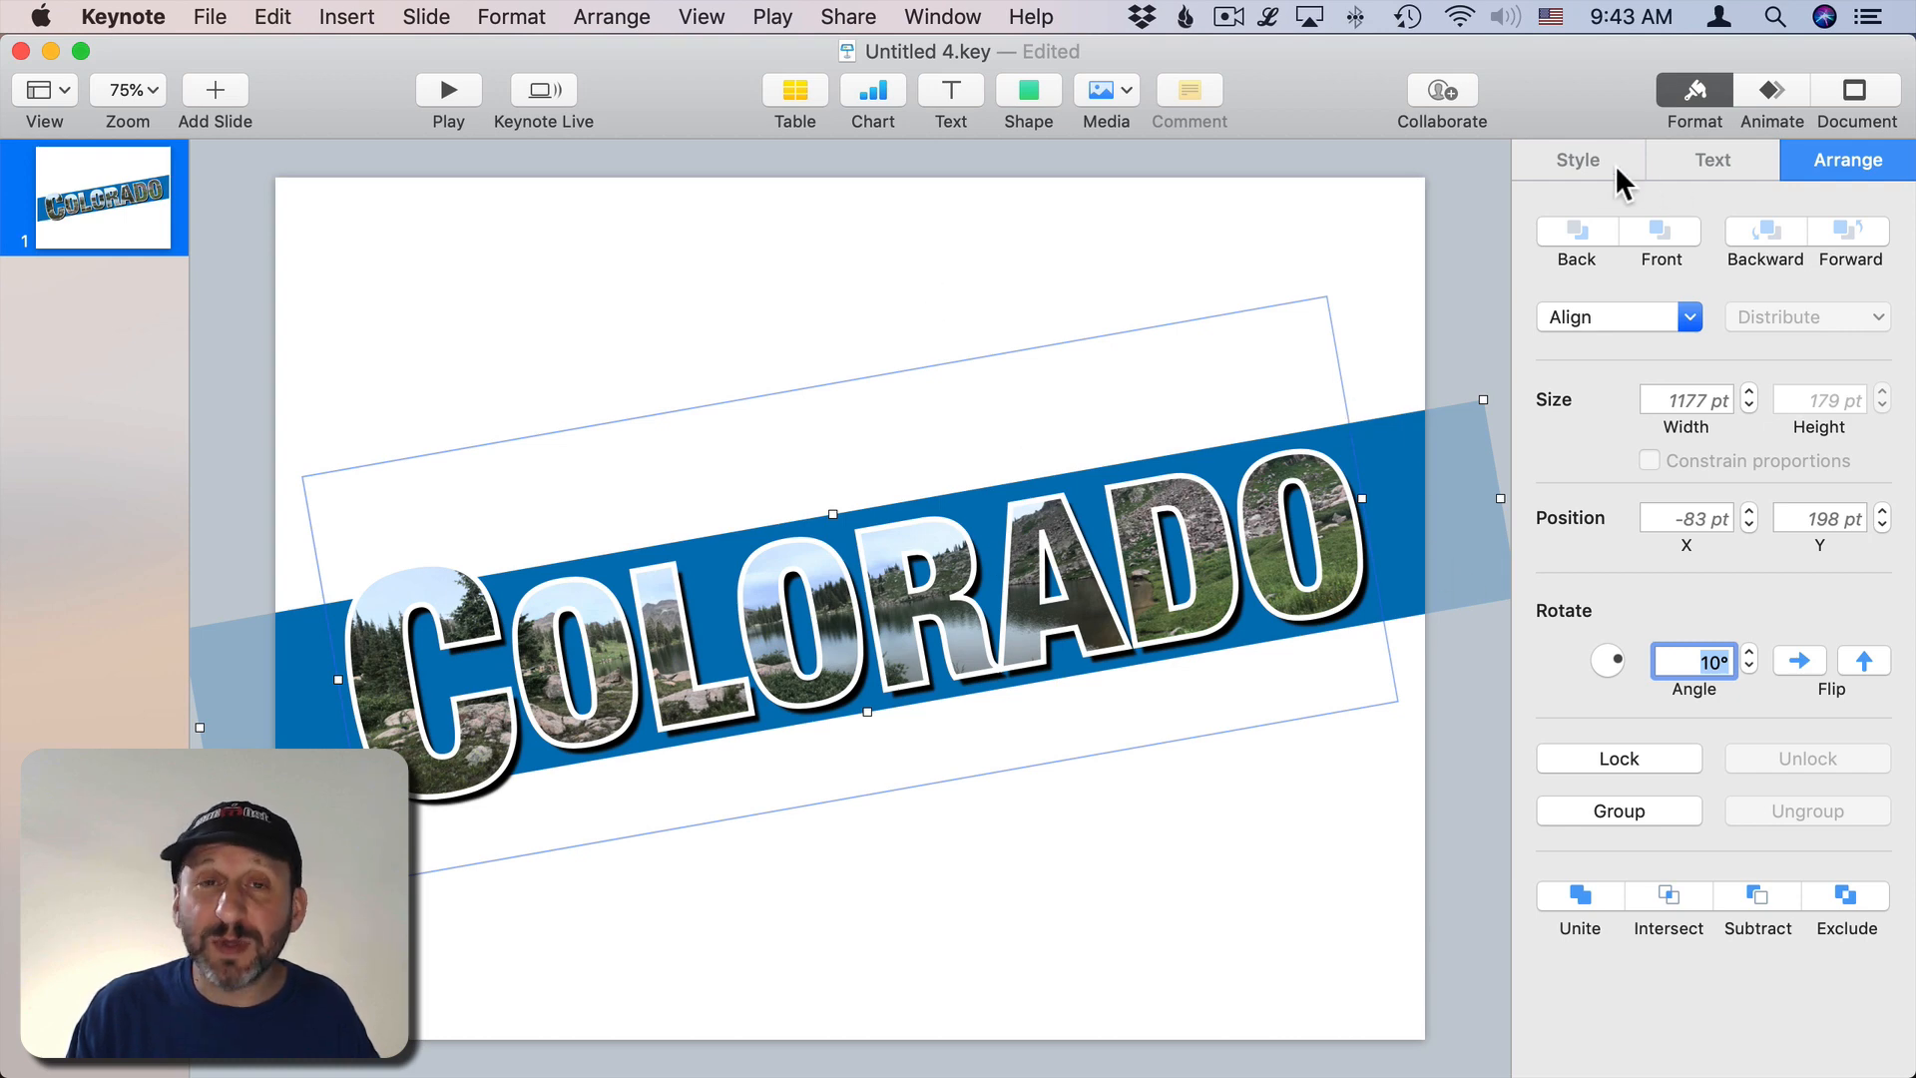
mouse_move(1362, 276)
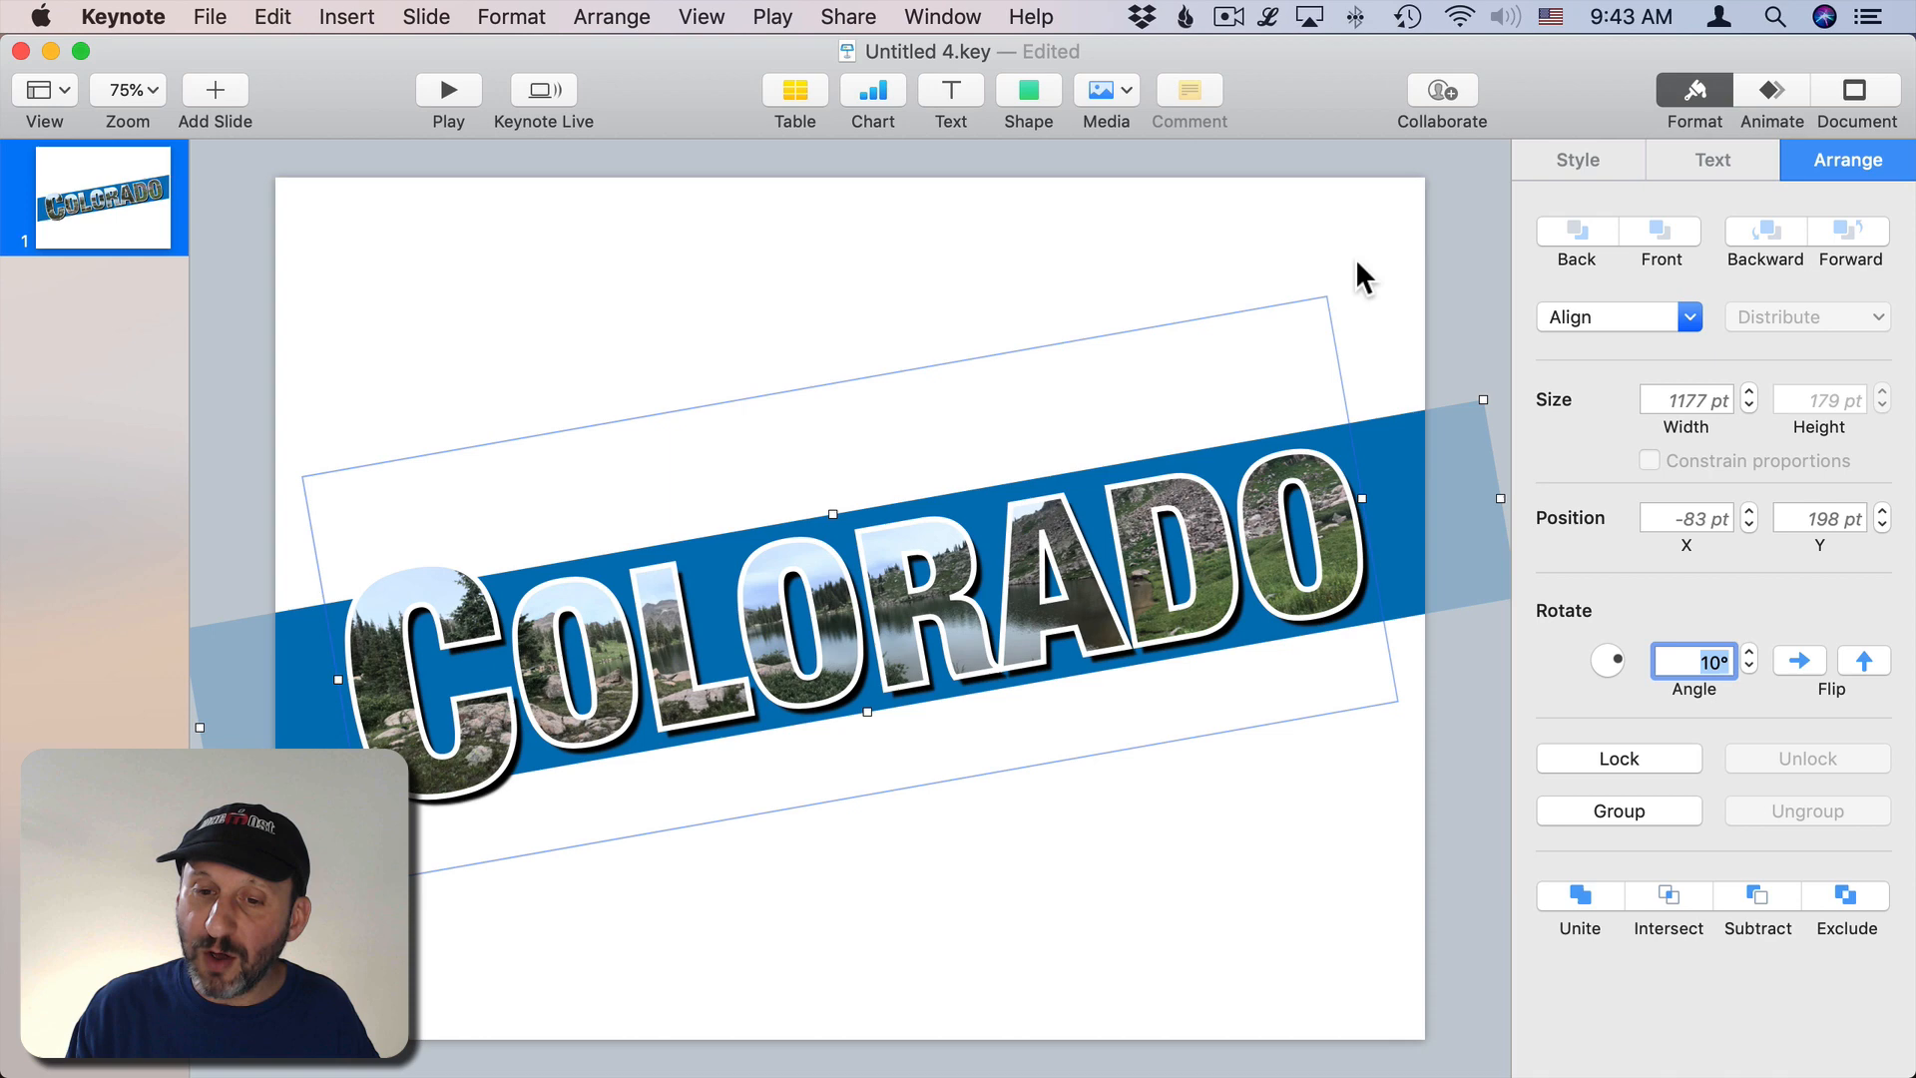
Step: Deselect everything and fill the slide background with solid orange
left_click(1693, 89)
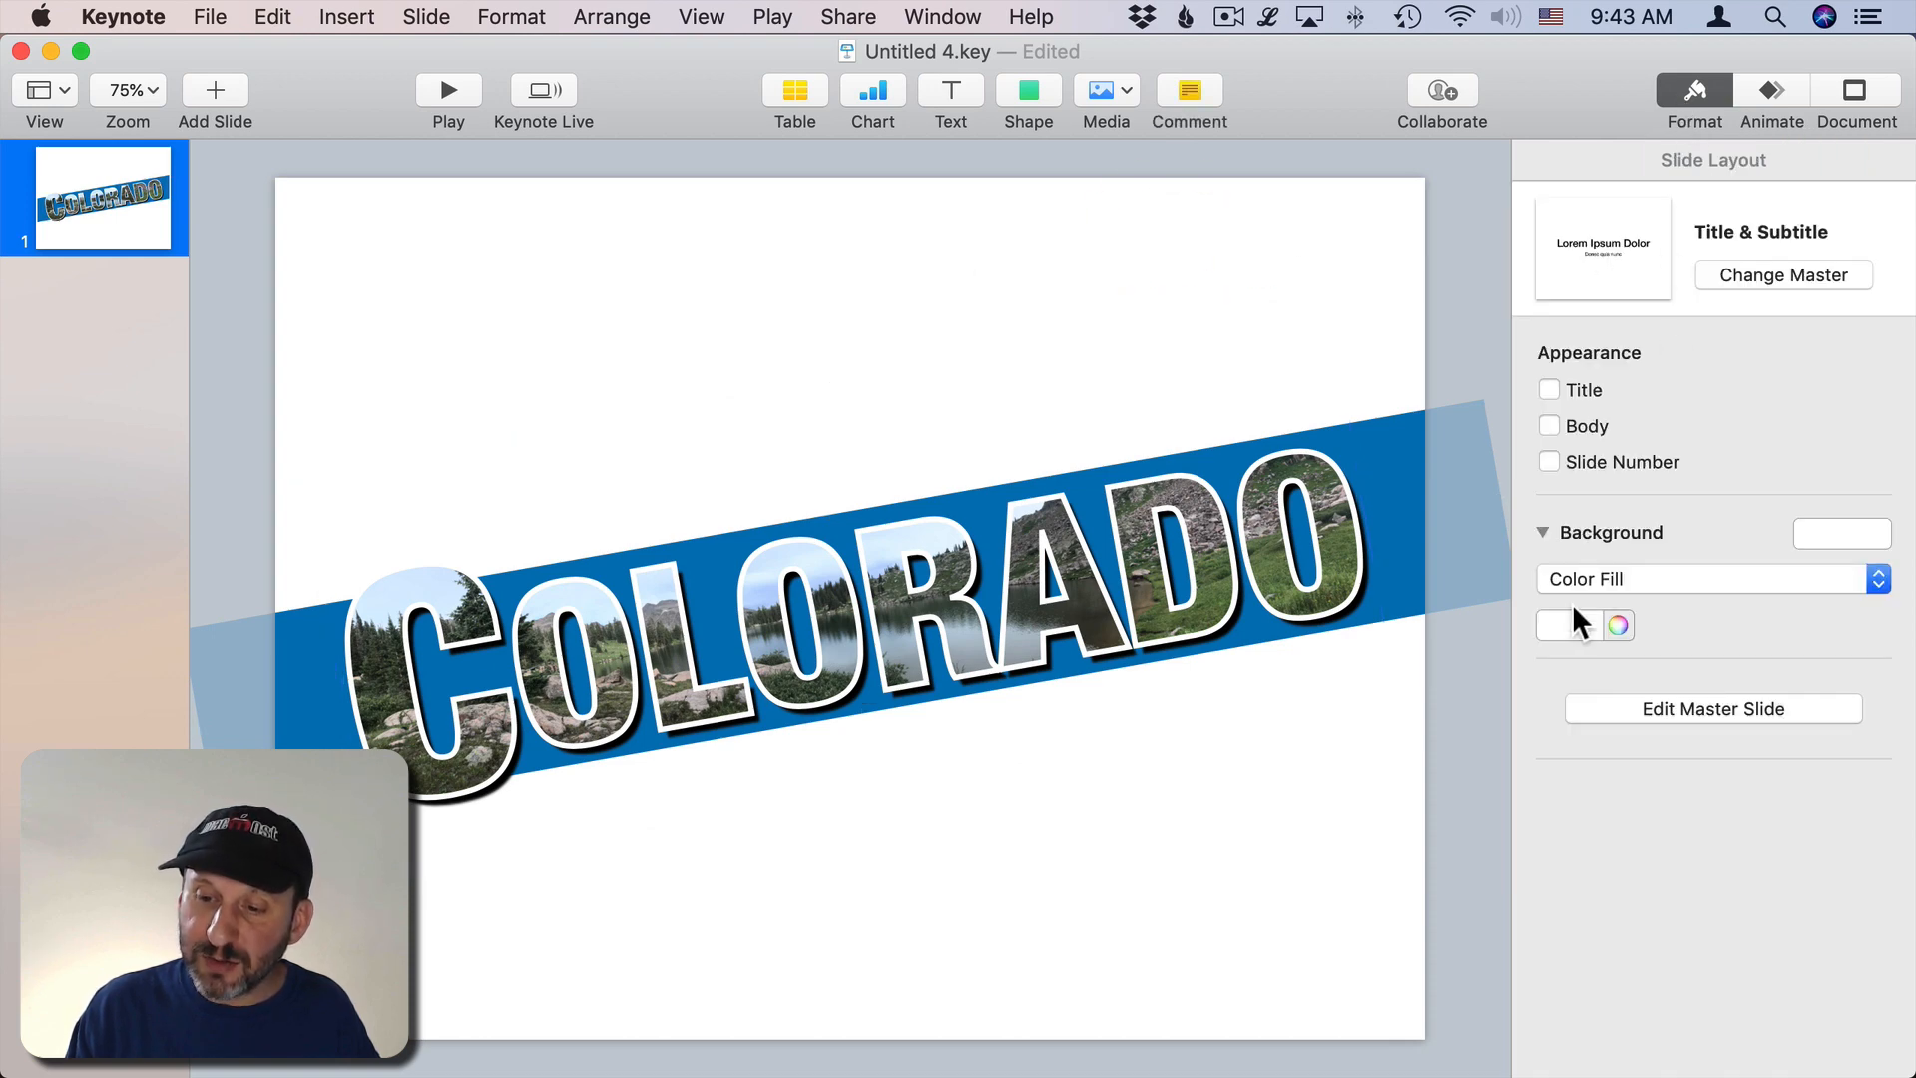
left_click(1569, 625)
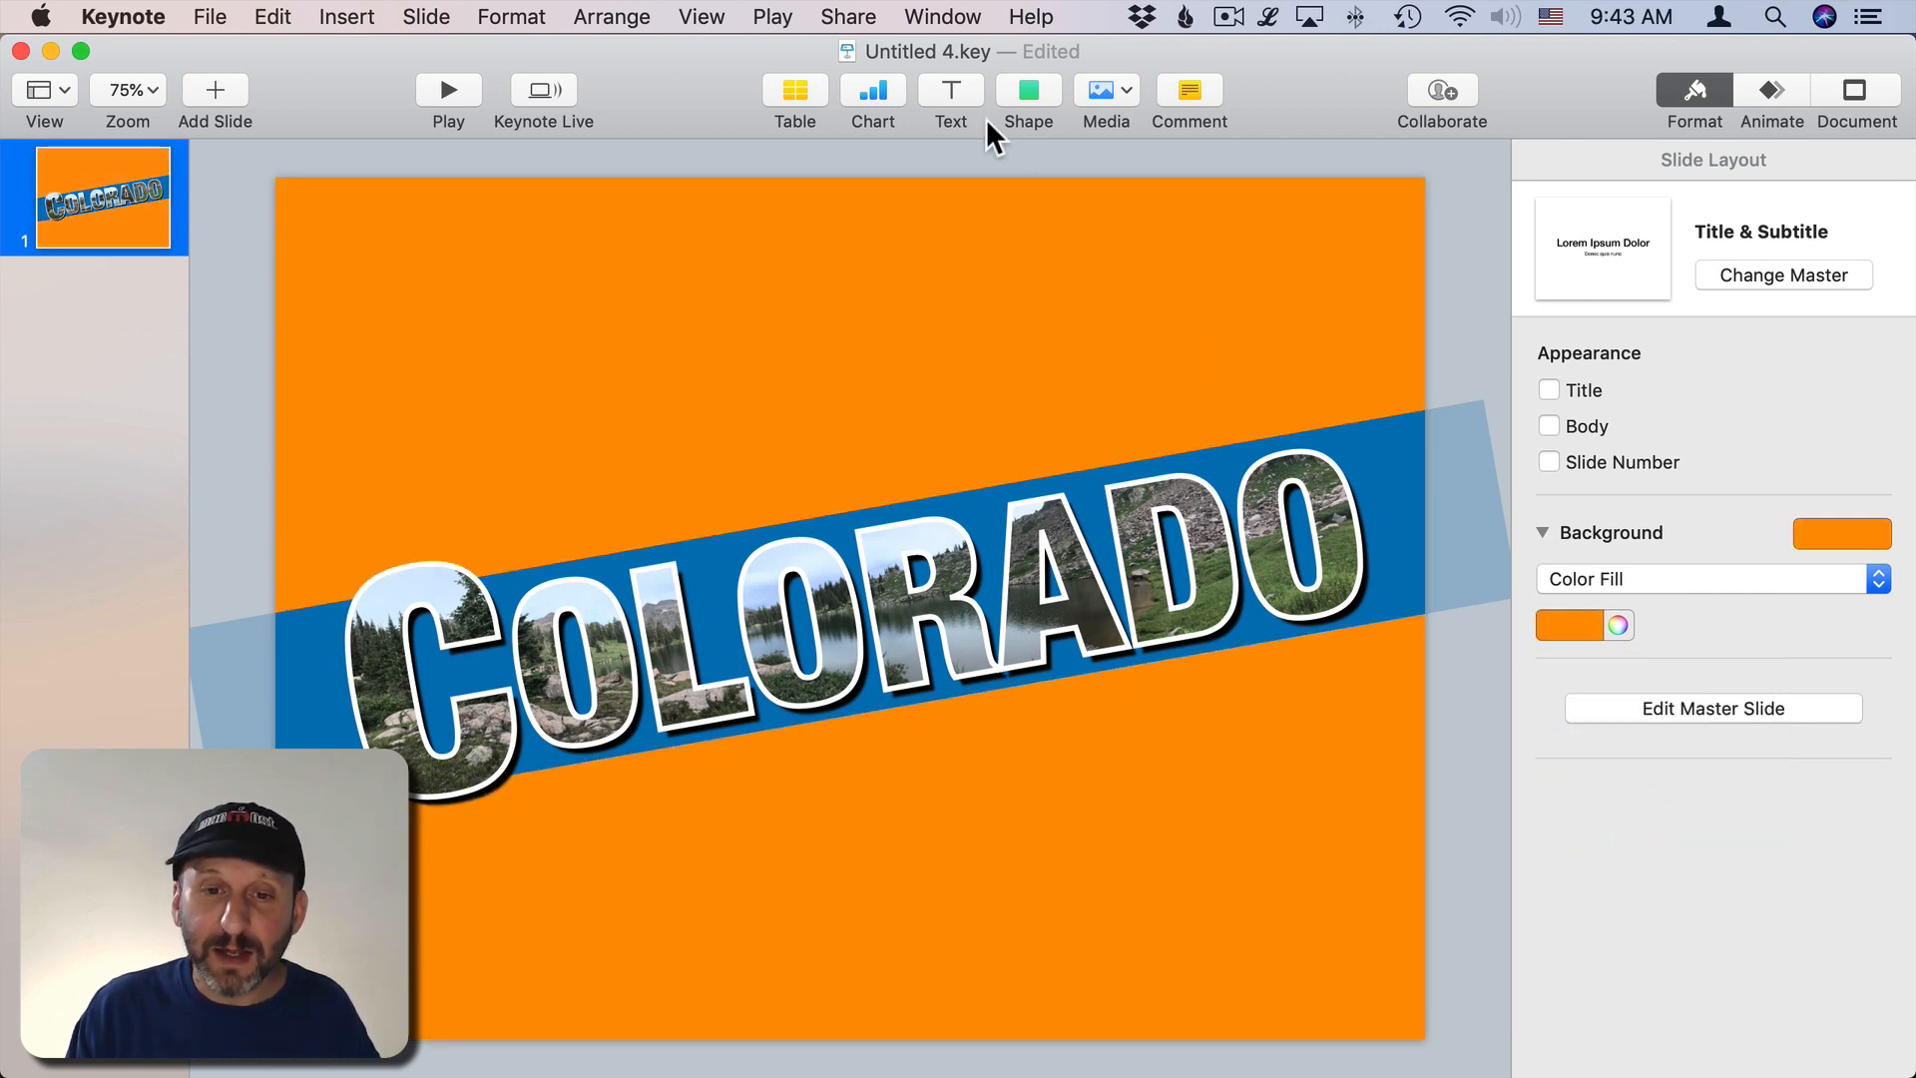
Step: Add a text box reading COLORFUL near the top-left and select it for restyling
left_click(949, 89)
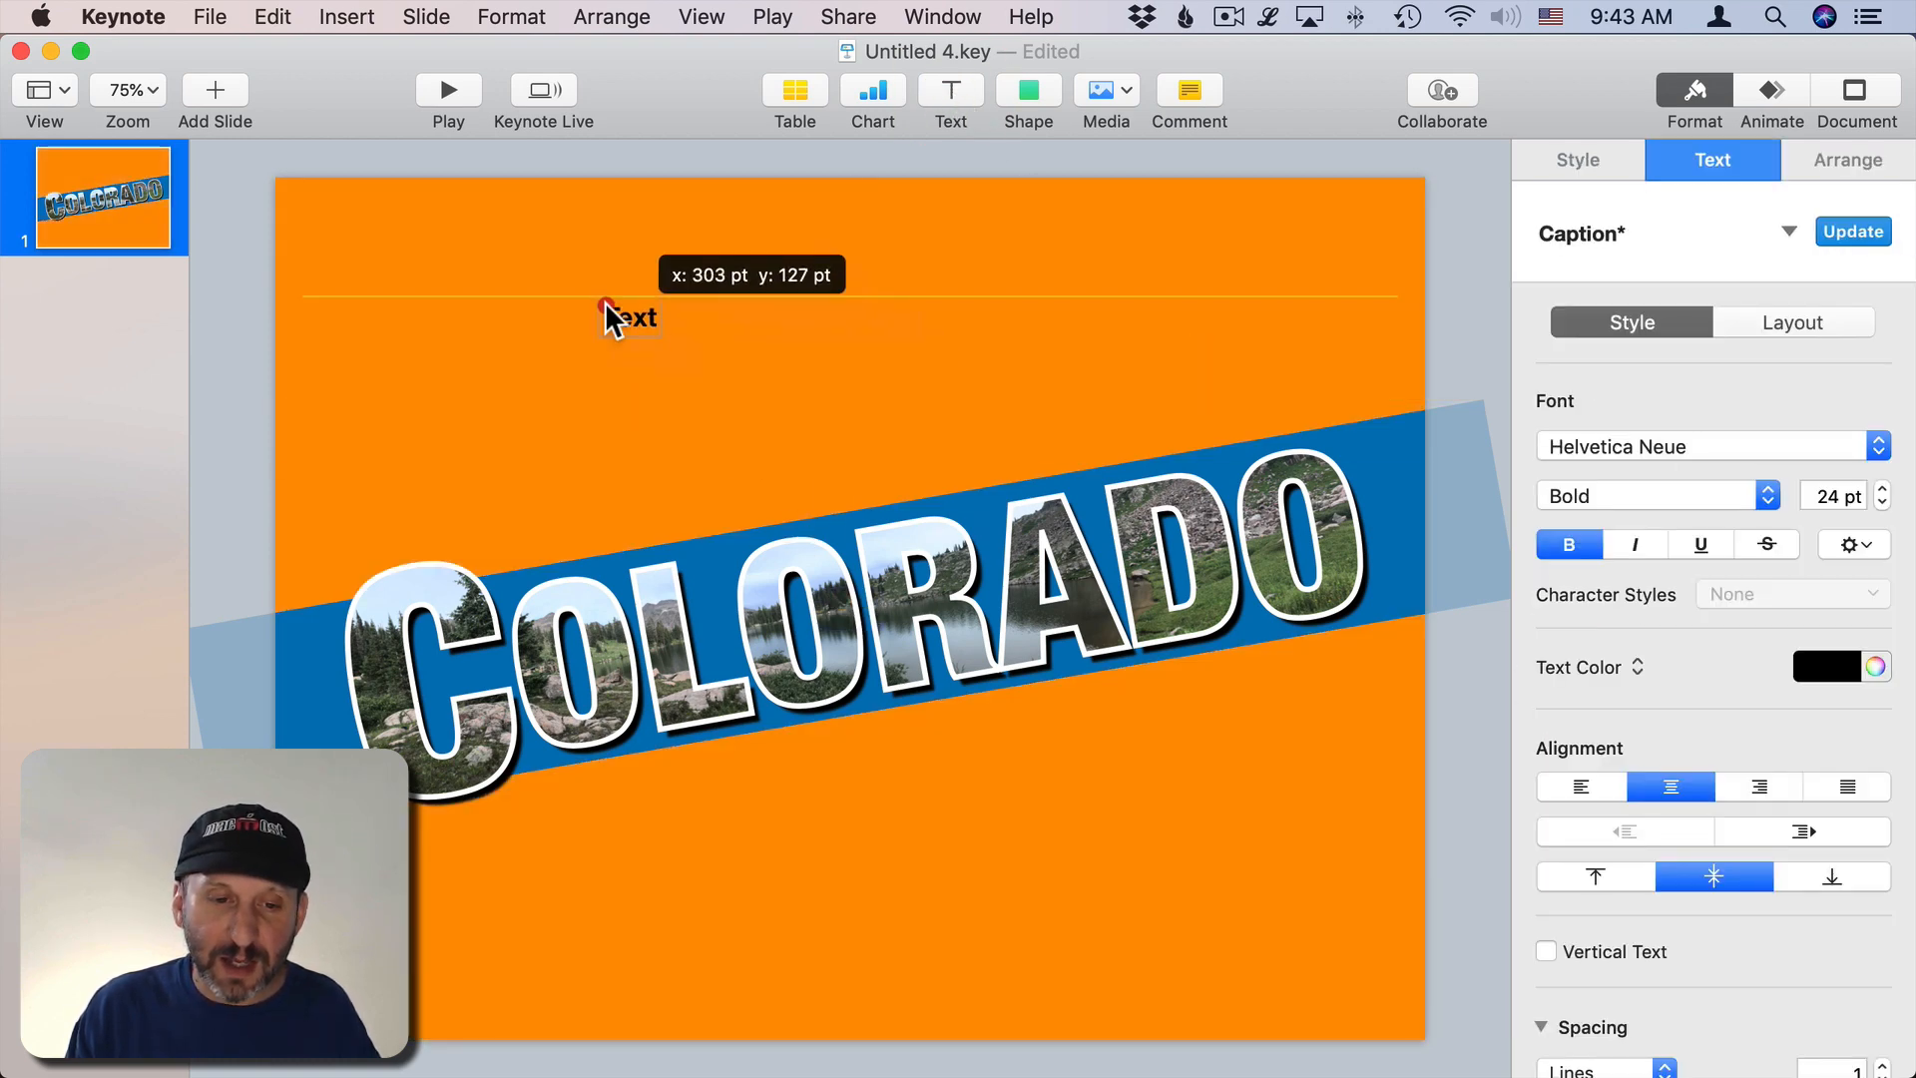
type("COLO")
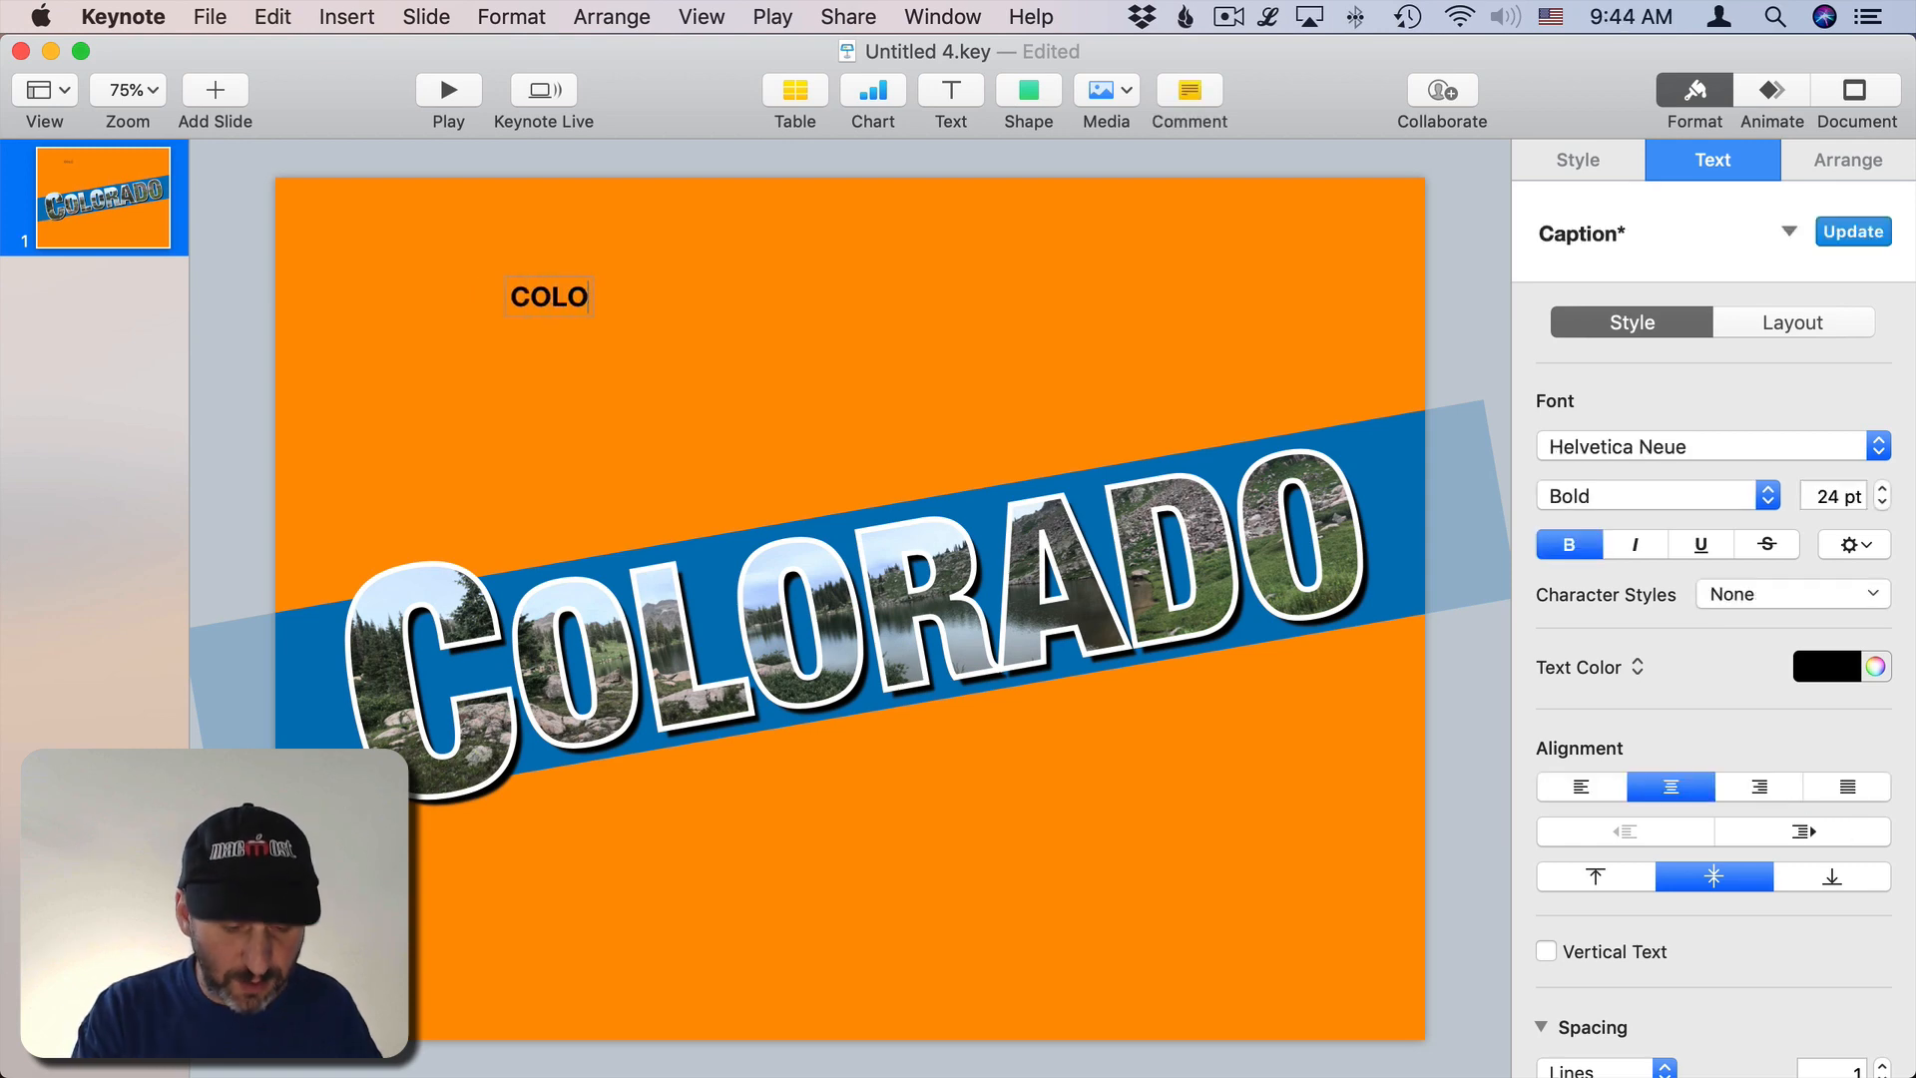
type("RFUL")
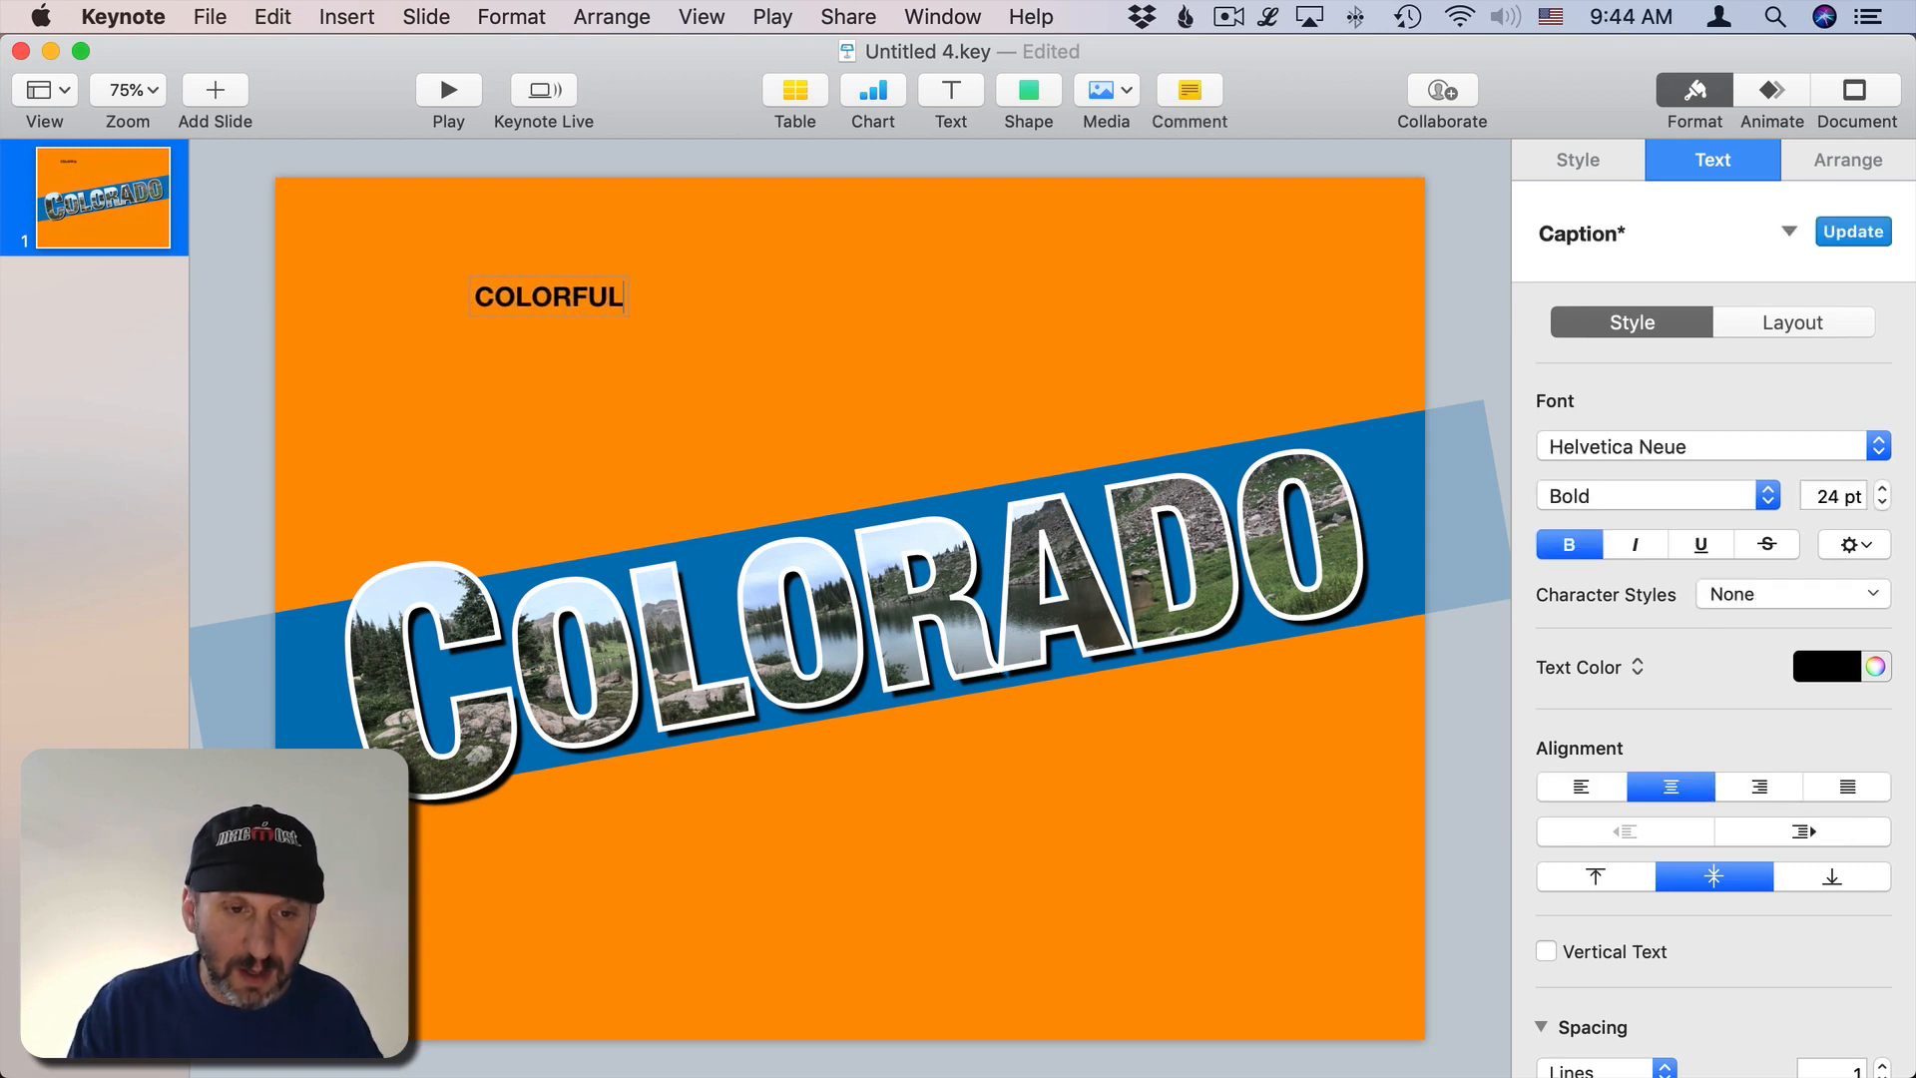
left_click(1832, 495)
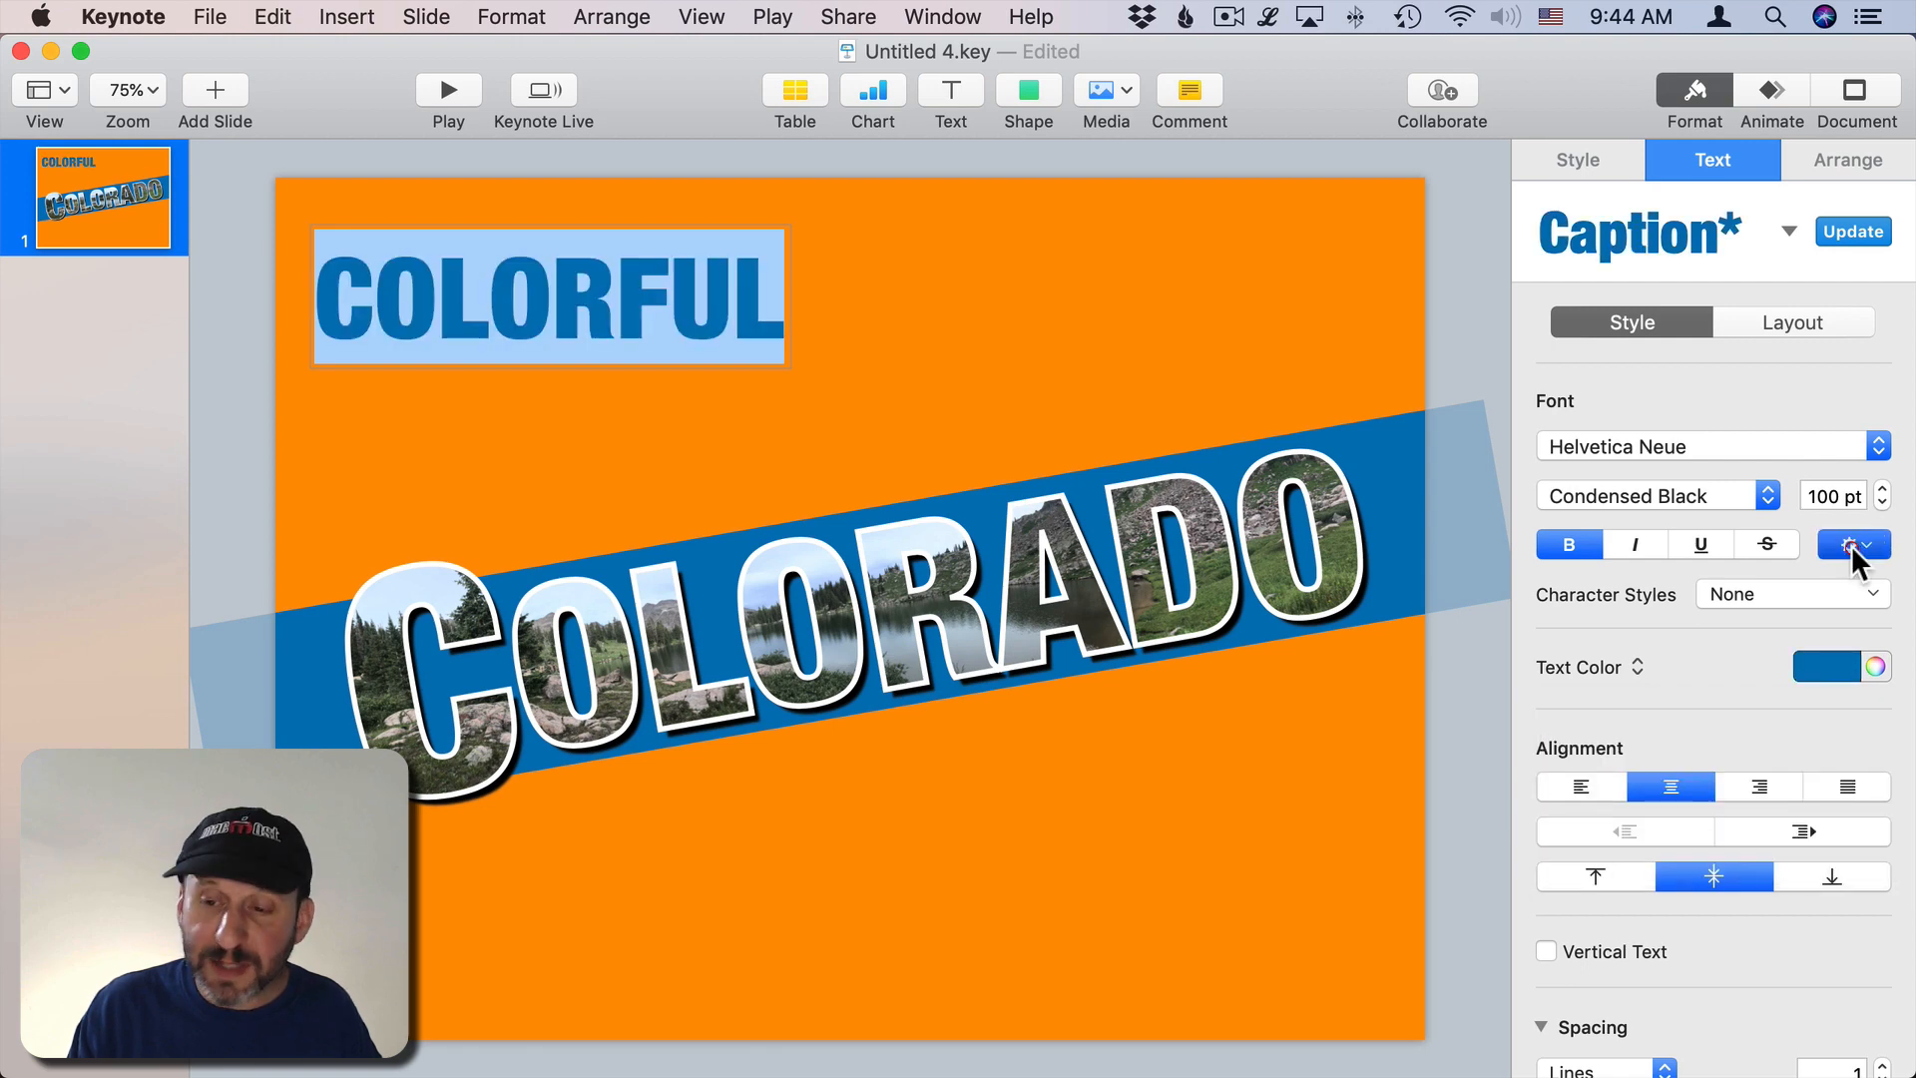
Step: Give the COLORFUL text a white outline
left_click(1849, 544)
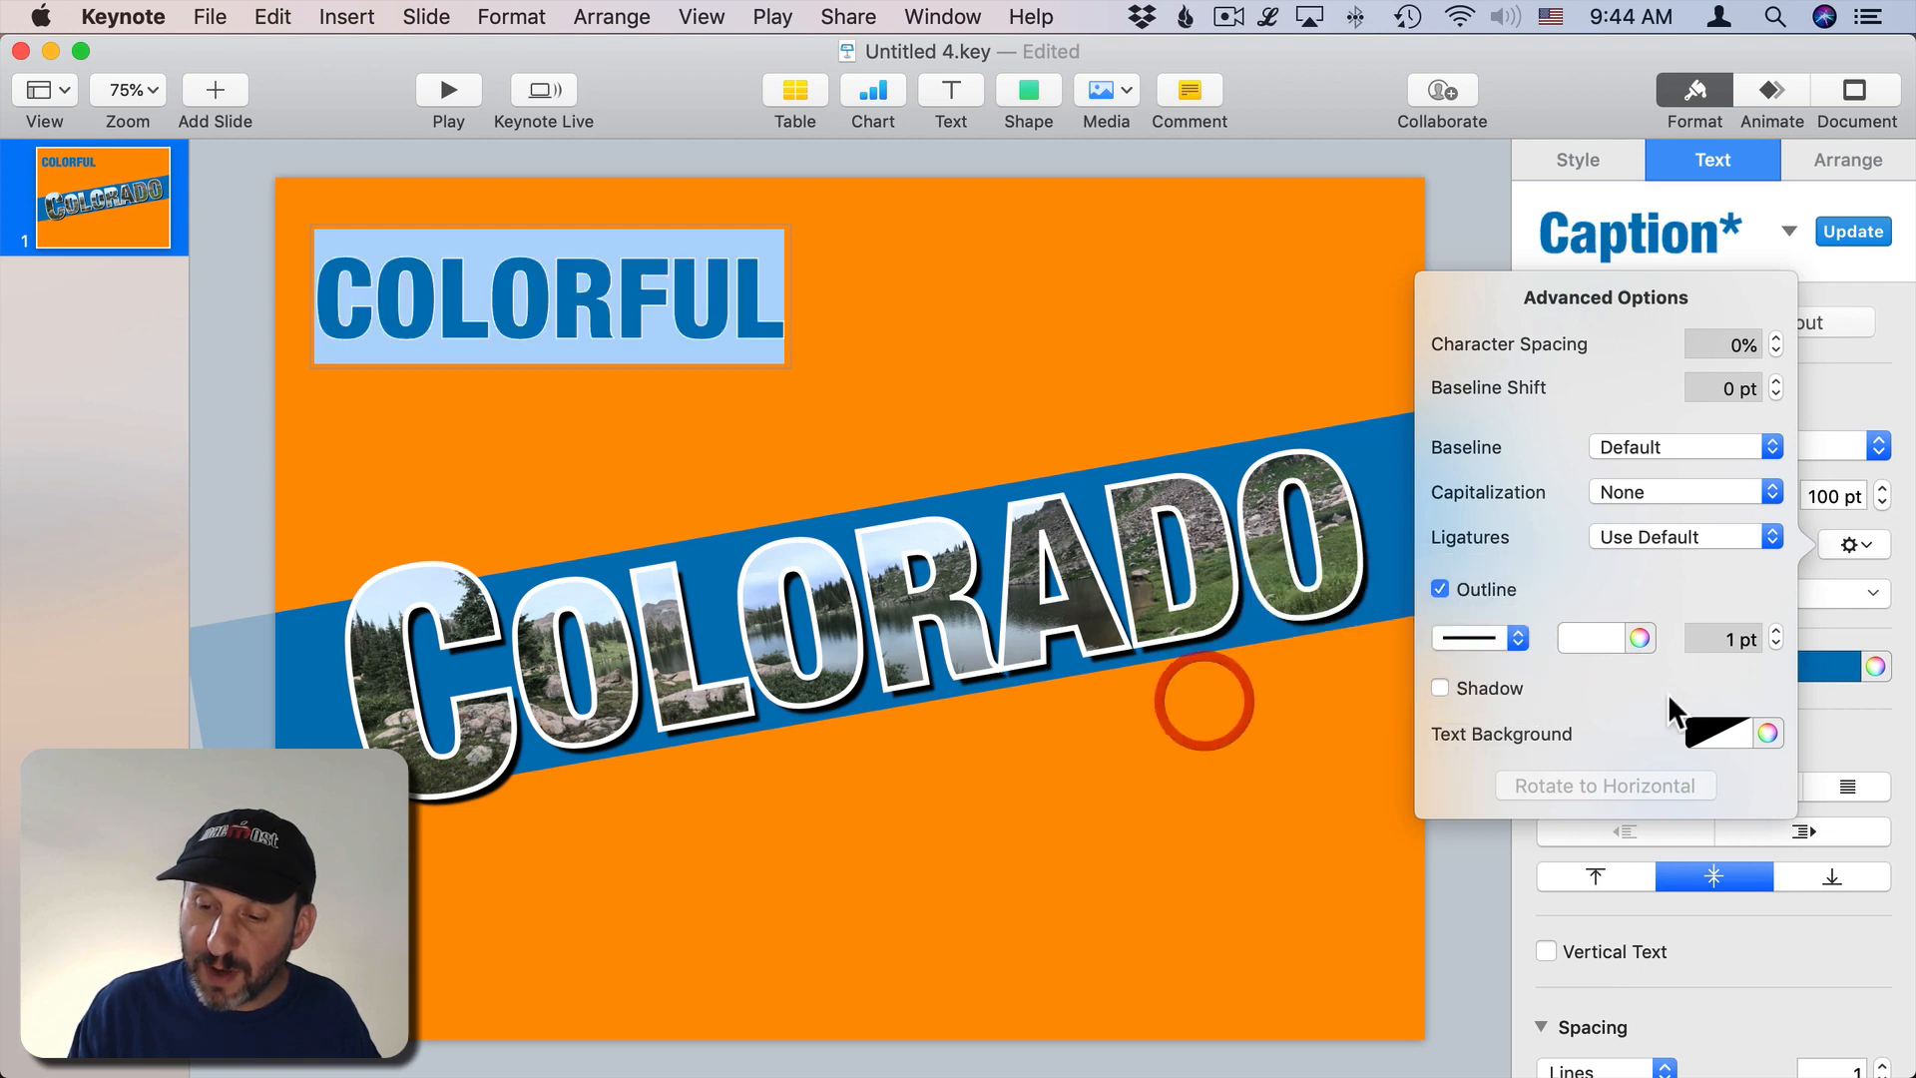
left_click(1775, 631)
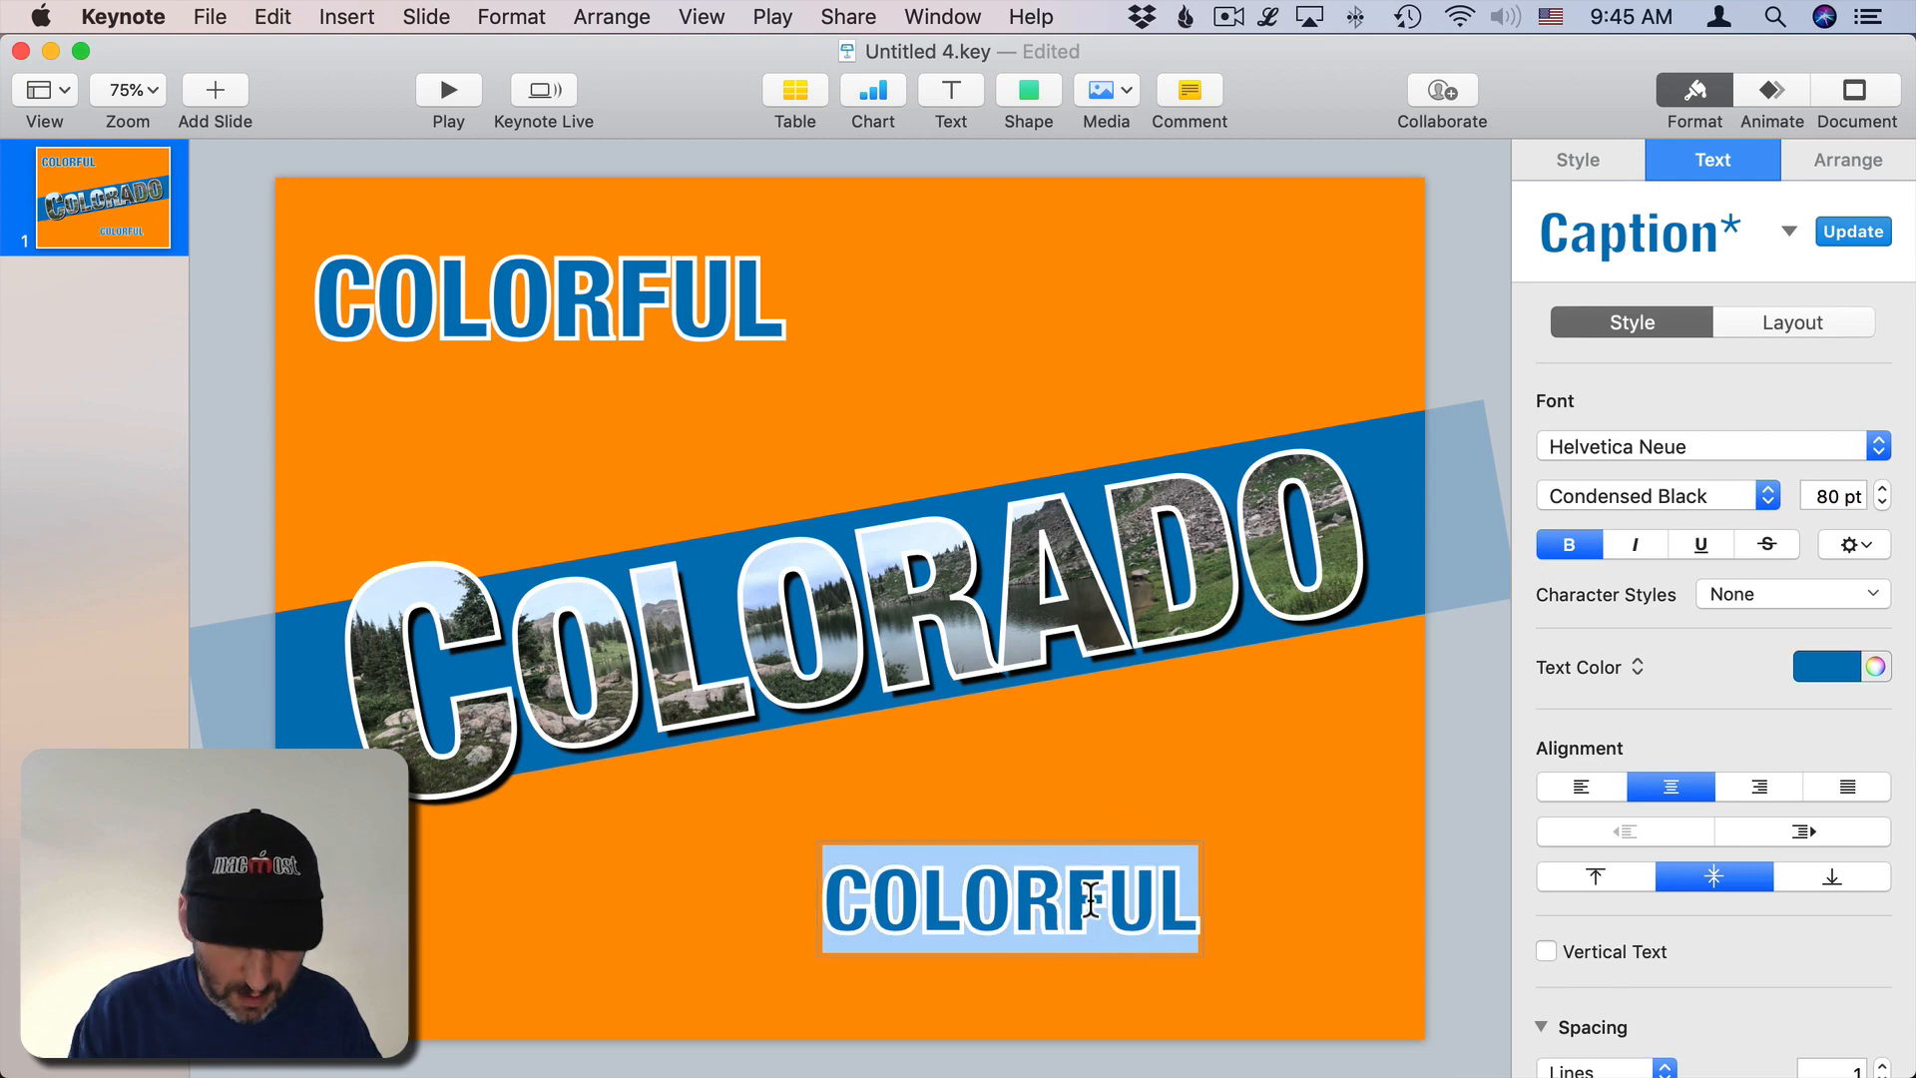
Step: Change the lower copy to 'WISH YOU WERE HERE!' and deselect it
type("WISH YOU WERE HERE!")
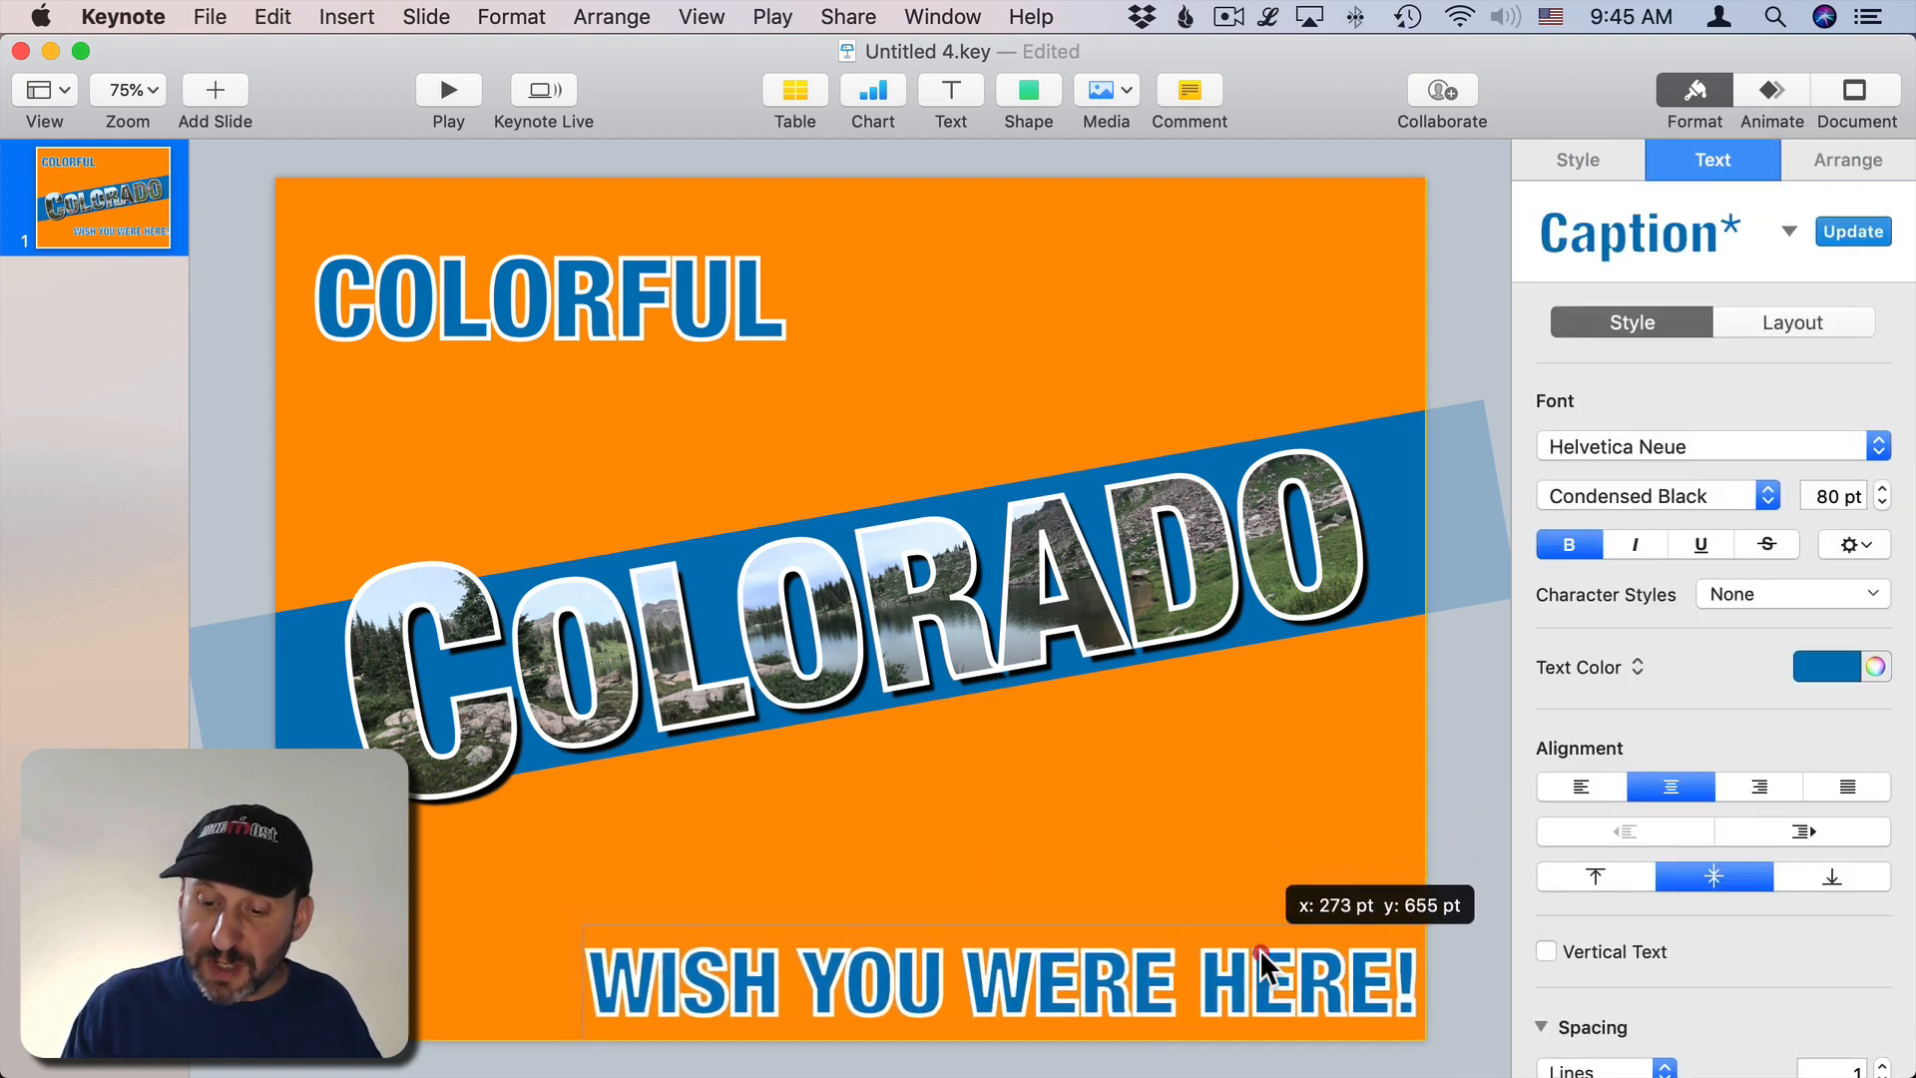
left_click(1246, 941)
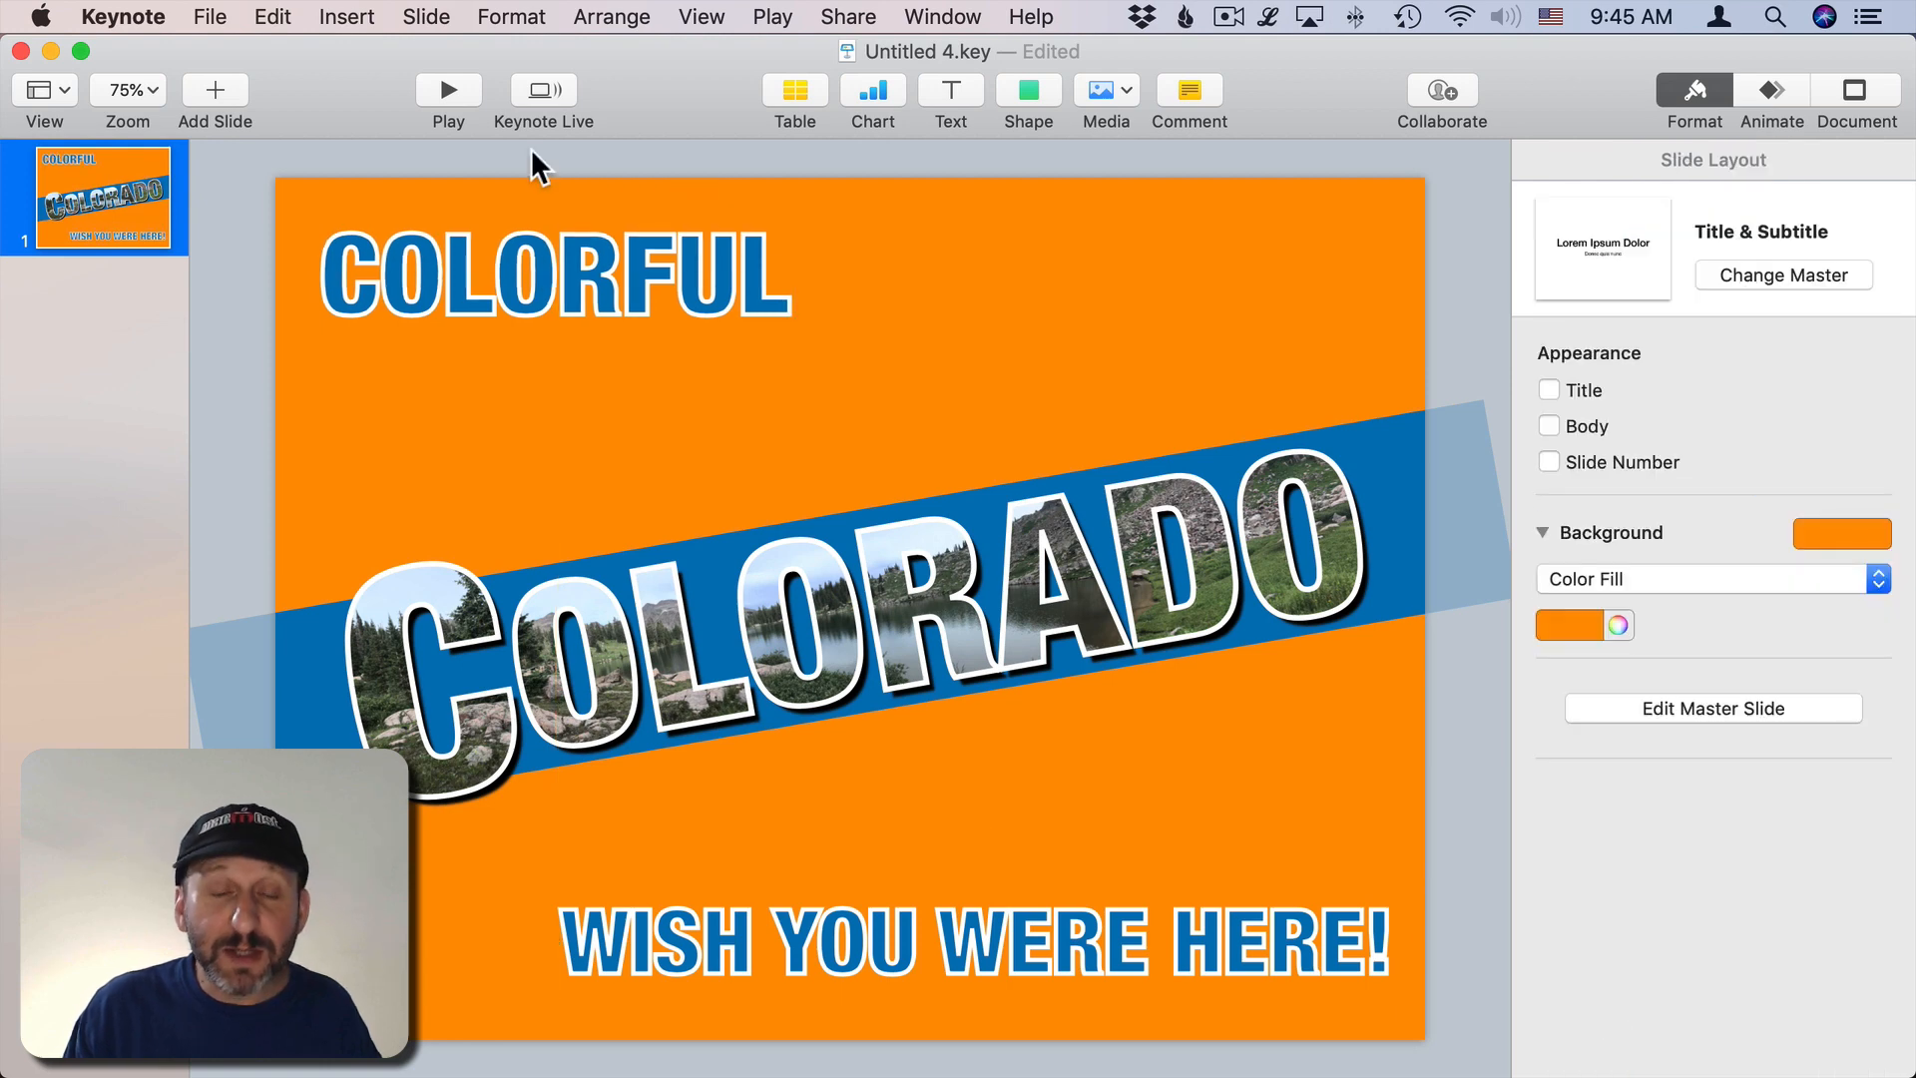
mouse_move(446, 110)
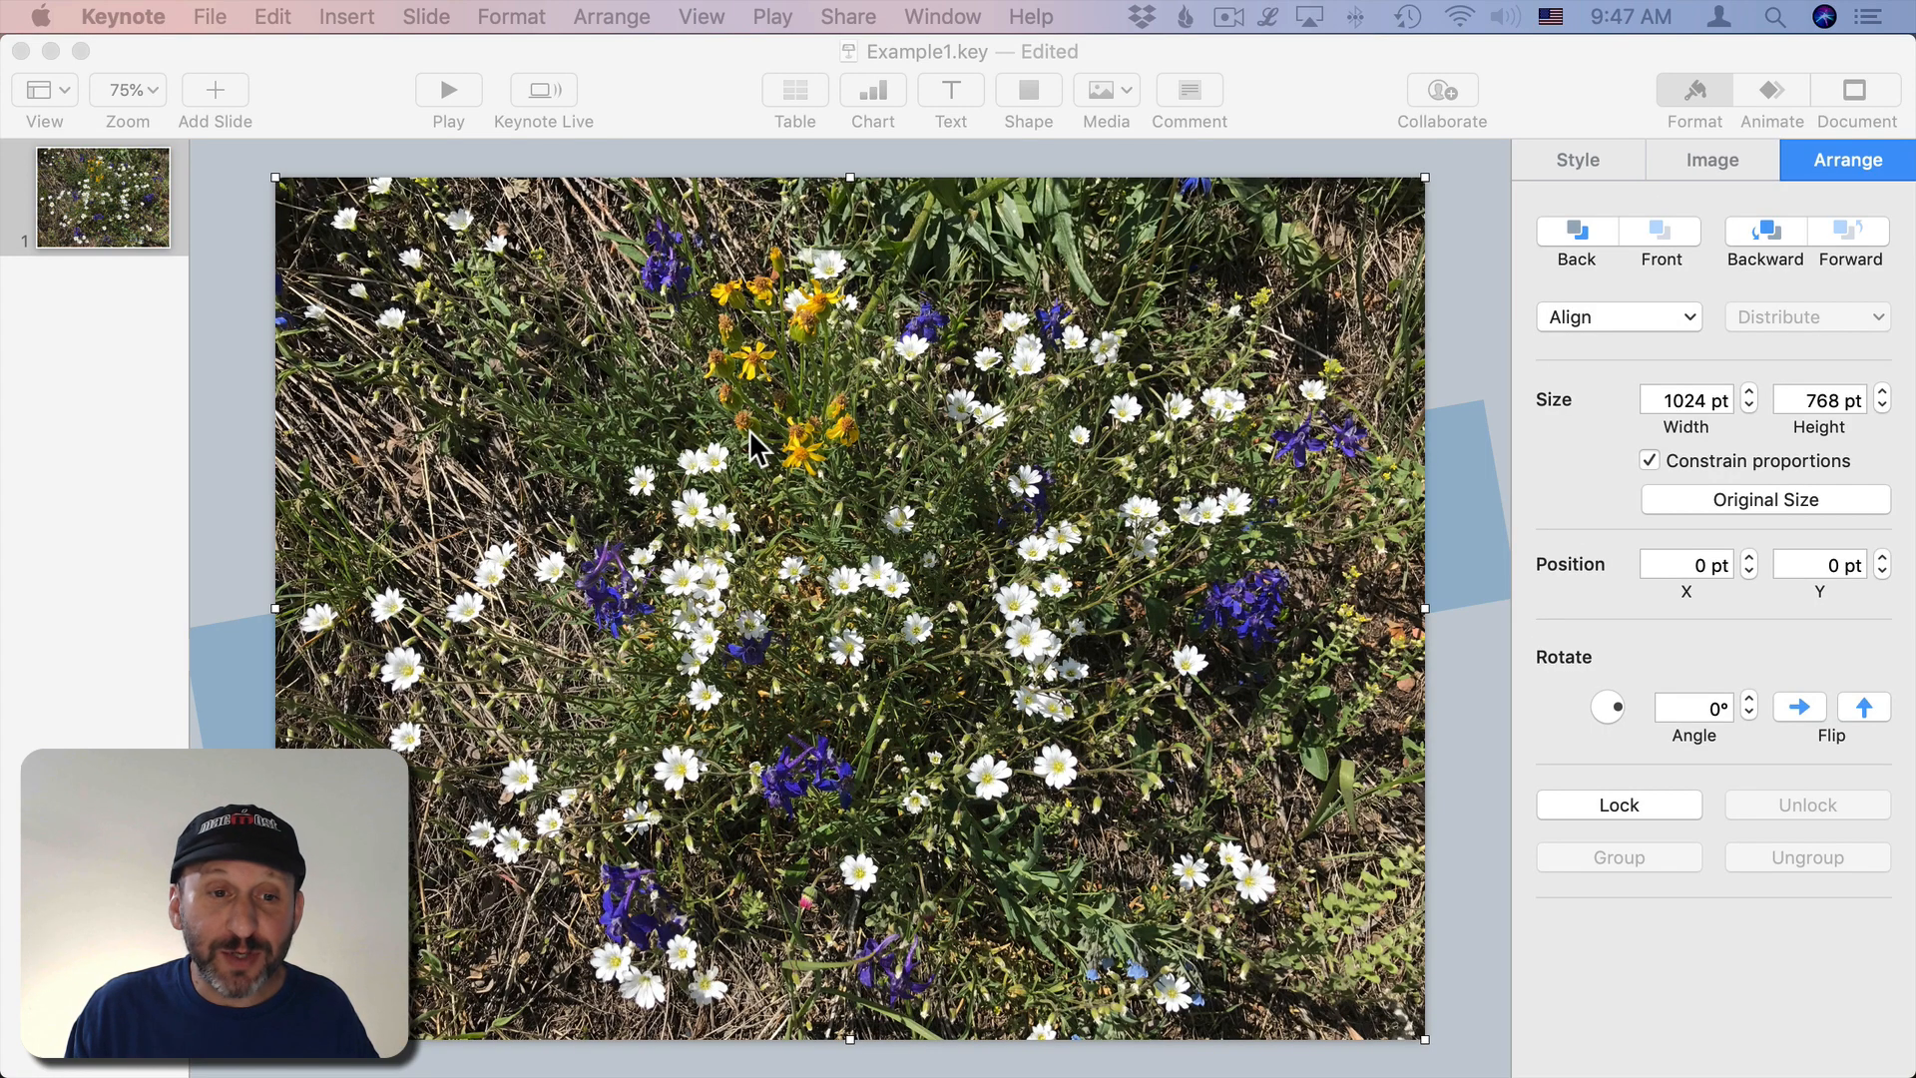
Step: Send the wildflower photo to back, then stretch a blue square over the slide behind the text
left_click(611, 16)
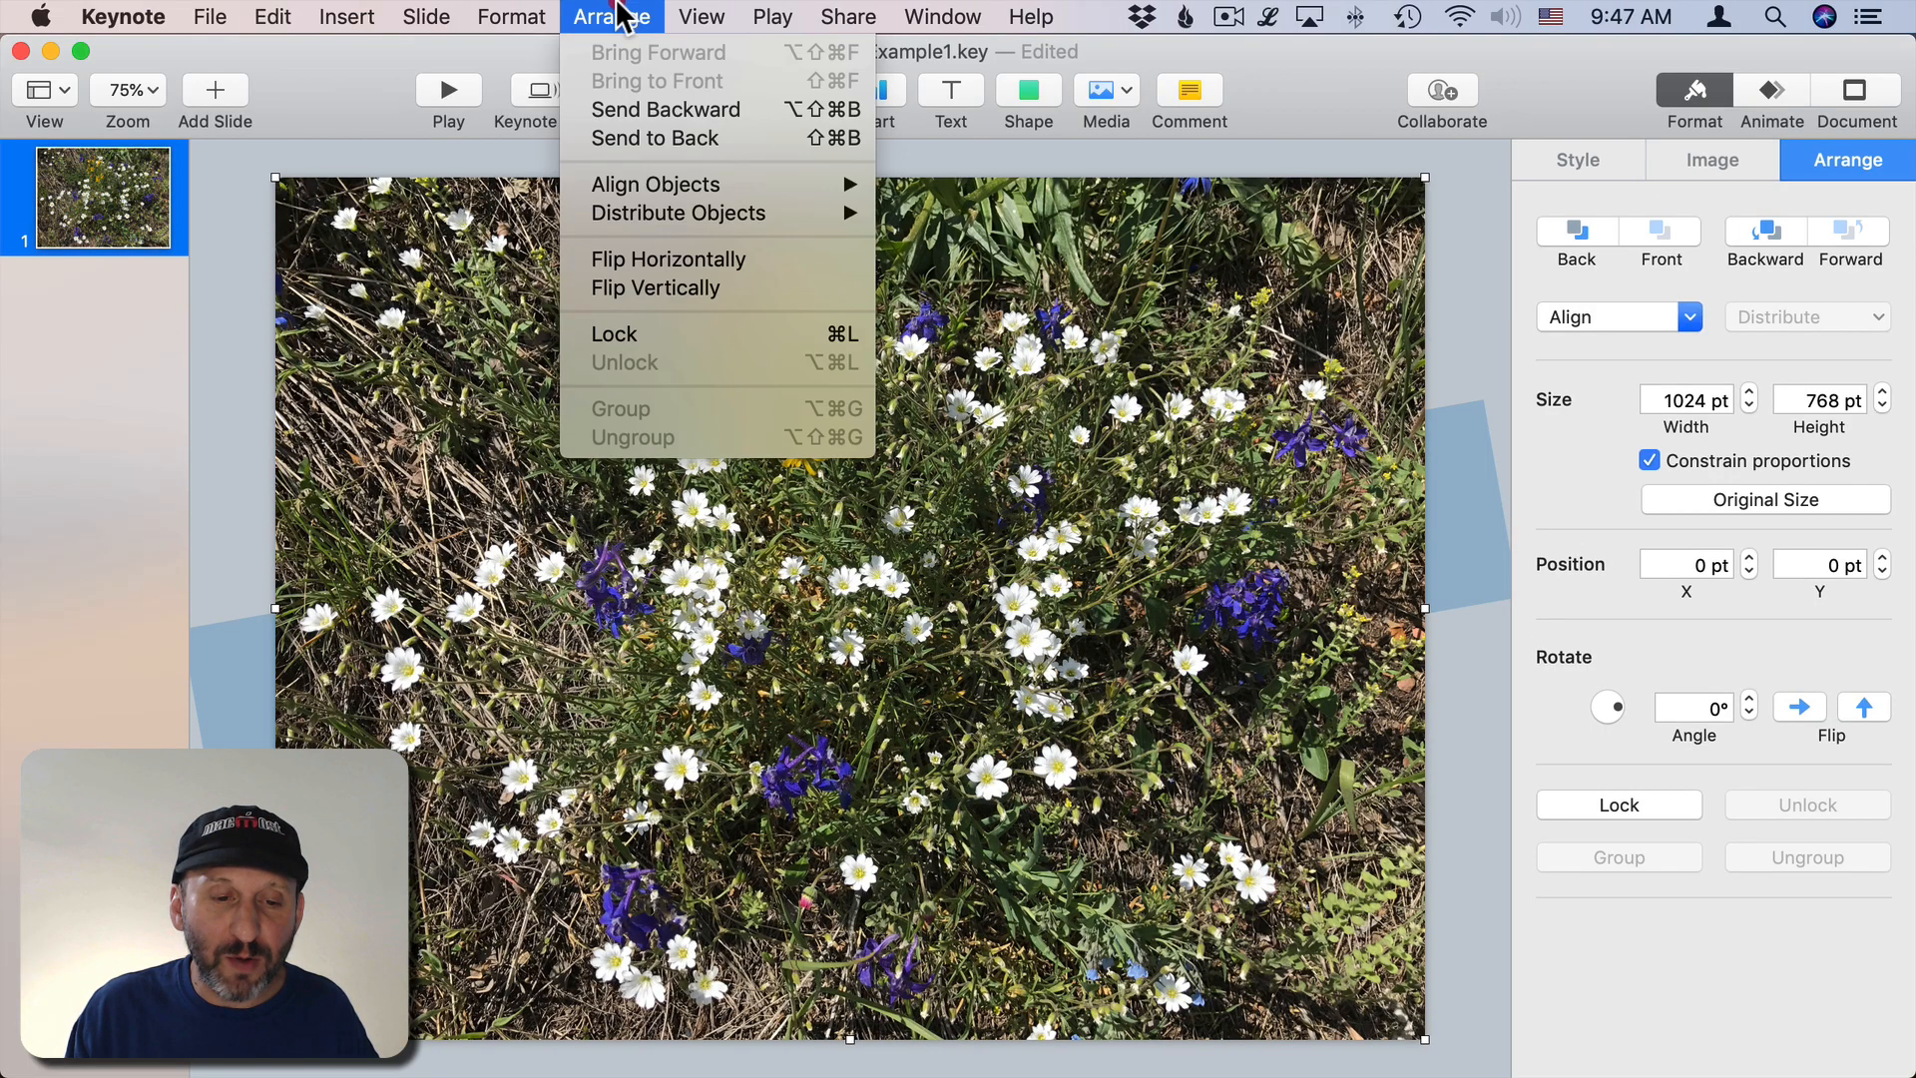
mouse_move(655, 137)
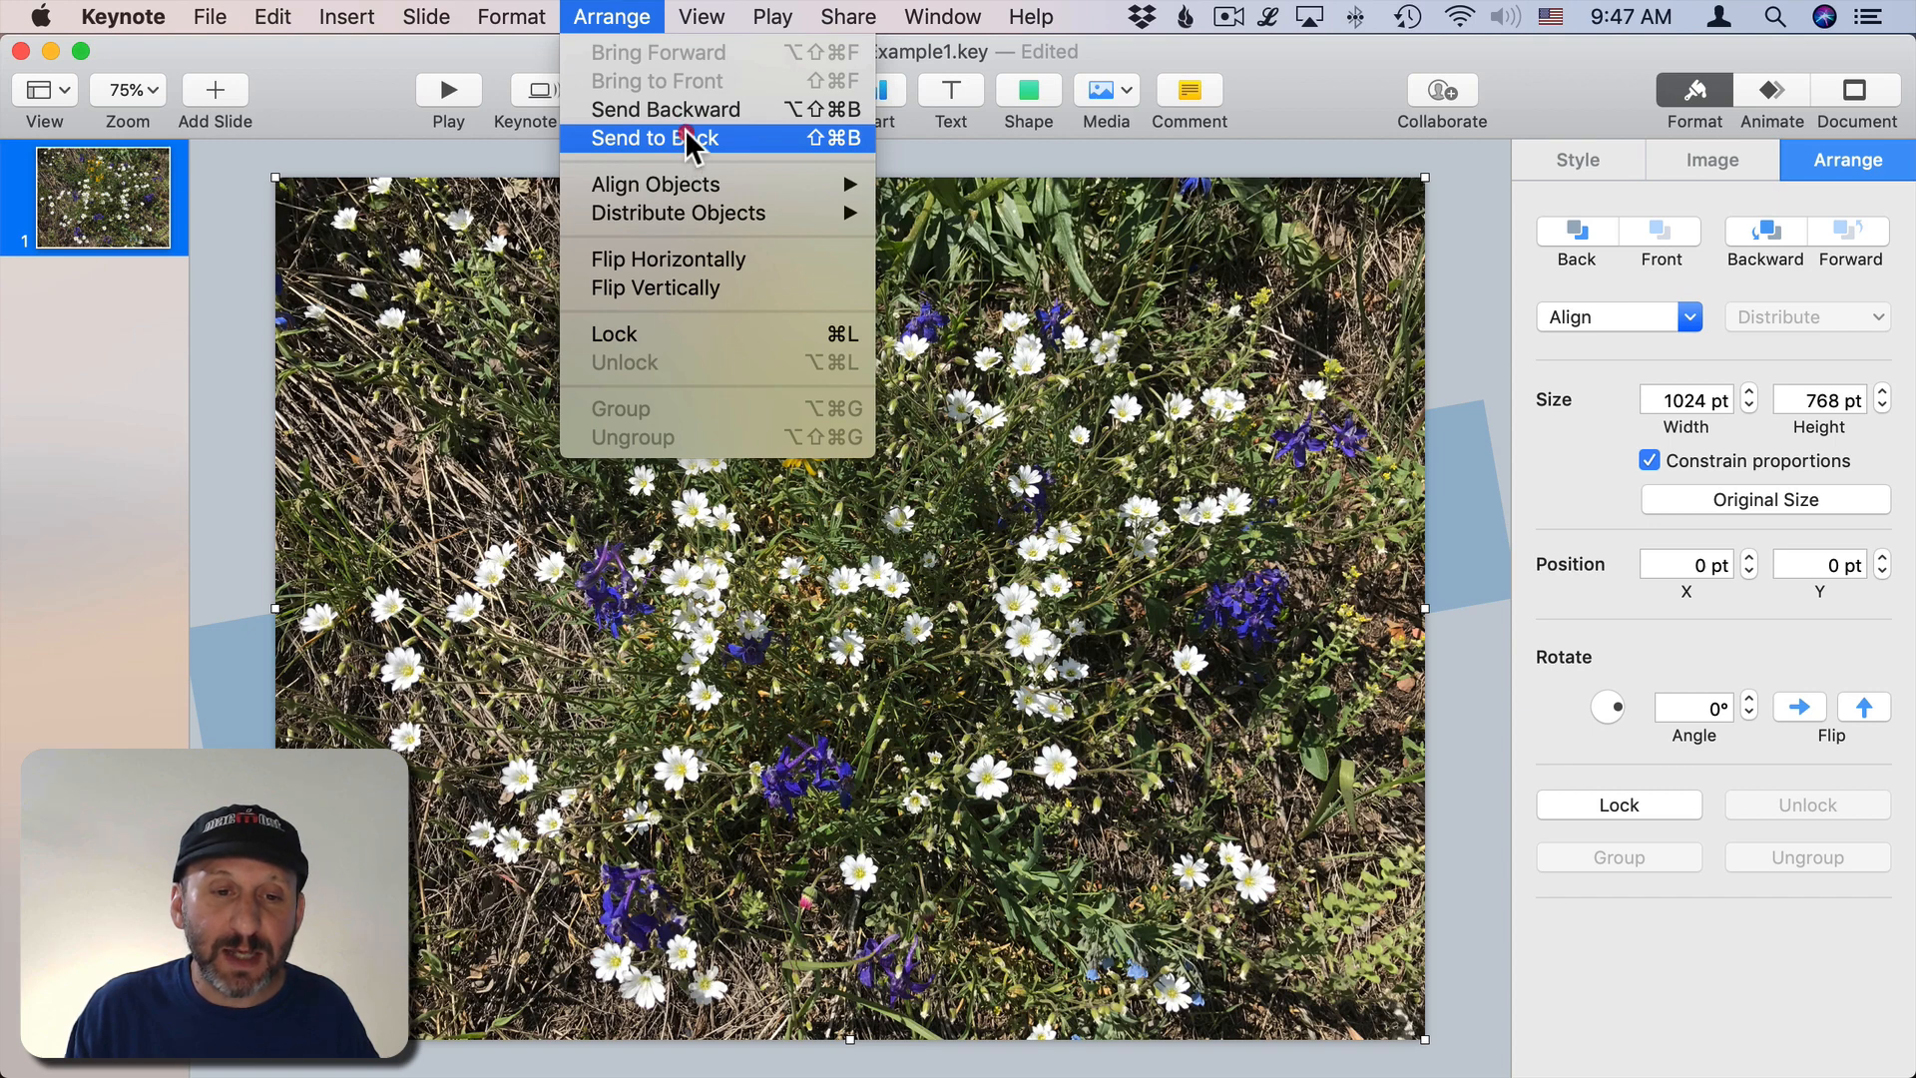
left_click(653, 137)
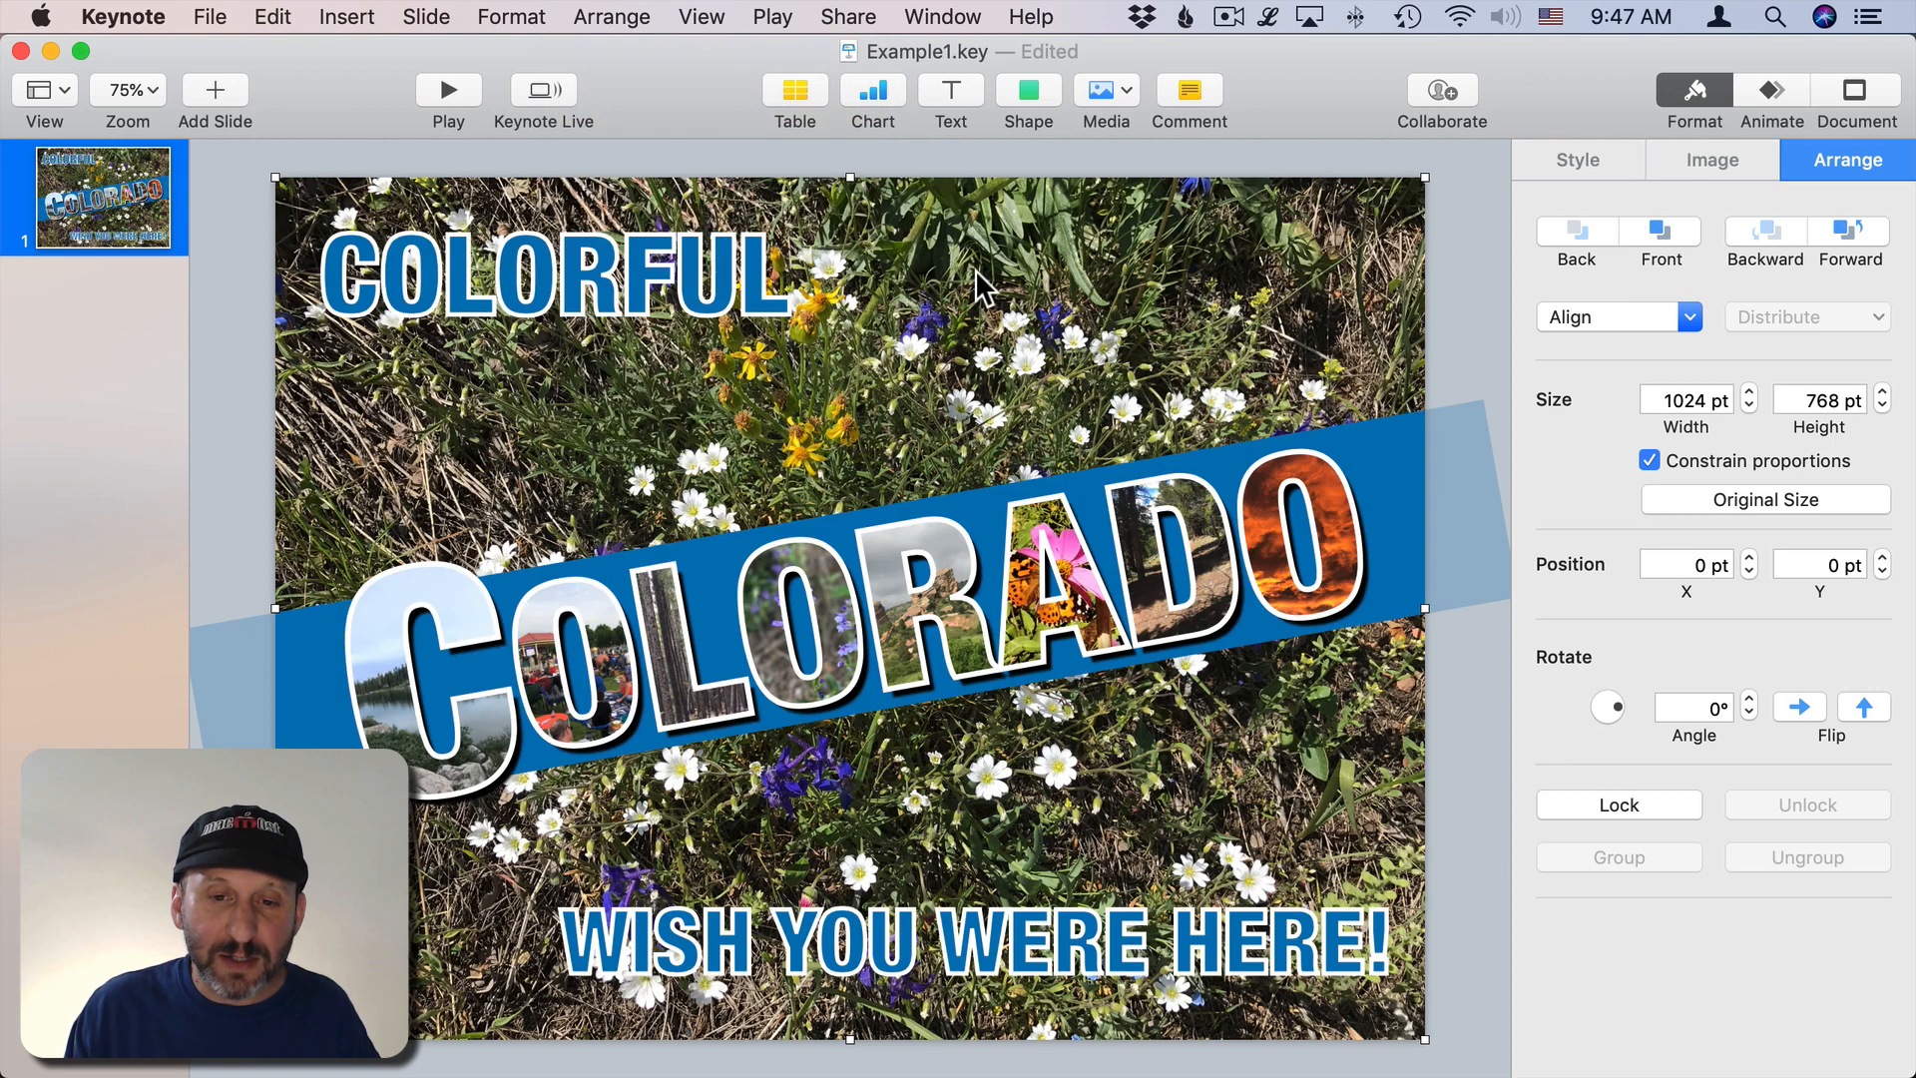
left_click(1028, 92)
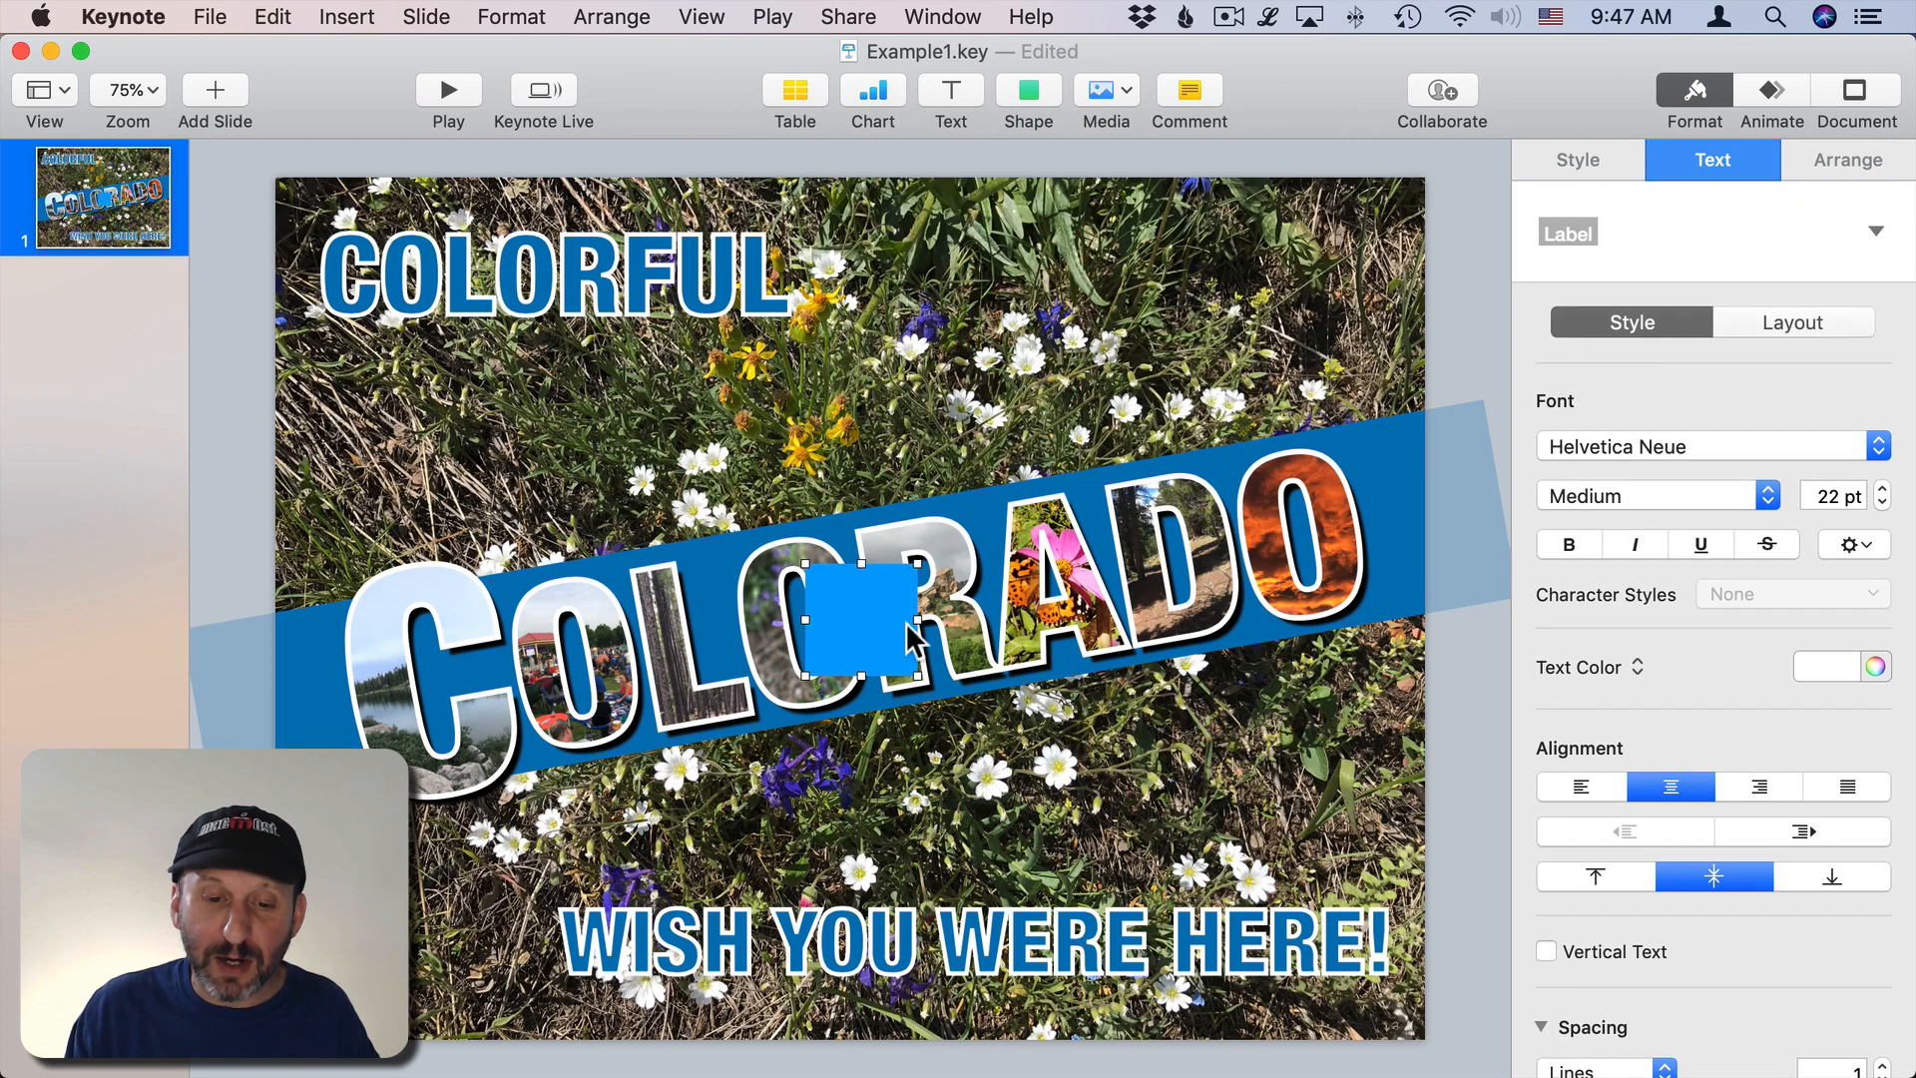
left_click_drag(850, 617, 331, 232)
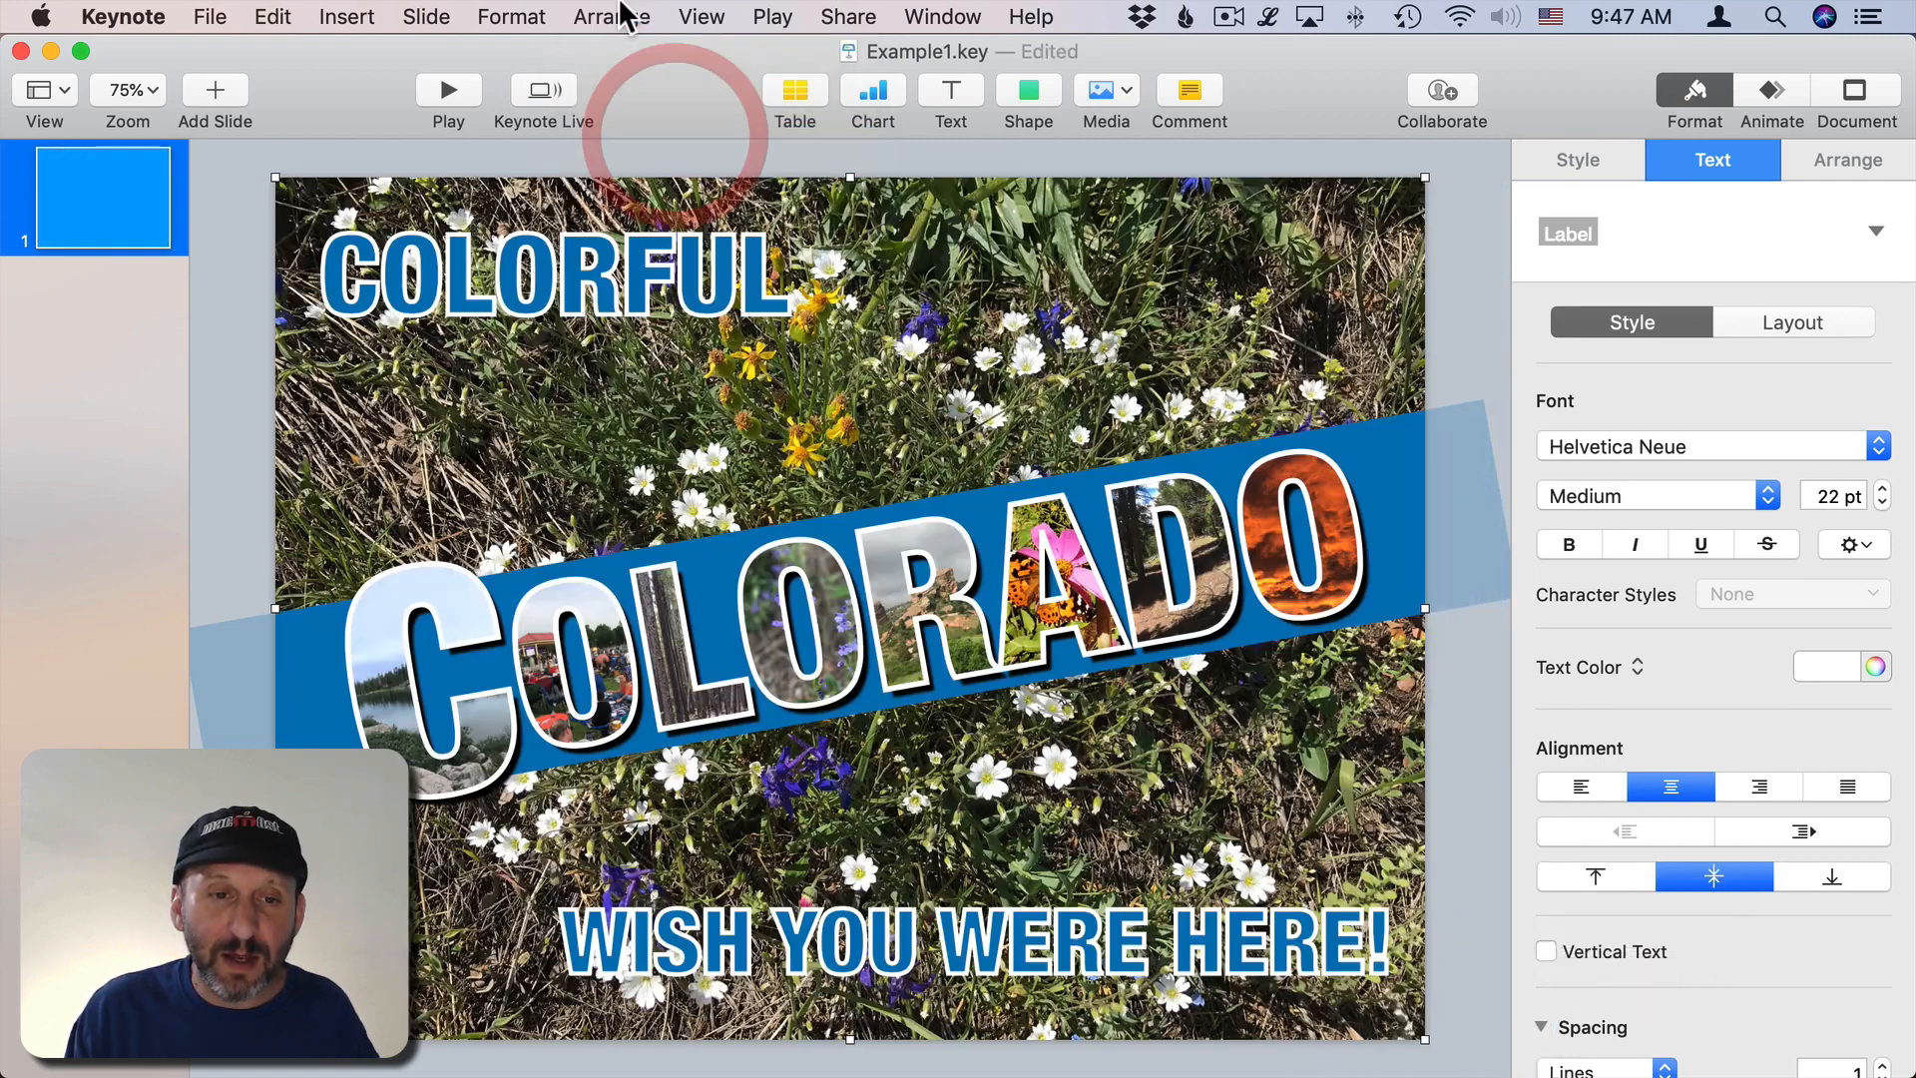
left_click(611, 16)
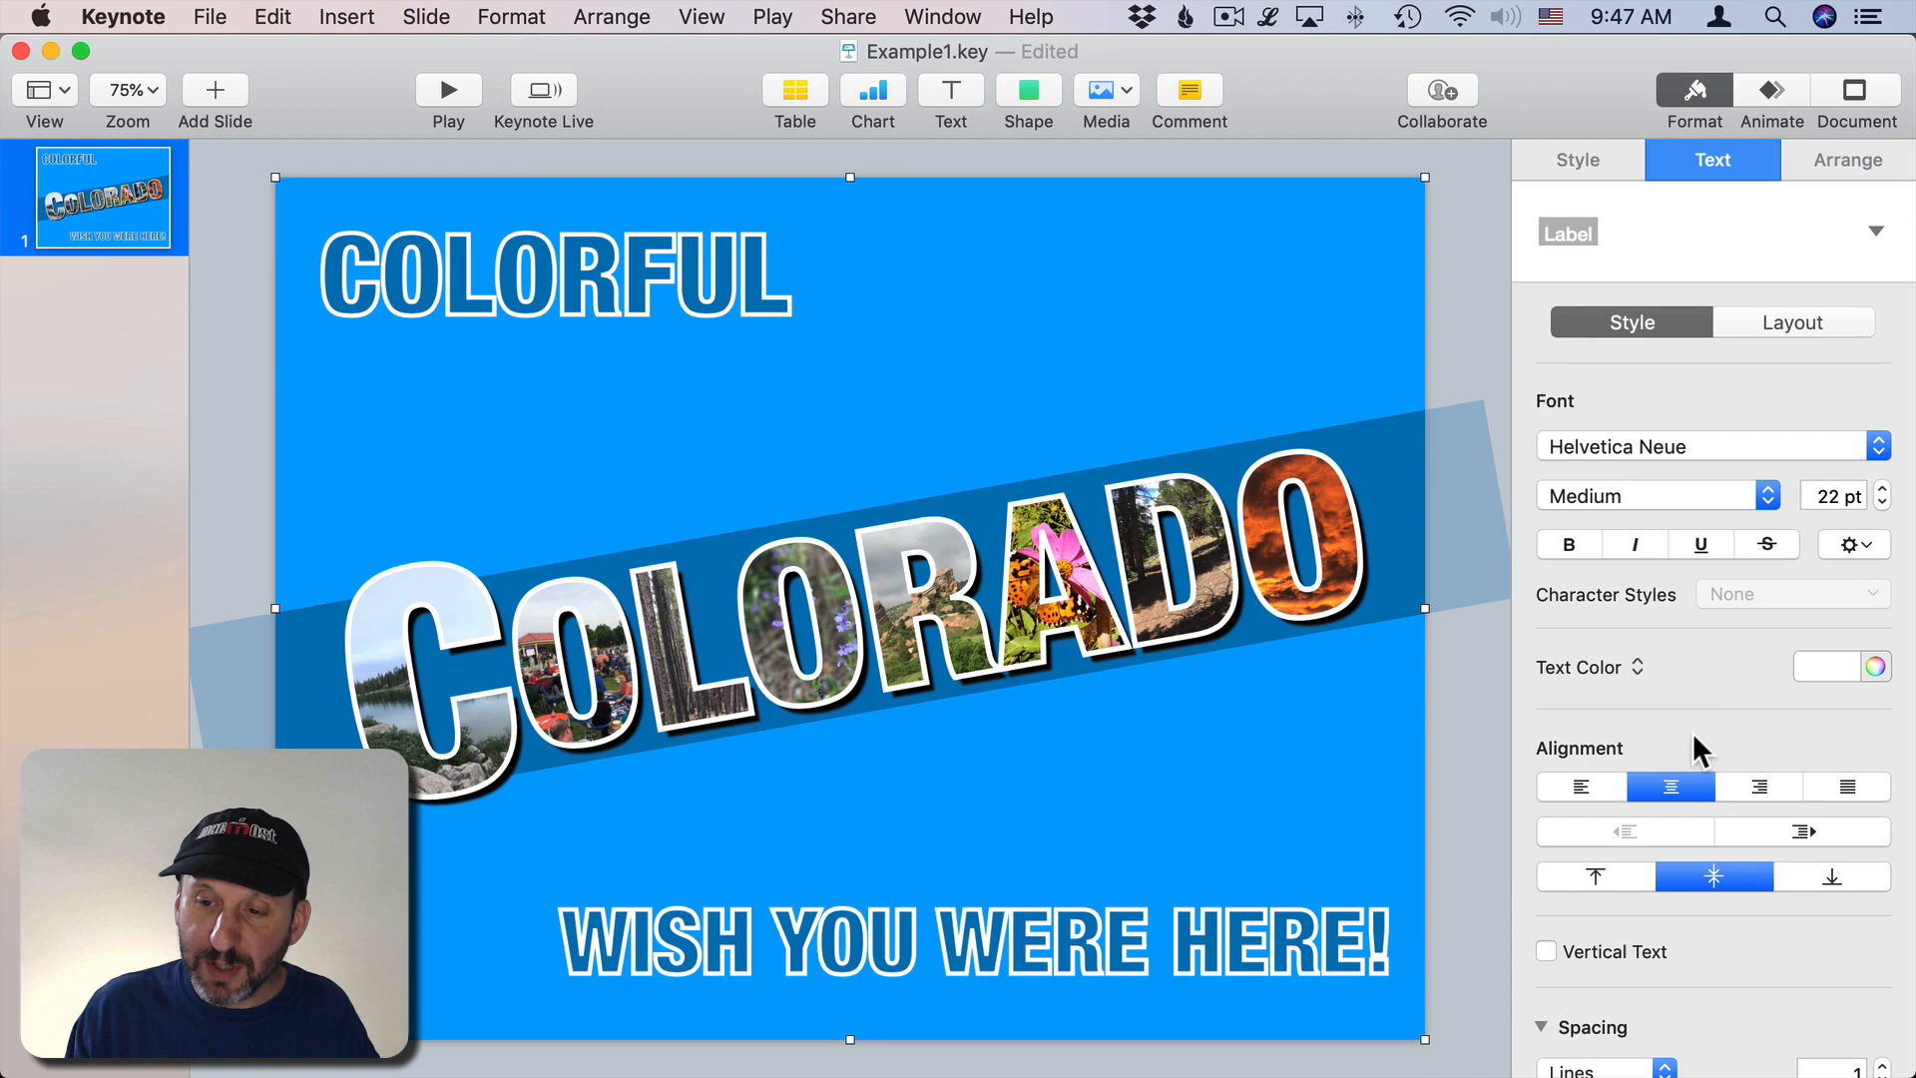
Step: Fill the shape with white and lower its opacity to about 63%
left_click(1577, 159)
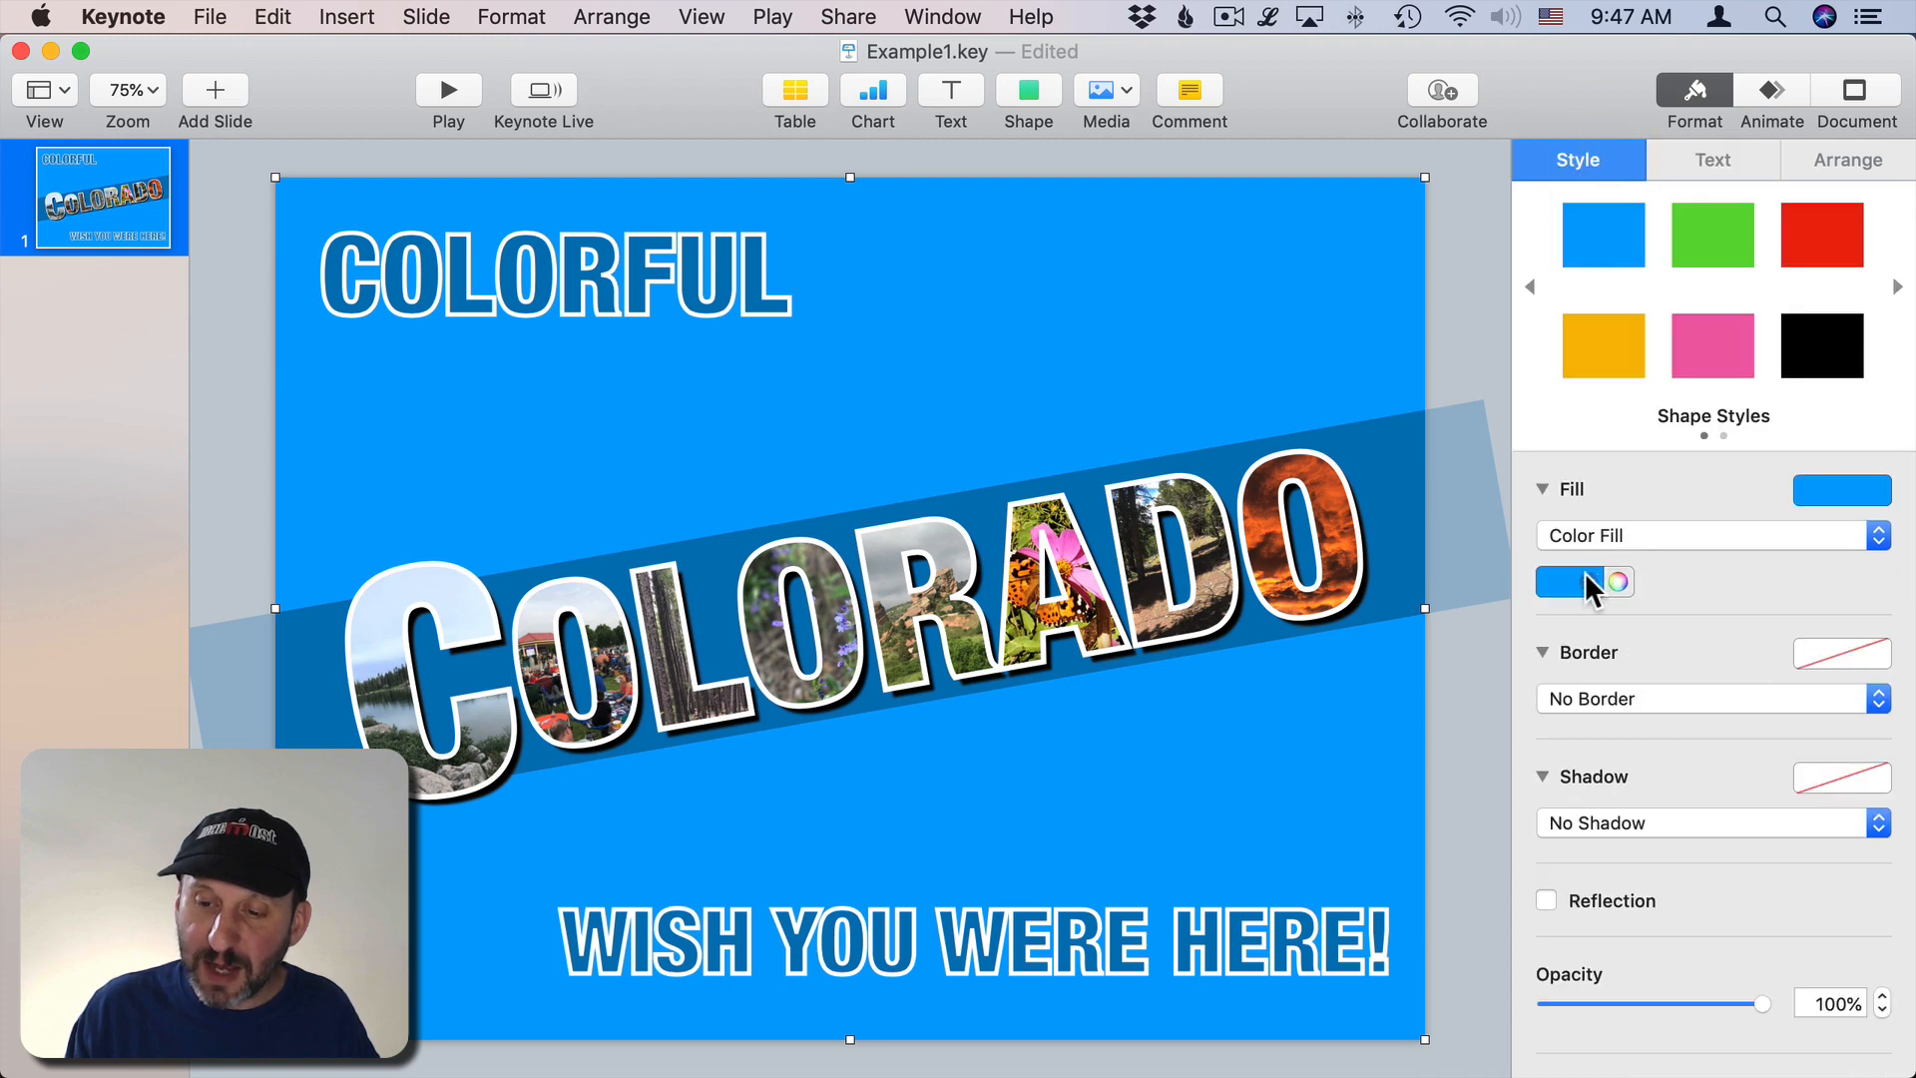
left_click(1570, 581)
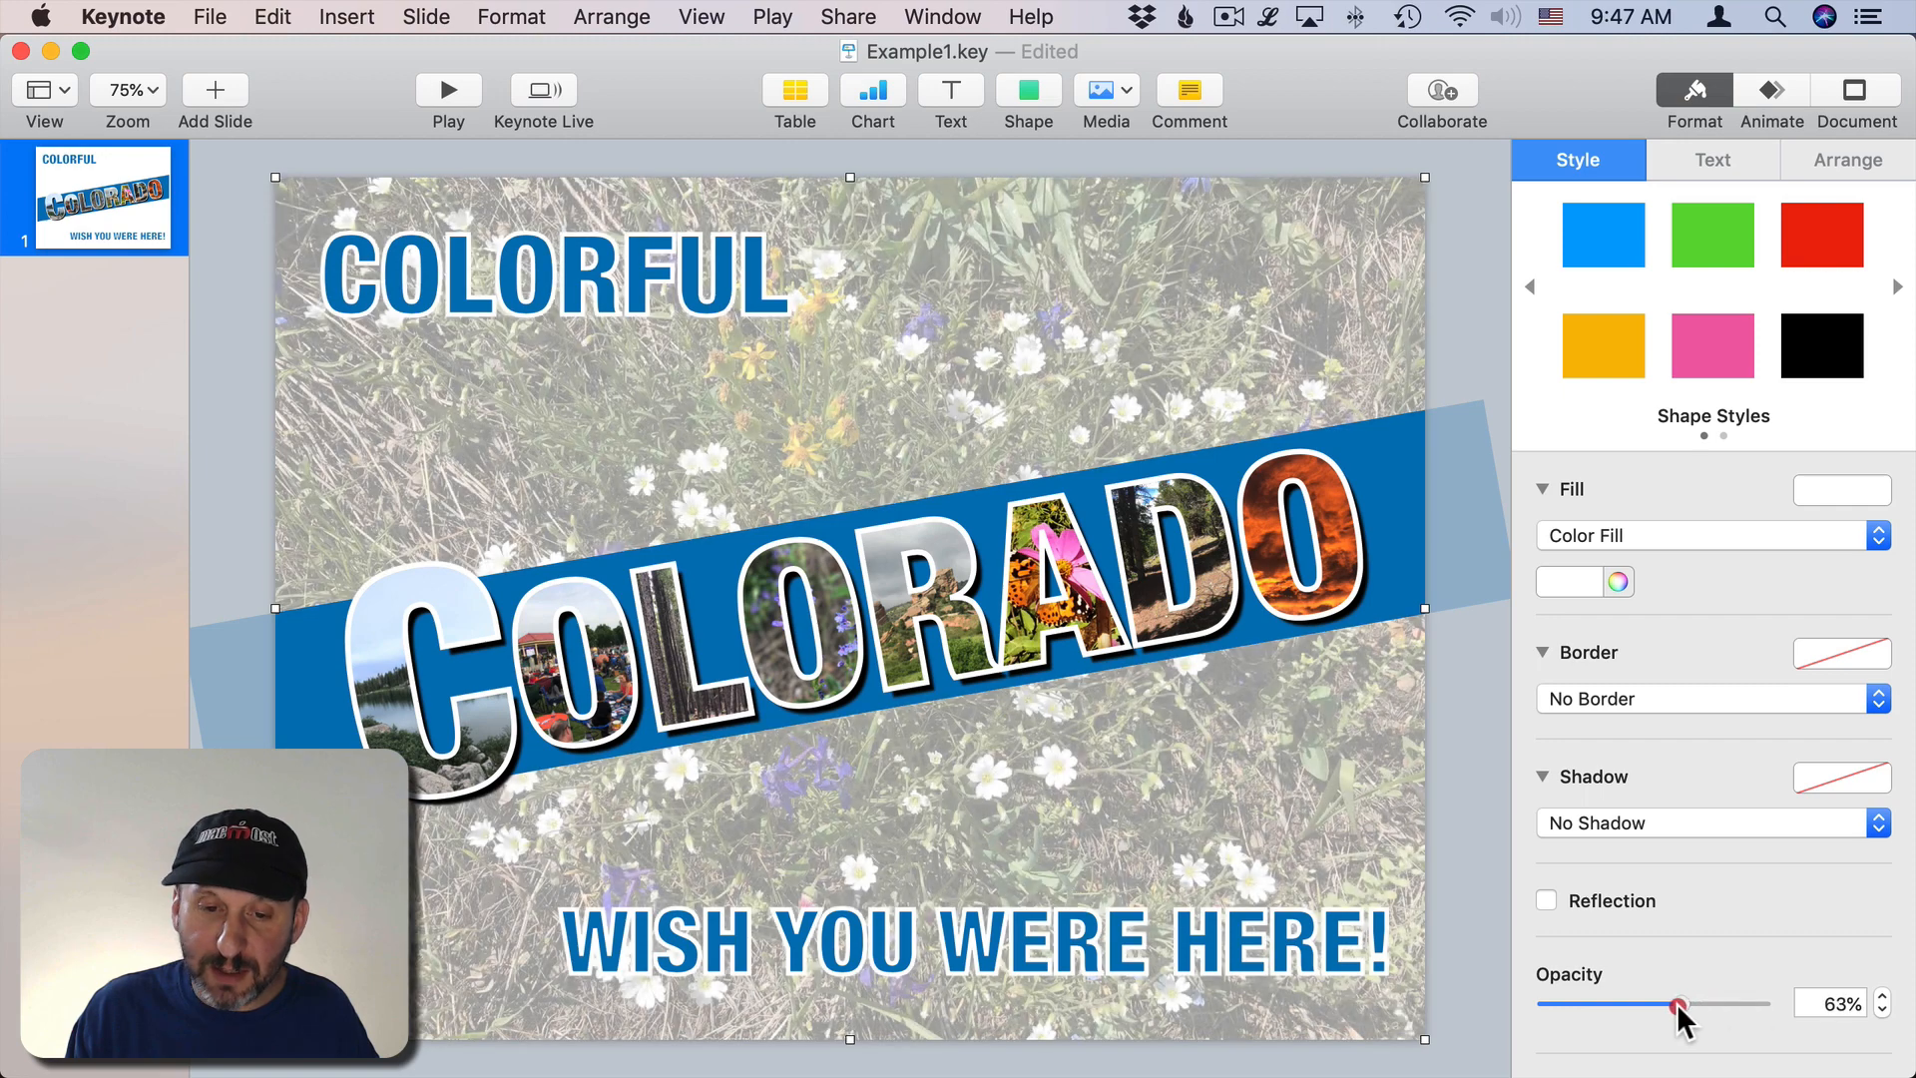
left_click_drag(1677, 1002, 1593, 1002)
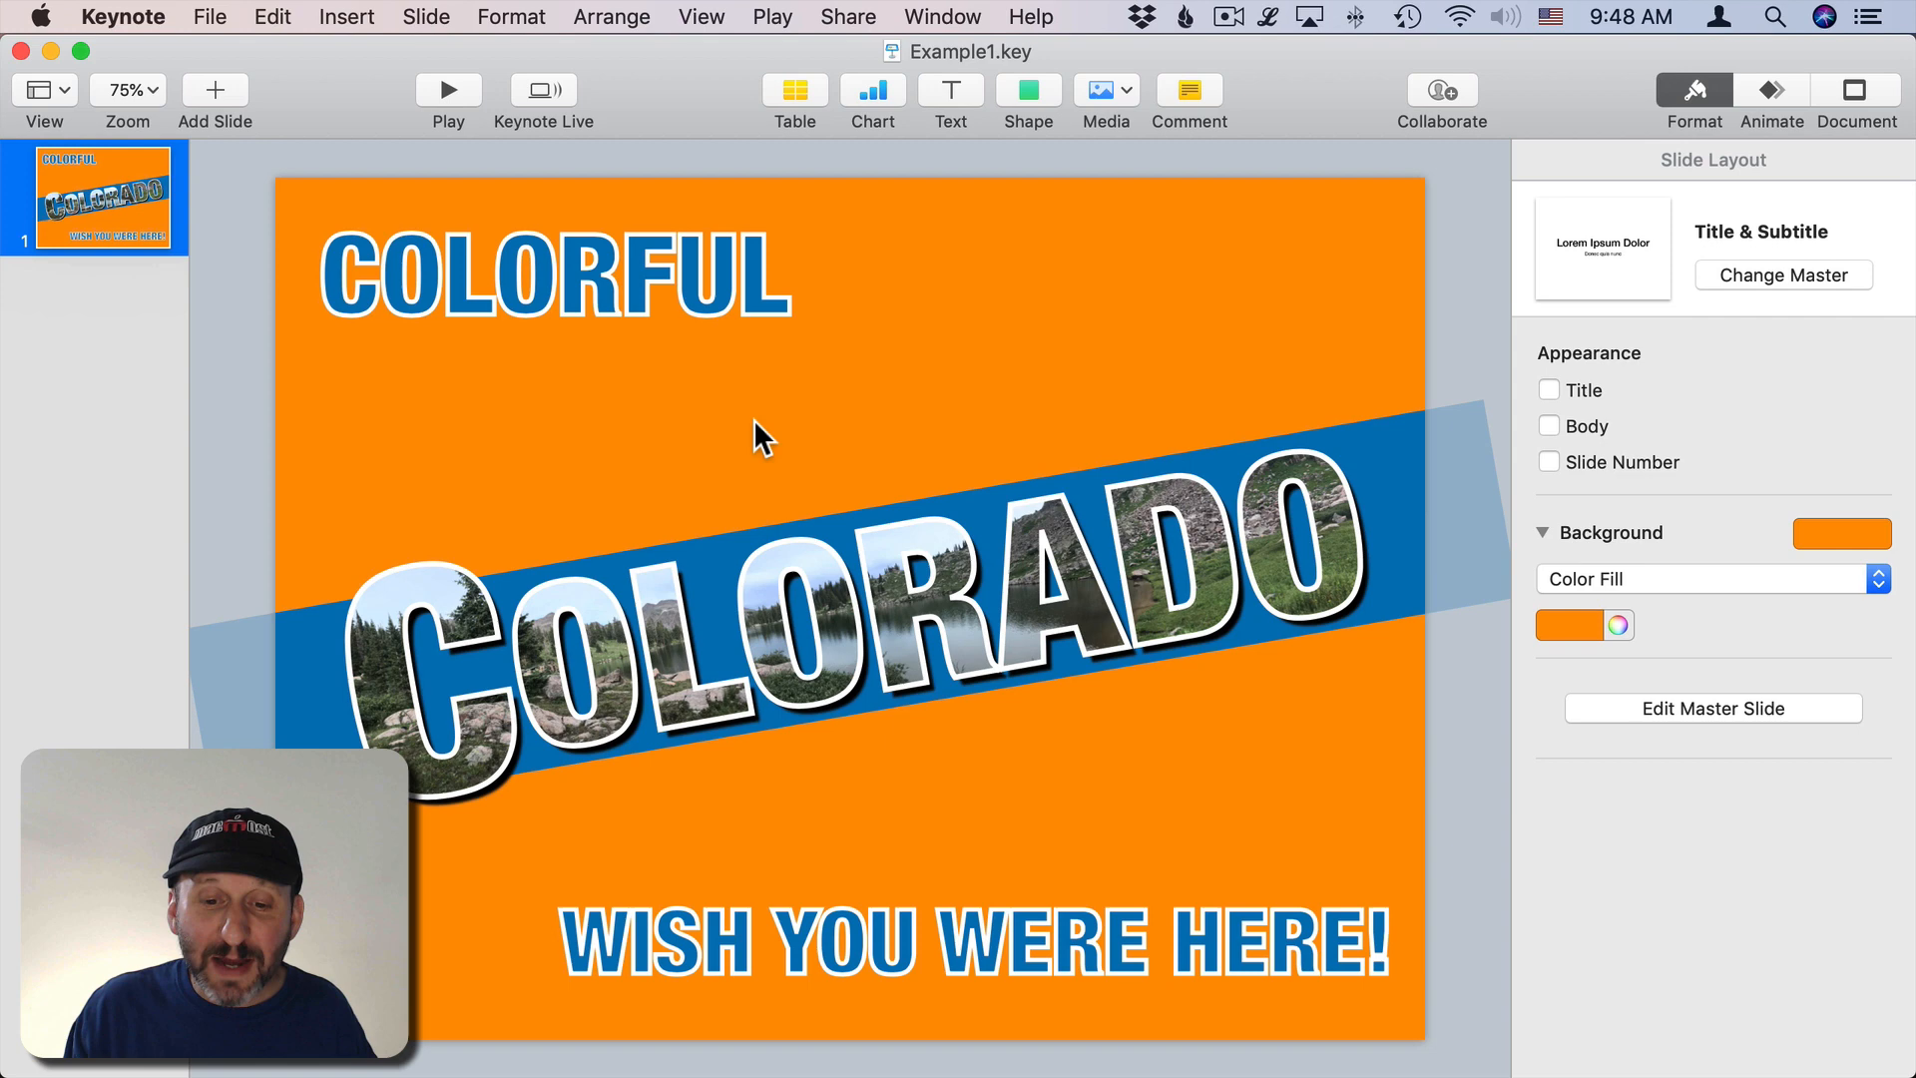
mouse_move(346, 157)
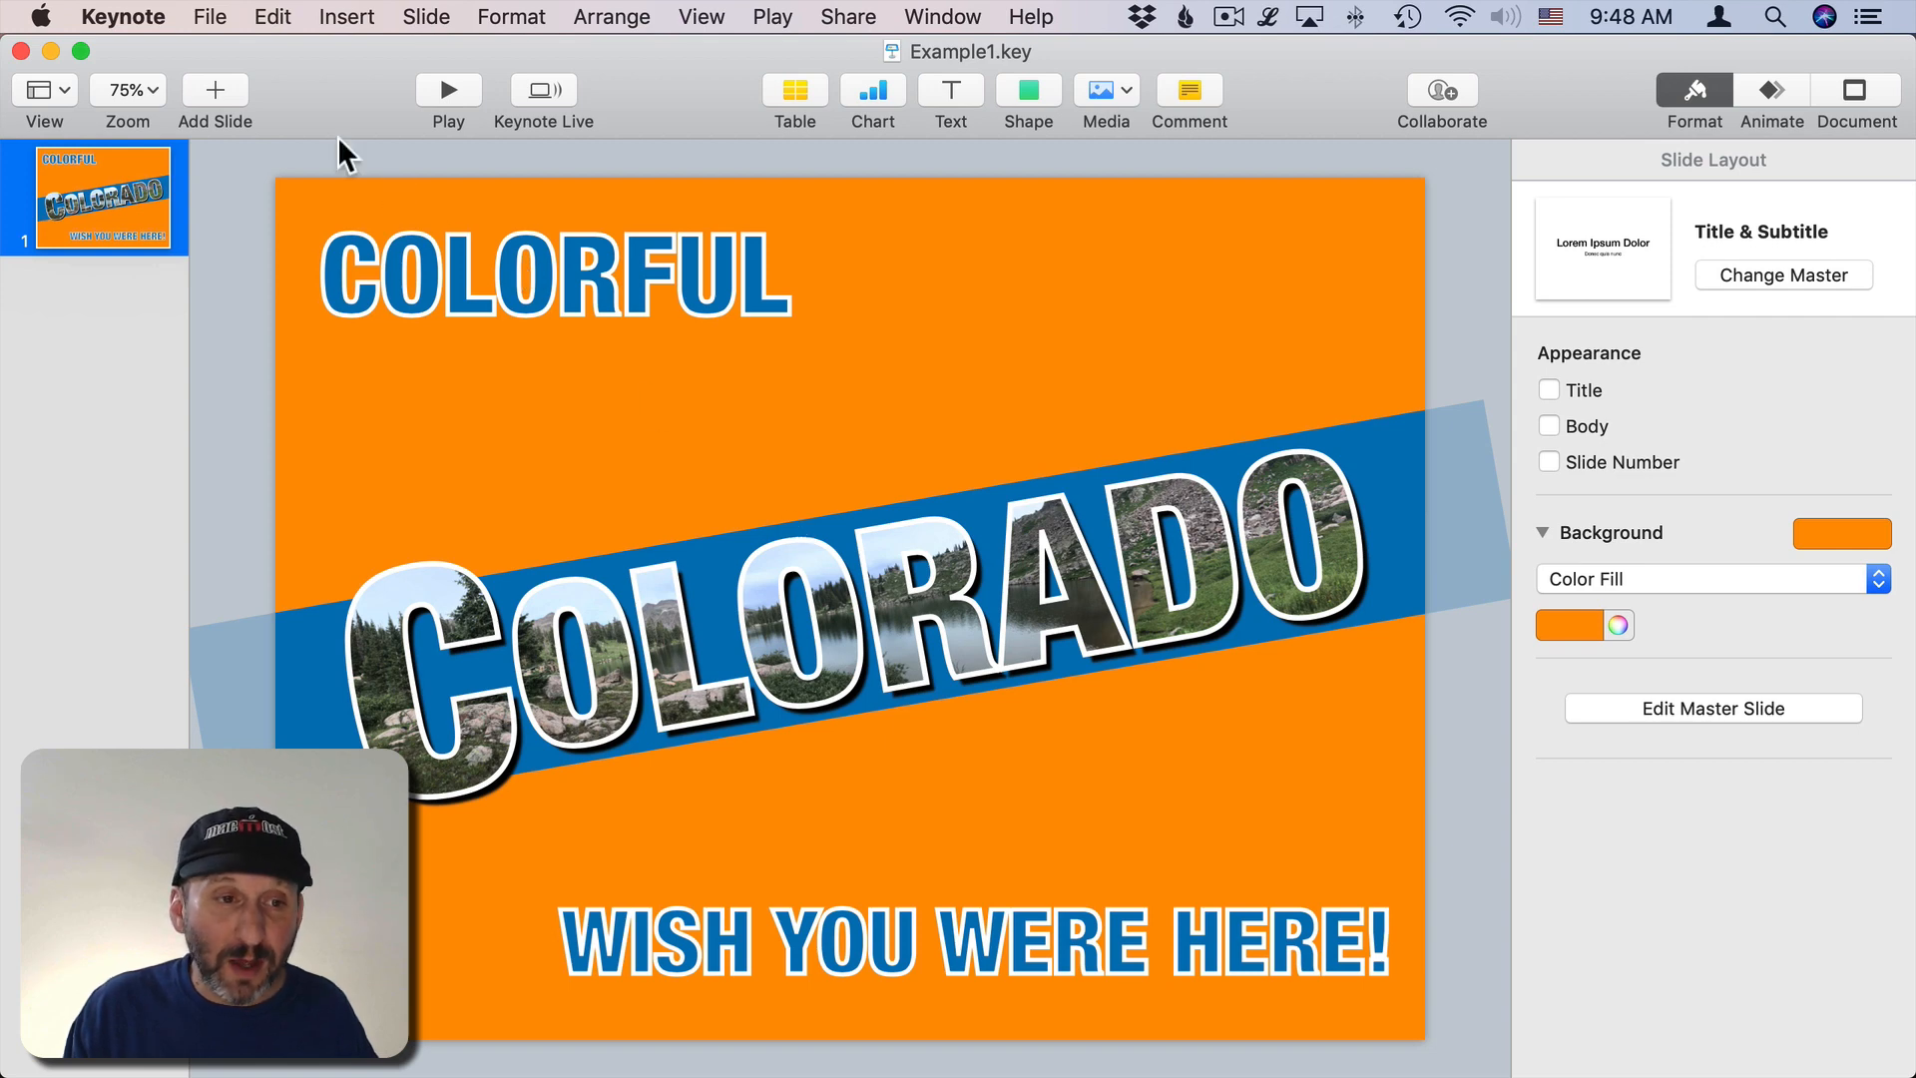
left_click(208, 17)
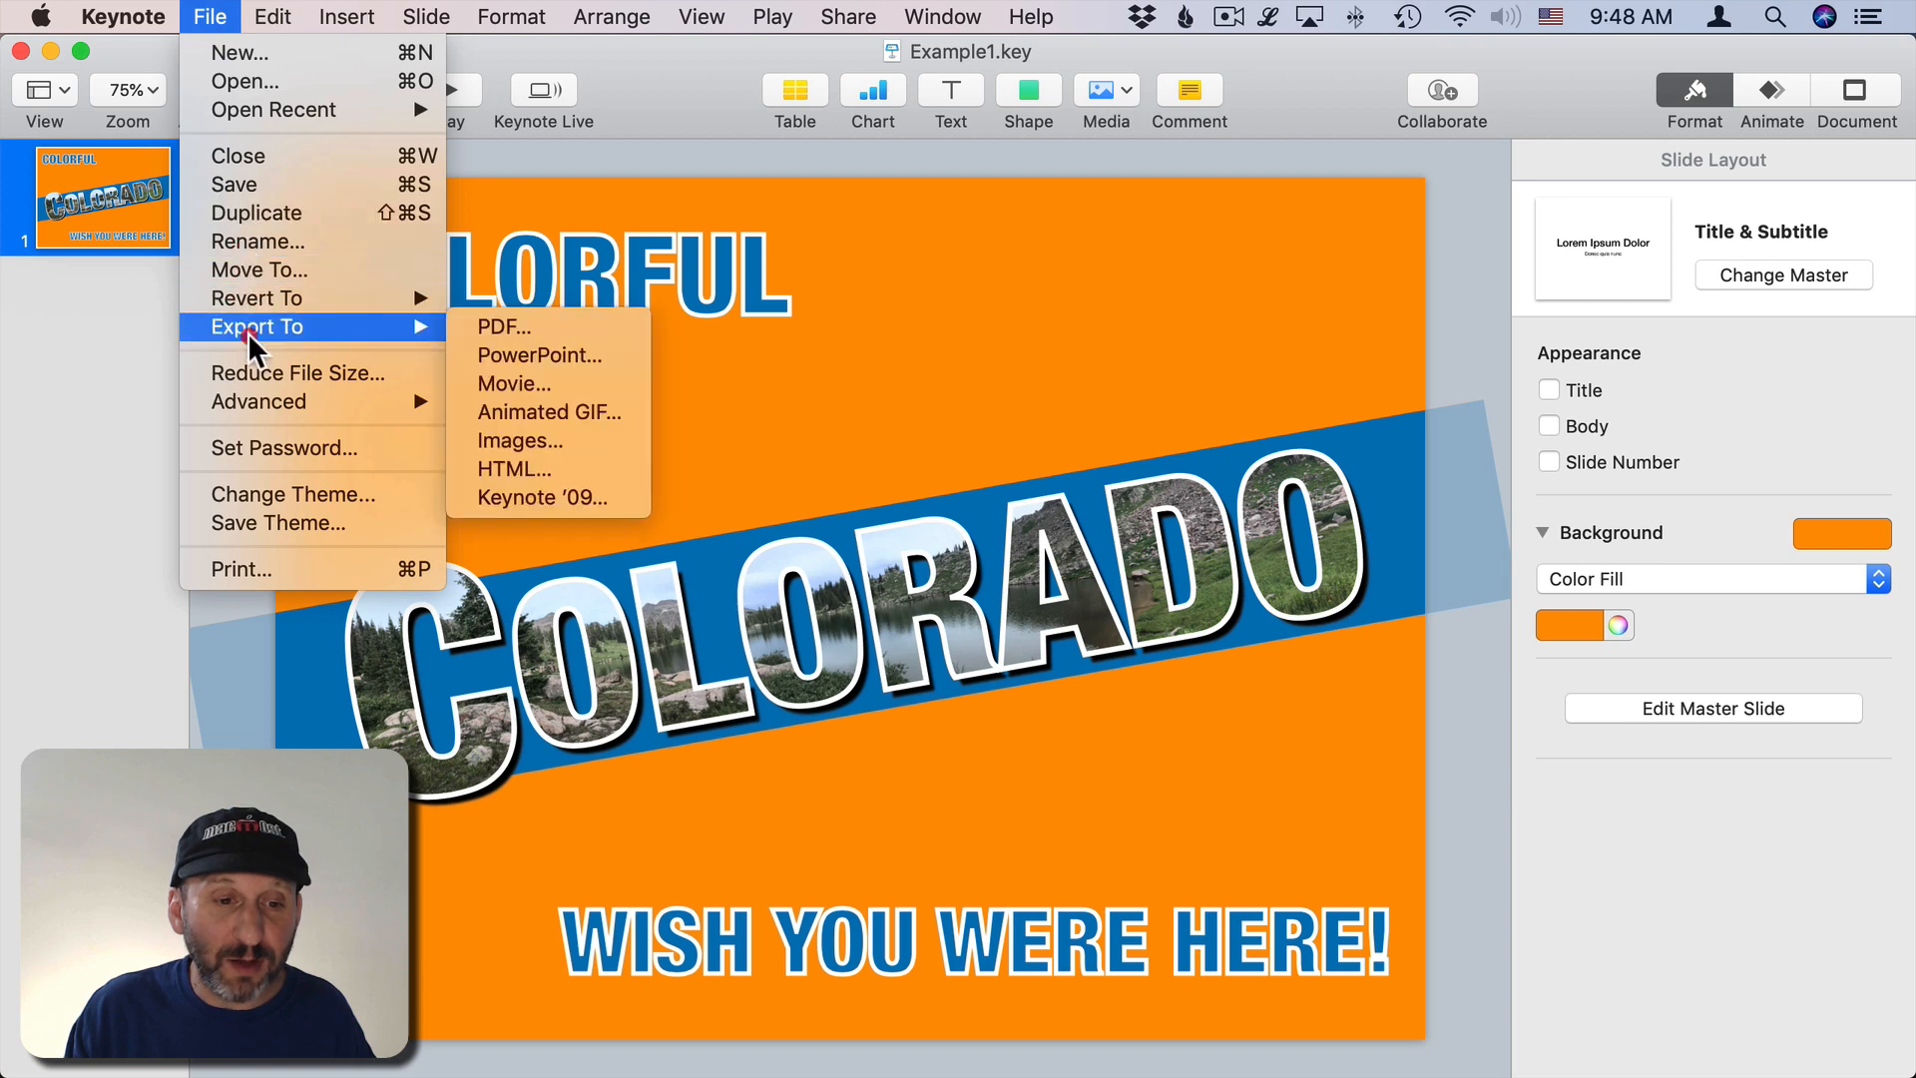
mouse_move(548, 441)
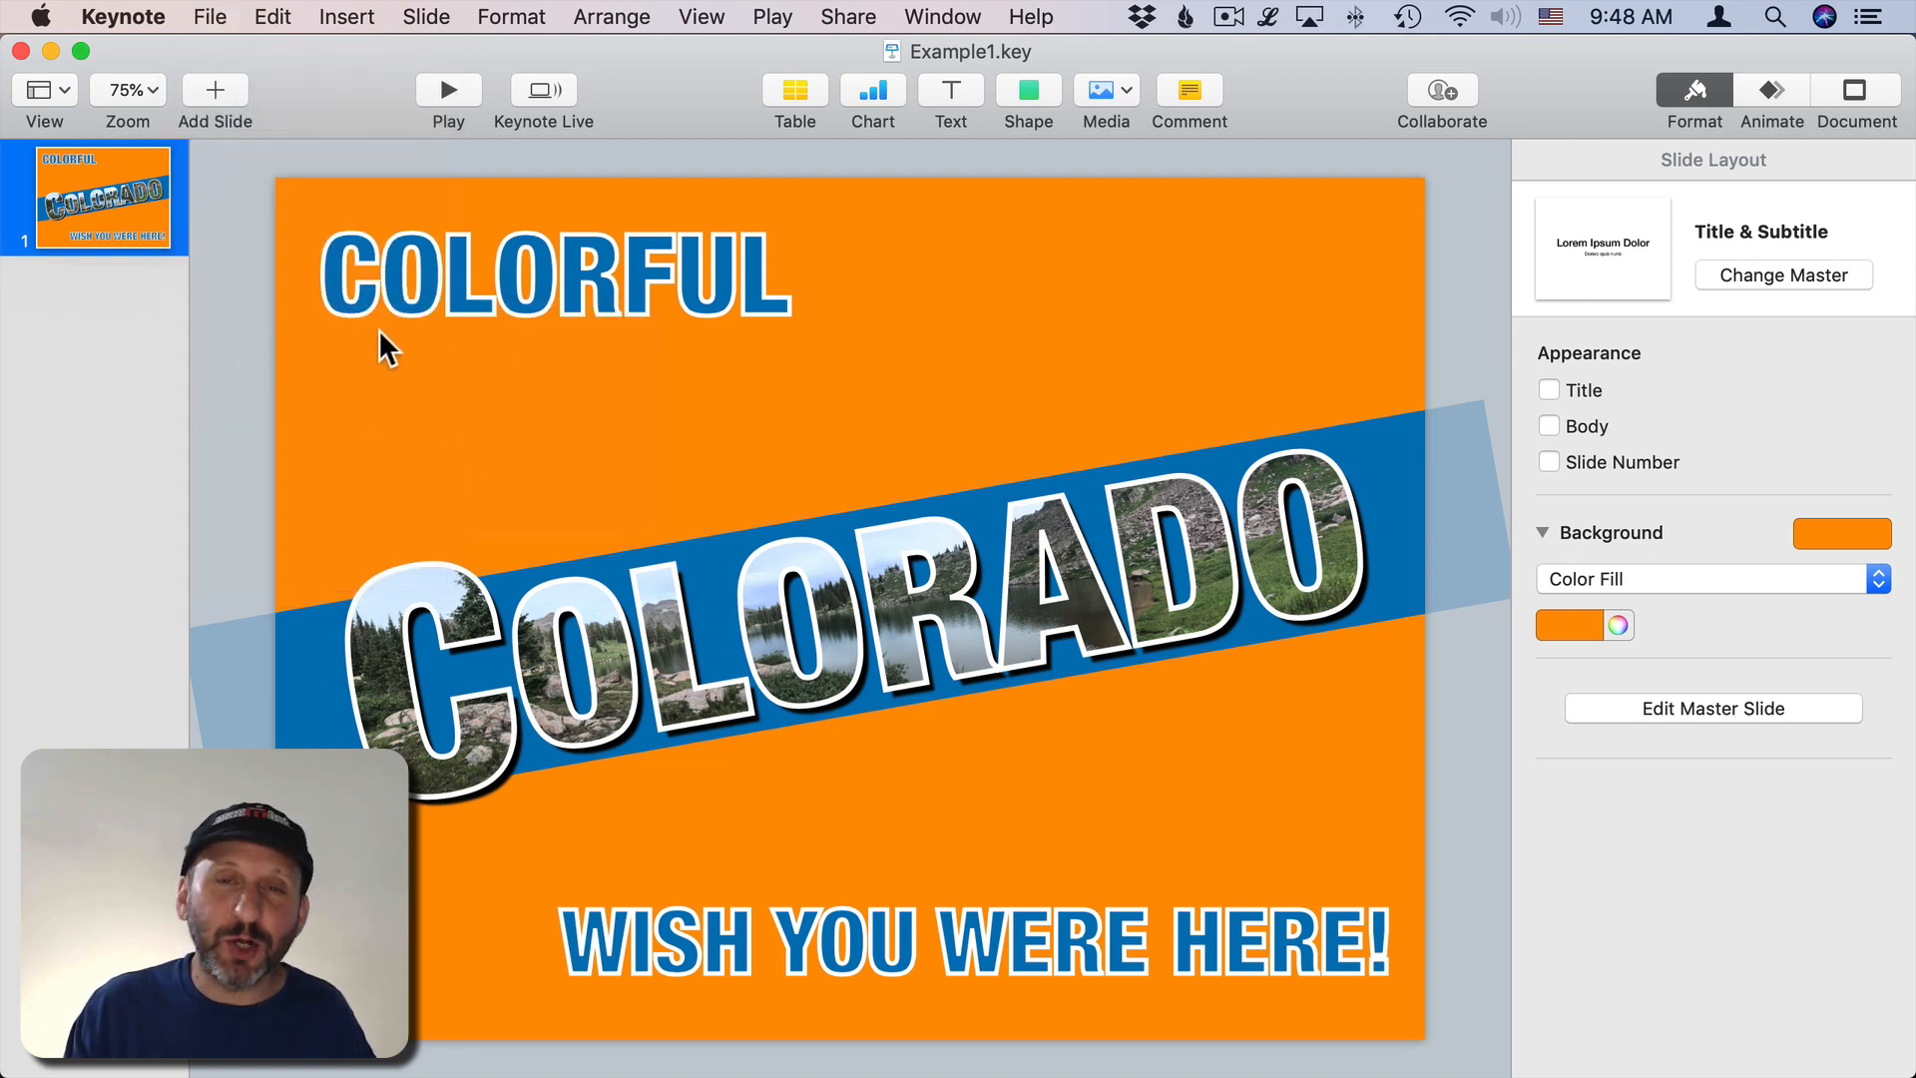
mouse_move(480, 670)
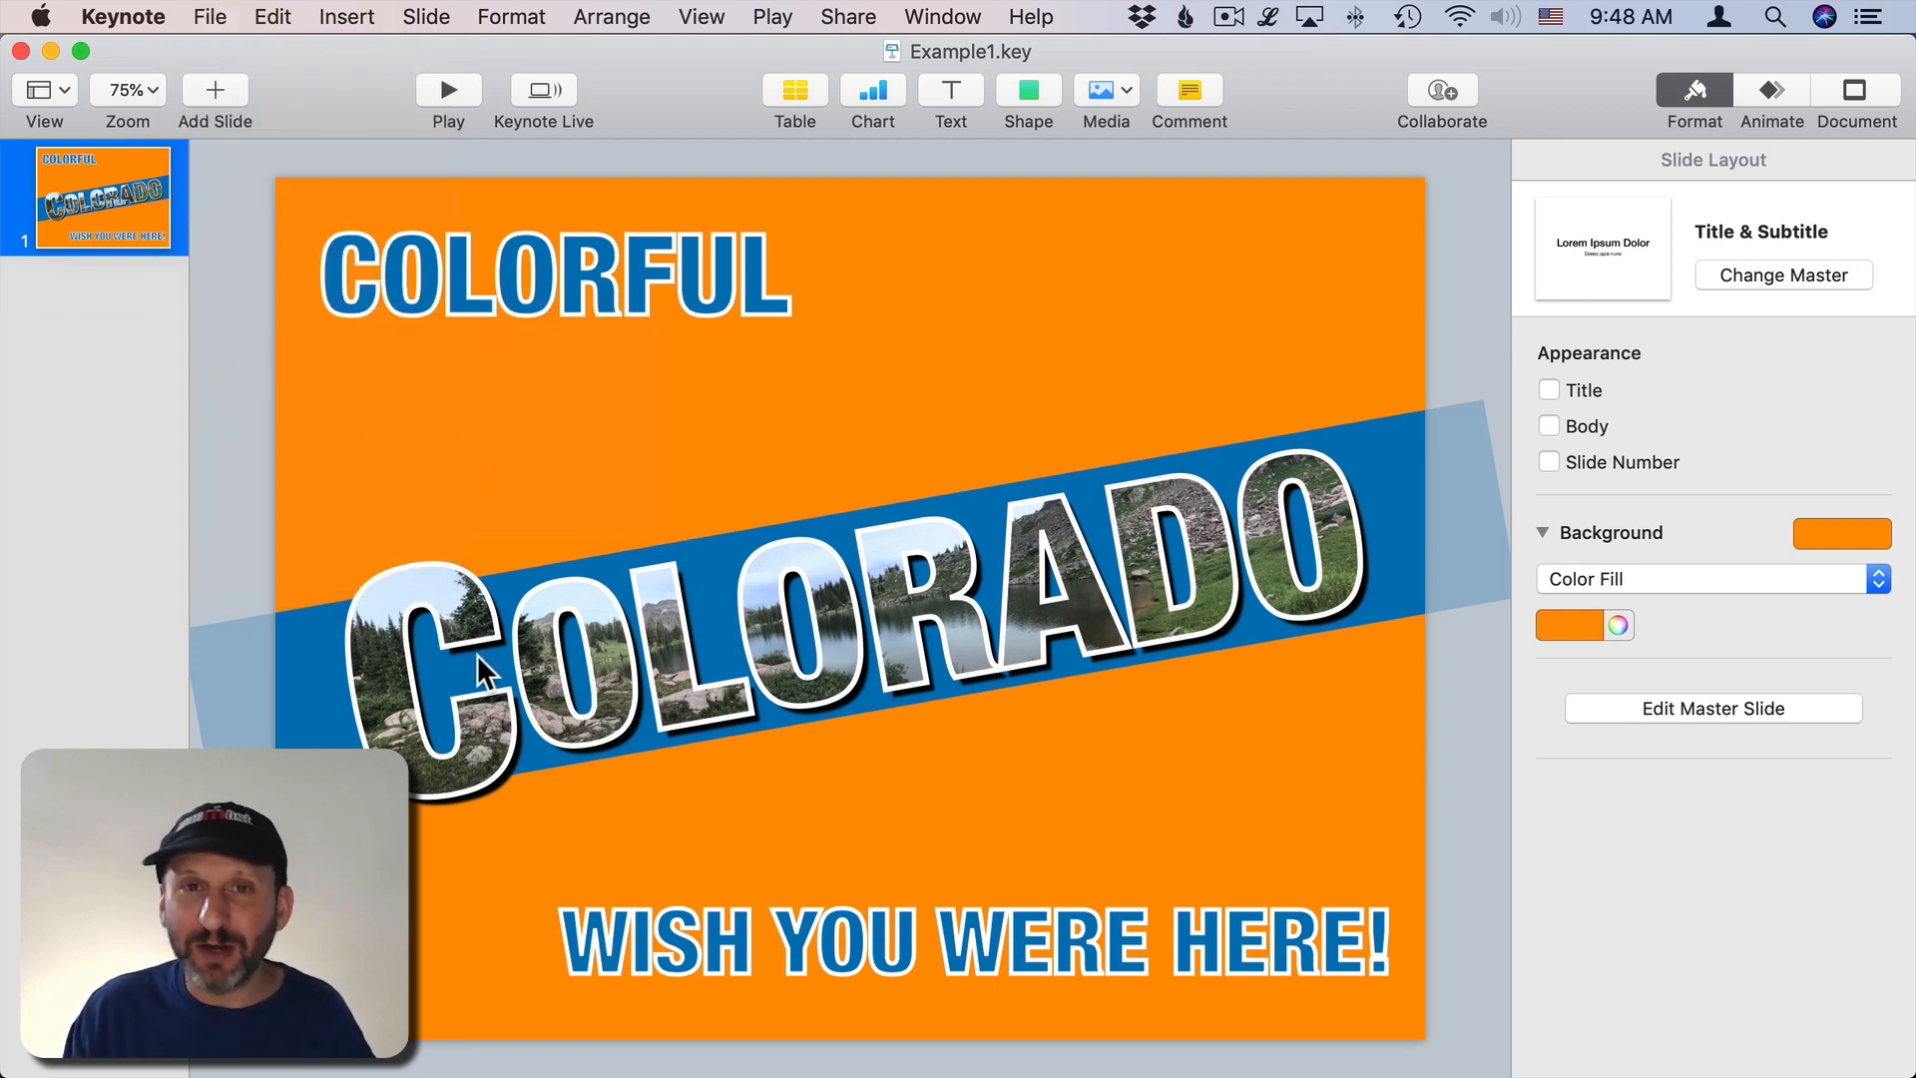
mouse_move(532, 669)
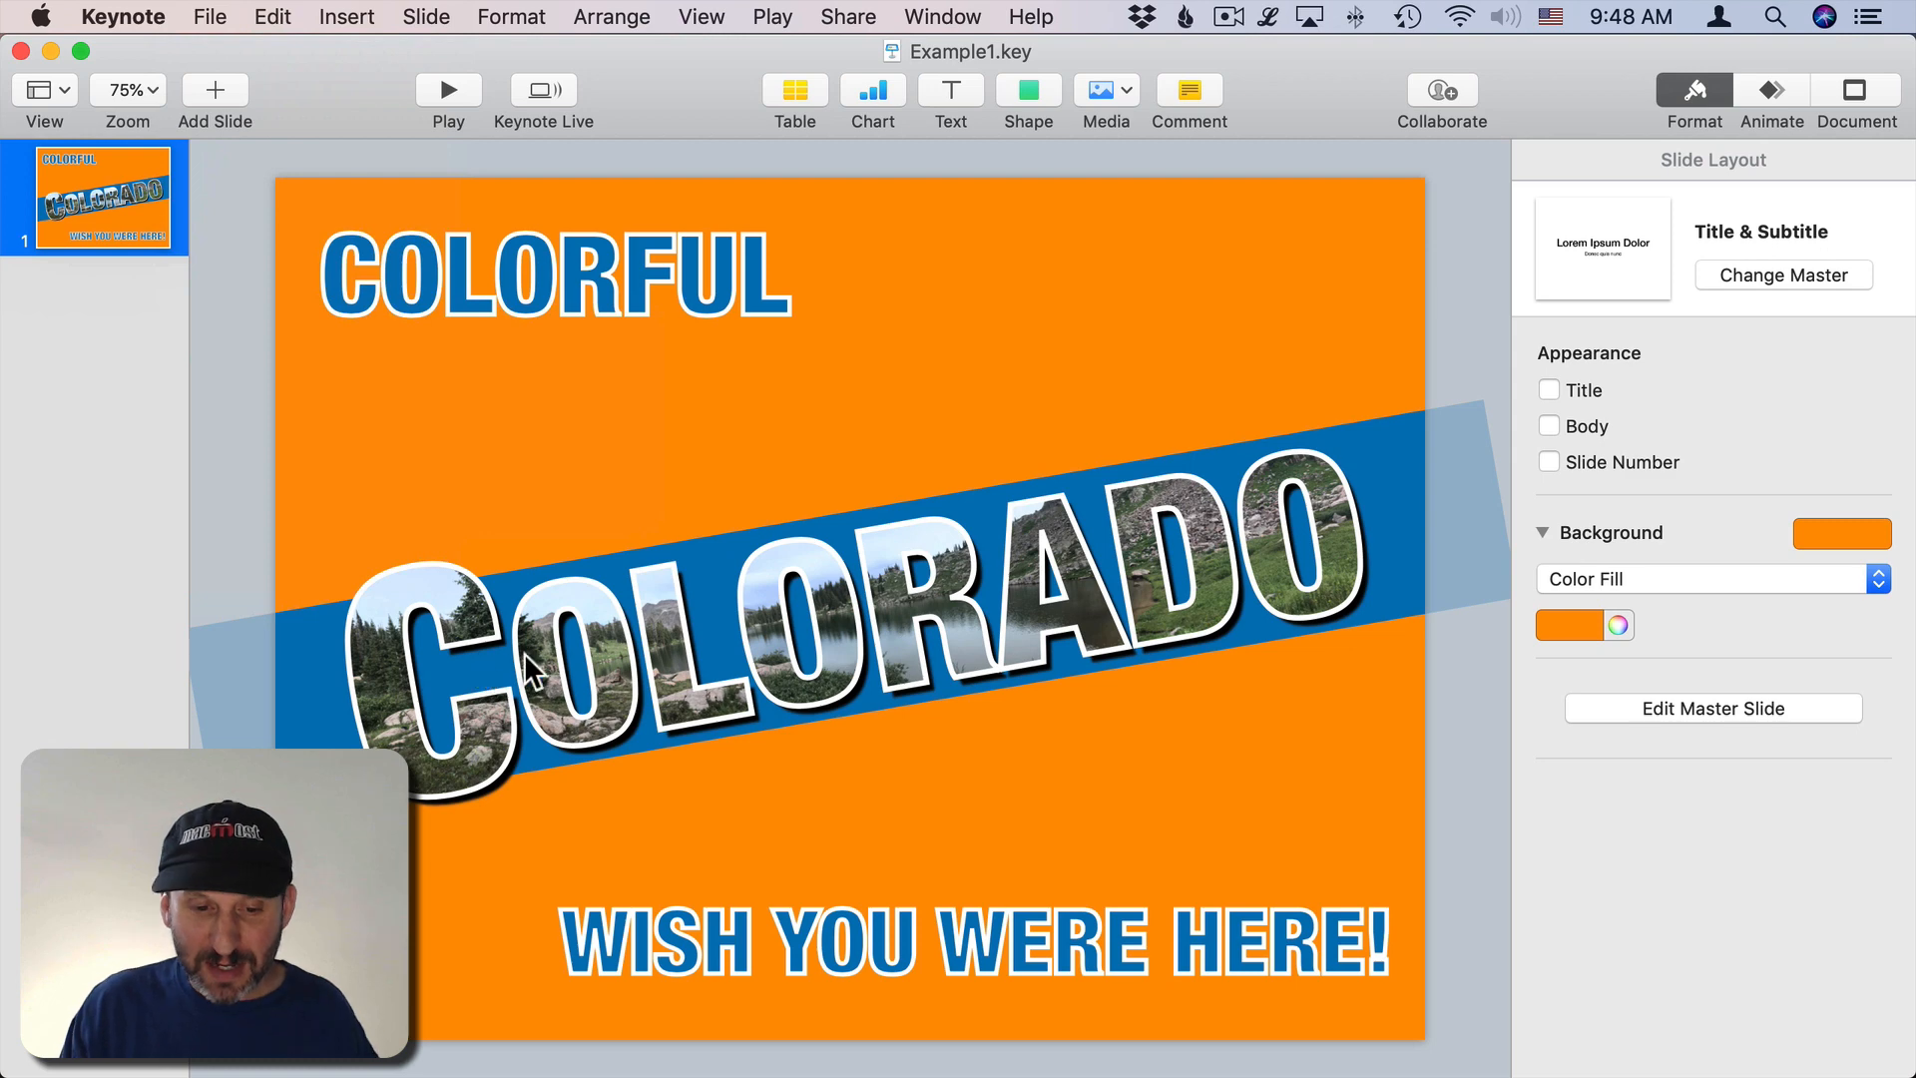
mouse_move(821, 635)
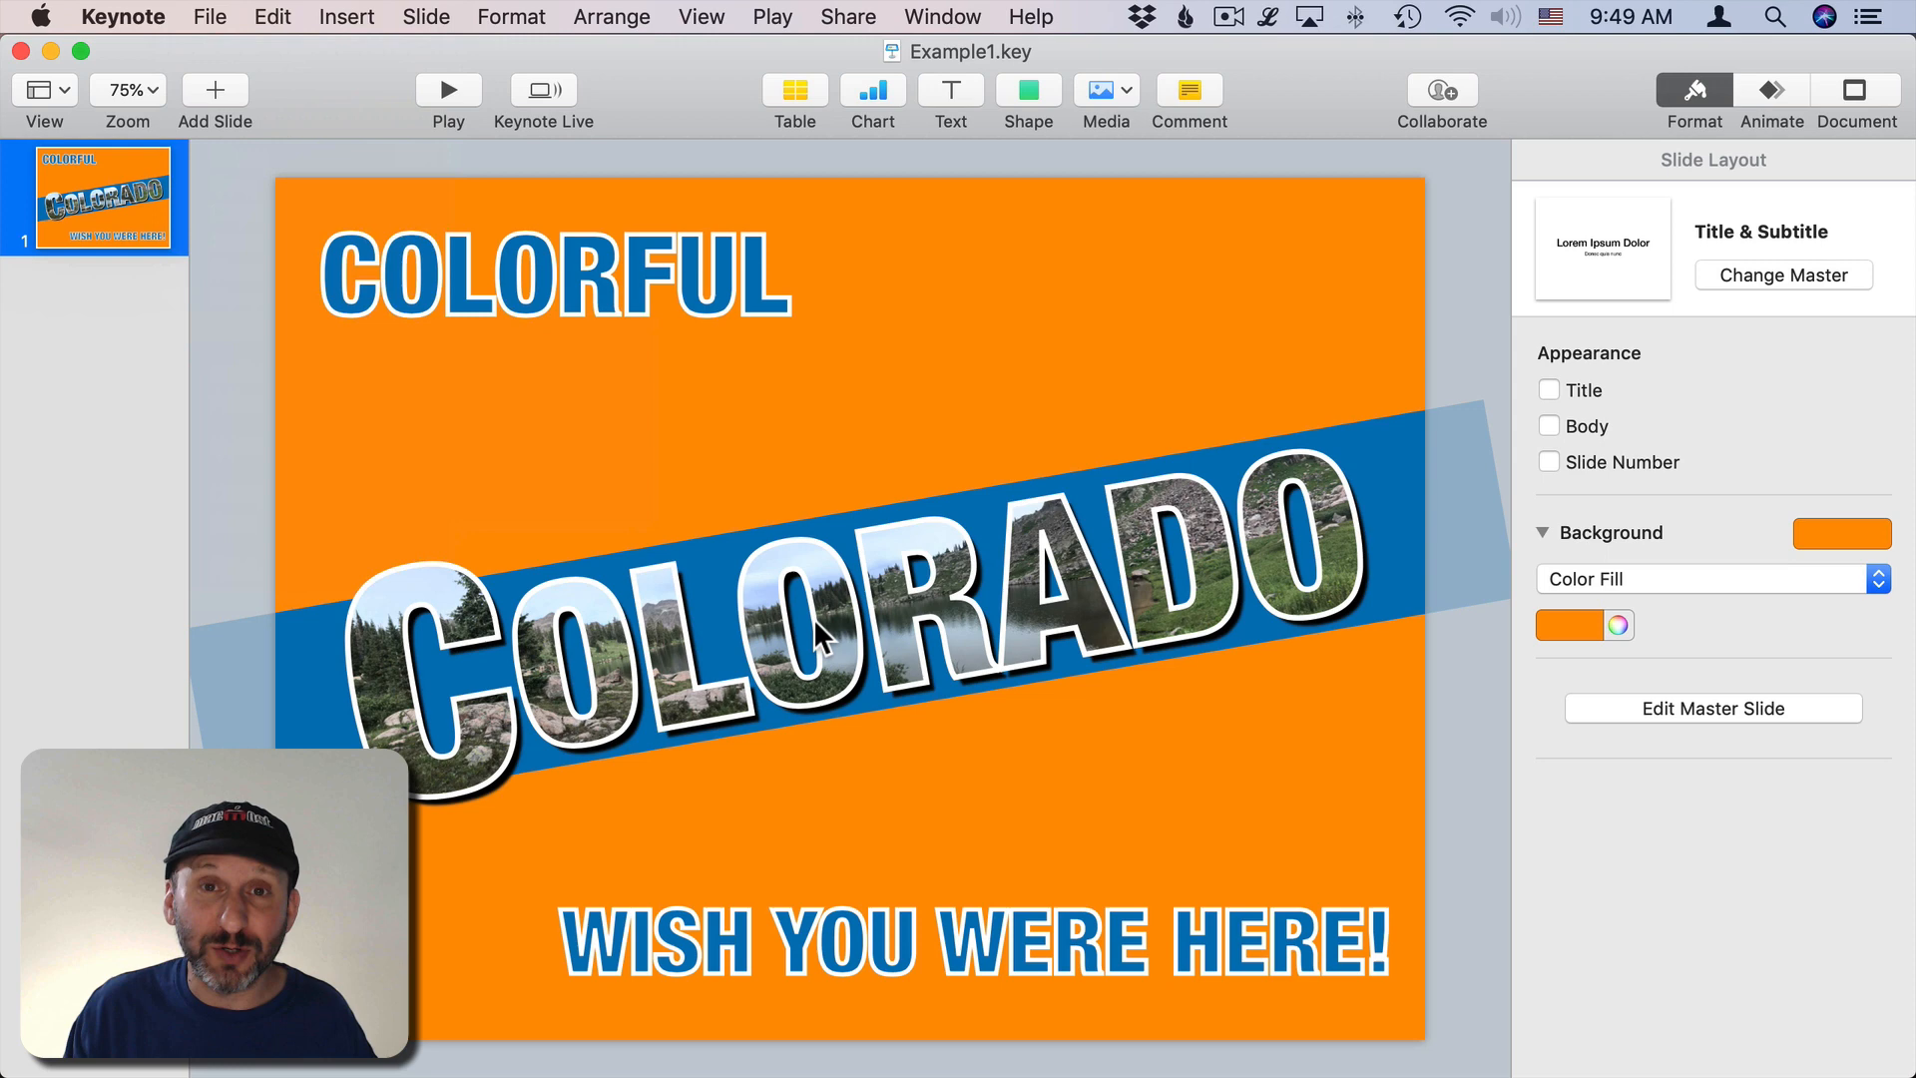
mouse_move(429, 540)
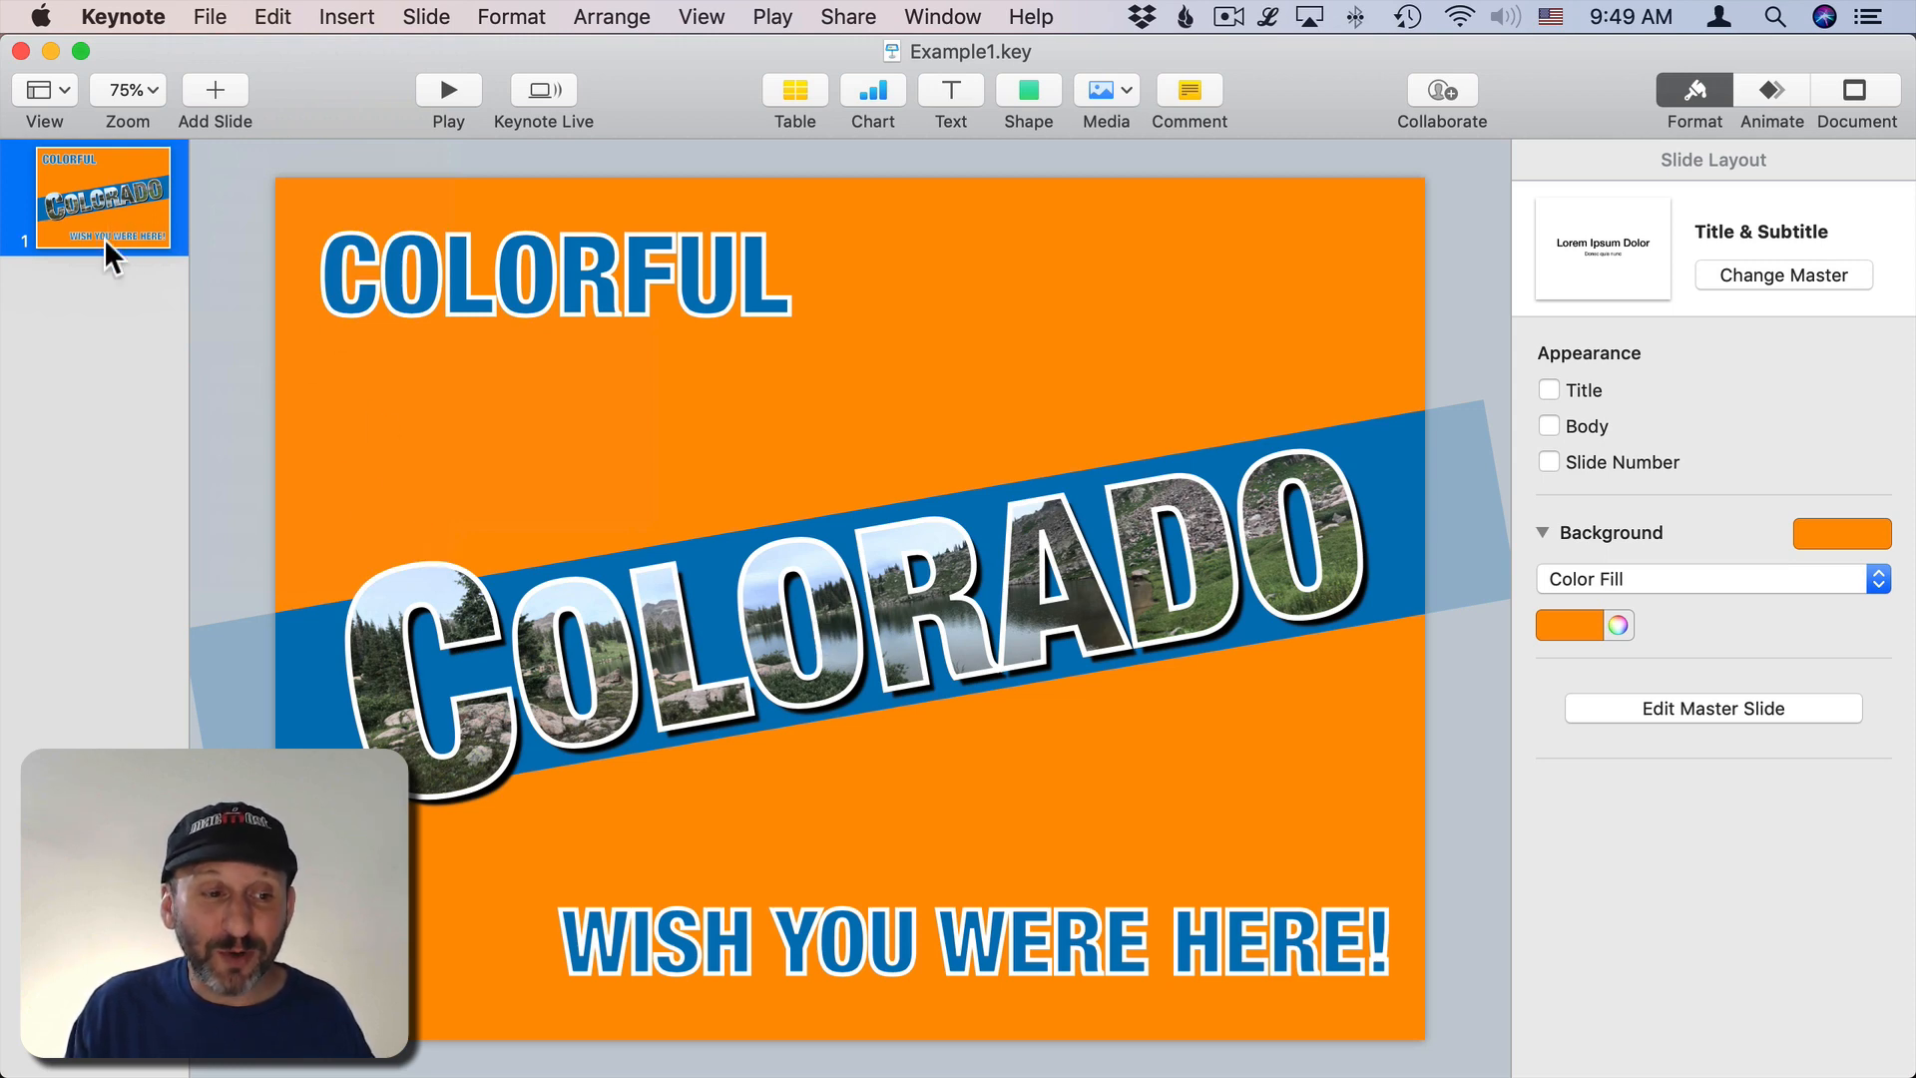
mouse_move(470, 305)
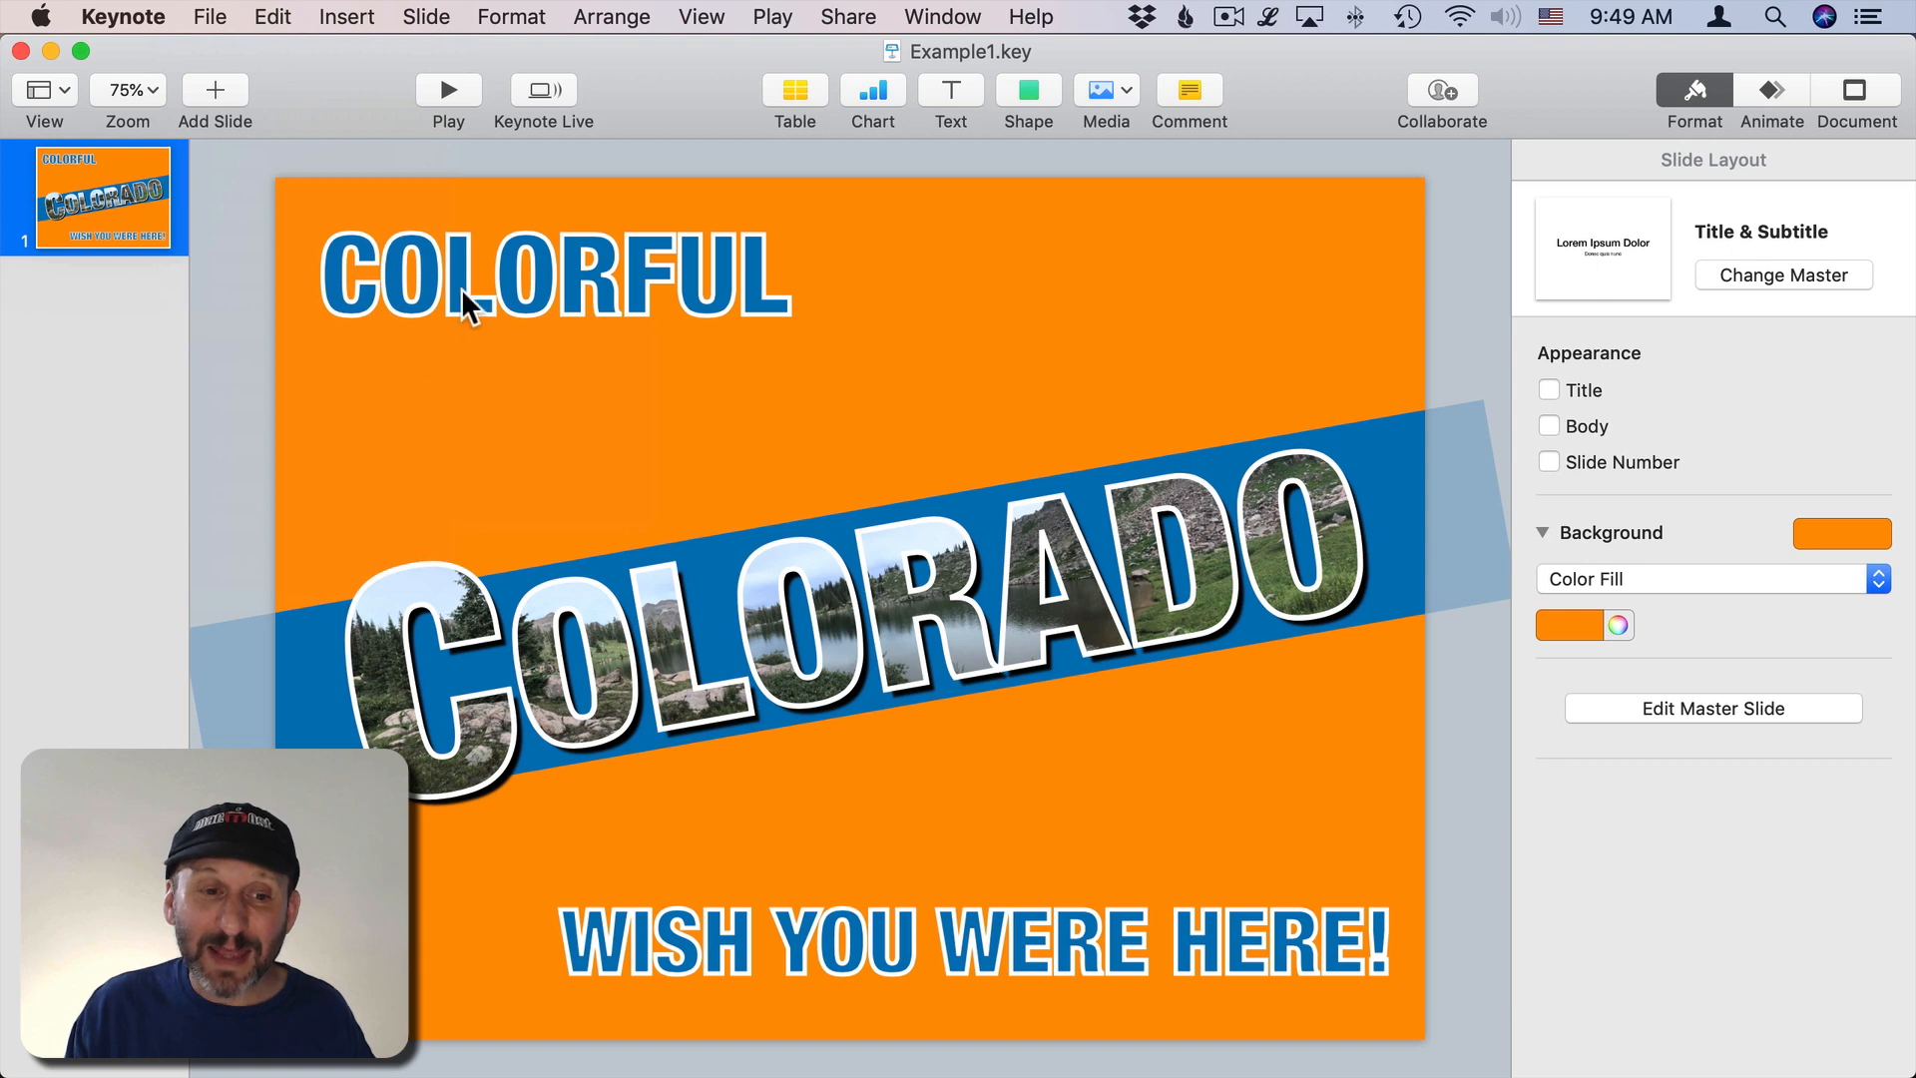
mouse_move(1020, 593)
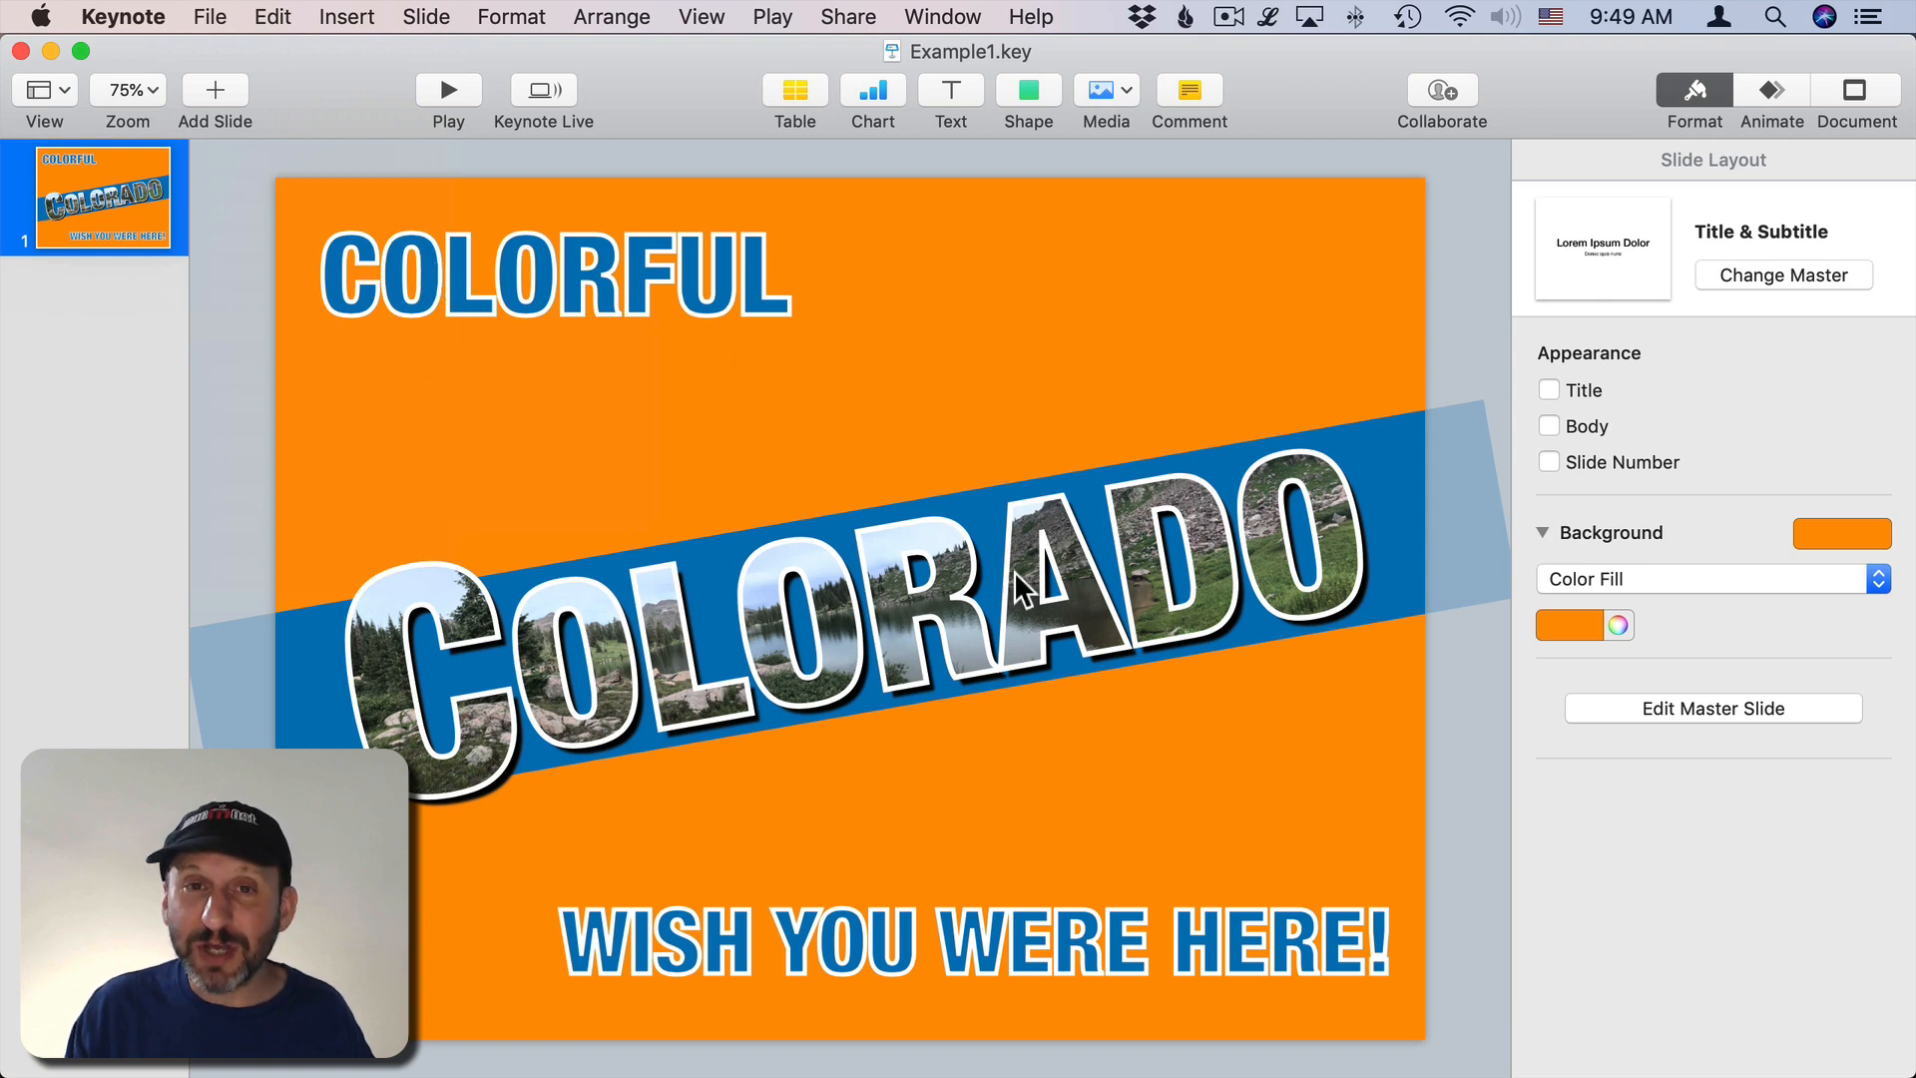
mouse_move(902, 782)
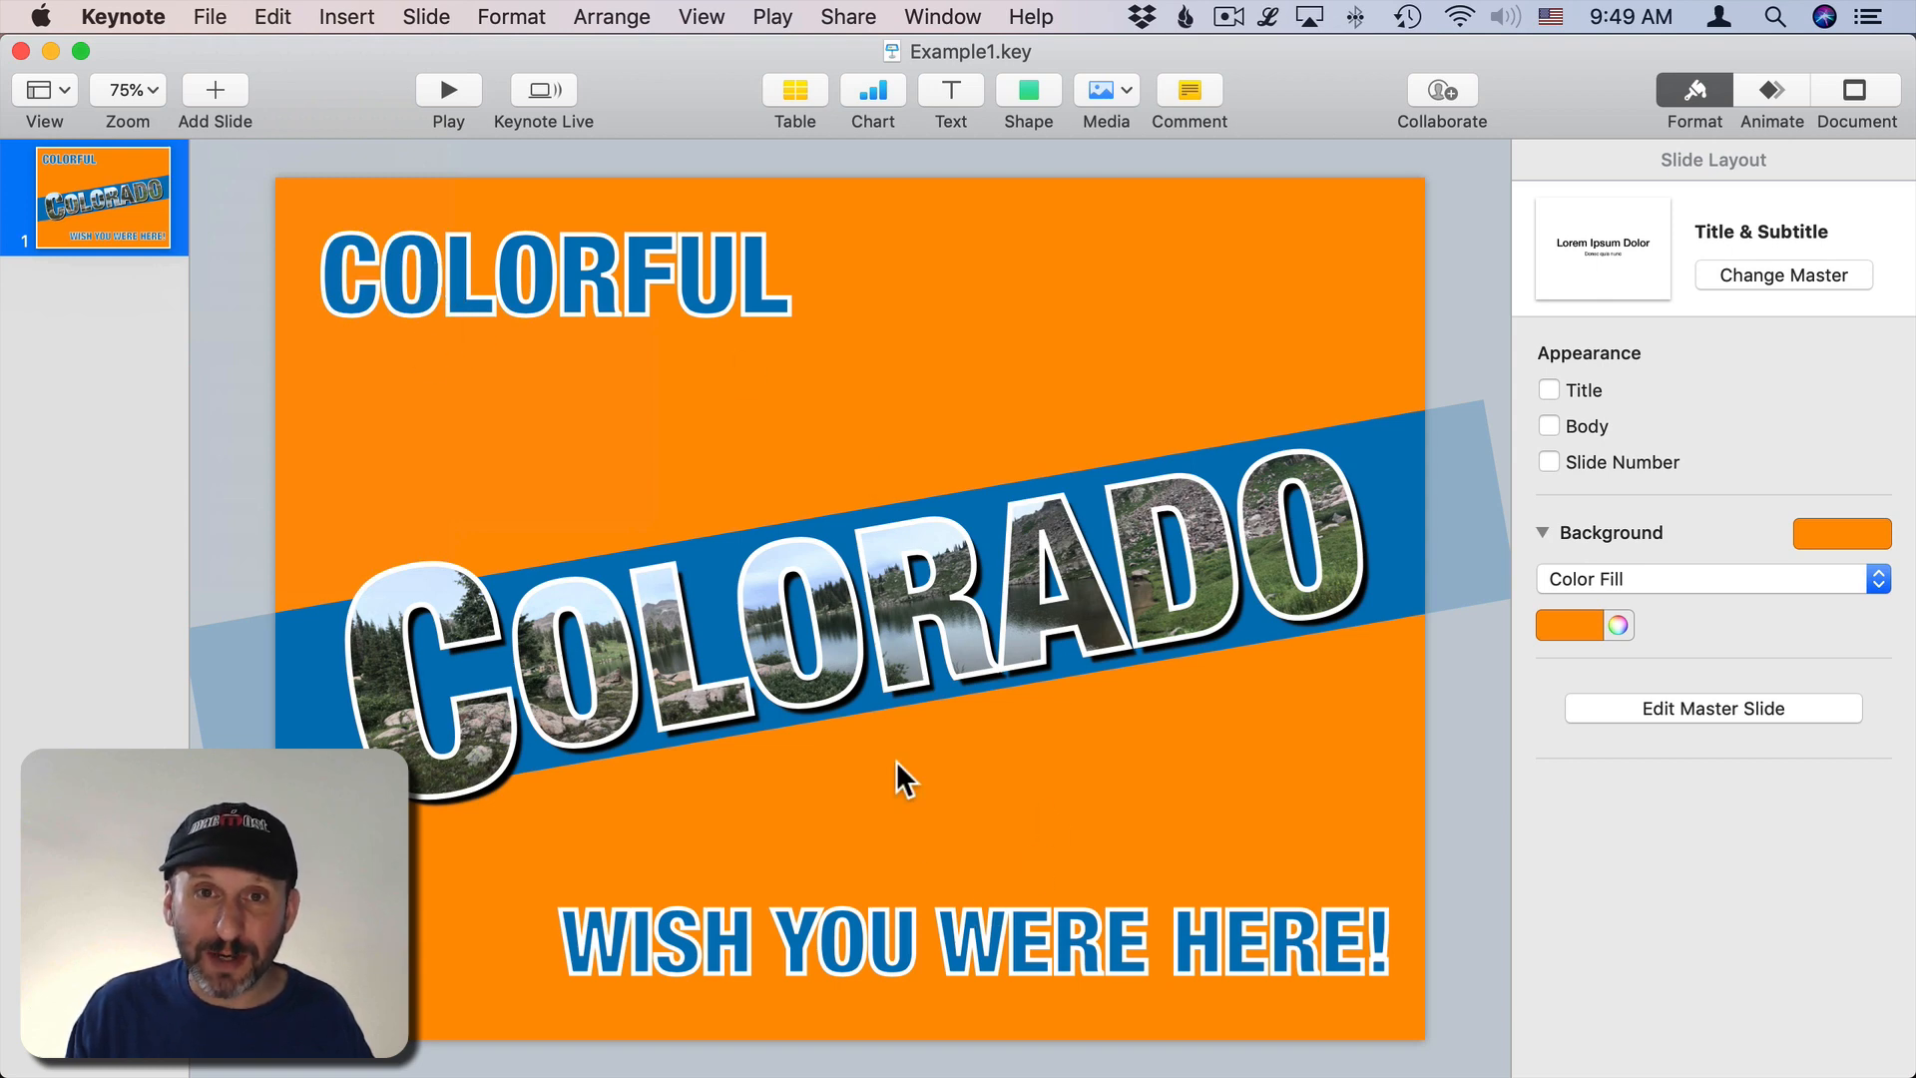